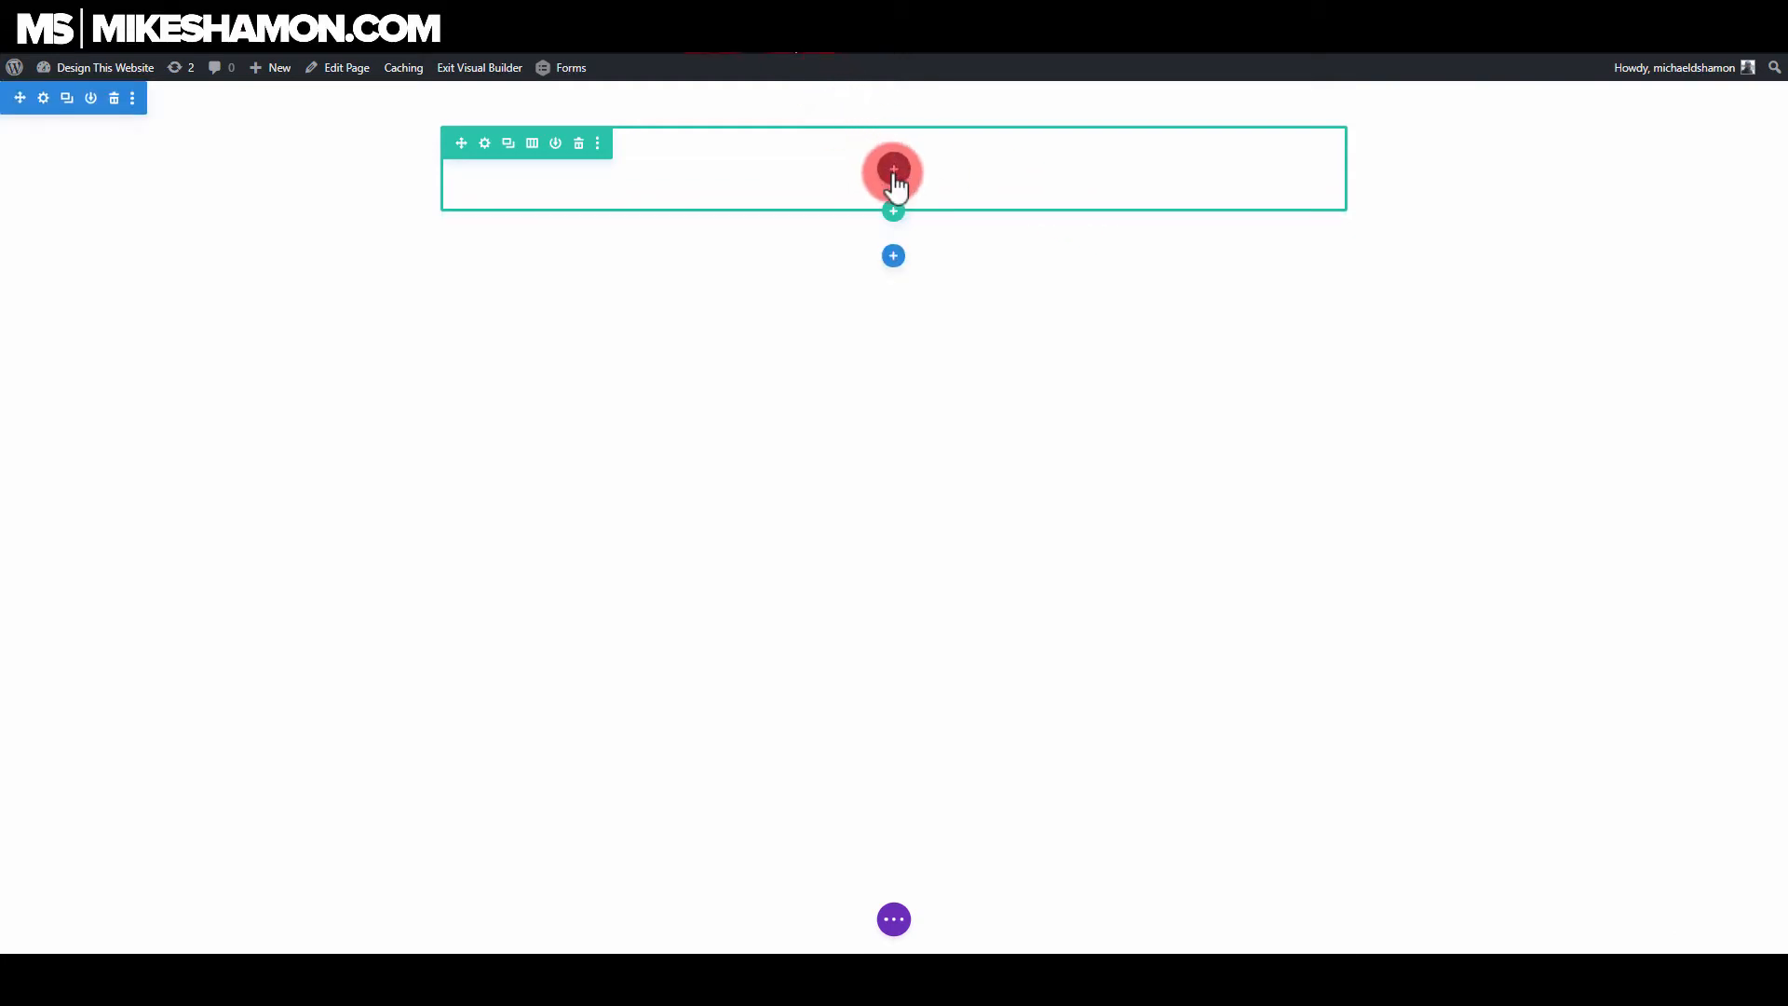
# Step: Insert a Video module into the empty row by searching 'vid' in Insert Module
pyautogui.click(893, 177)
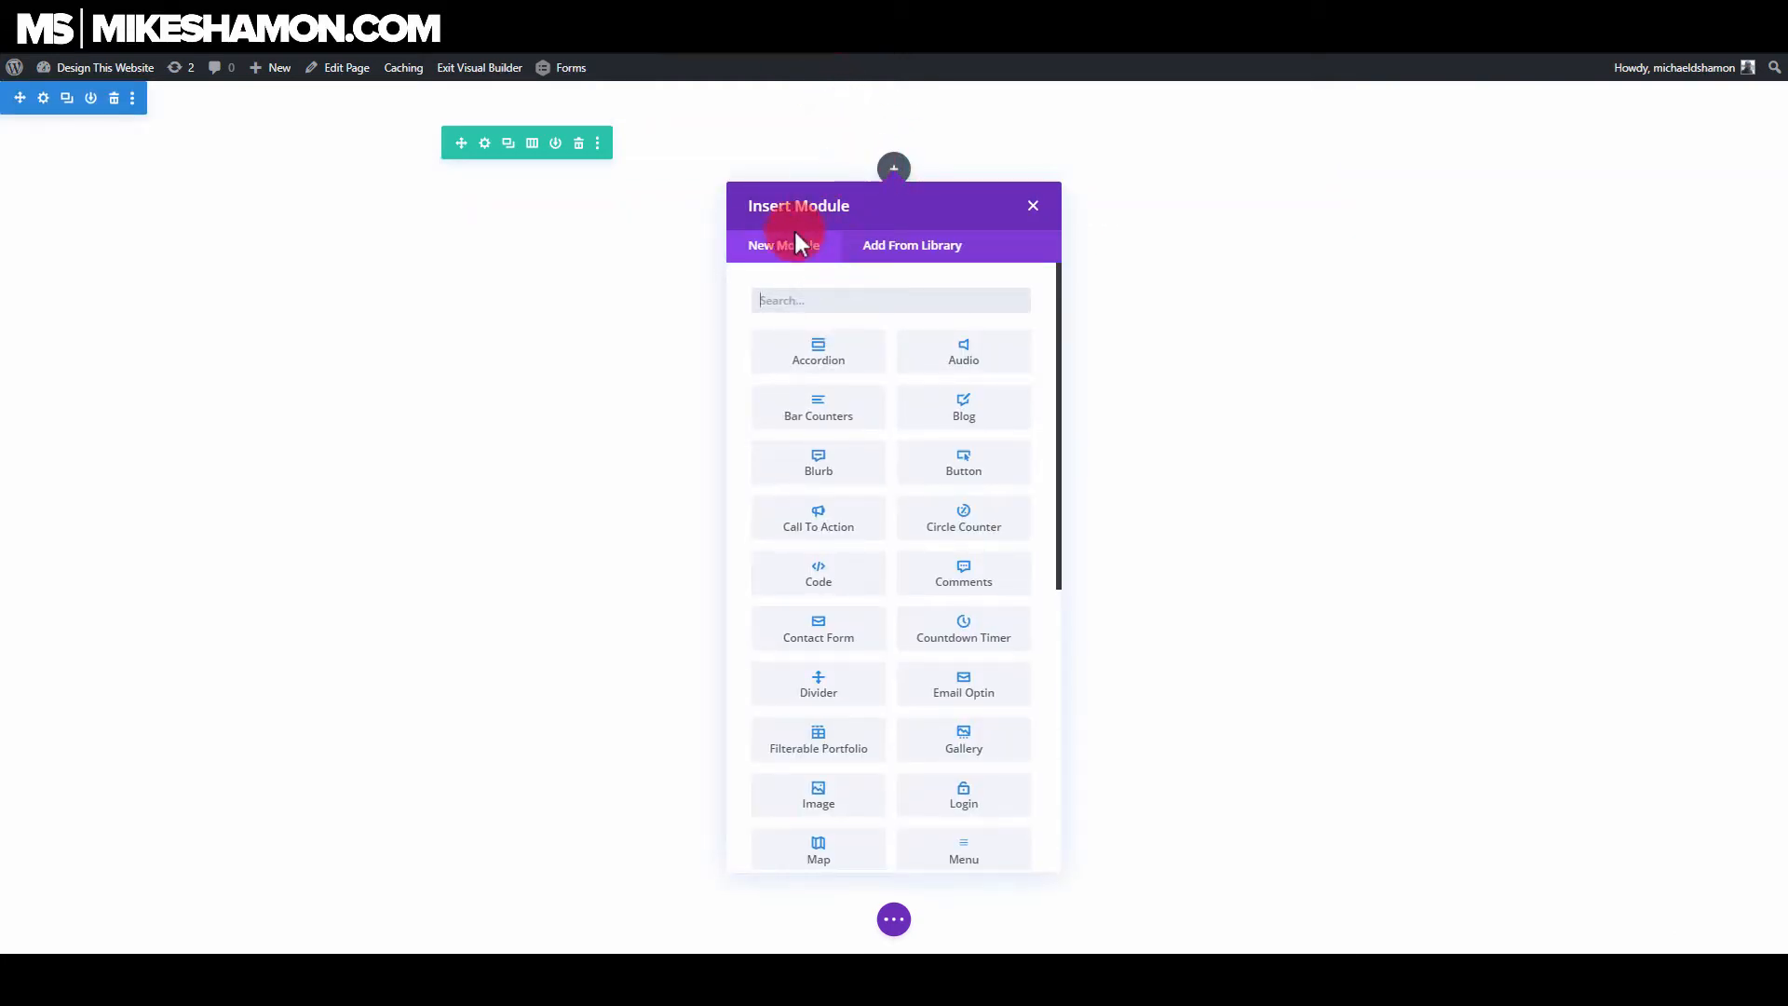
pyautogui.write('vid')
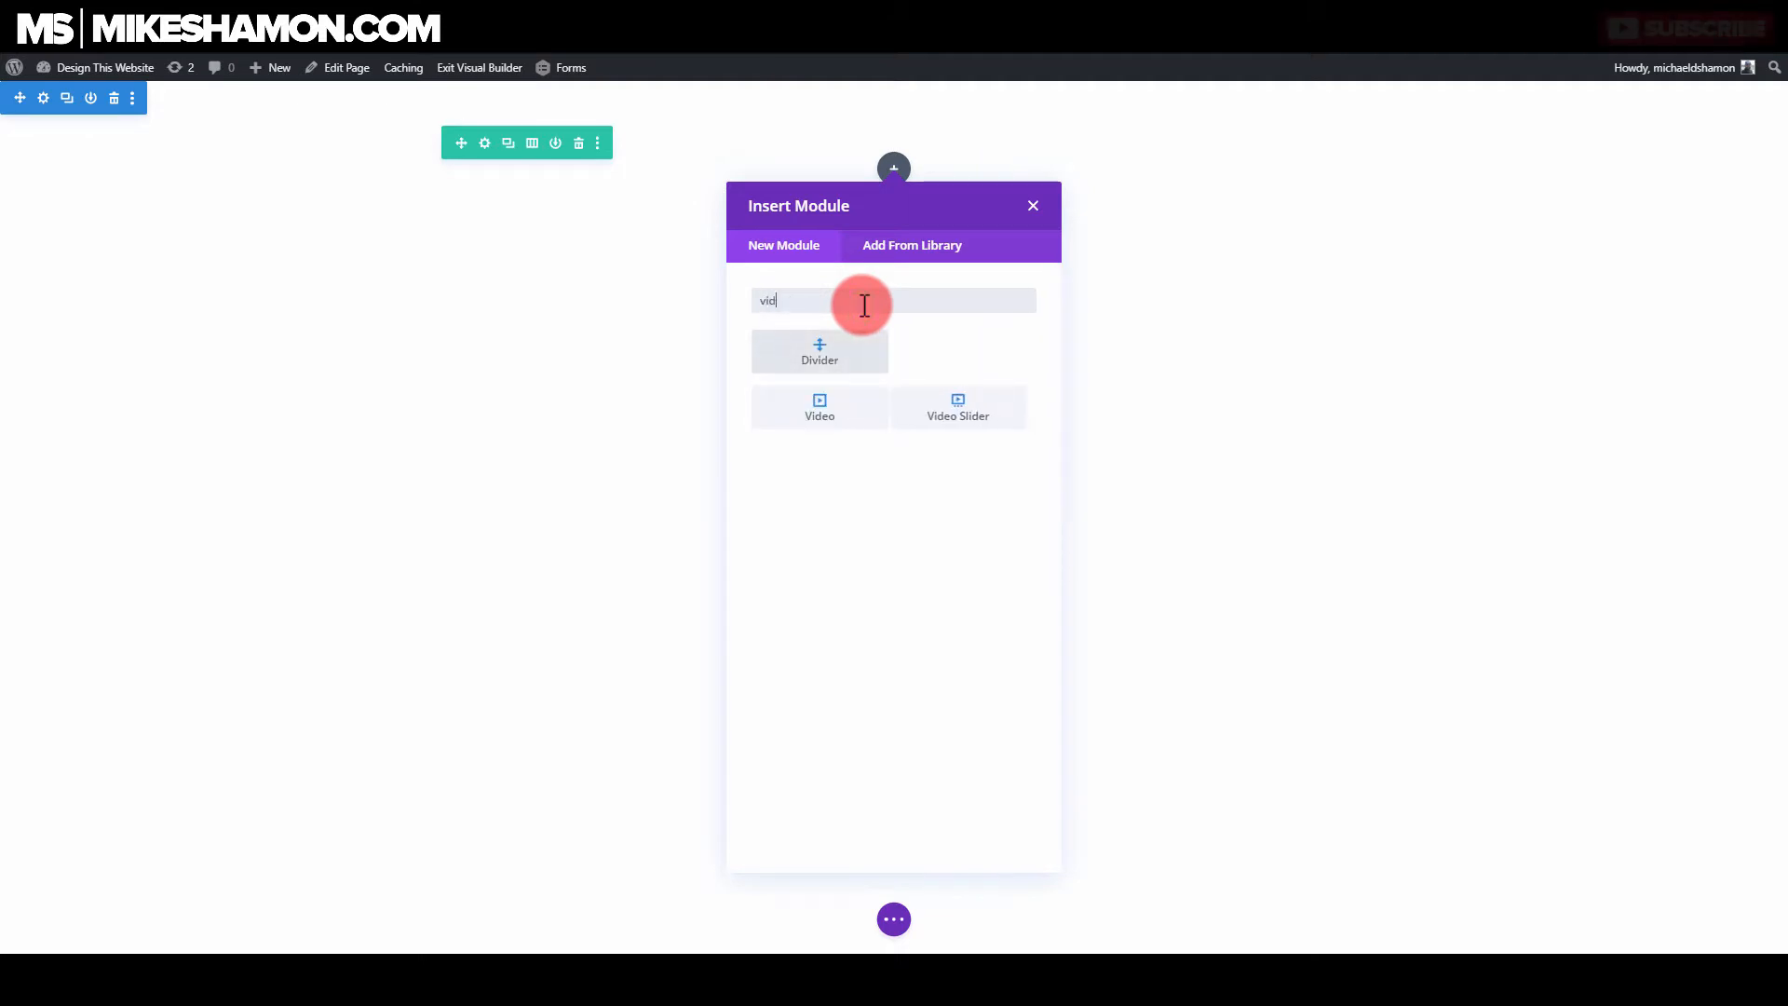
pyautogui.click(1032, 205)
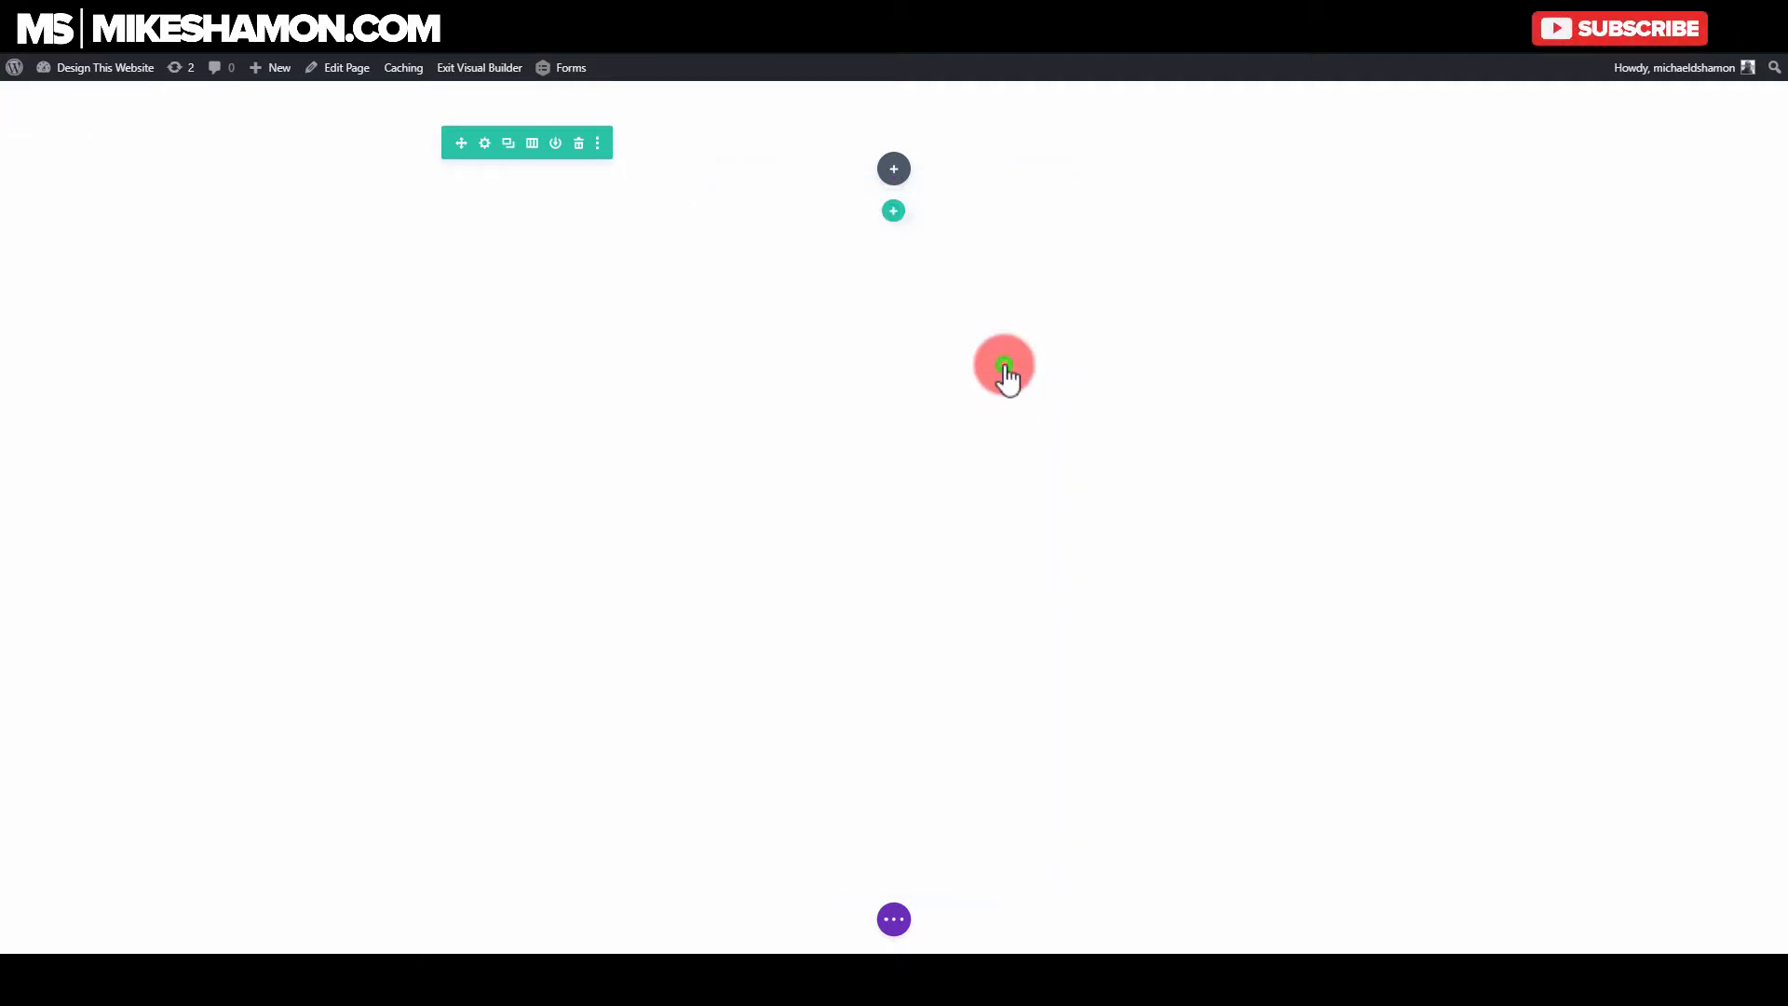
pyautogui.click(1005, 366)
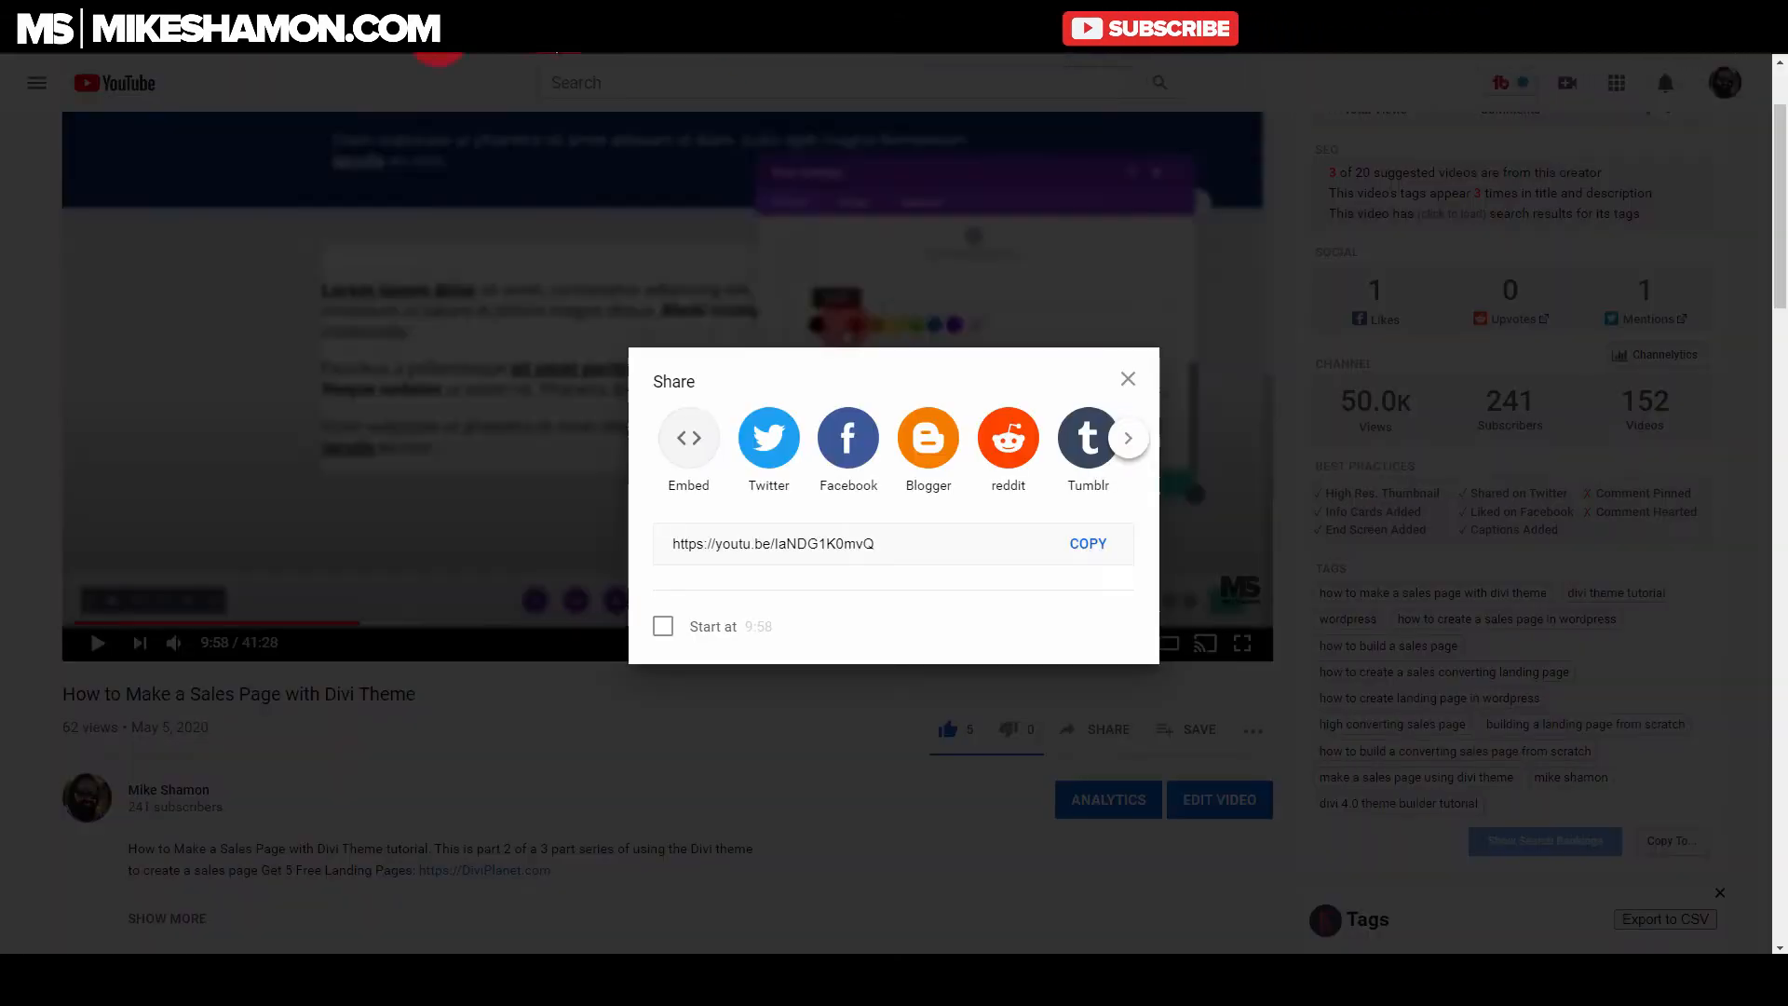
# Step: Copy the short YouTube share link for the How to Make a Sales Page video
pyautogui.click(1127, 377)
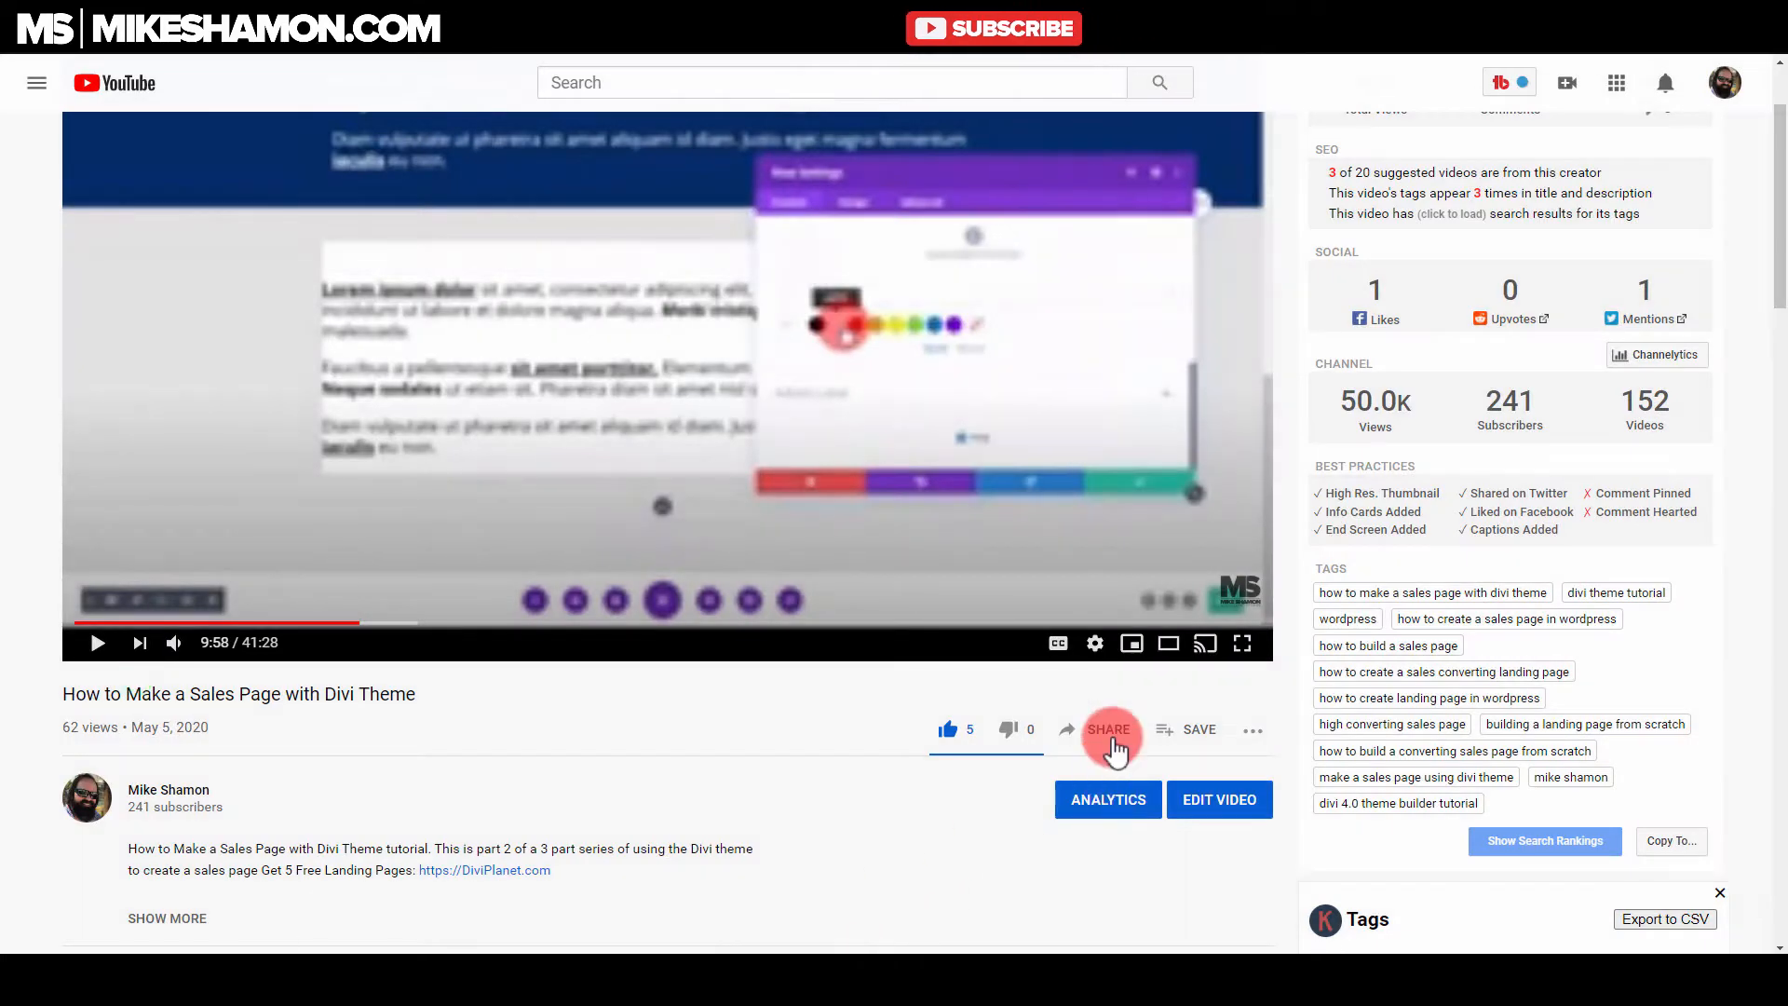
pyautogui.click(1108, 729)
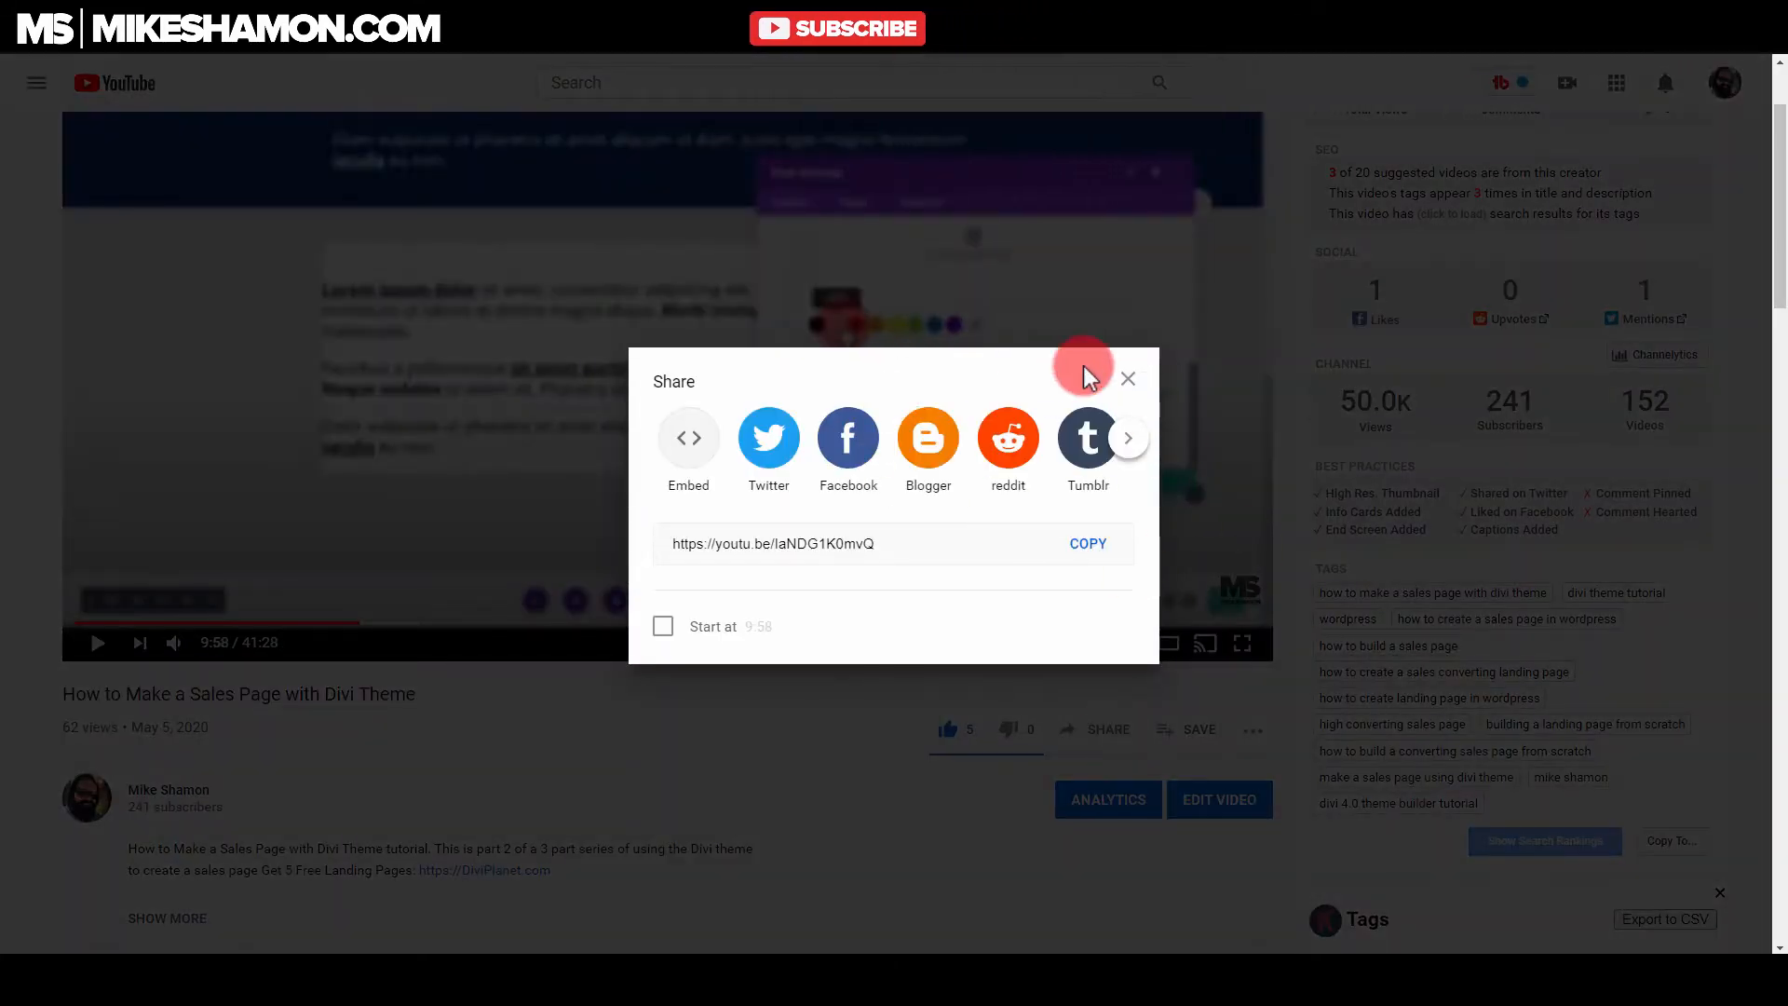
pyautogui.moveTo(927, 443)
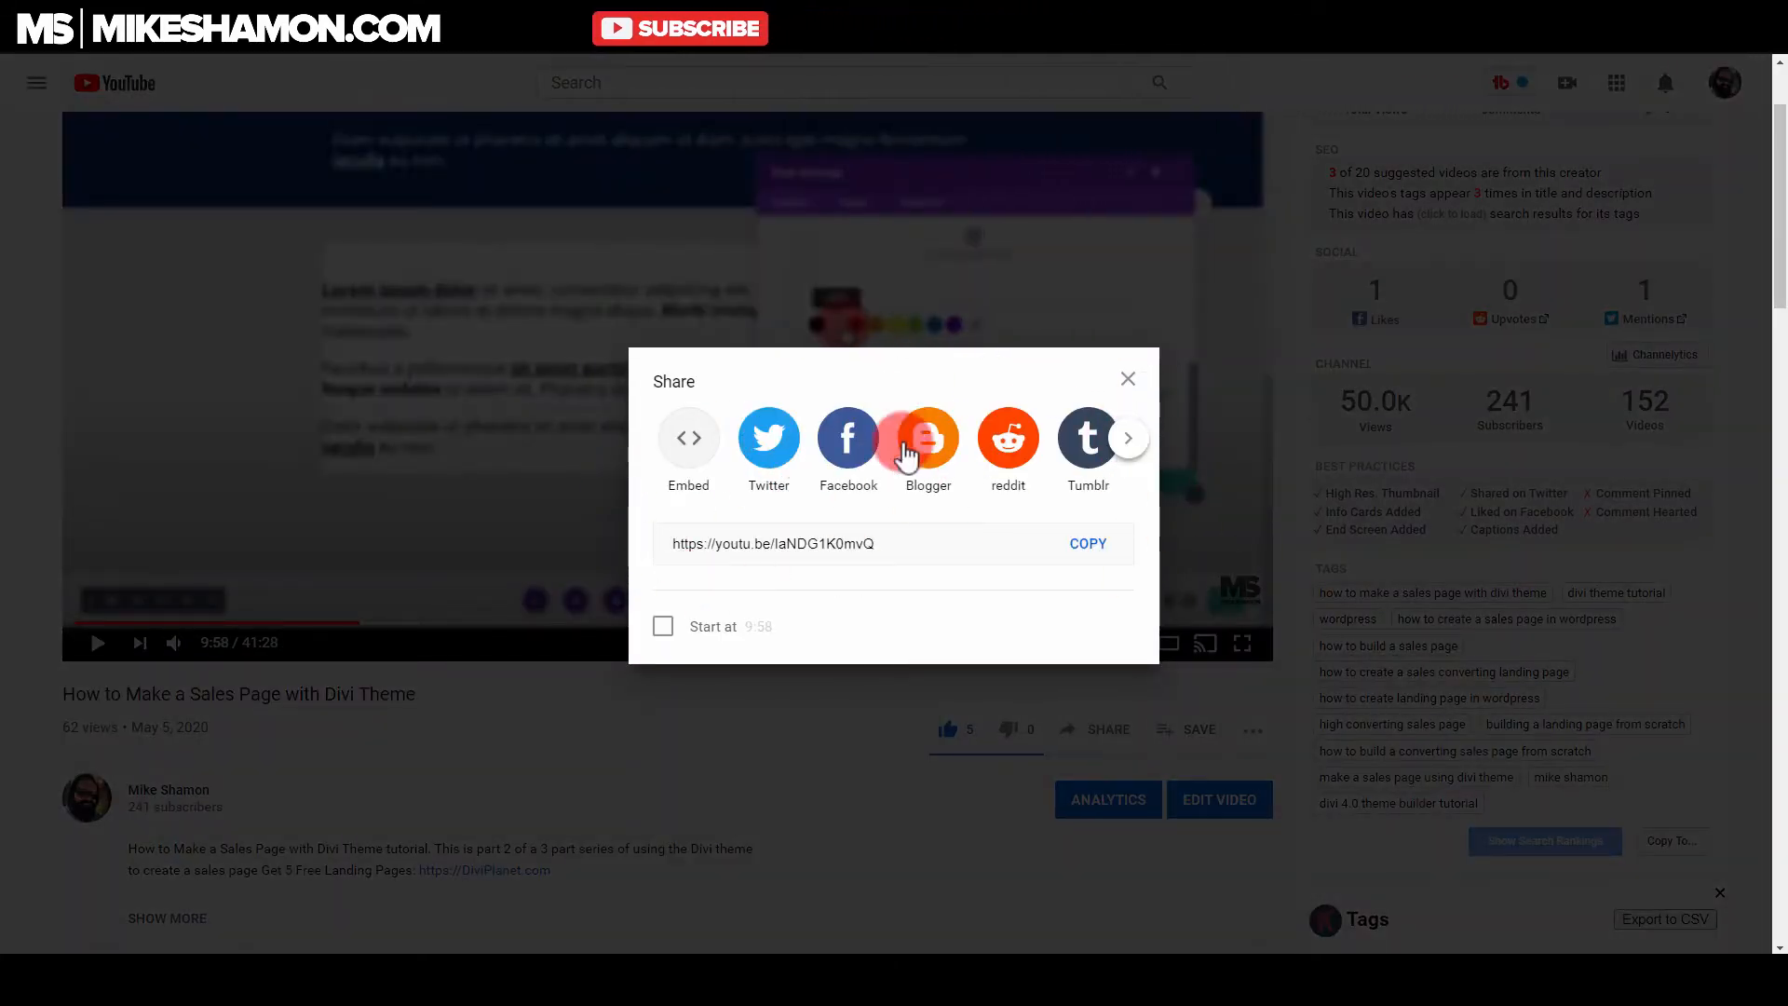
pyautogui.moveTo(690, 438)
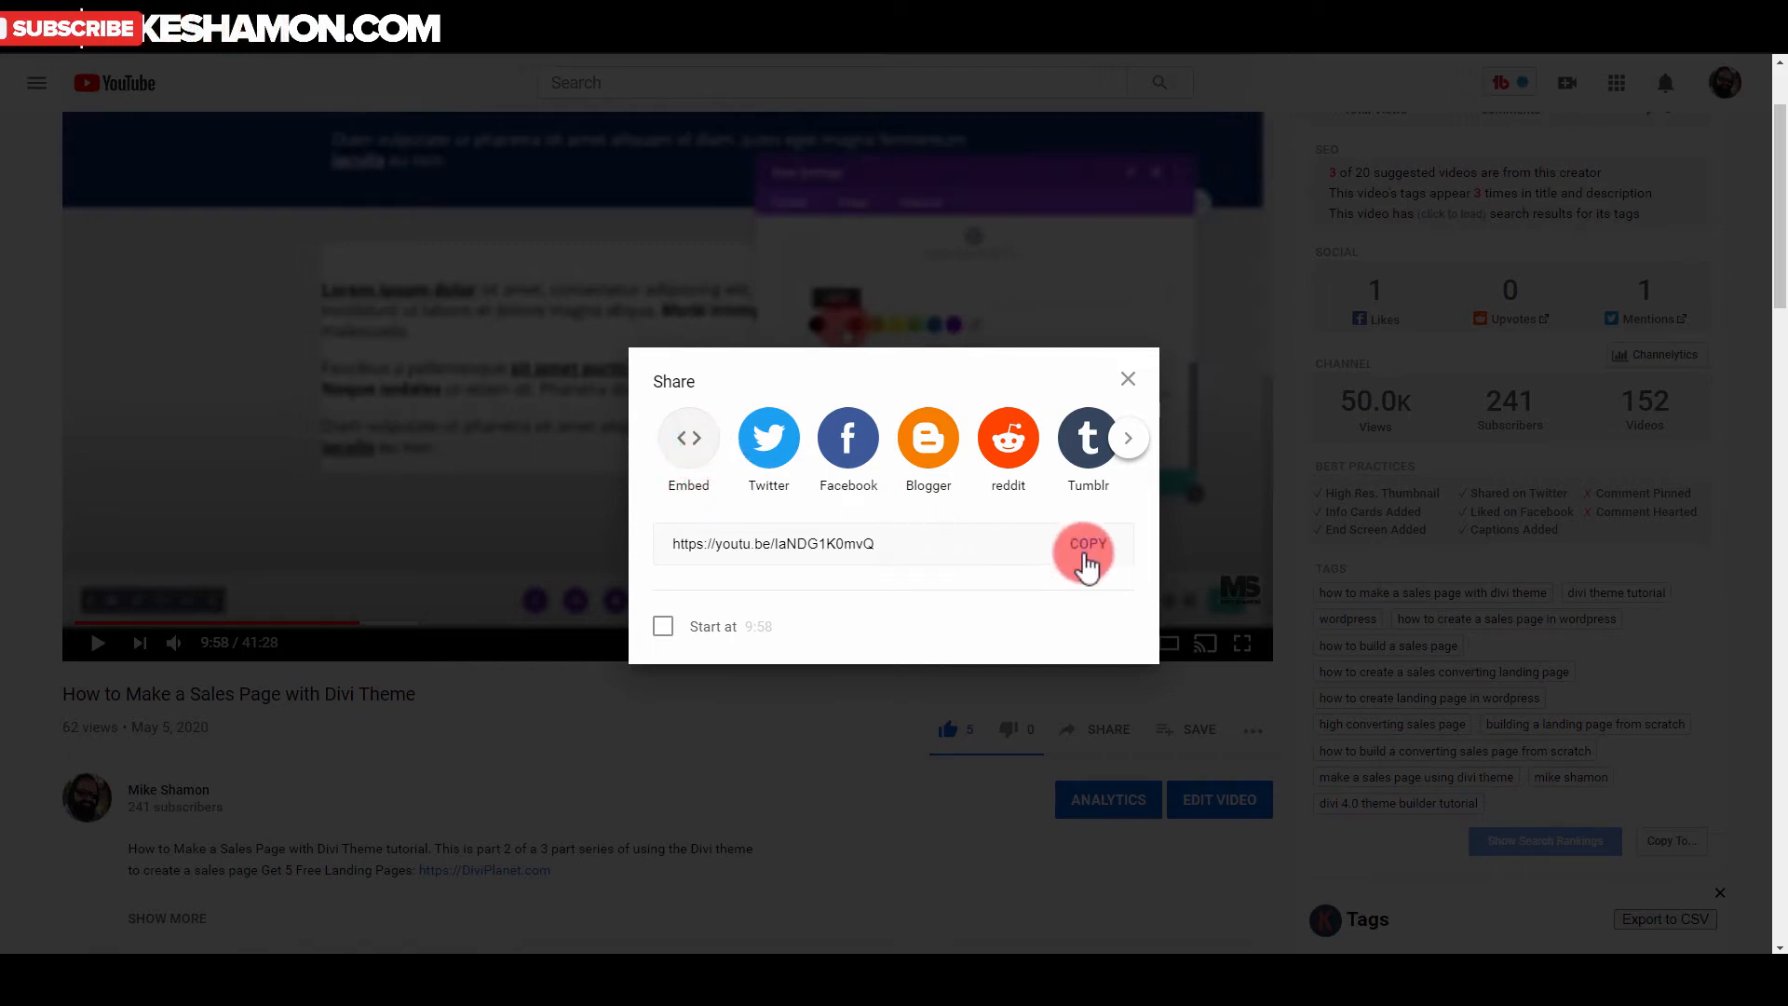
pyautogui.click(1086, 544)
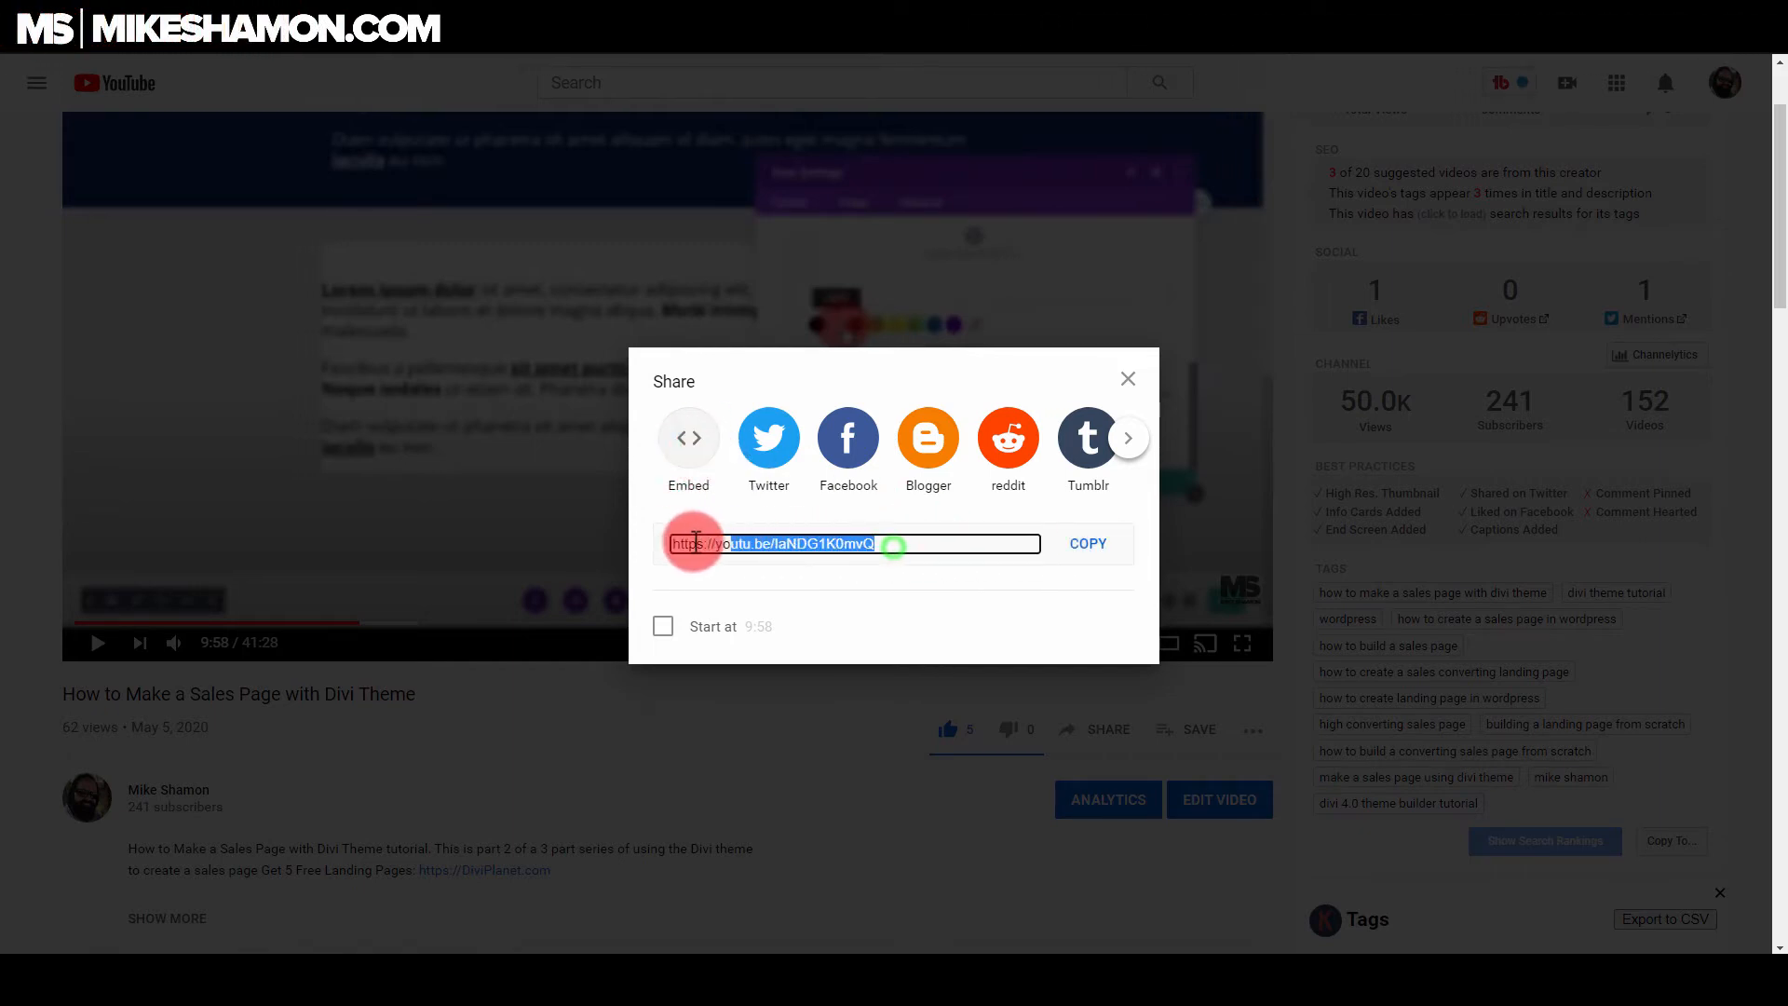
pyautogui.click(1084, 543)
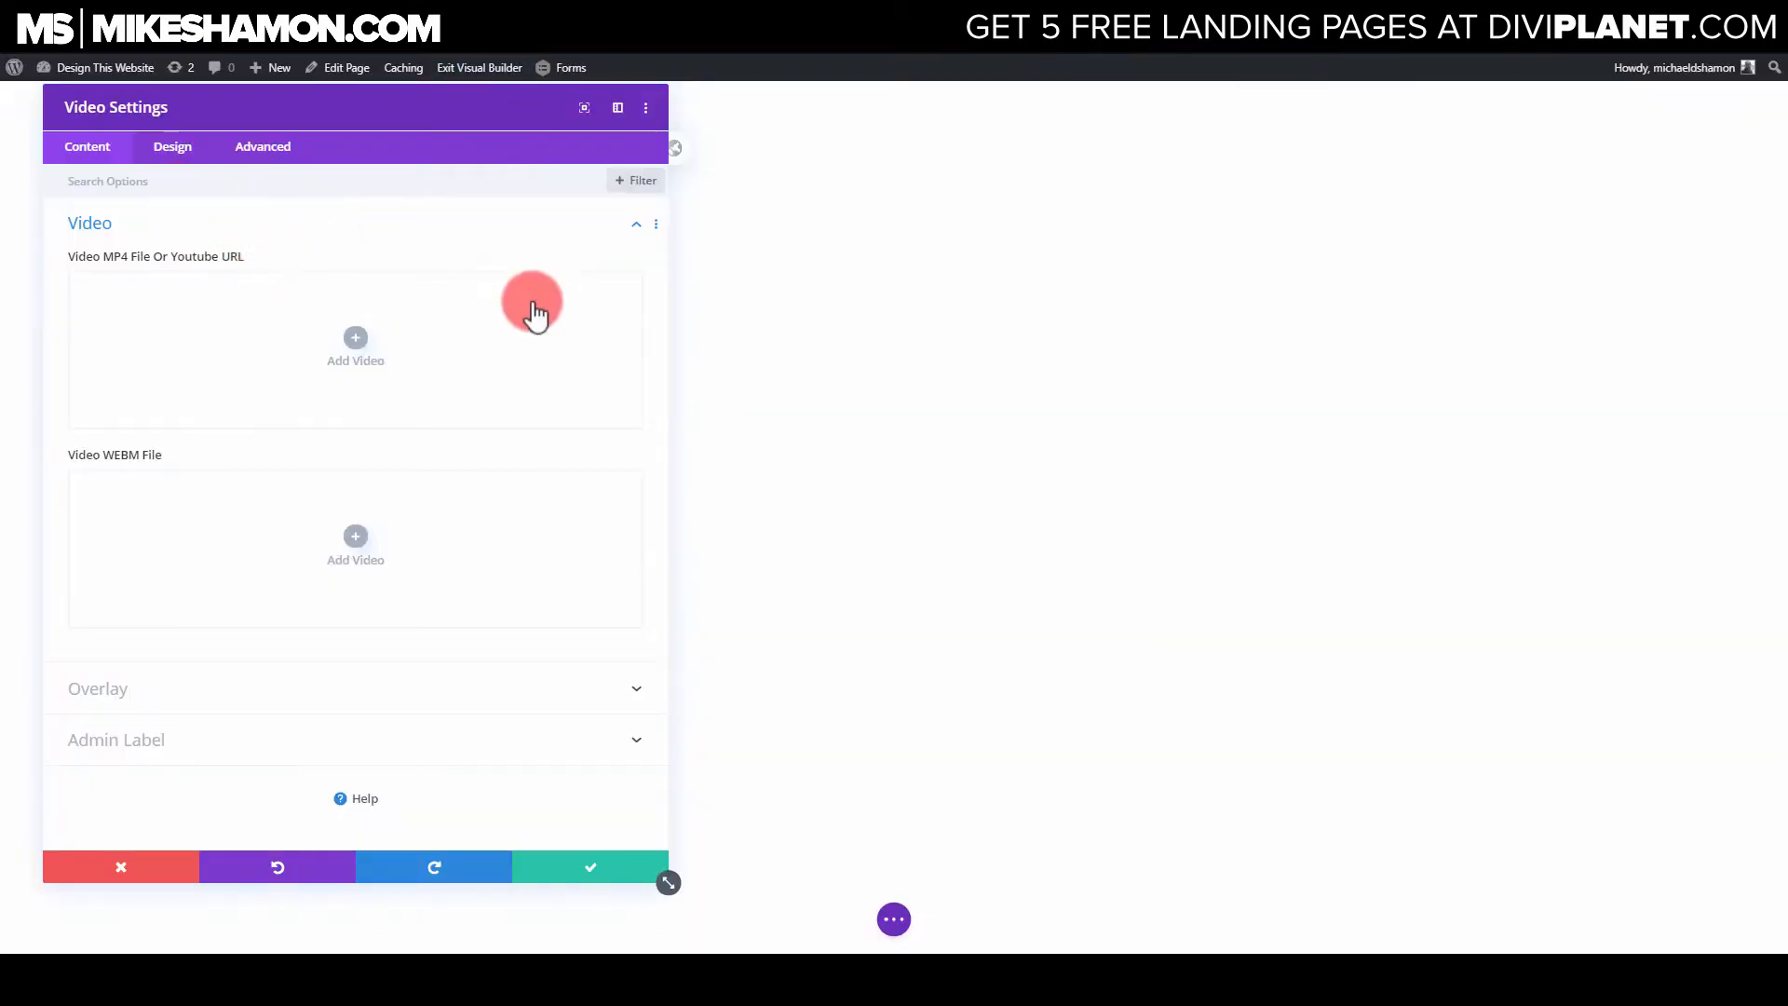
pyautogui.click(355, 346)
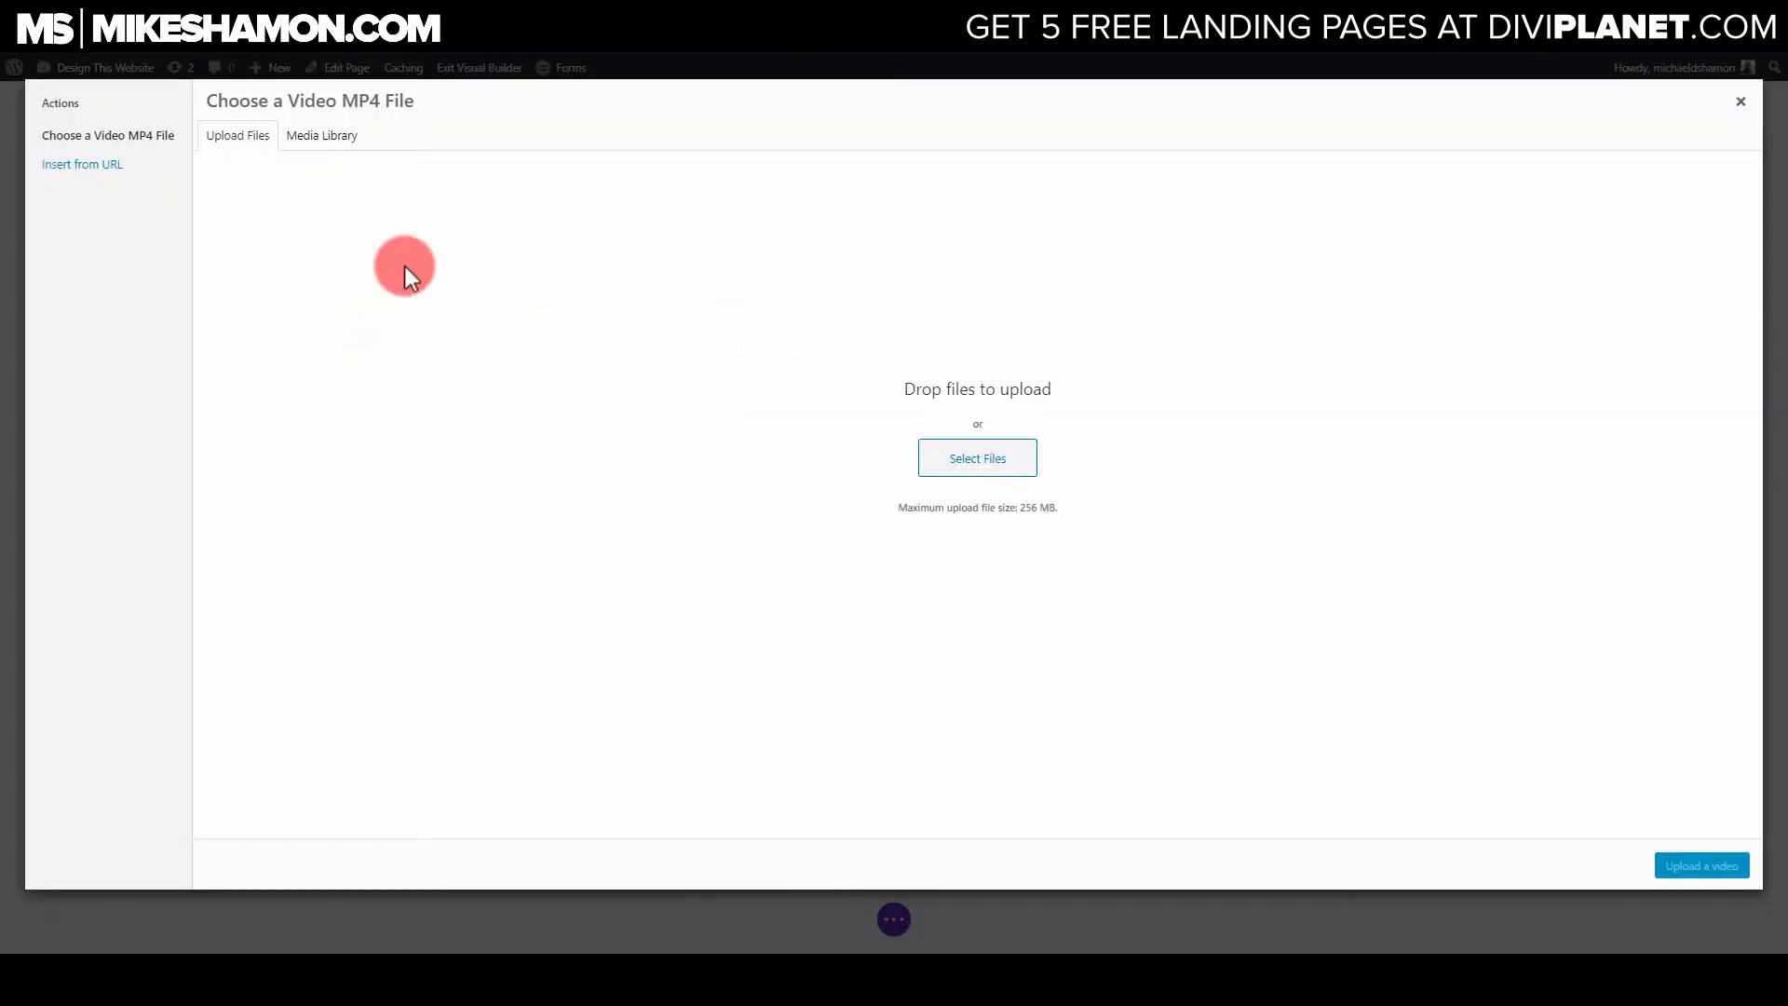
pyautogui.click(81, 163)
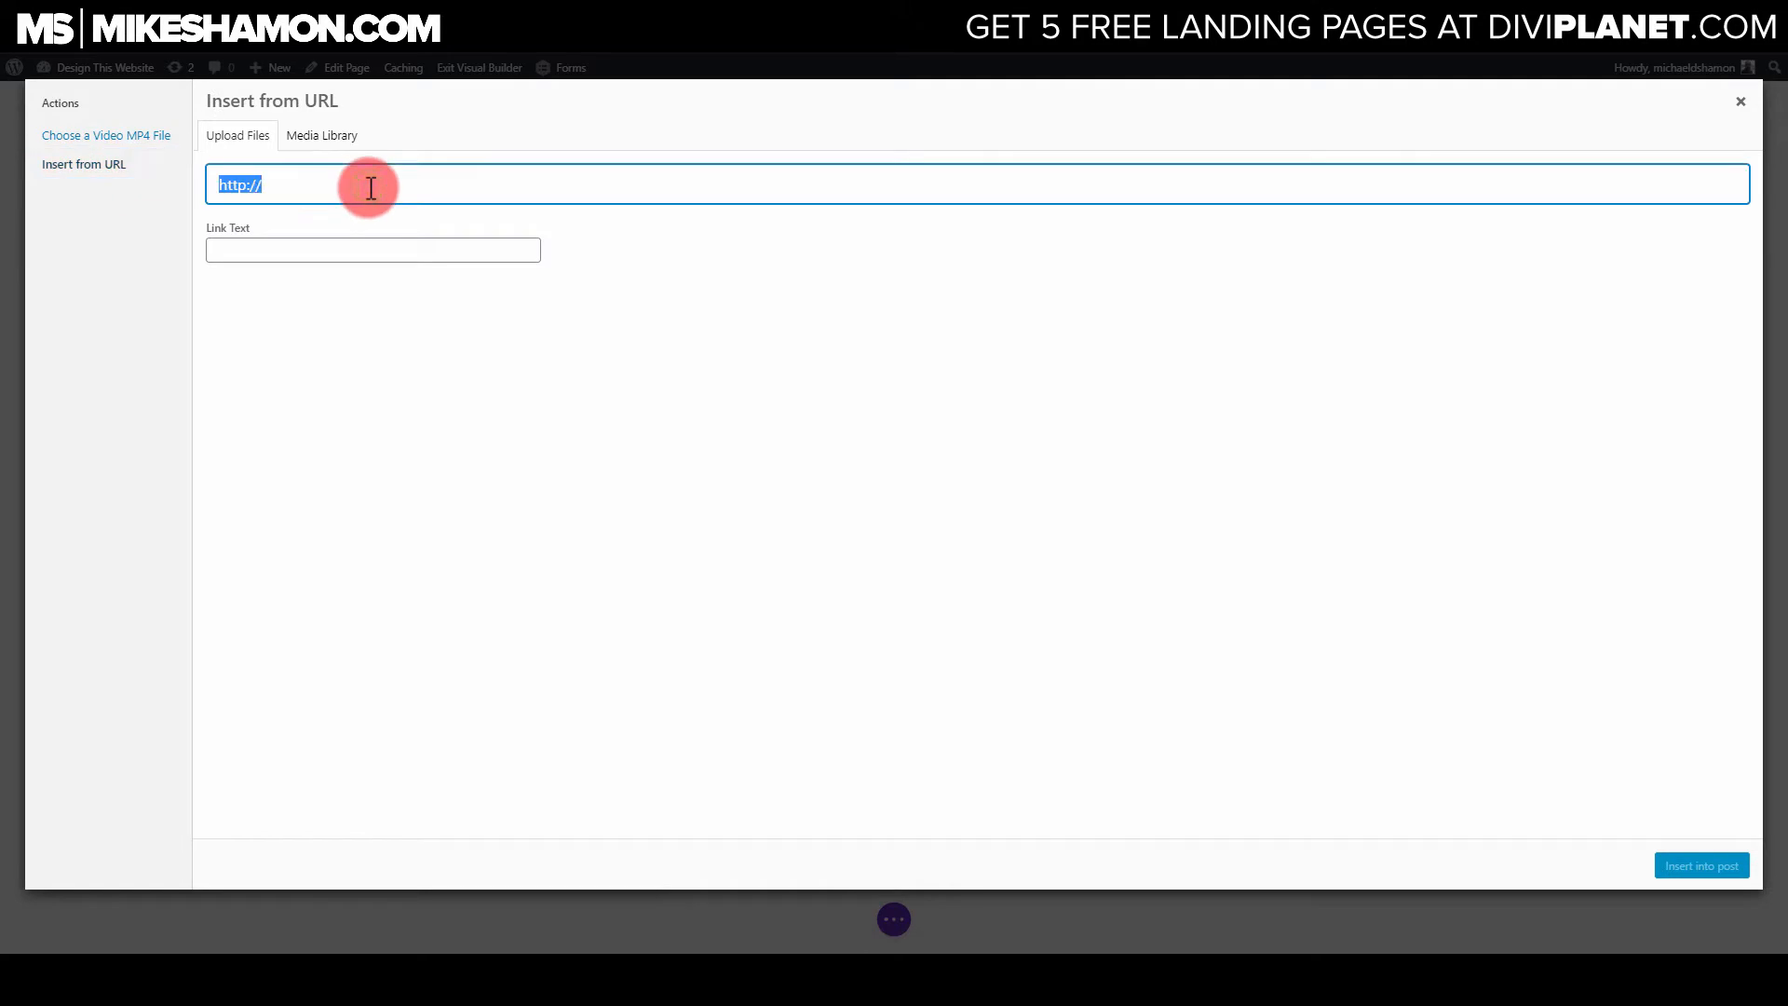
pyautogui.write('https://youtu.be/IaNDG1K0mvQ')
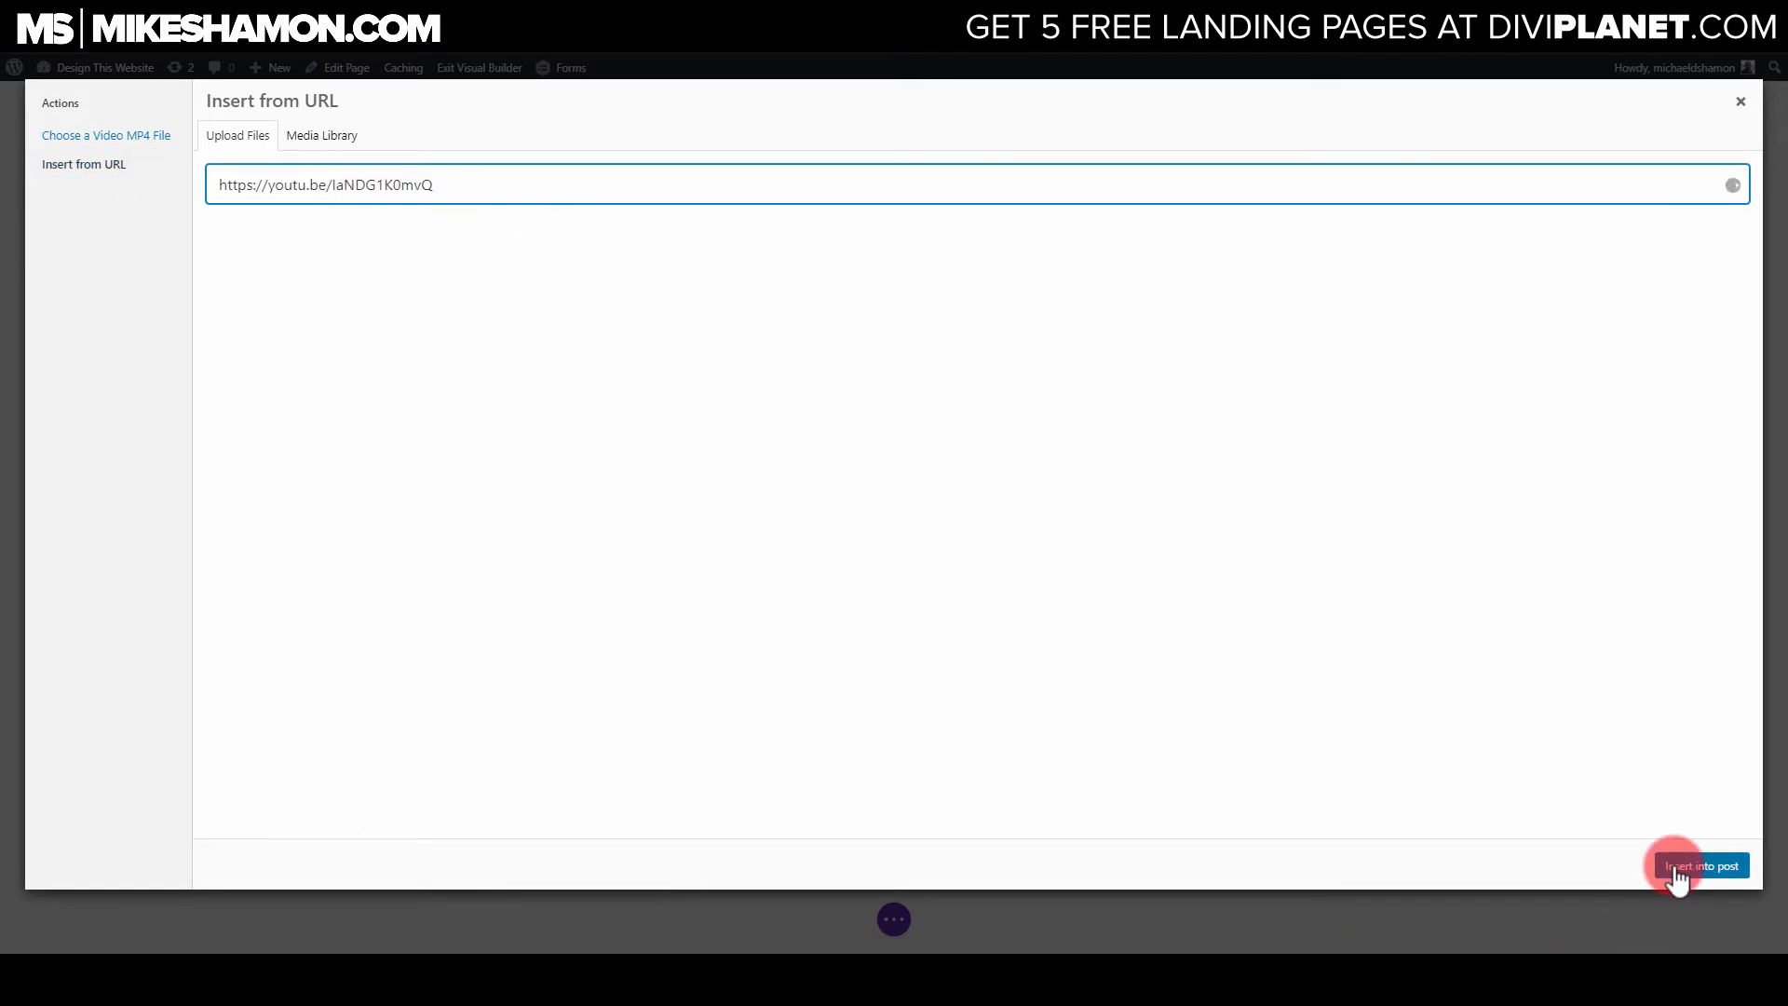
pyautogui.click(1699, 865)
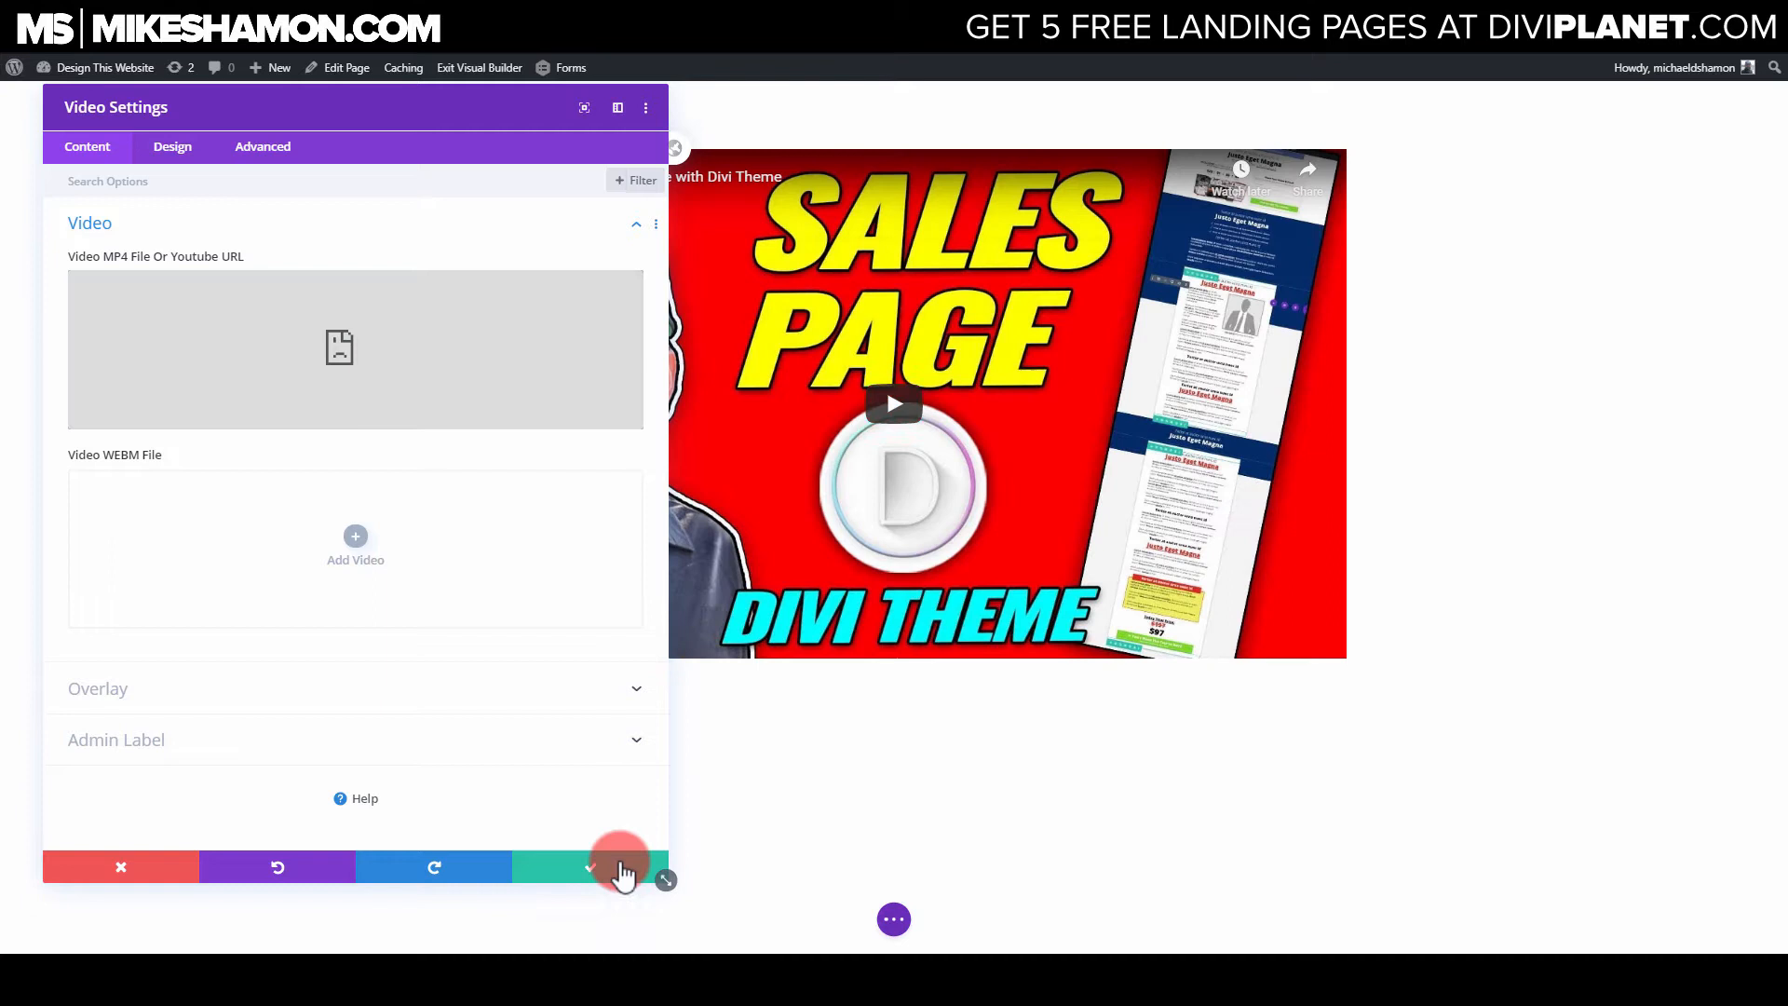
pyautogui.click(589, 867)
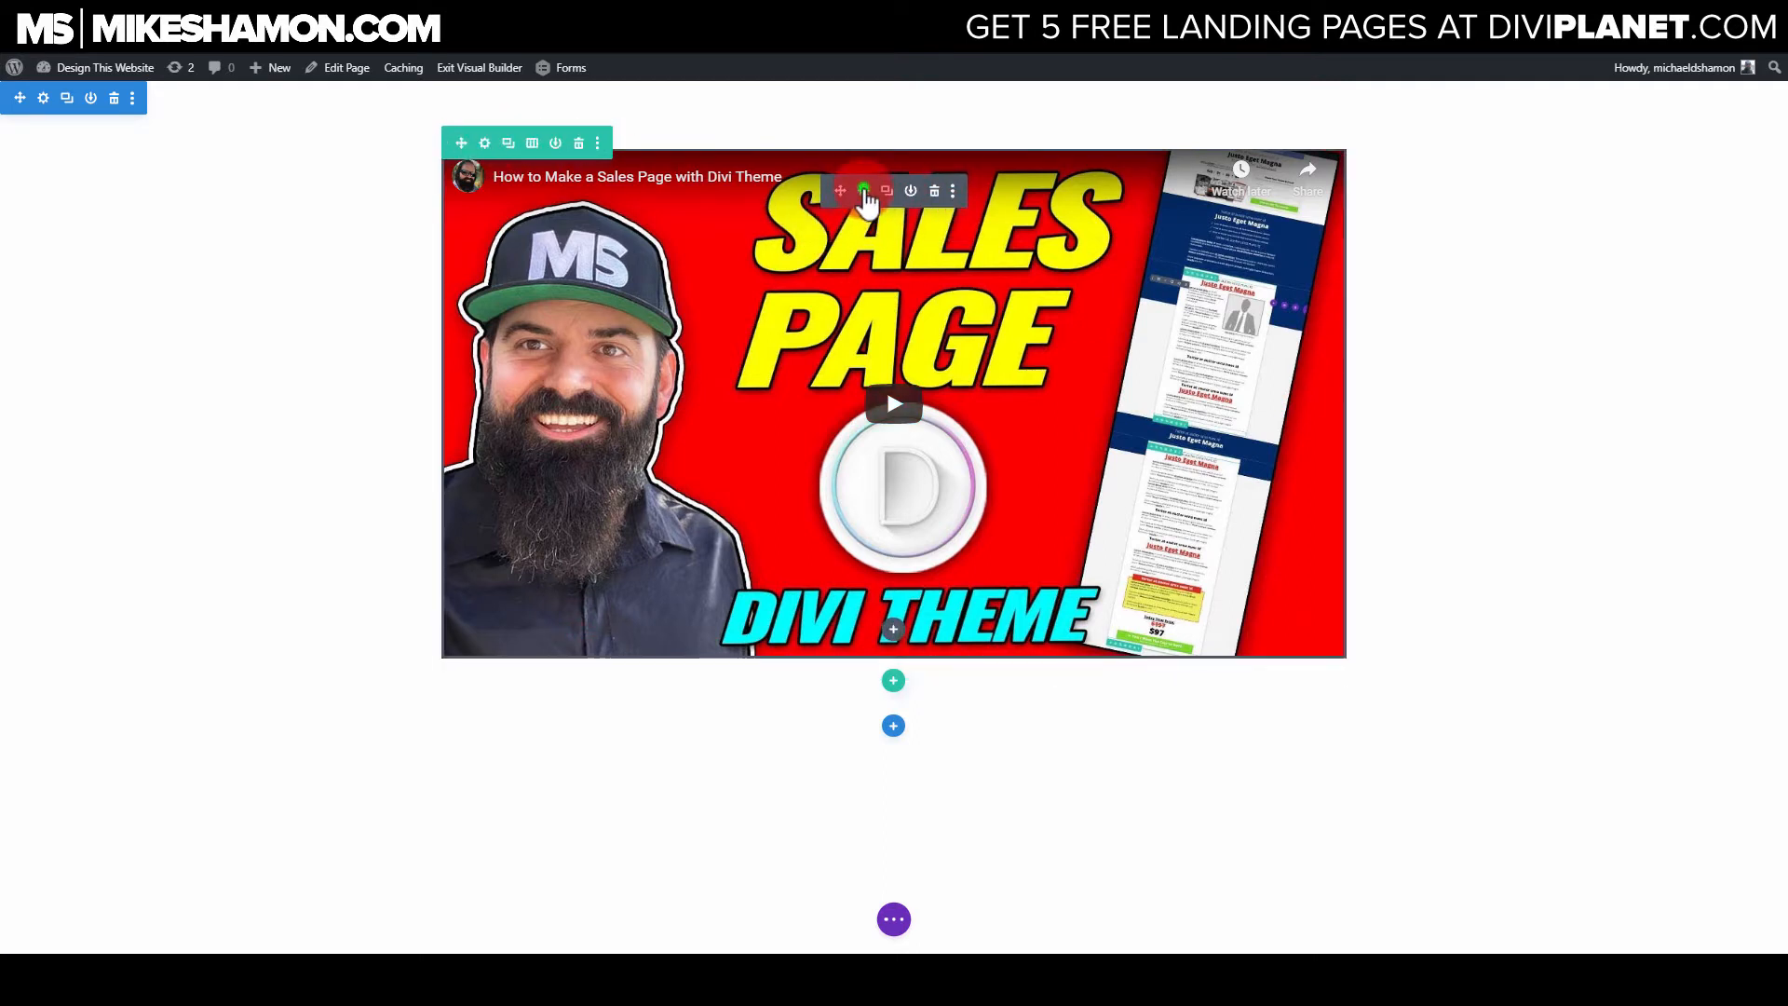
# Step: Give the video module a 9px dark outset border under Design > Border
pyautogui.click(863, 190)
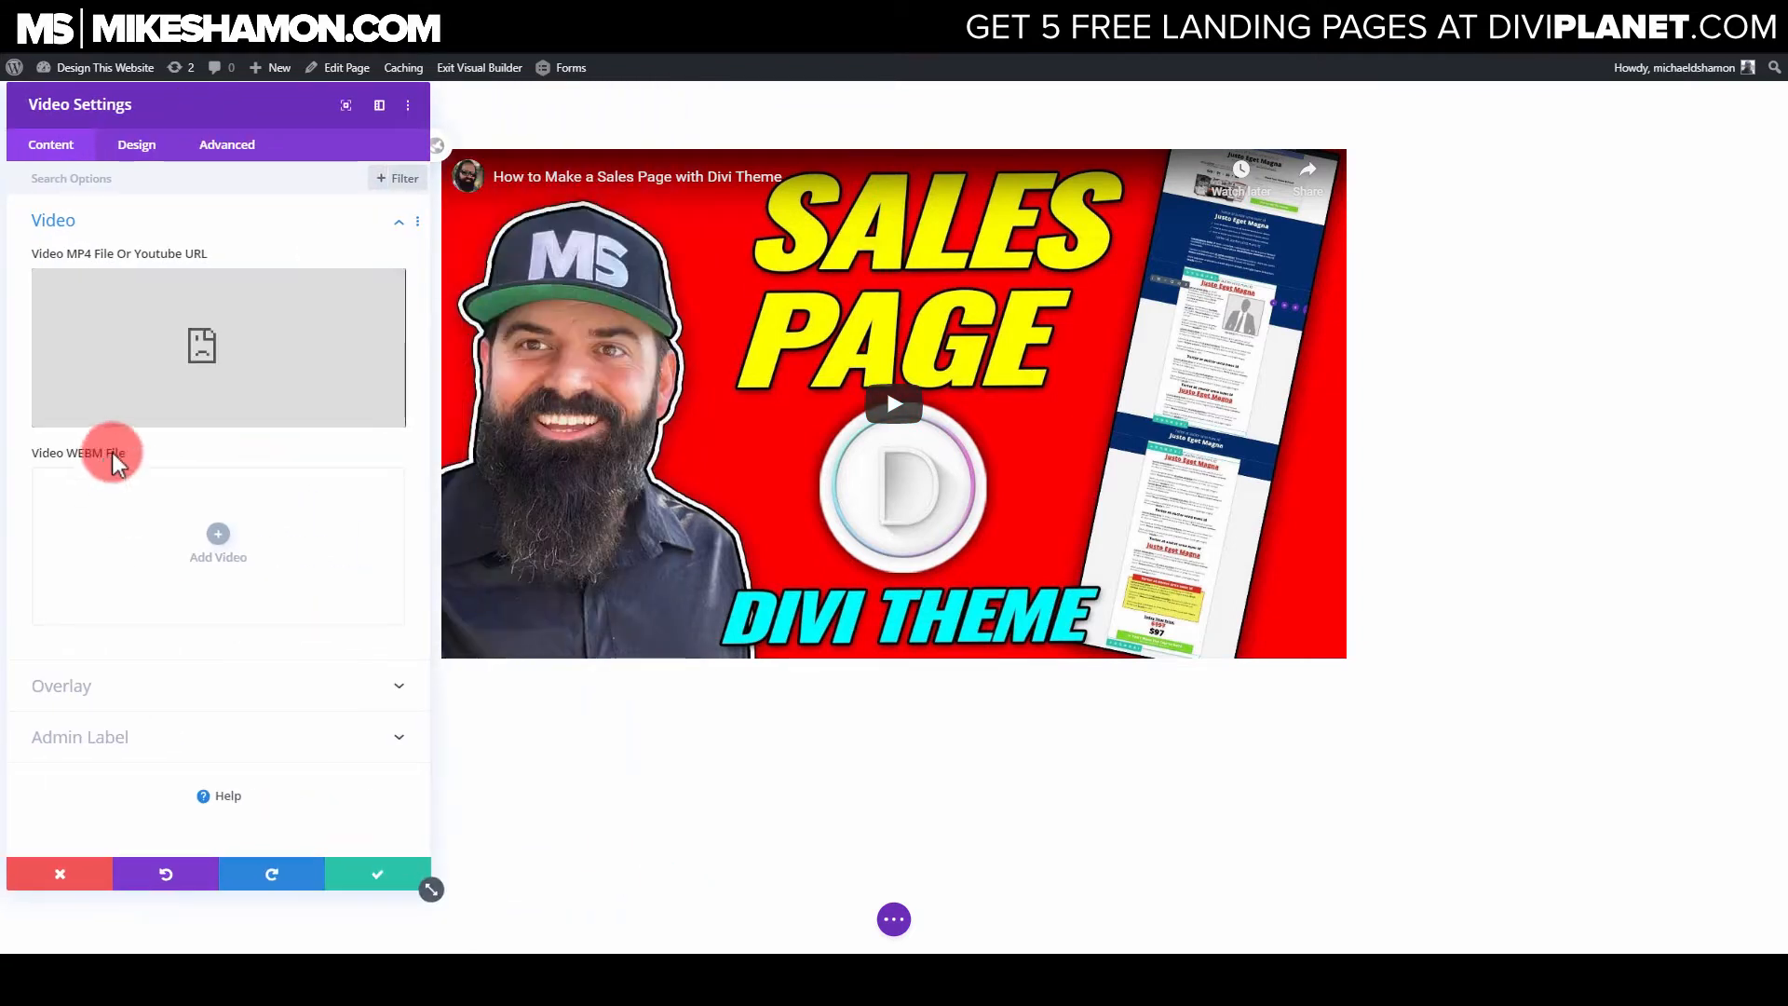
pyautogui.click(136, 144)
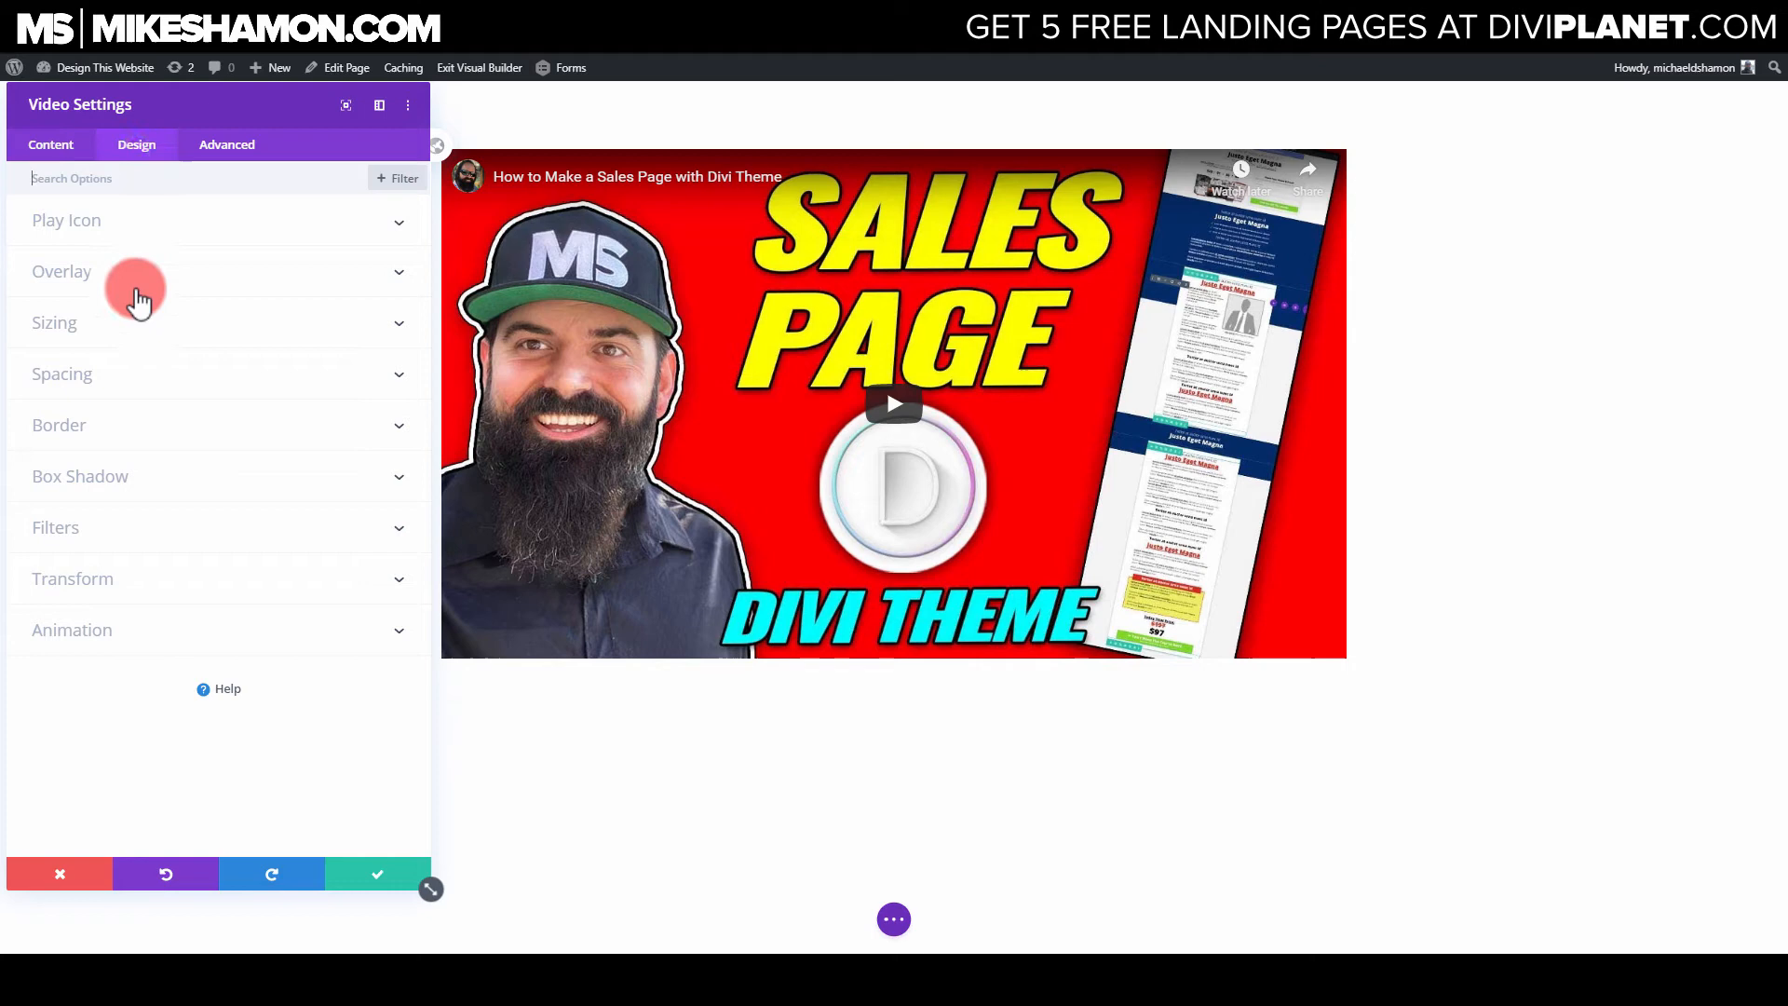
pyautogui.click(58, 425)
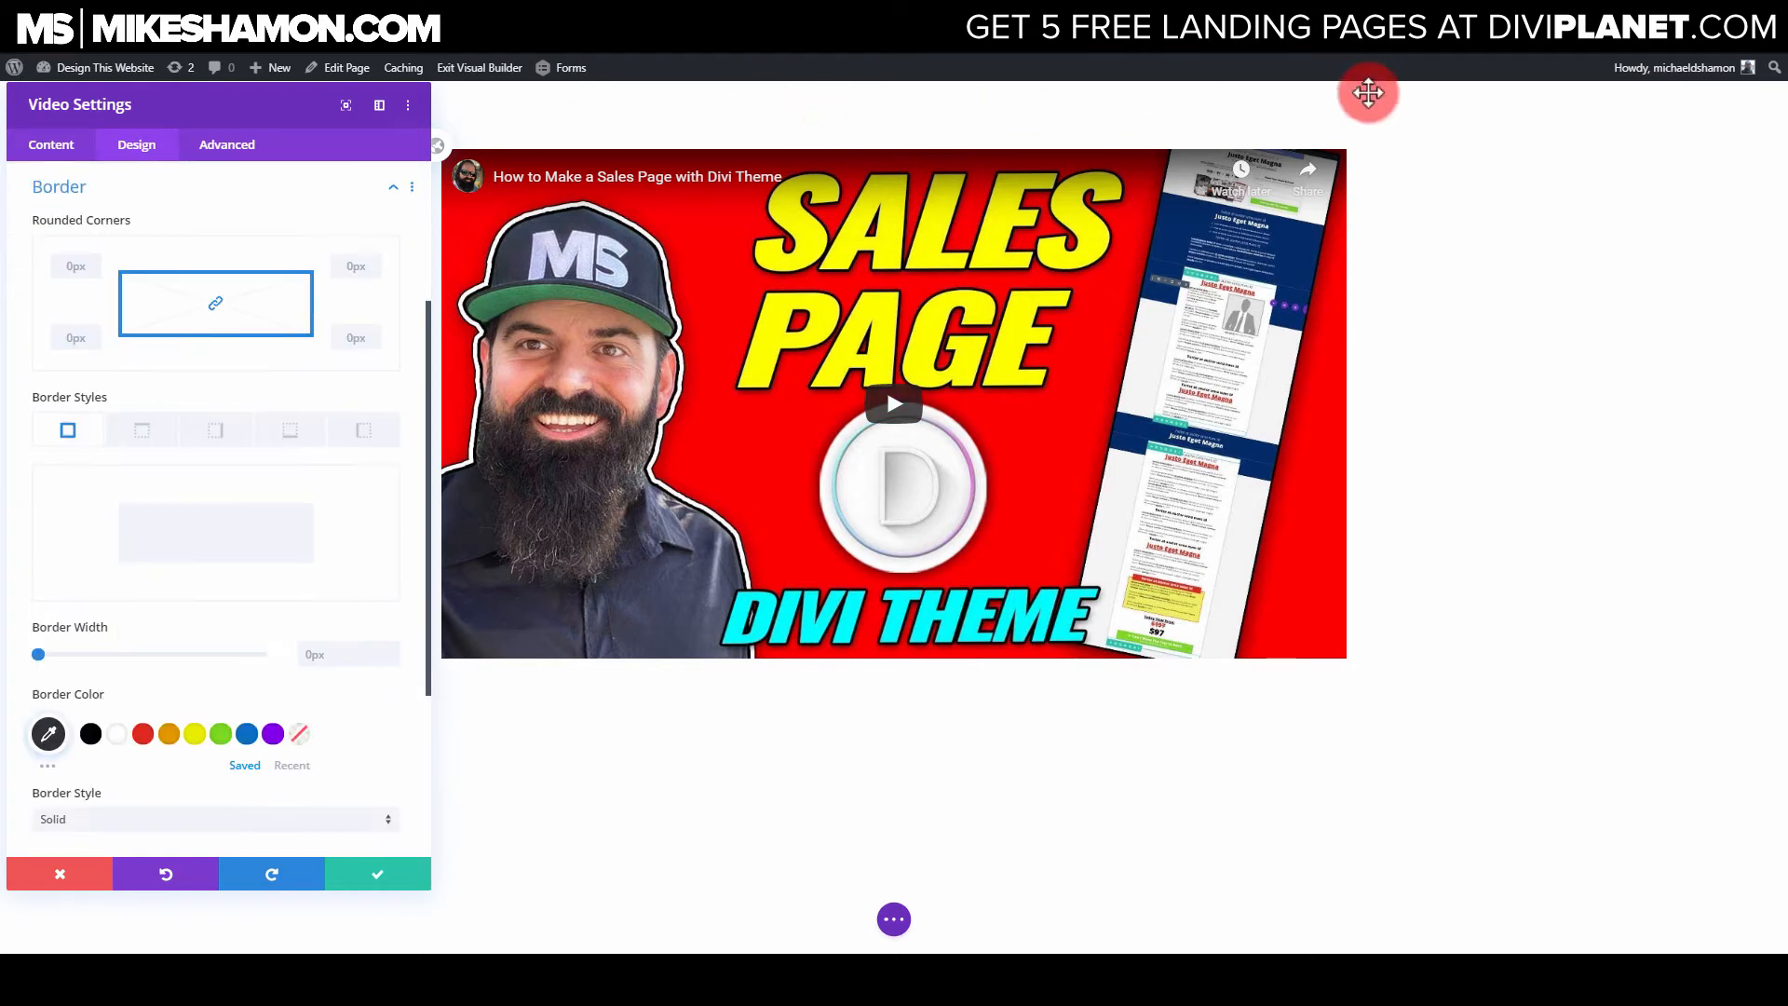
pyautogui.moveTo(37, 654)
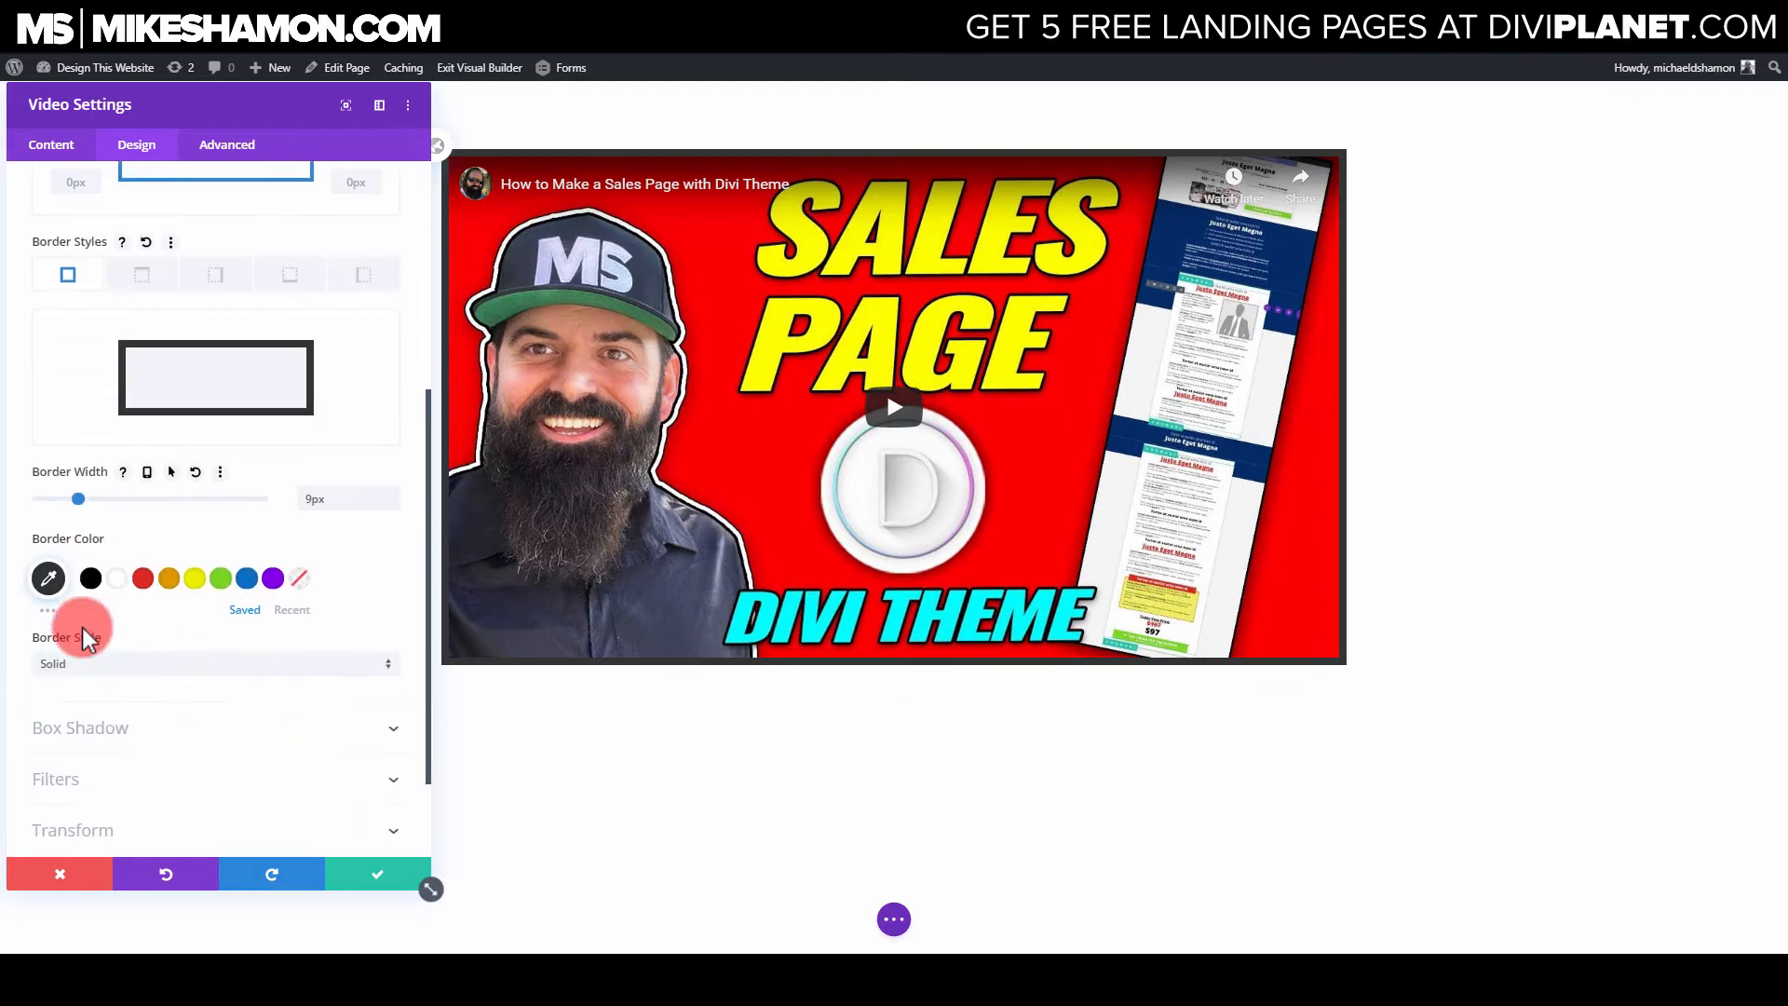
pyautogui.click(214, 662)
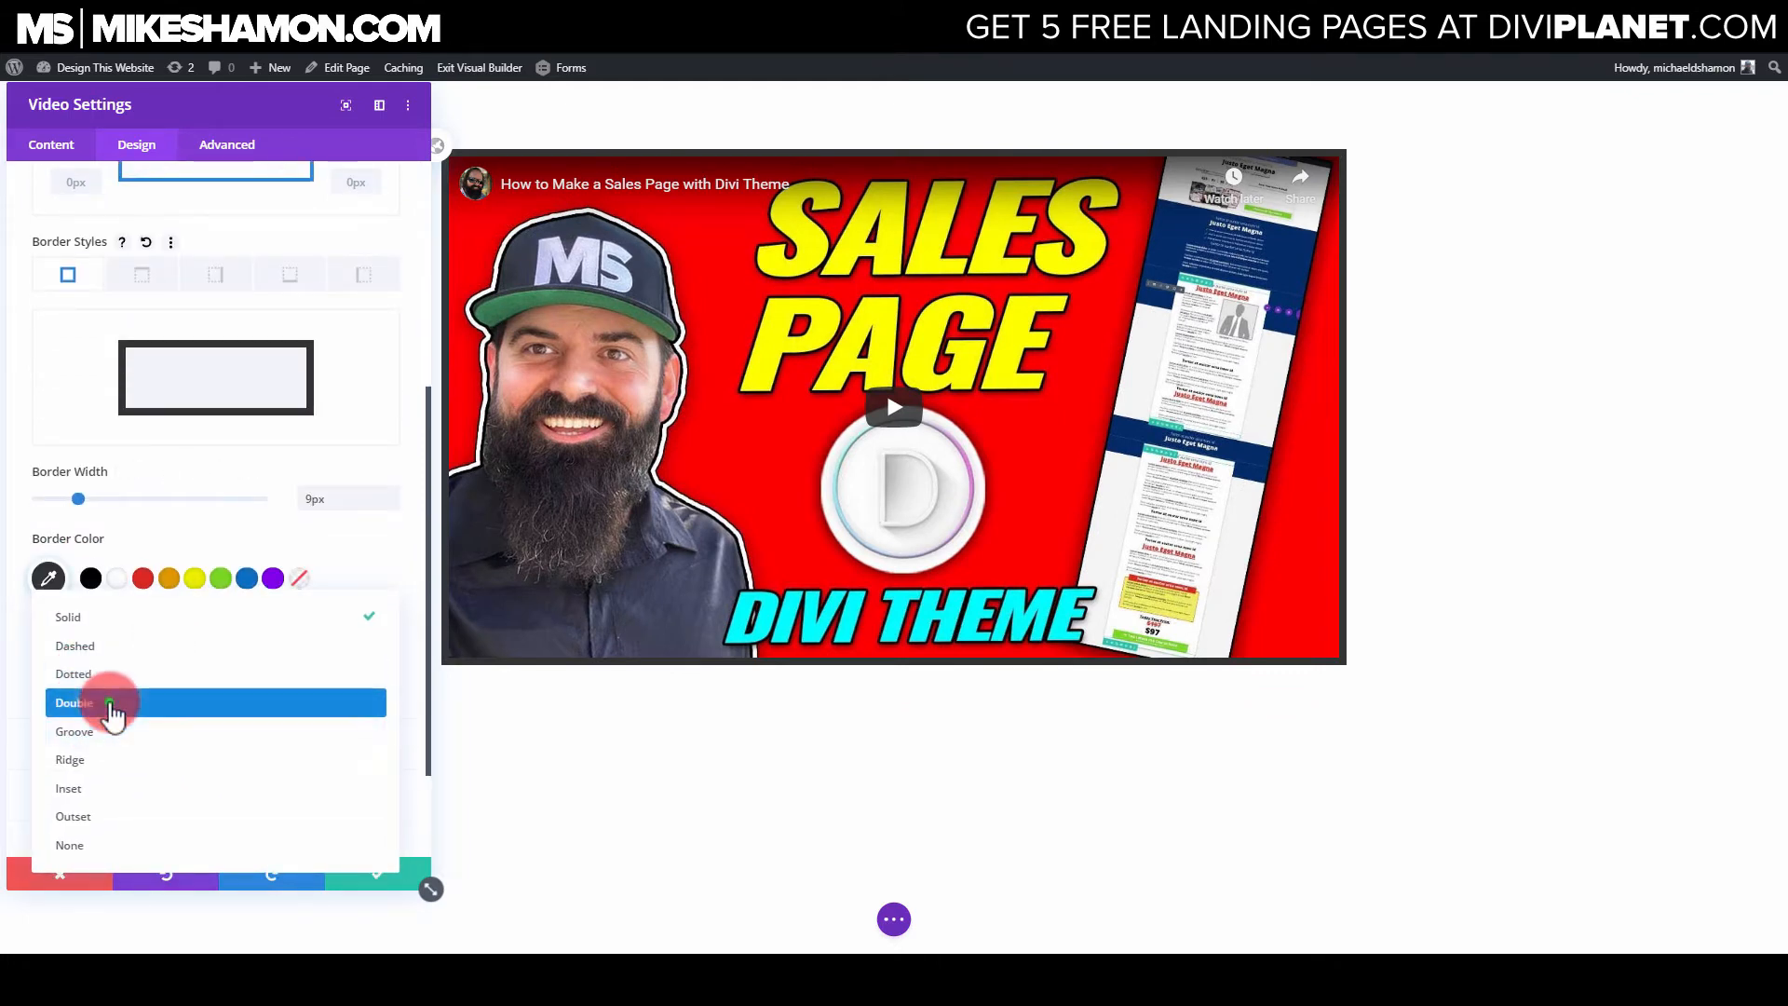
pyautogui.click(74, 701)
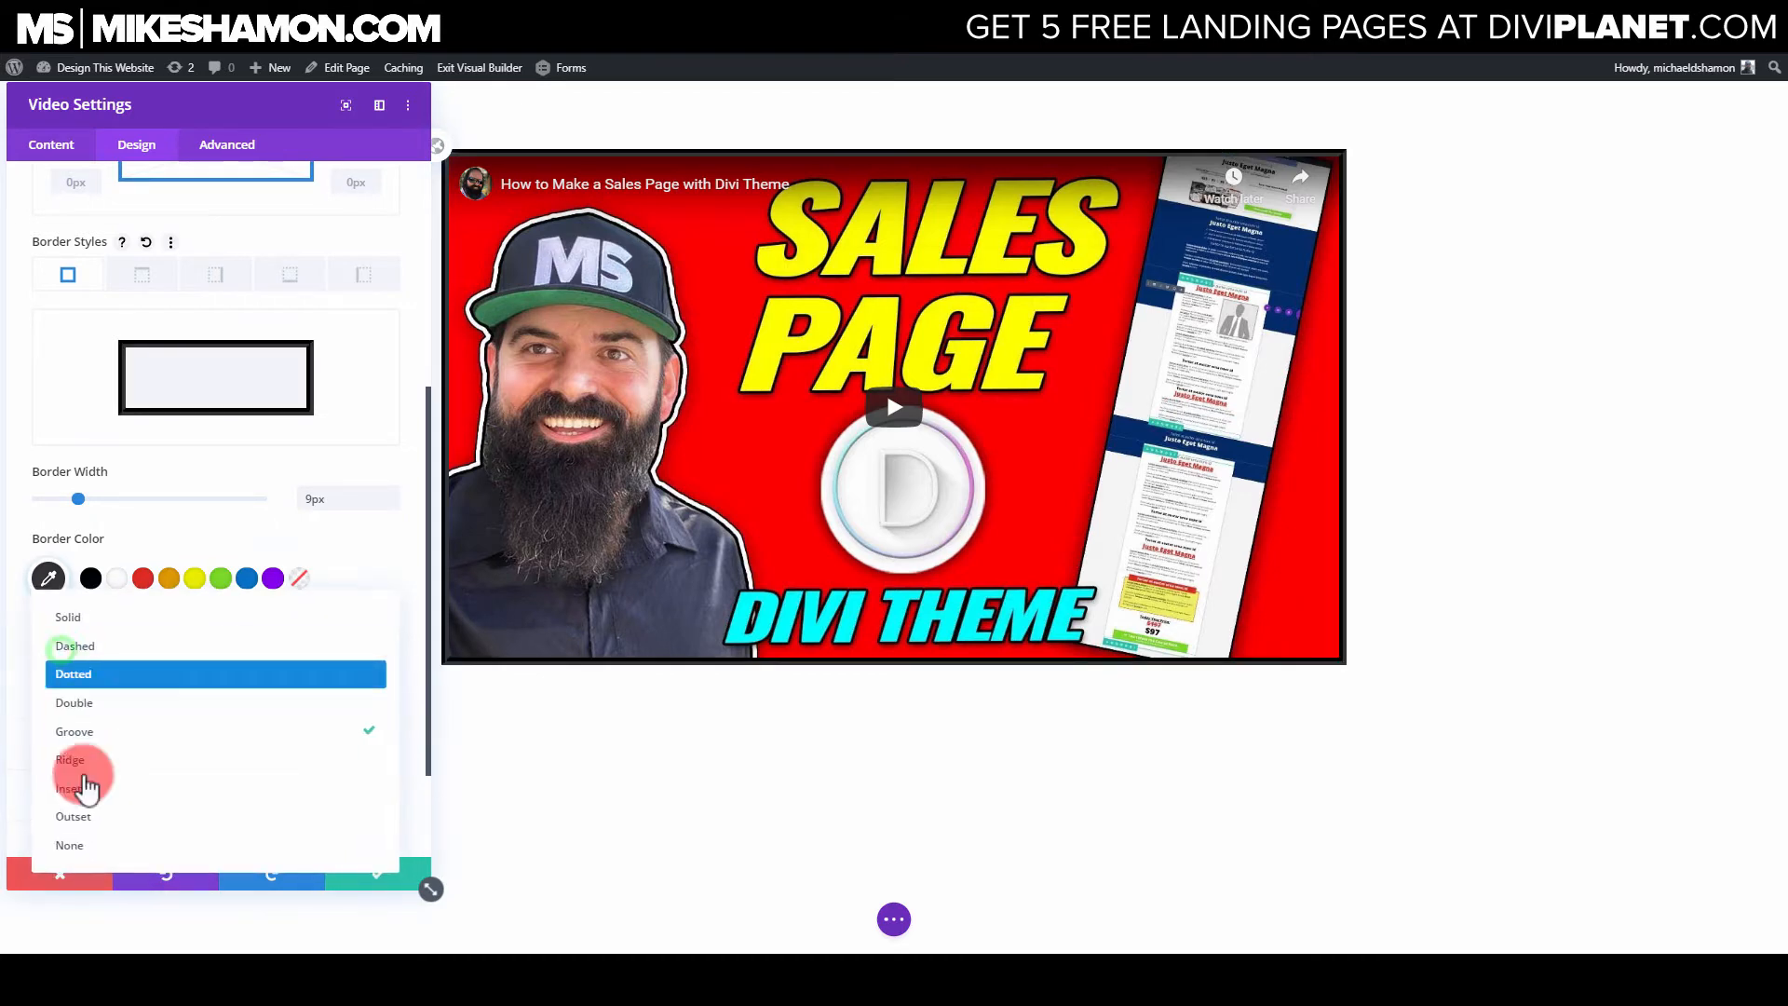
pyautogui.click(72, 816)
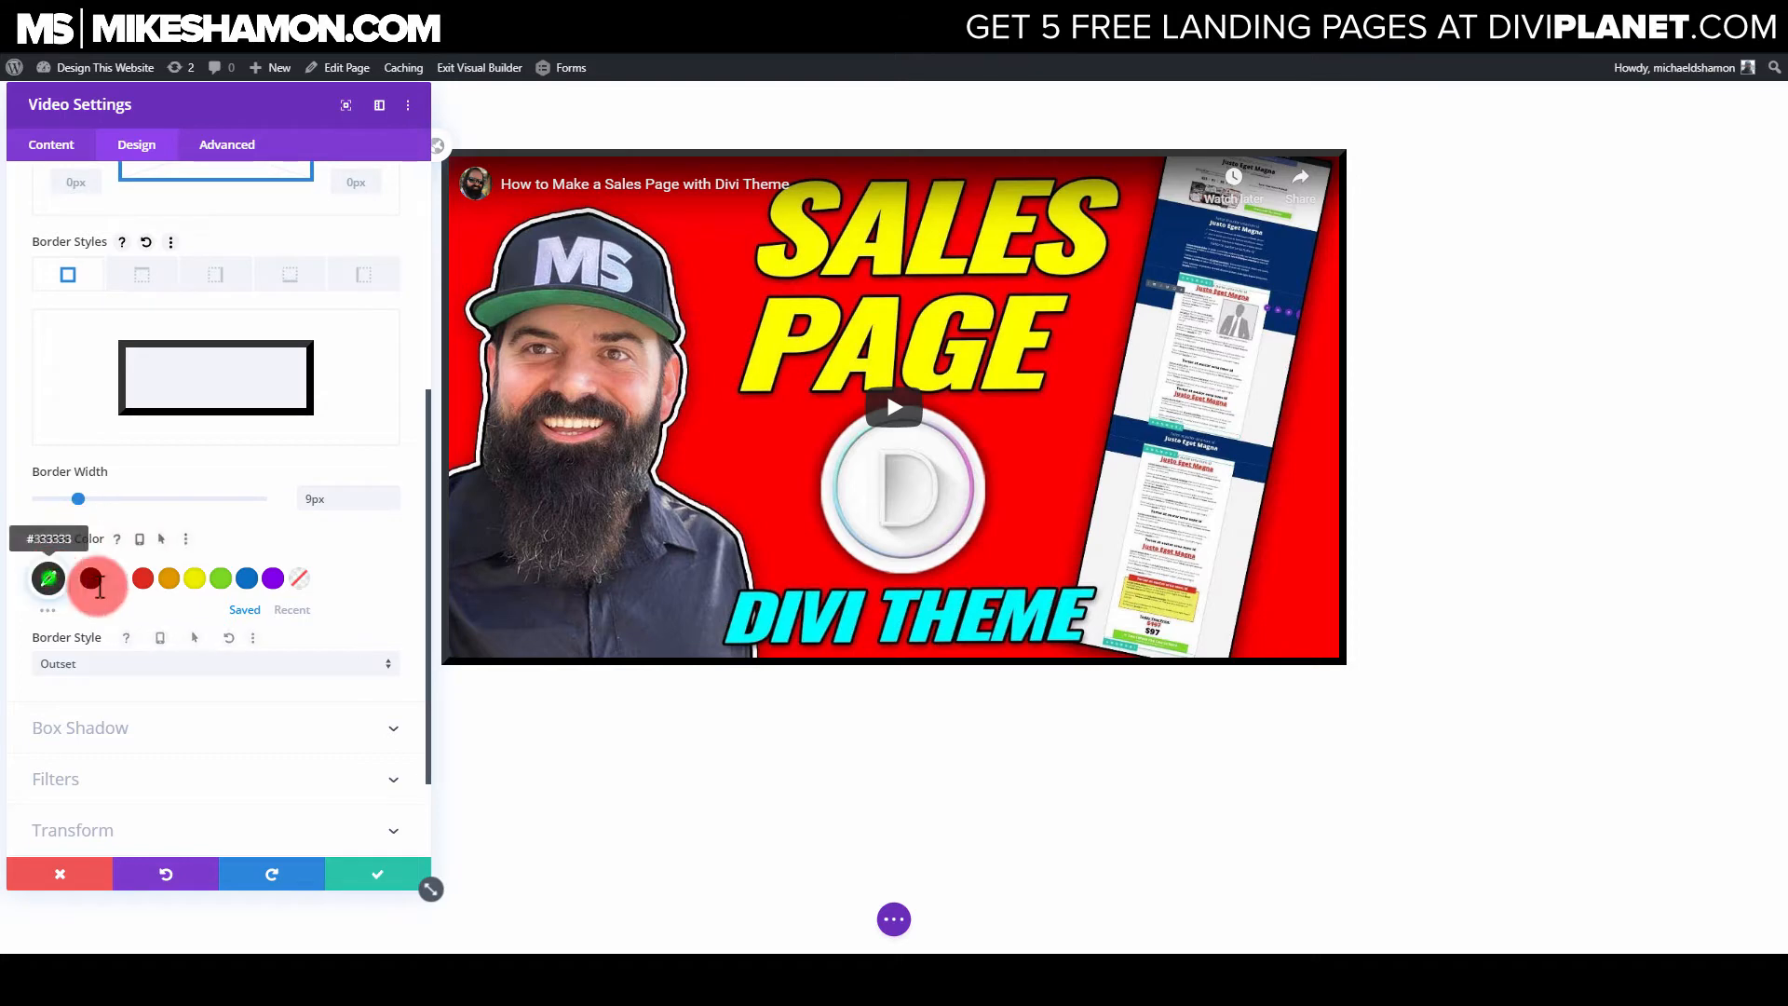
pyautogui.click(47, 580)
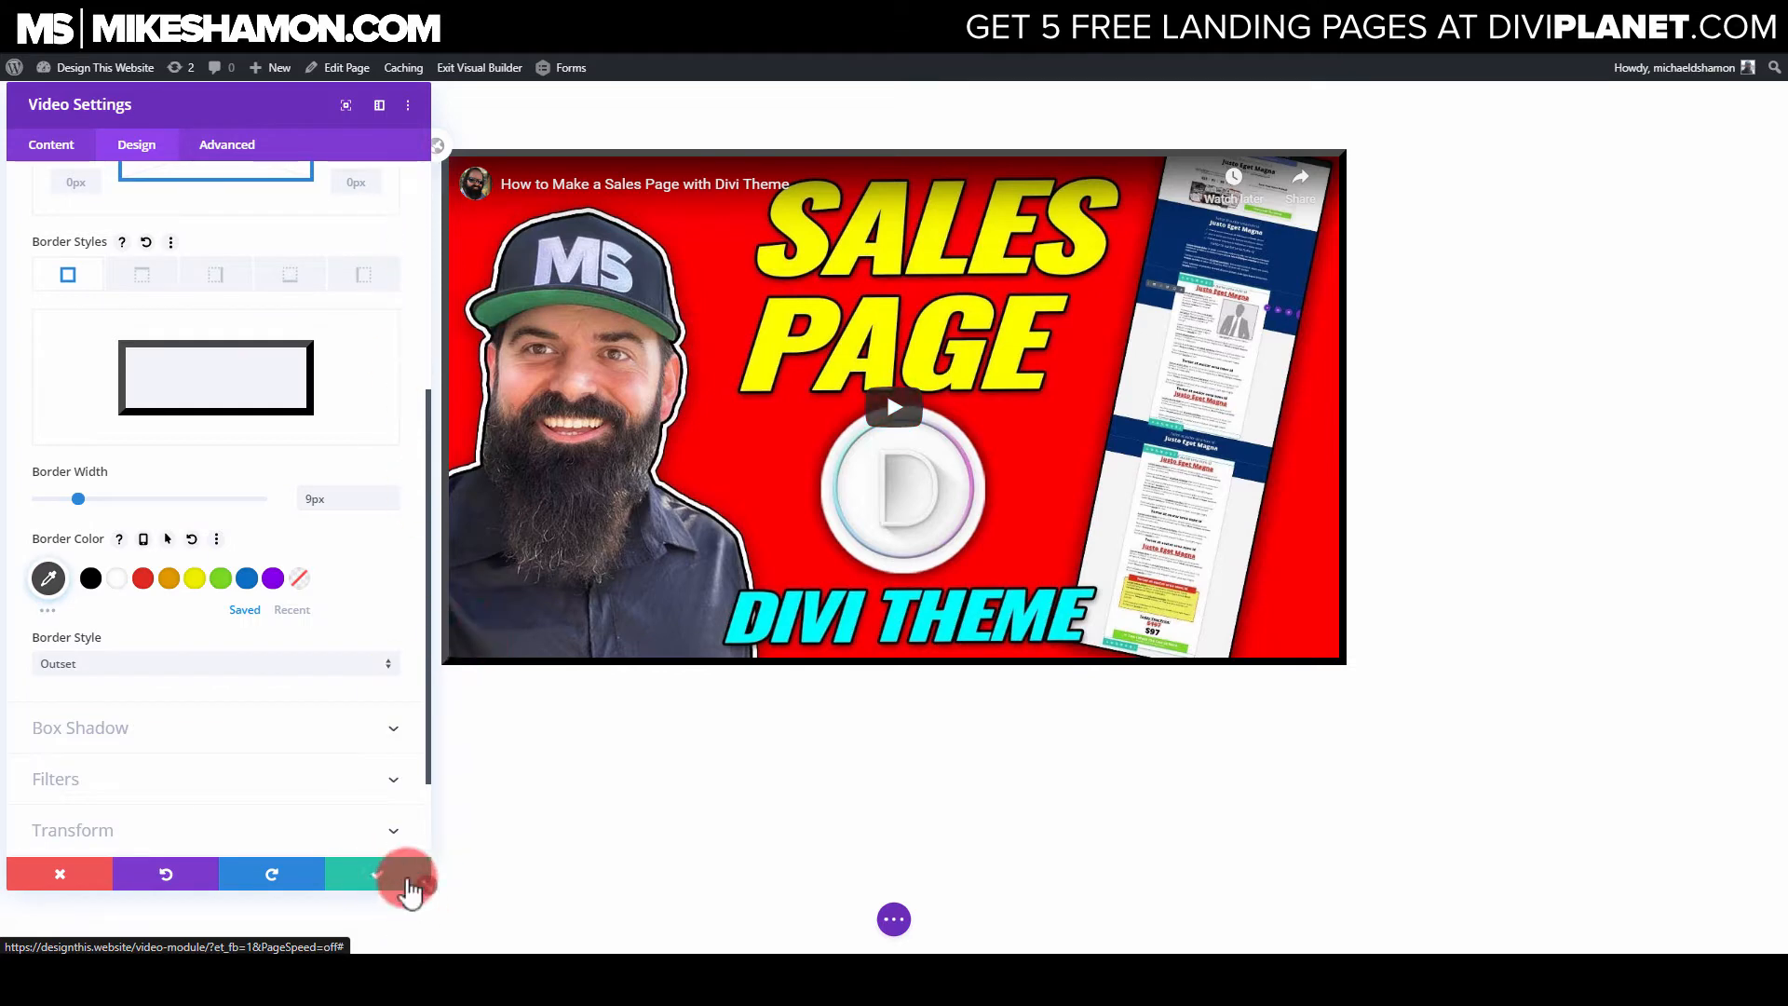
pyautogui.click(356, 874)
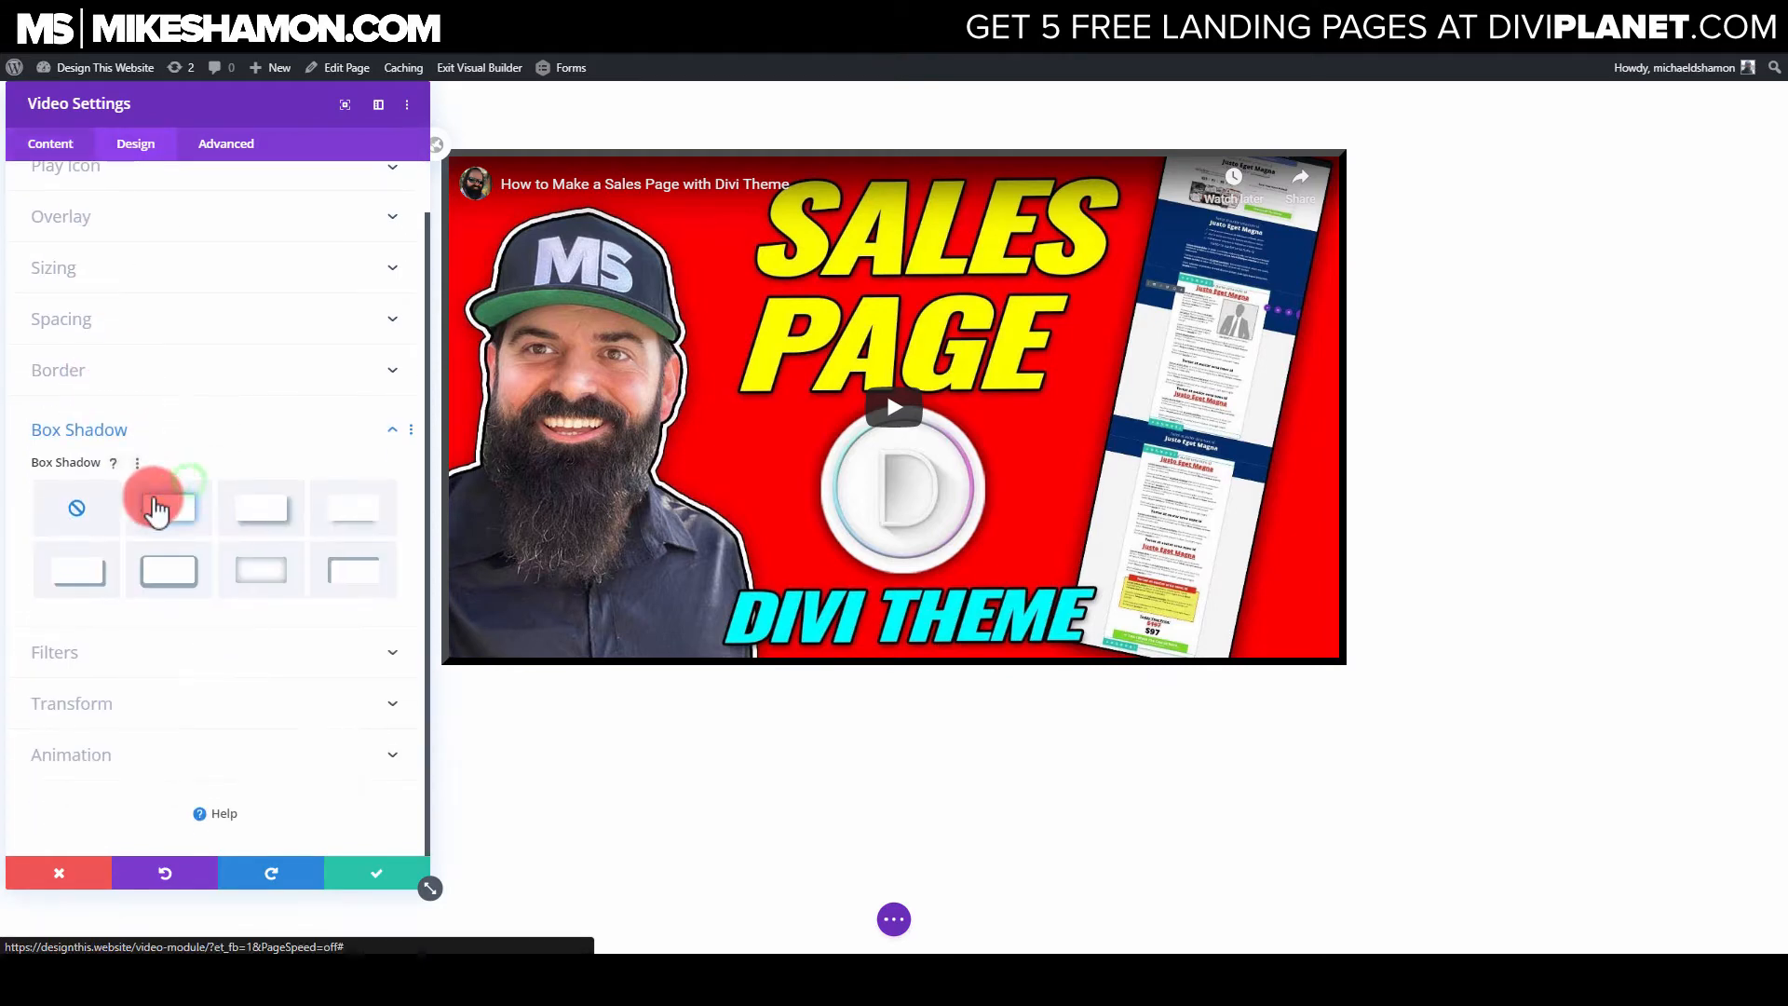
# Step: Apply the outer box shadow preset with 2px vertical offset and 18px blur
pyautogui.click(169, 508)
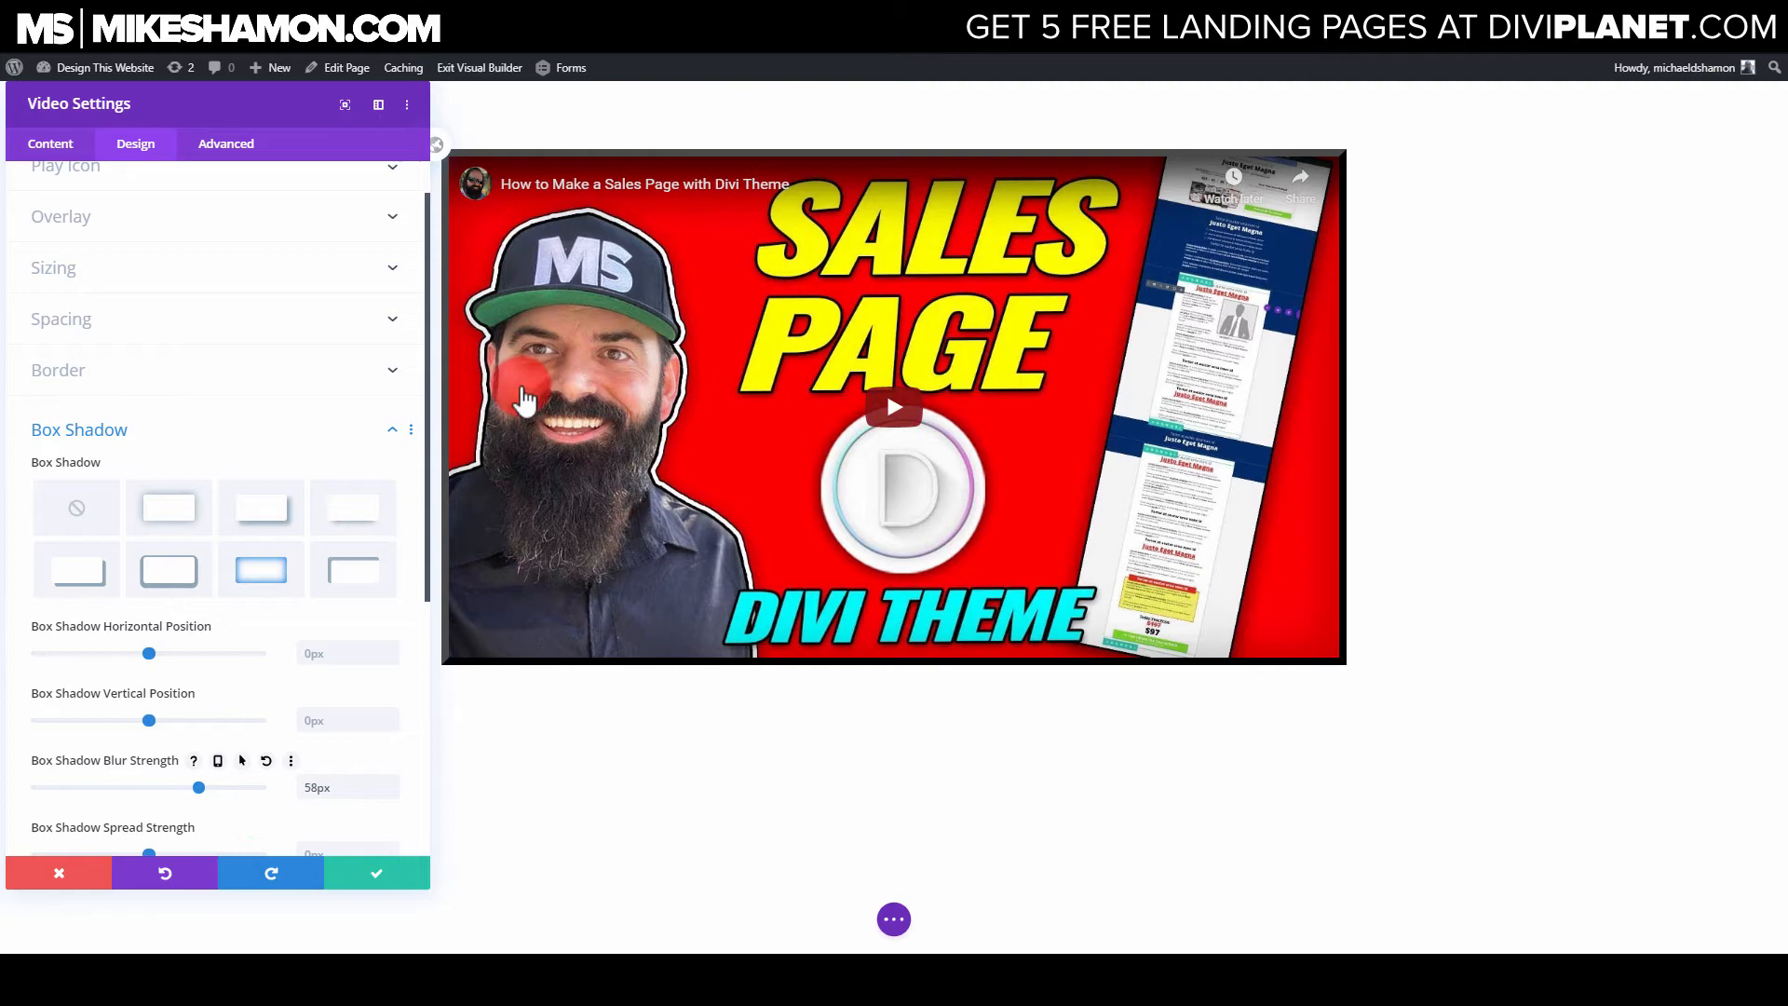
pyautogui.click(169, 508)
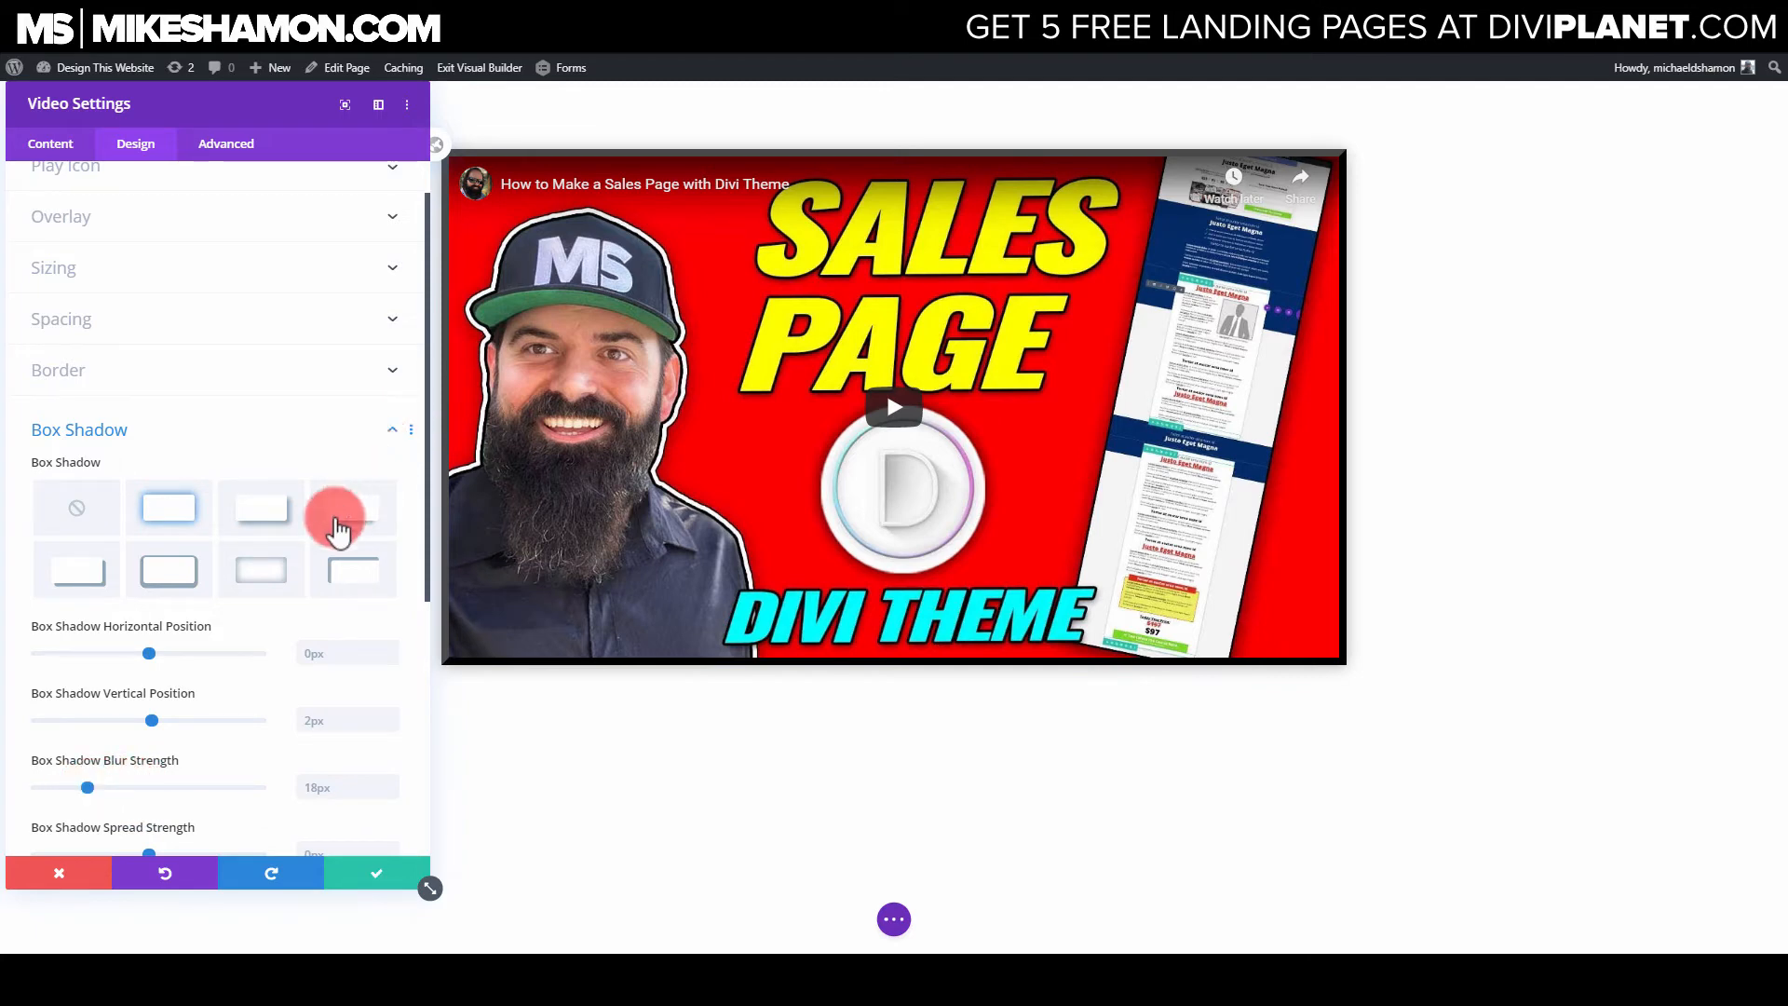
pyautogui.scroll(-3)
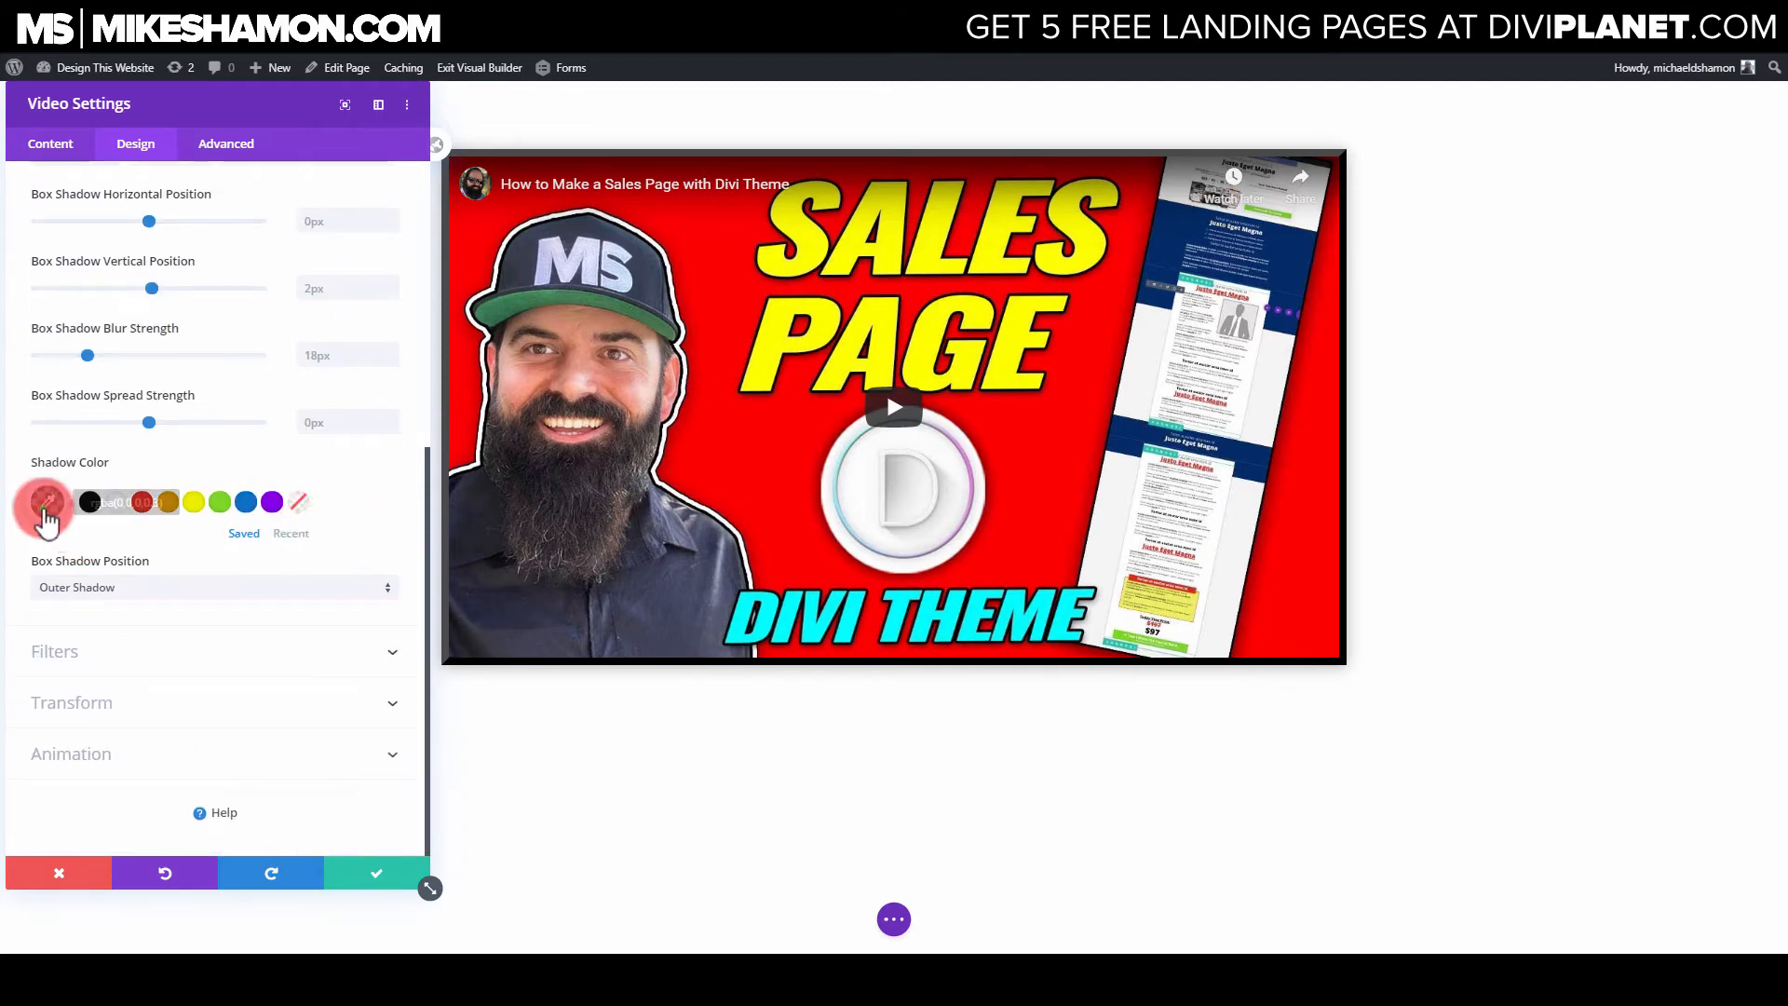
pyautogui.click(46, 502)
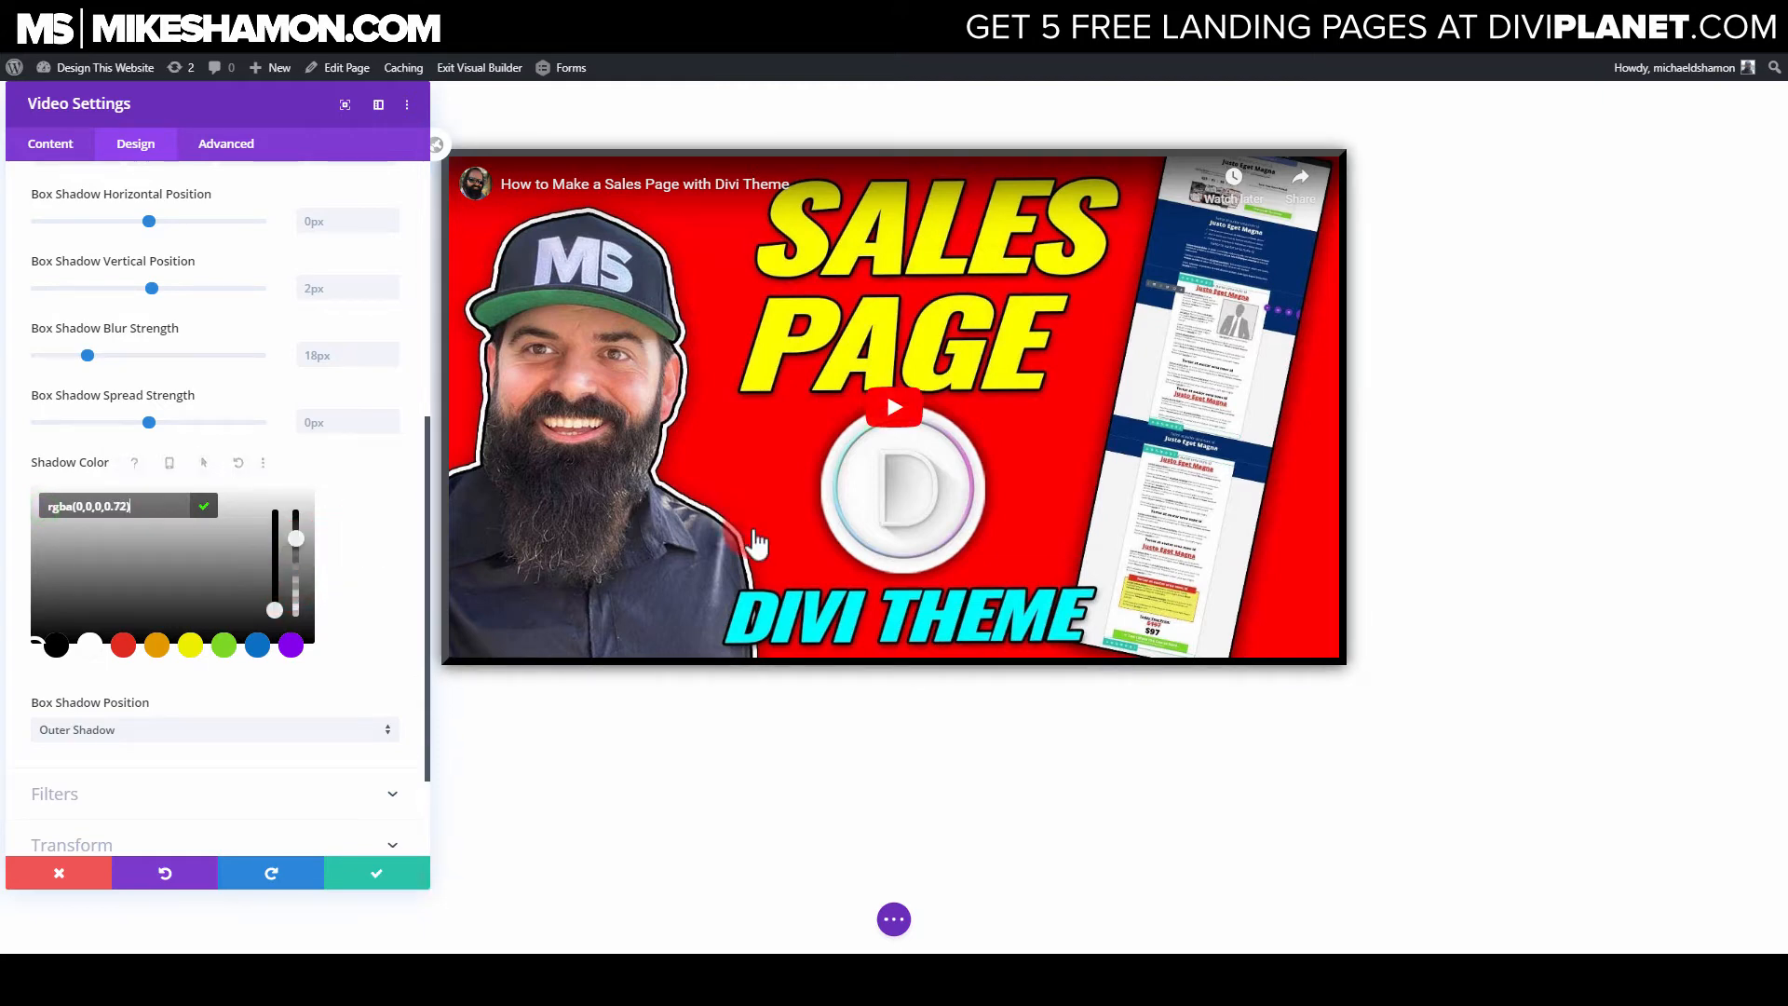
pyautogui.scroll(3)
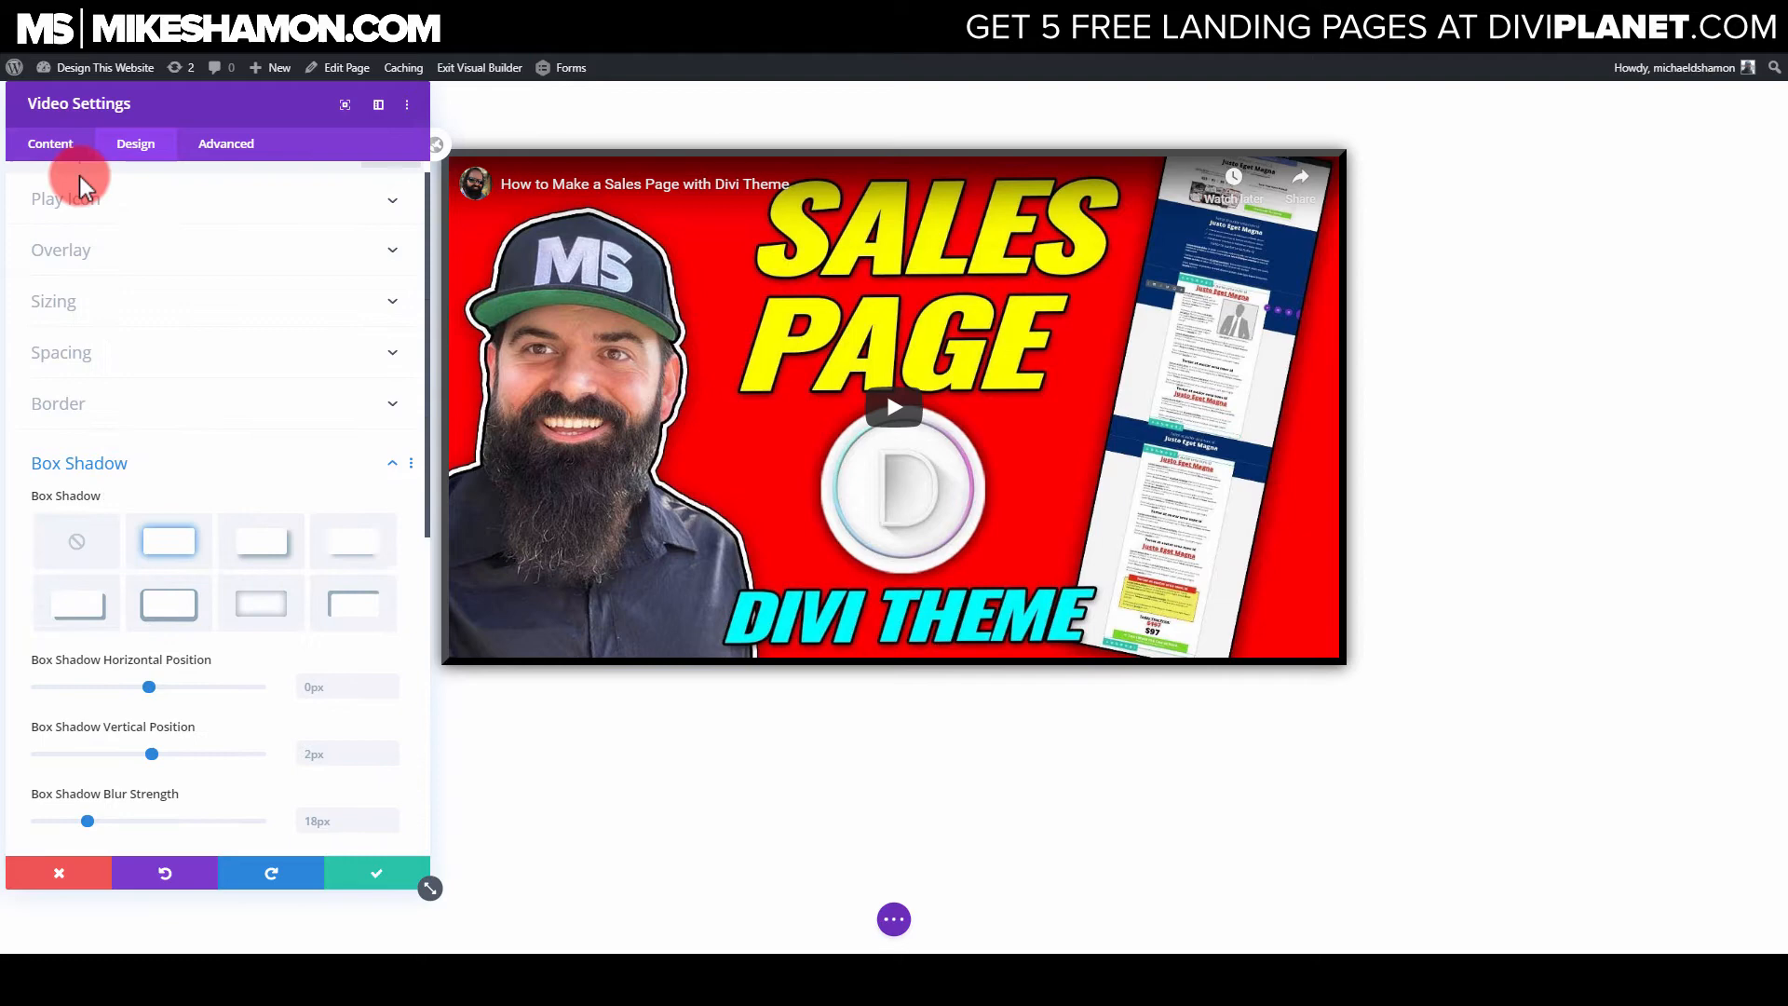
pyautogui.click(392, 462)
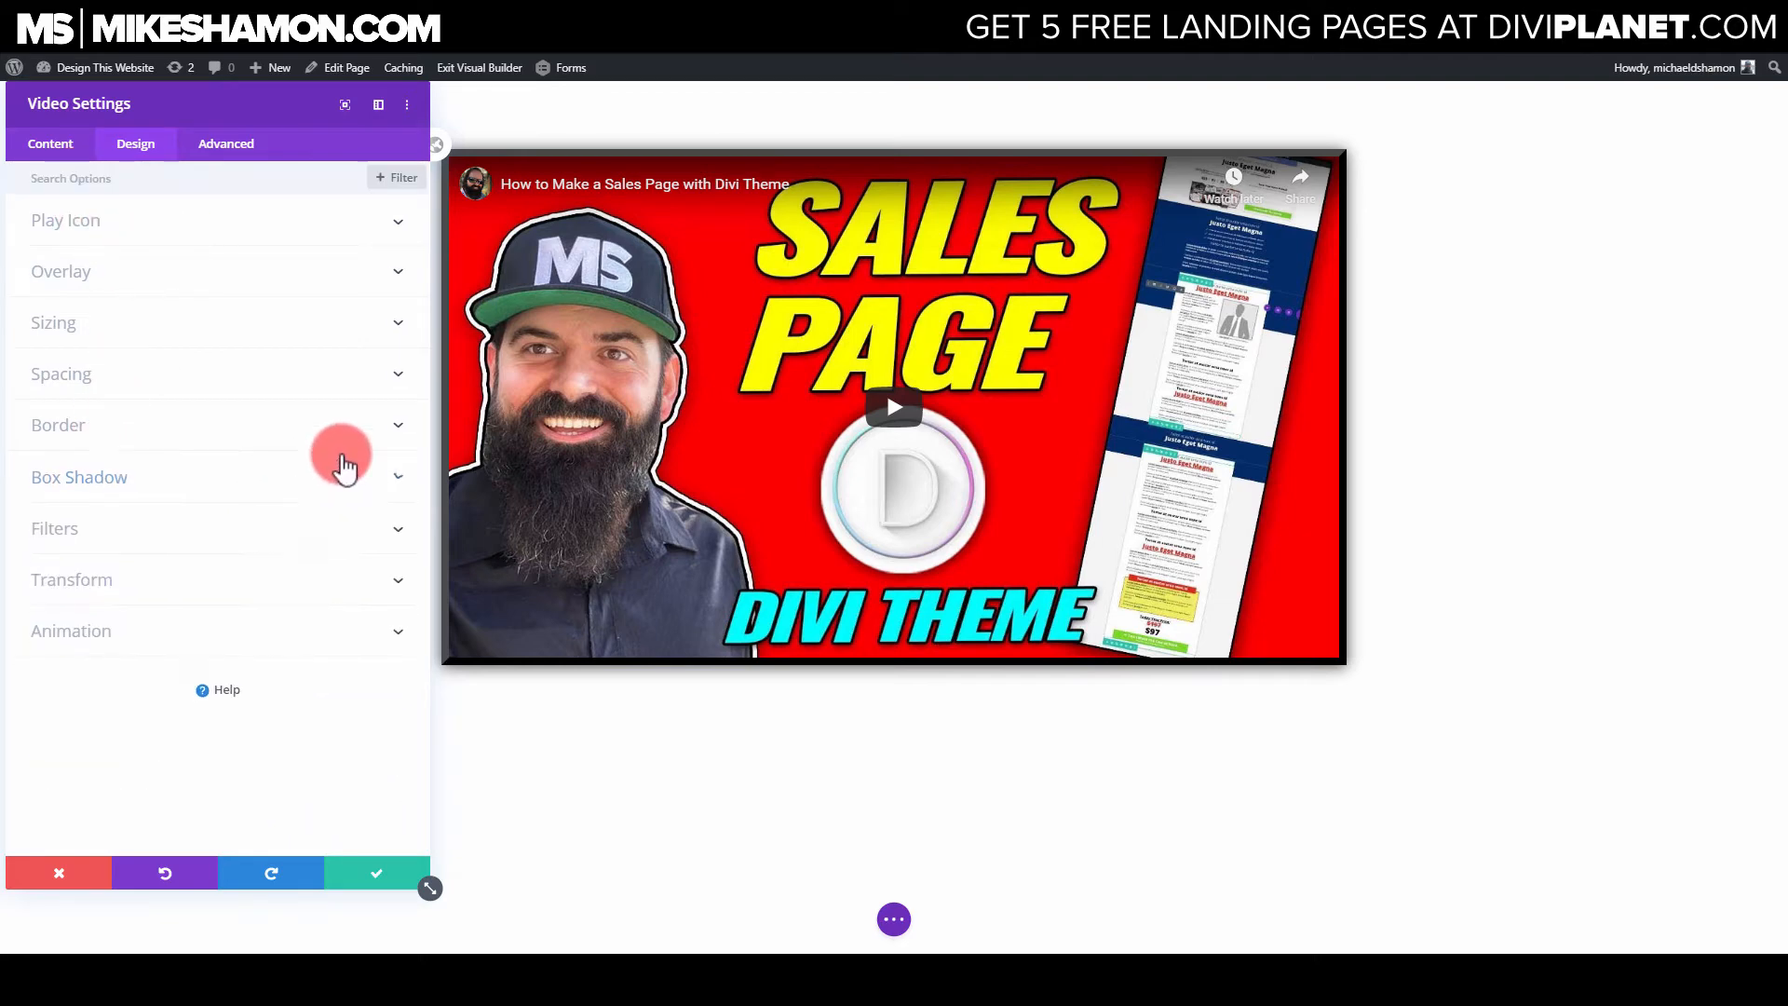
pyautogui.click(51, 144)
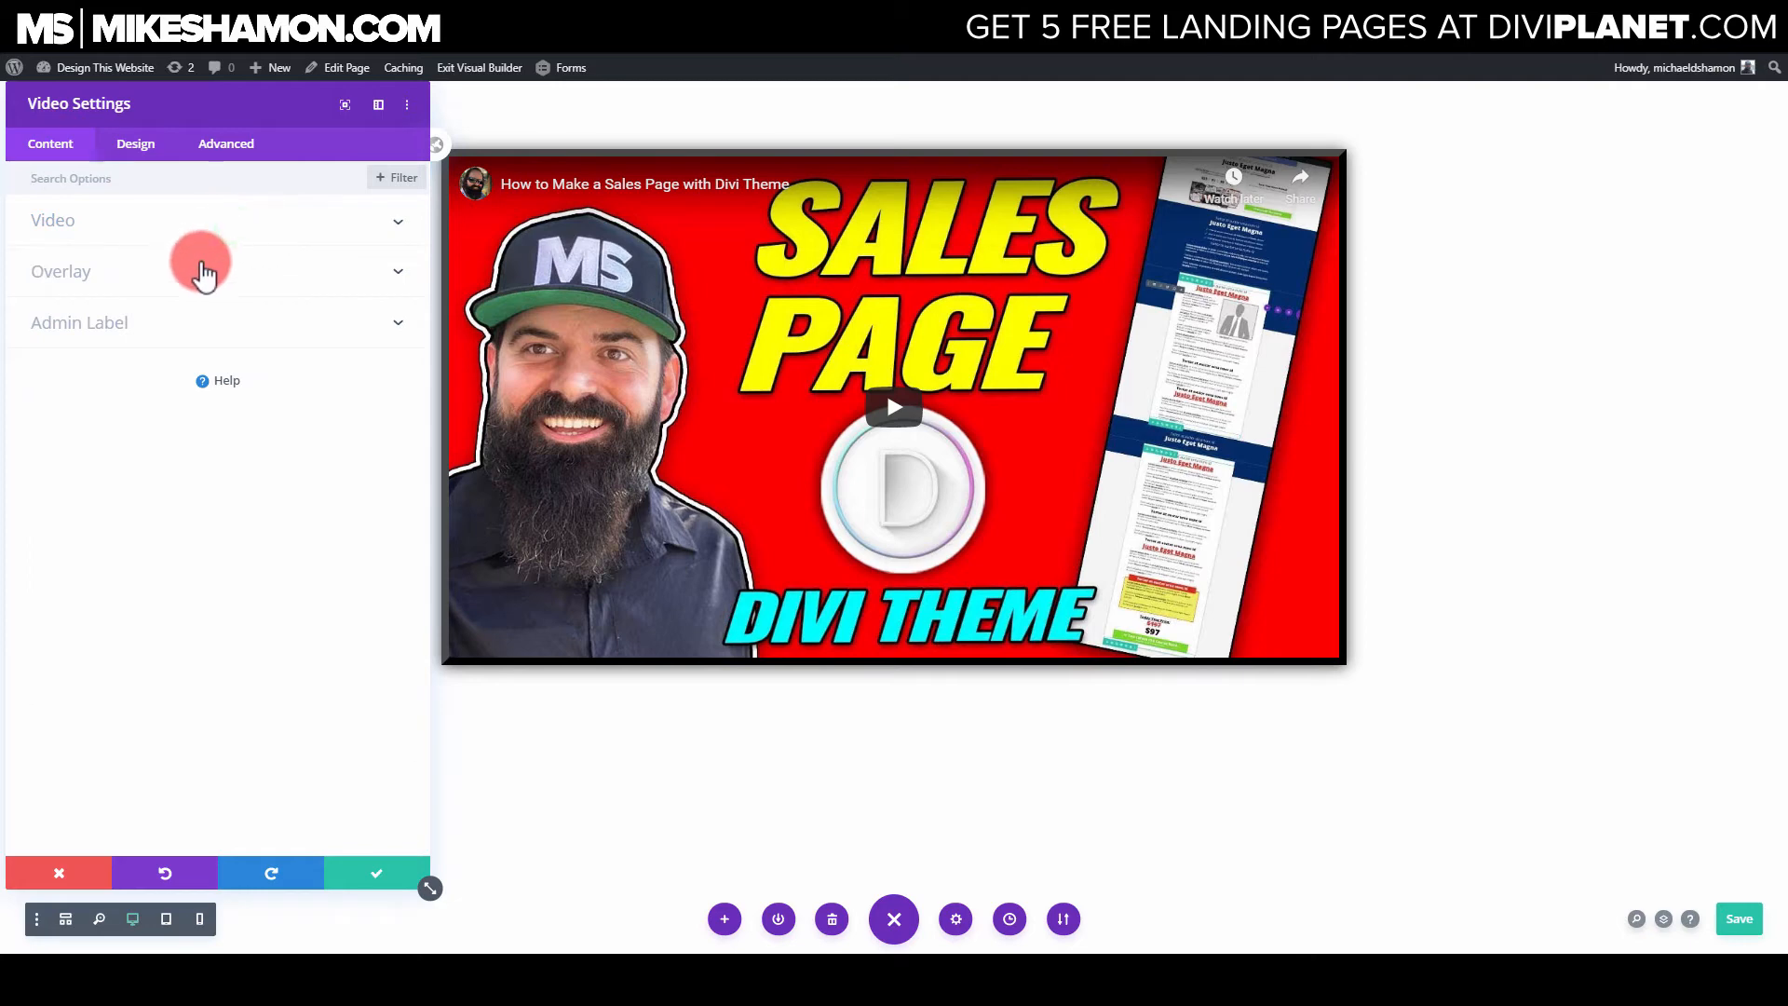
pyautogui.click(61, 271)
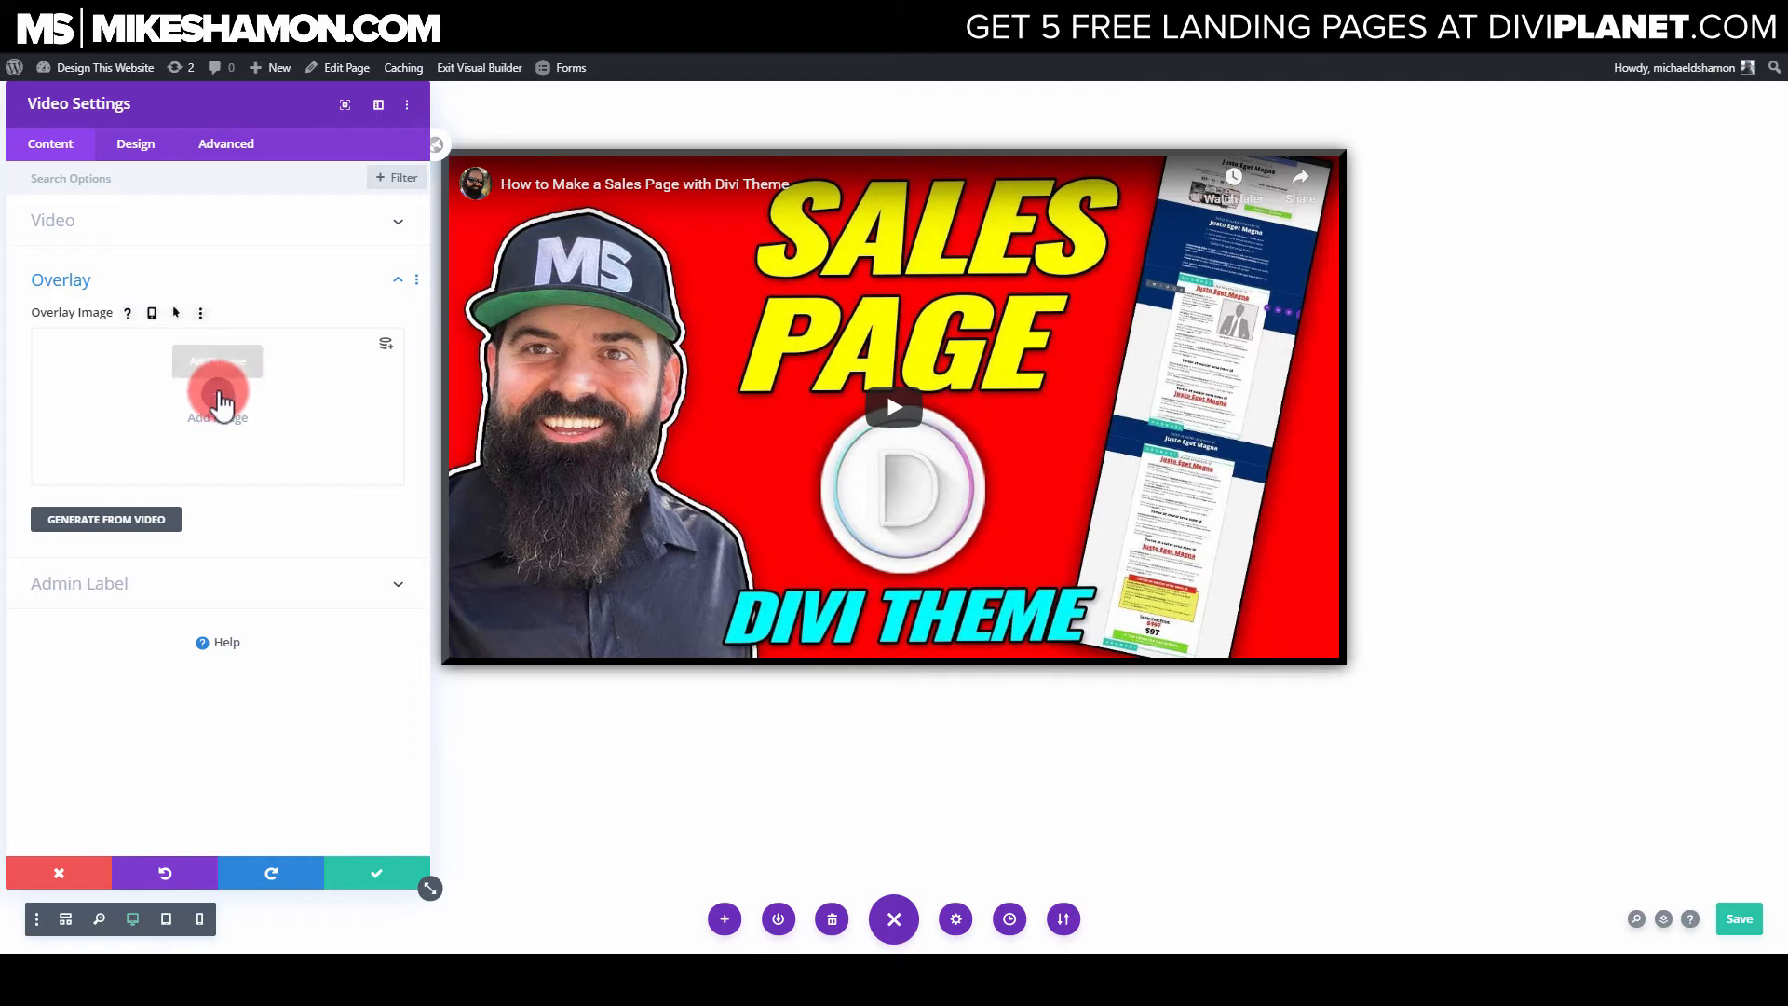
pyautogui.click(217, 388)
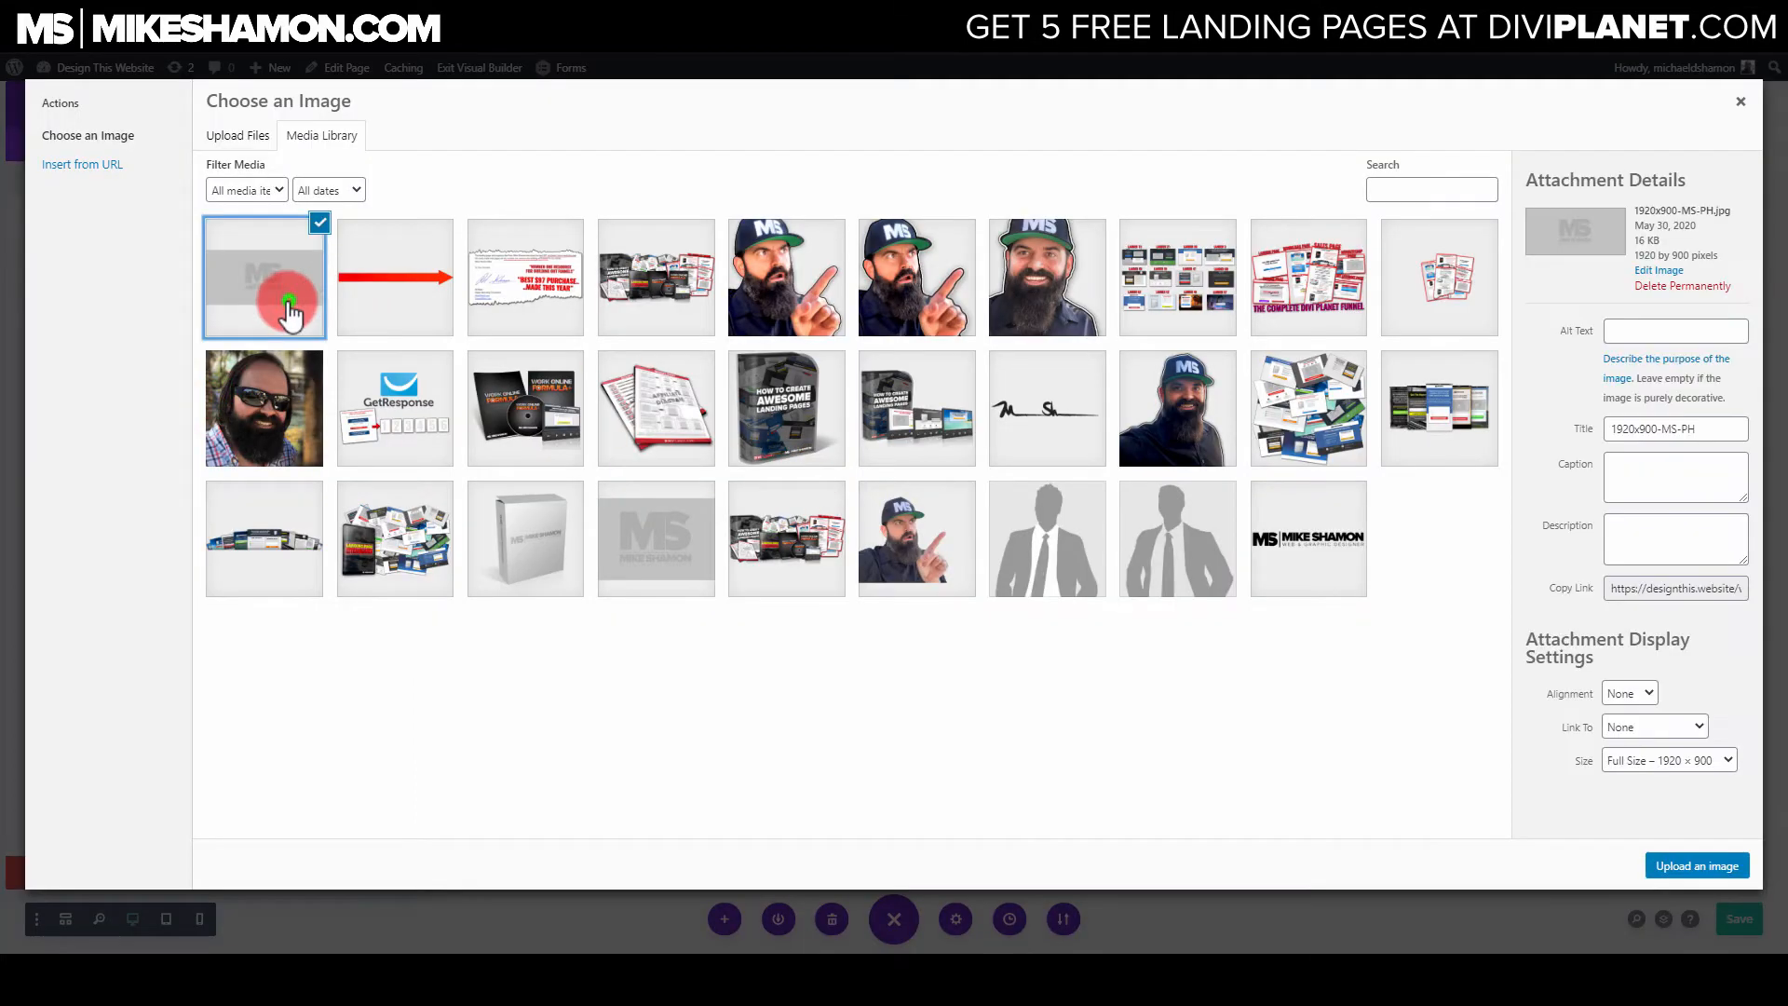
pyautogui.click(1696, 864)
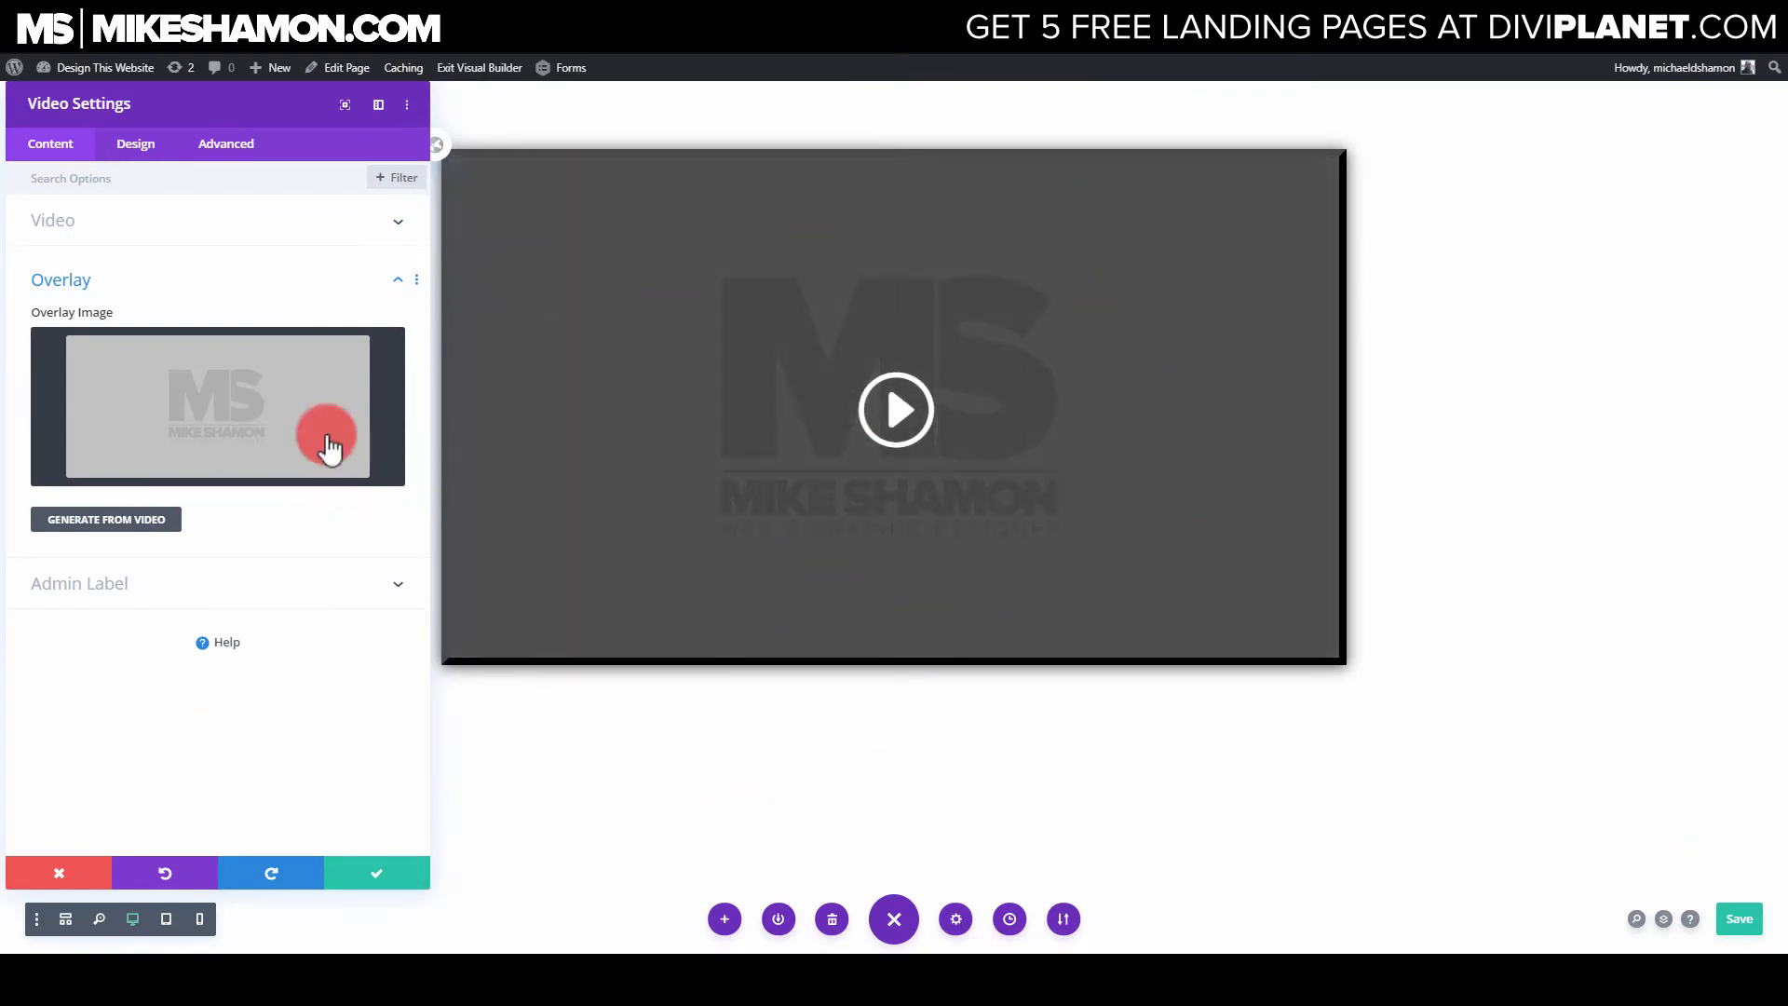
pyautogui.moveTo(493, 462)
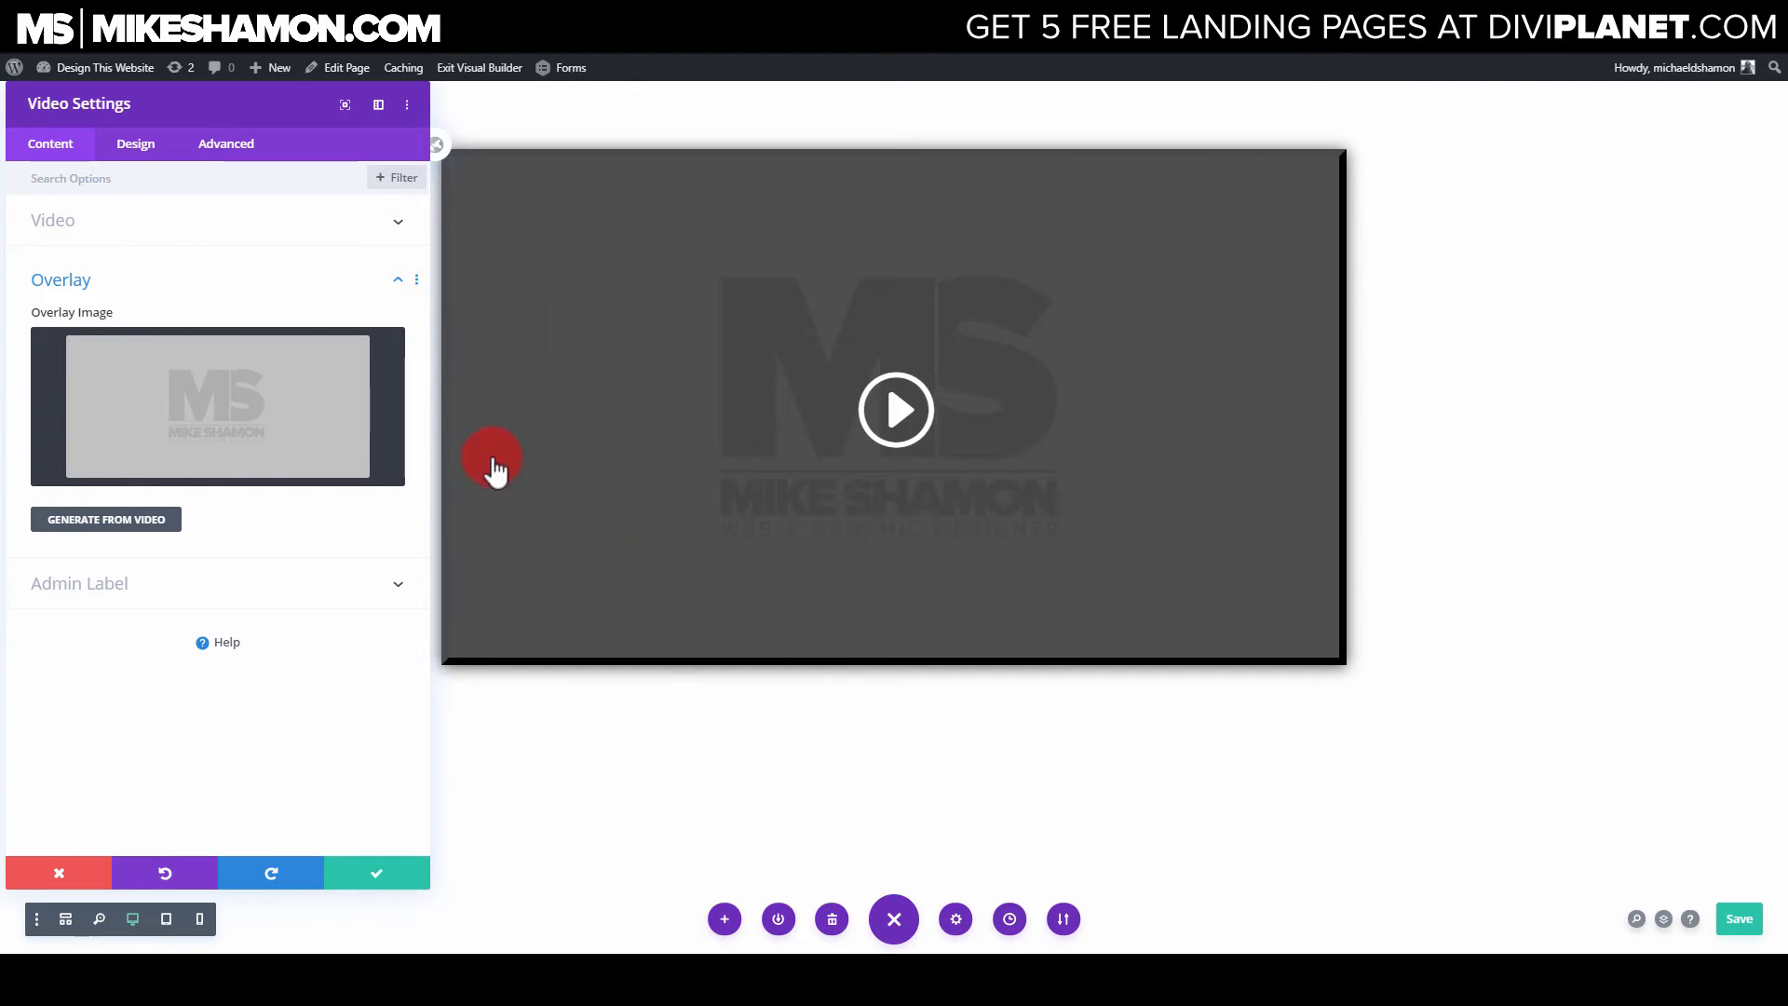
pyautogui.moveTo(1464, 236)
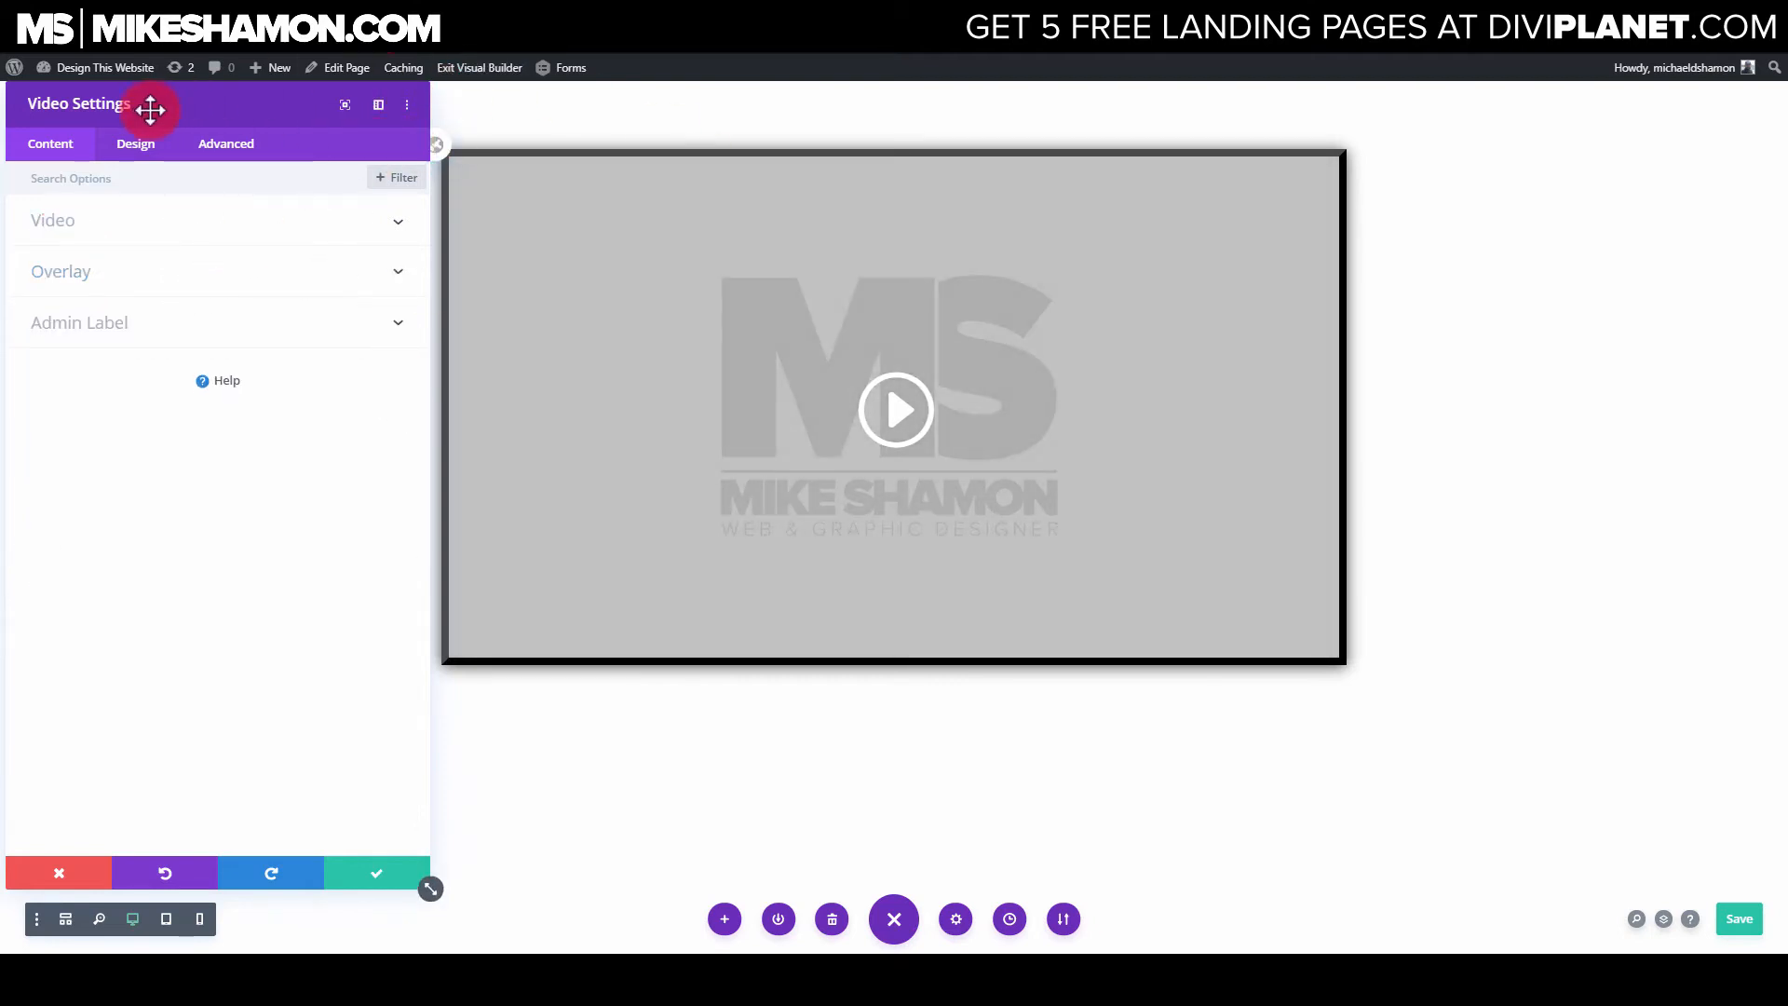
pyautogui.moveTo(136, 142)
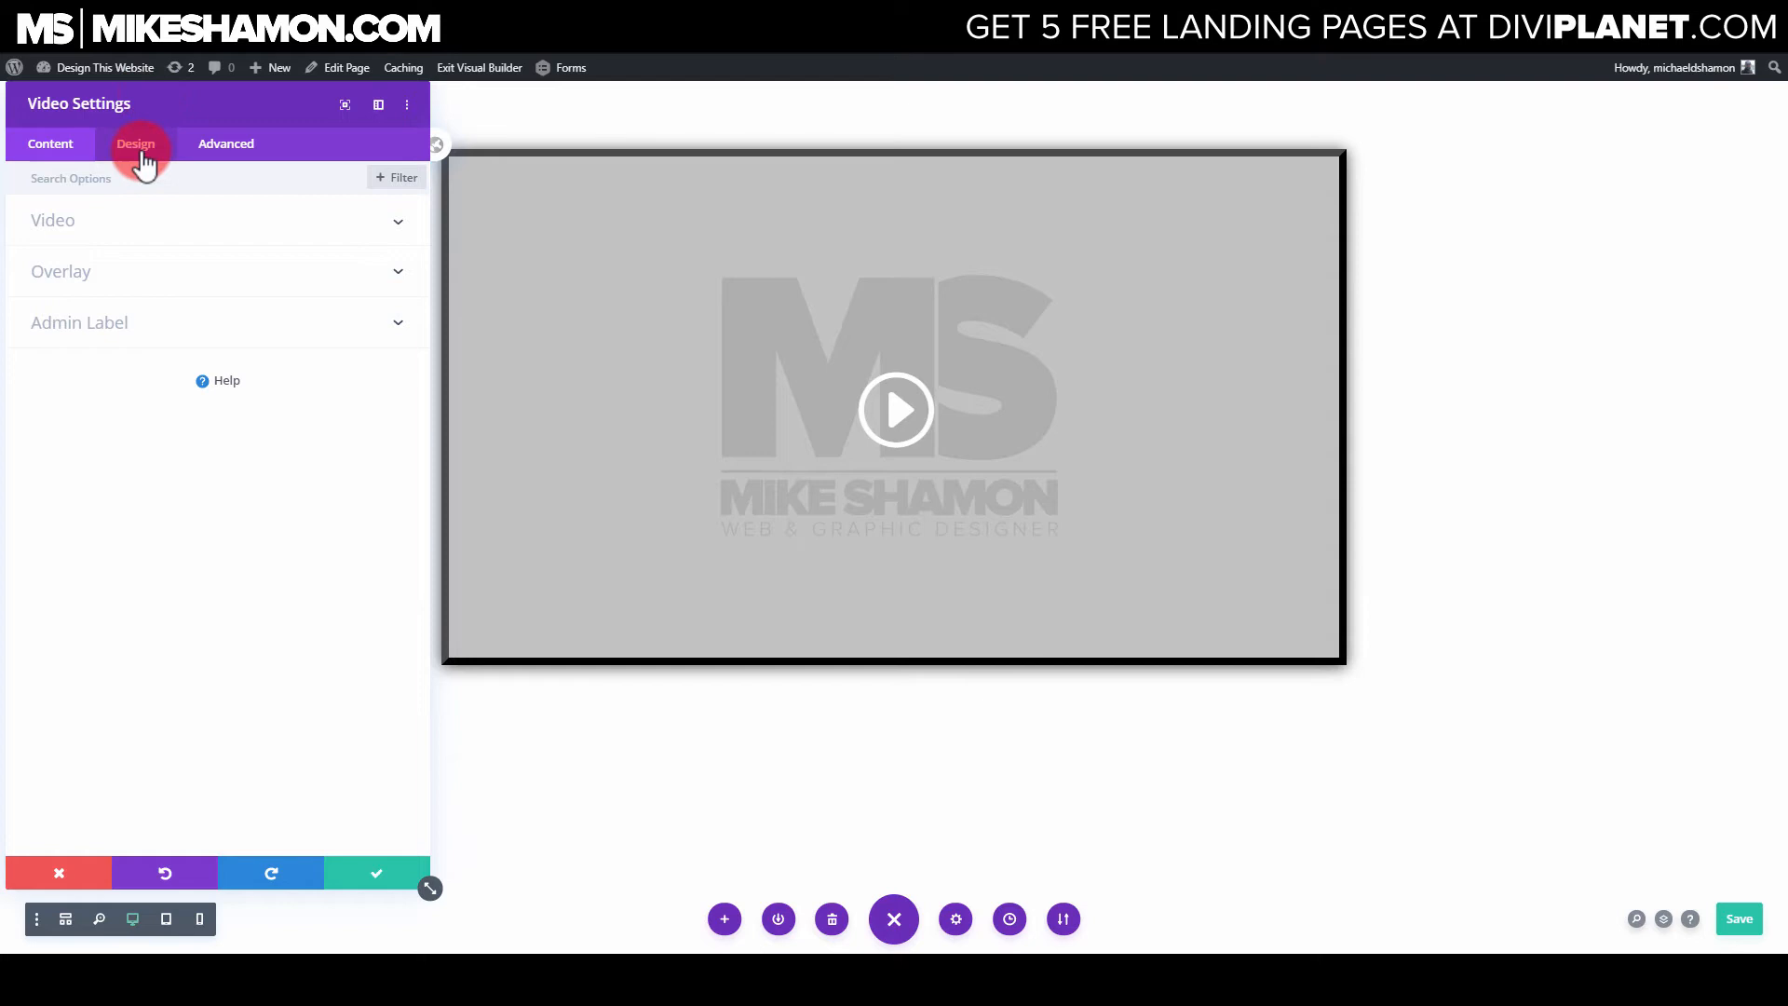
# Step: Make the play icon red at a custom 69px size under Design > Play Icon
pyautogui.click(136, 143)
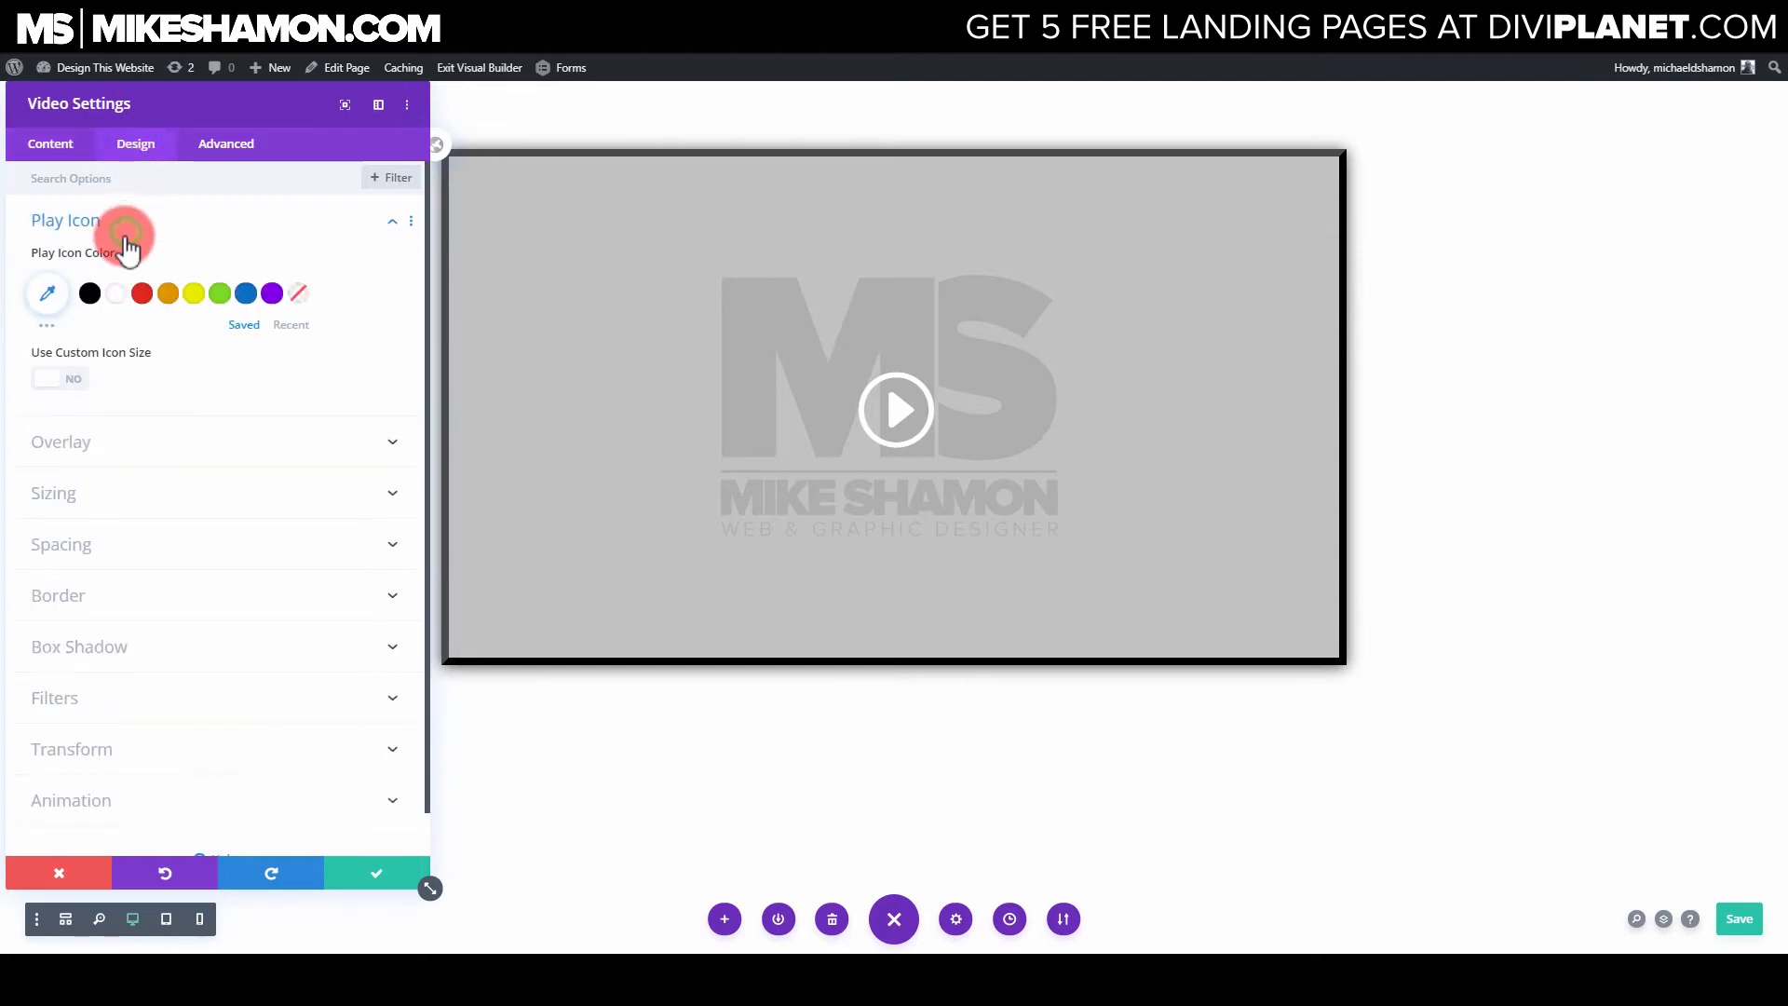
pyautogui.click(141, 294)
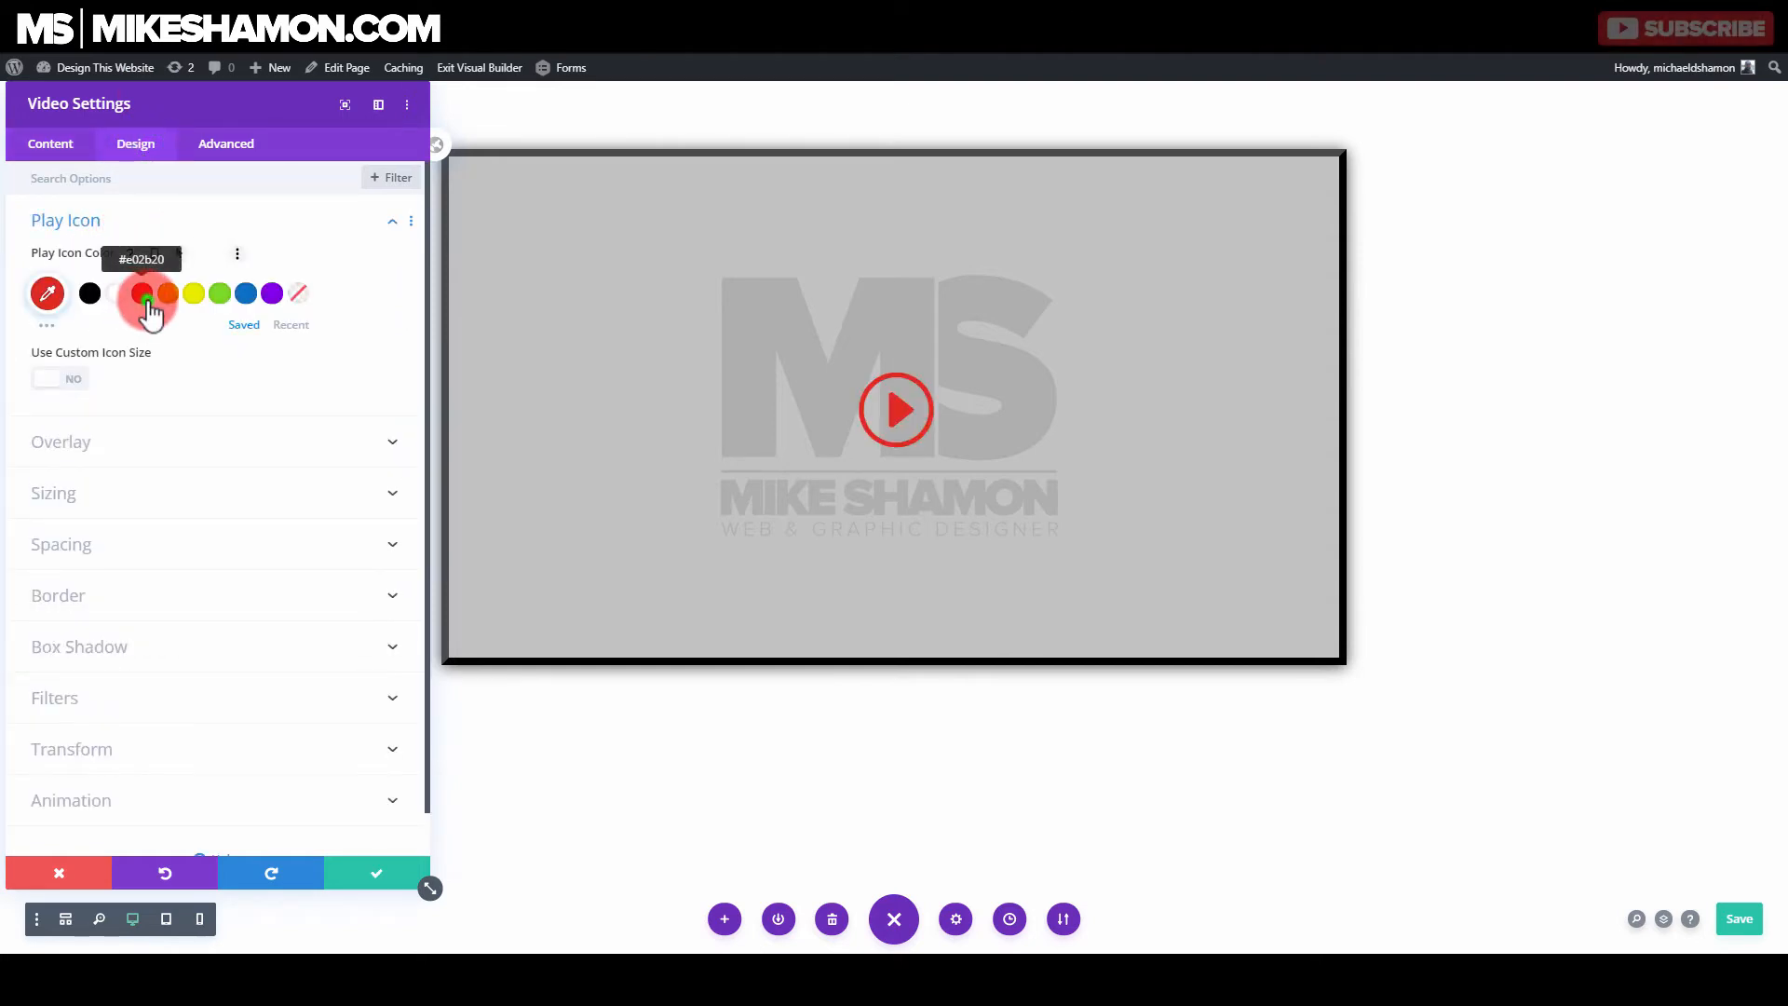
pyautogui.click(60, 377)
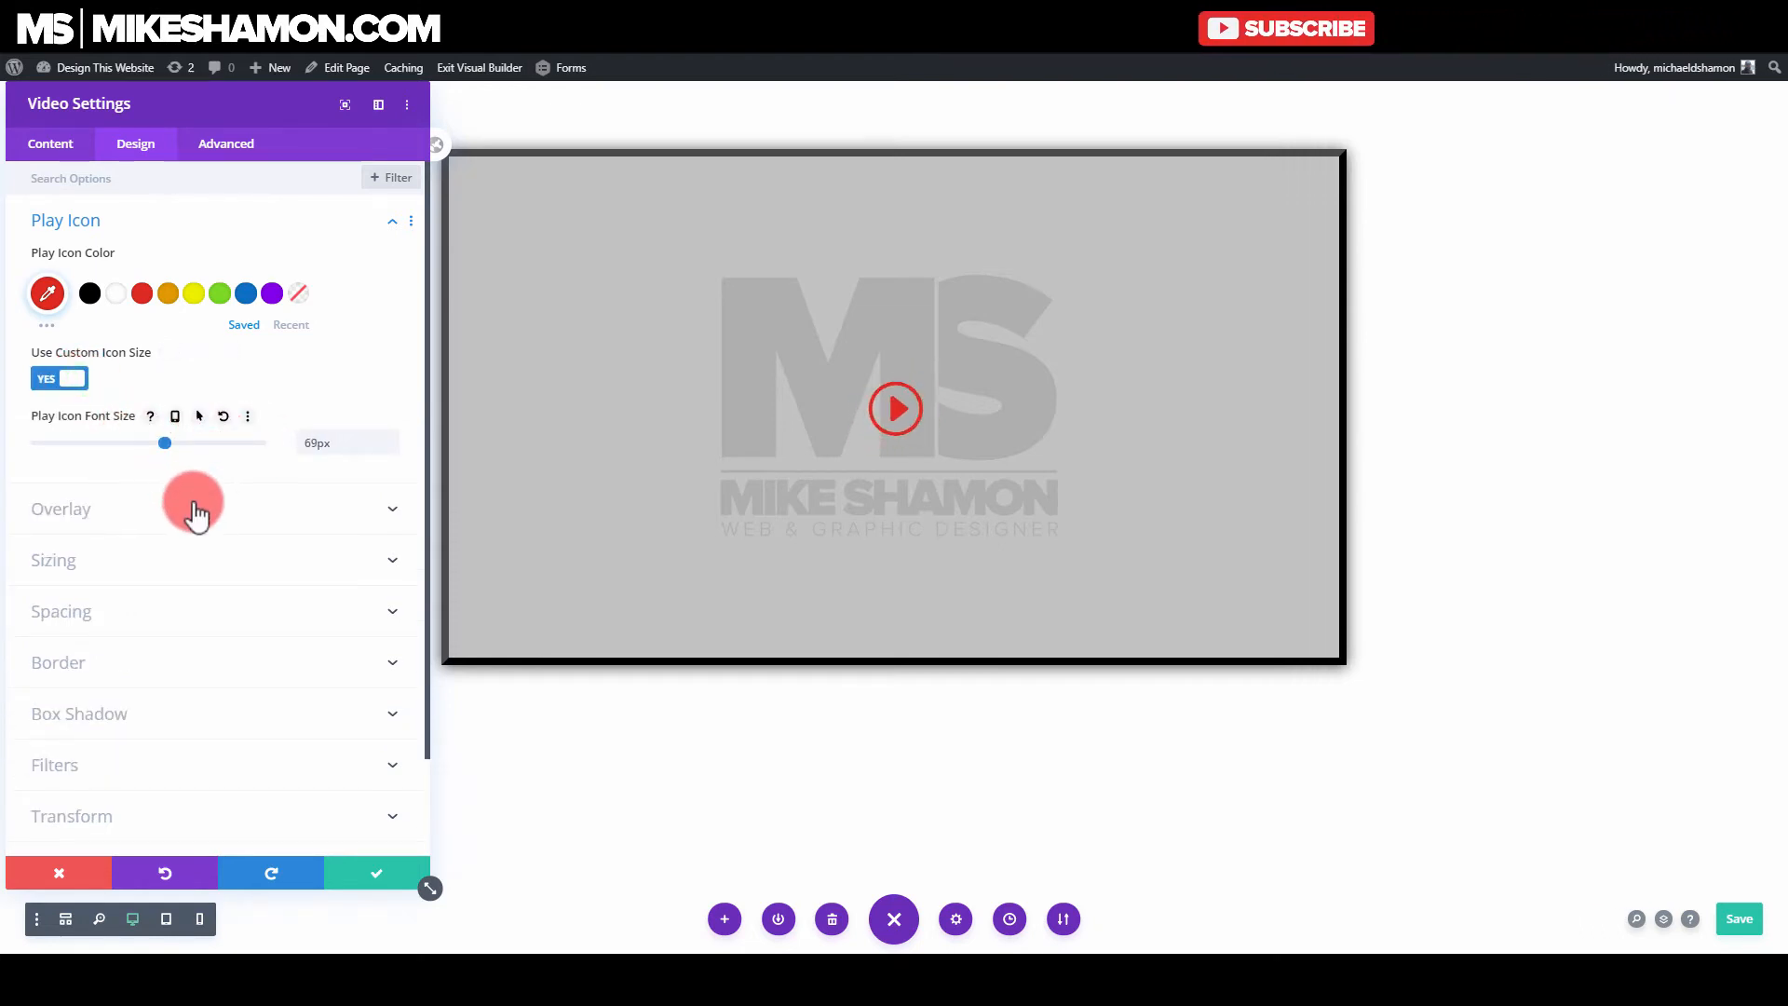
pyautogui.click(60, 509)
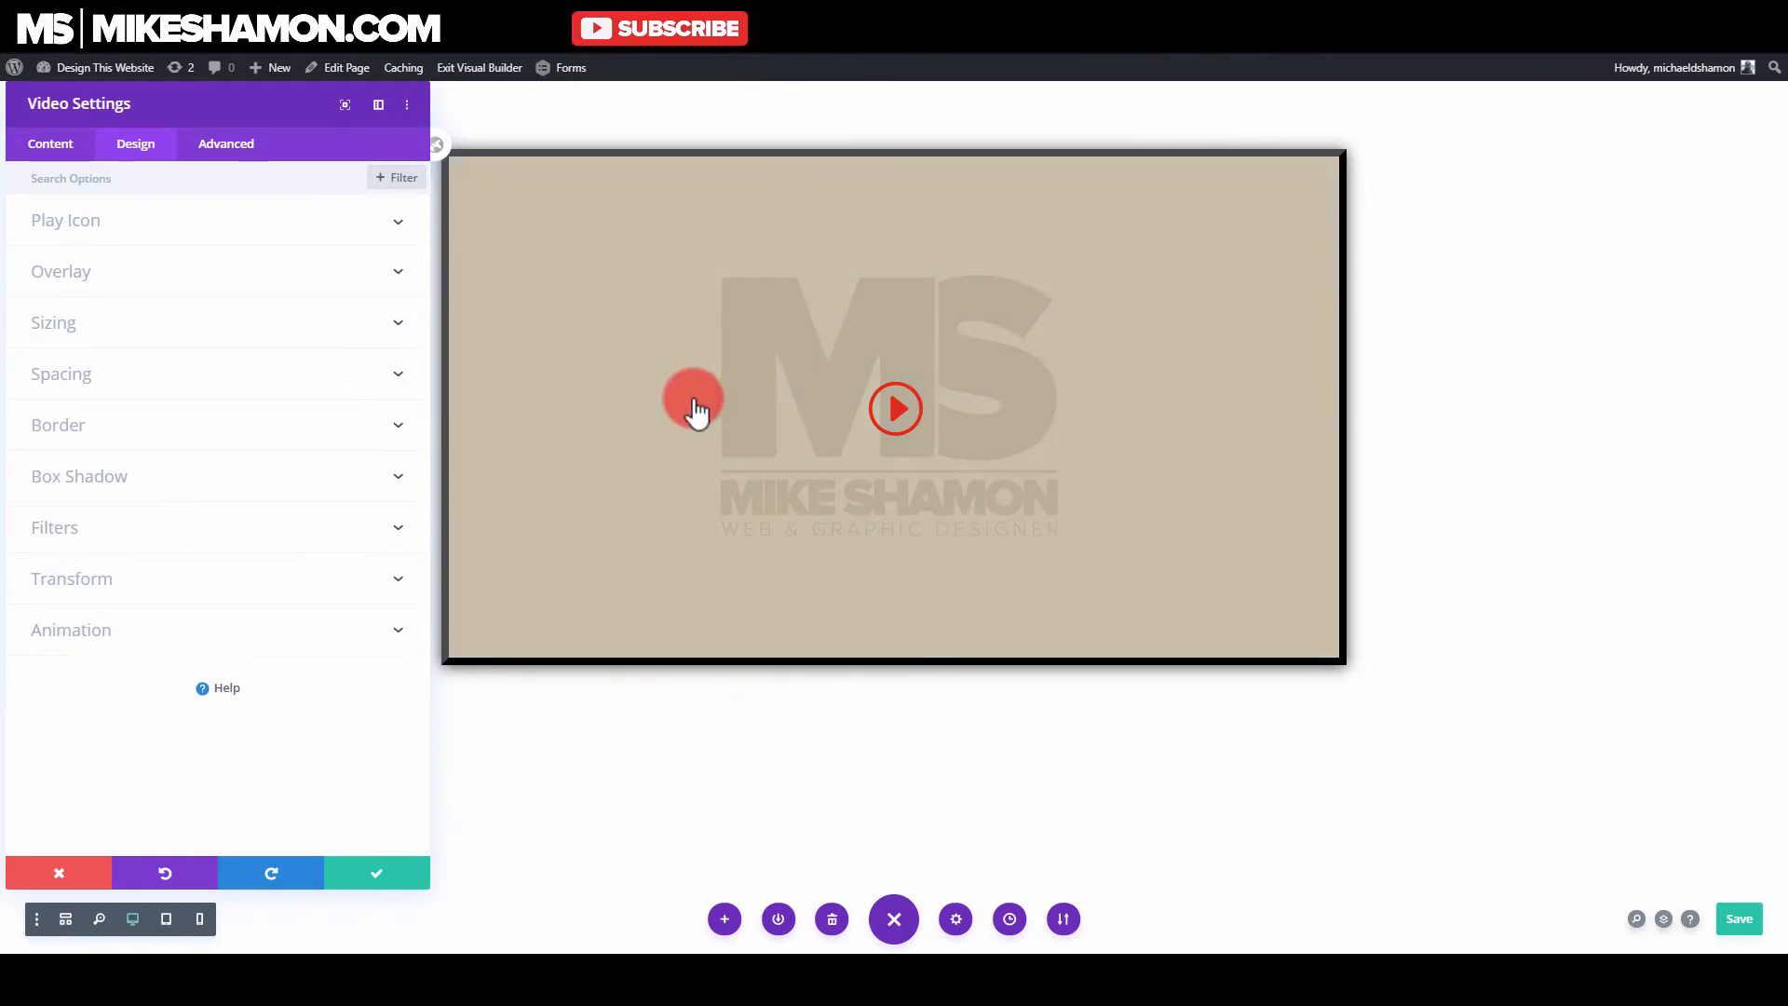
# Step: Set the overlay colour to black with reduced, semi-transparent opacity
pyautogui.click(61, 271)
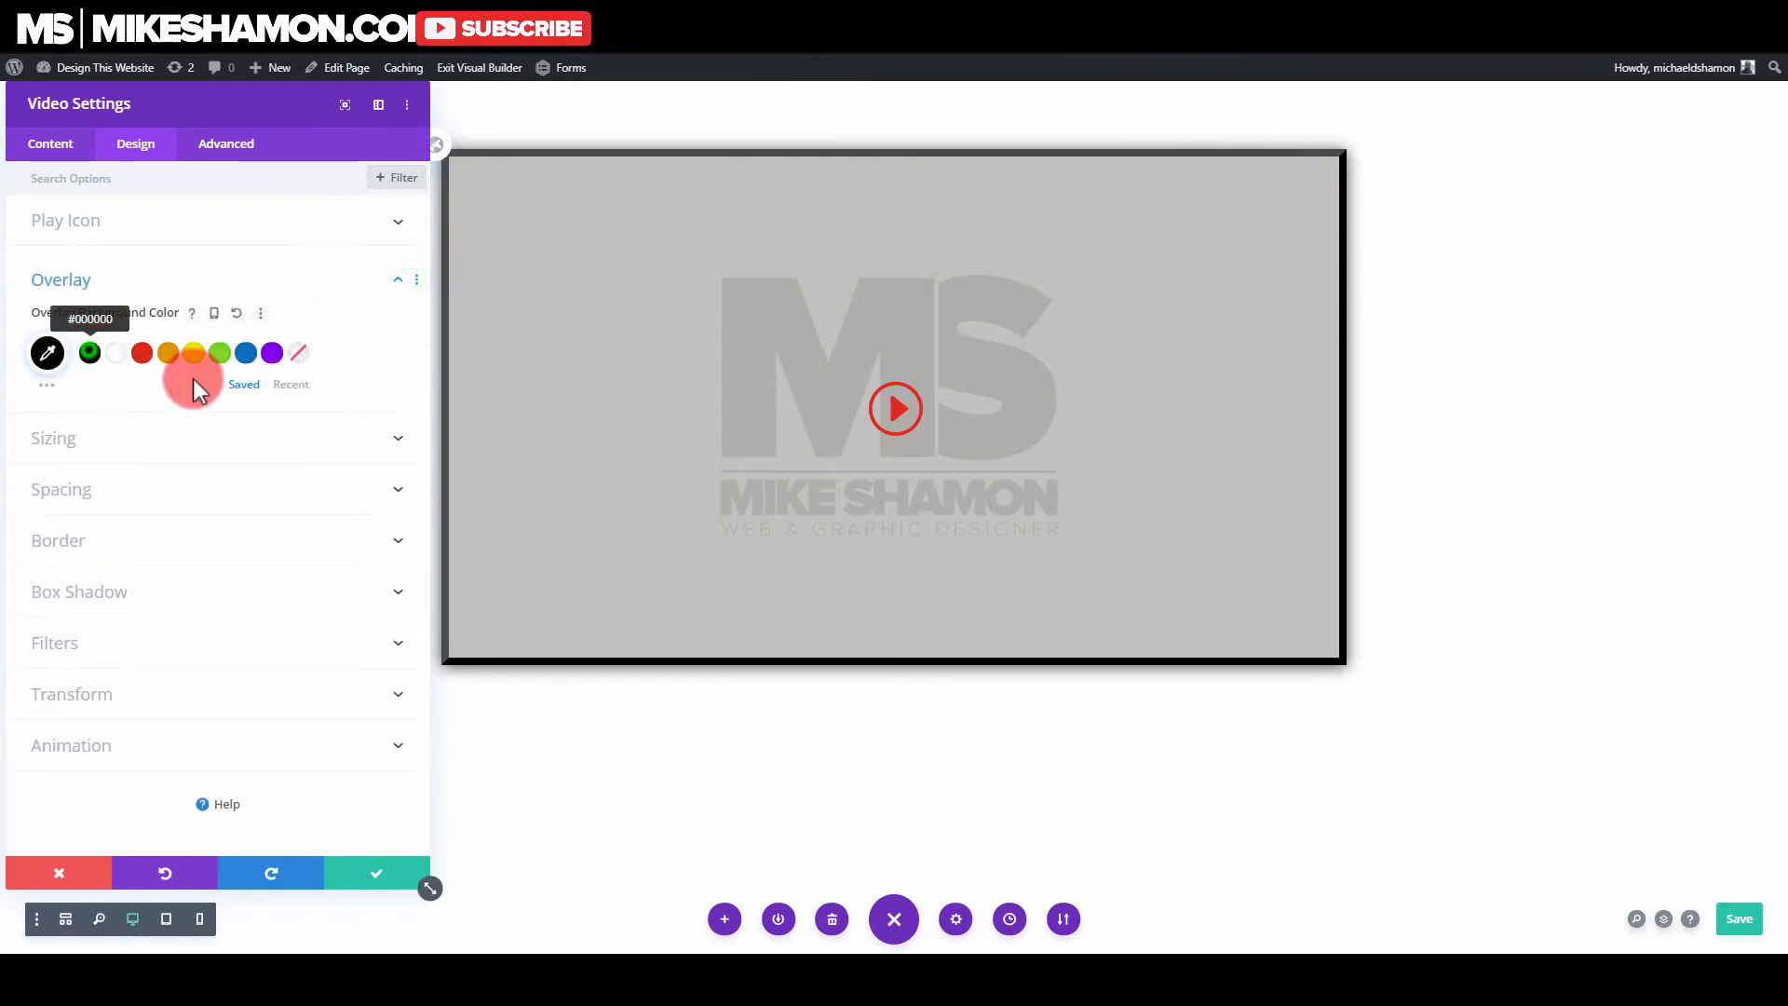
pyautogui.click(89, 352)
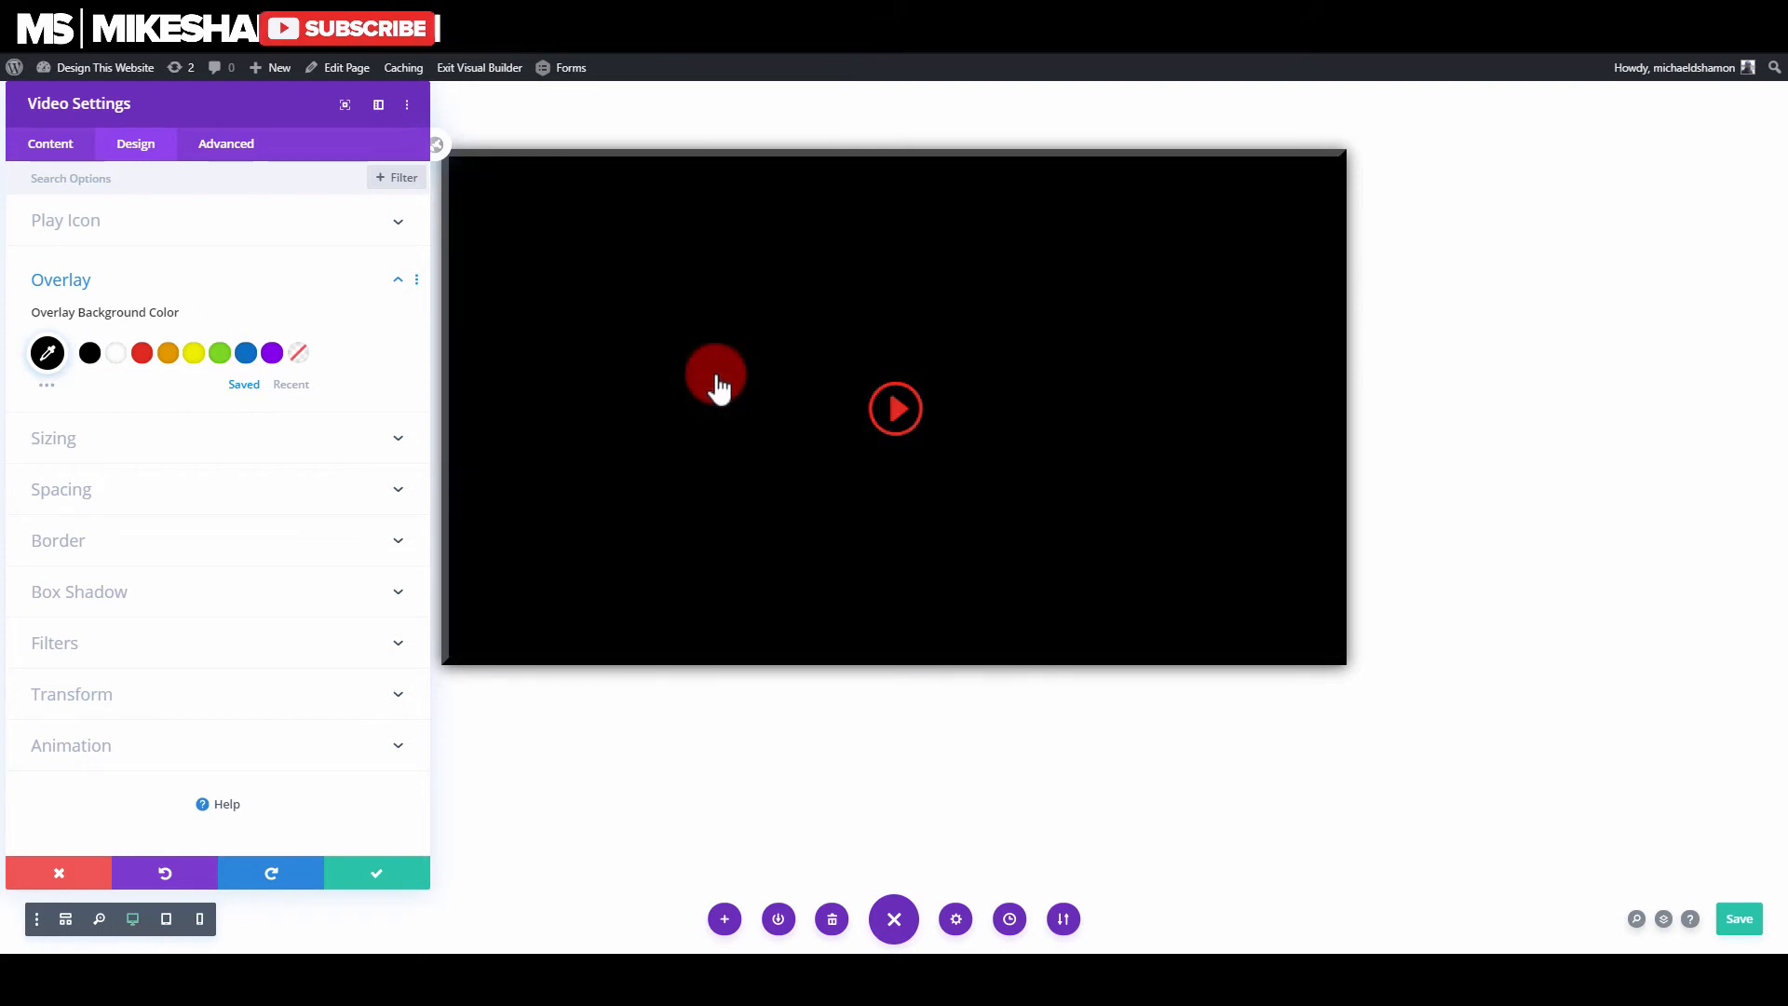
pyautogui.click(46, 352)
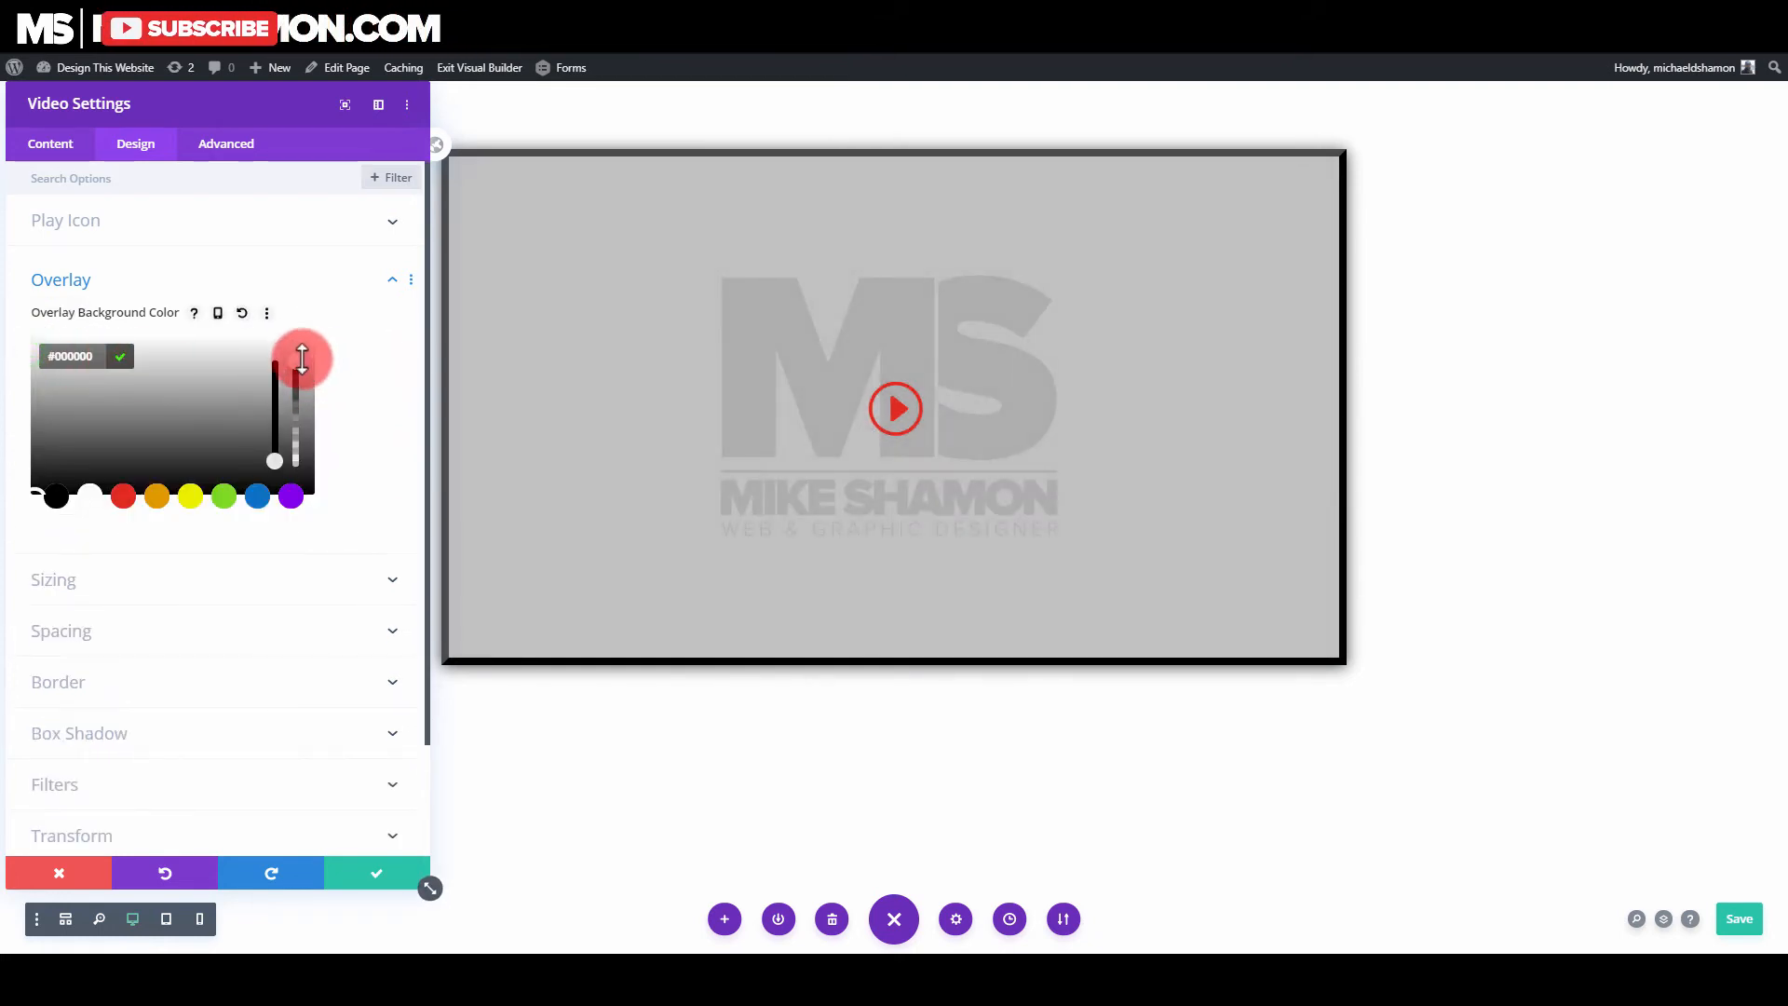
pyautogui.moveTo(299, 357); pyautogui.dragTo(295, 397)
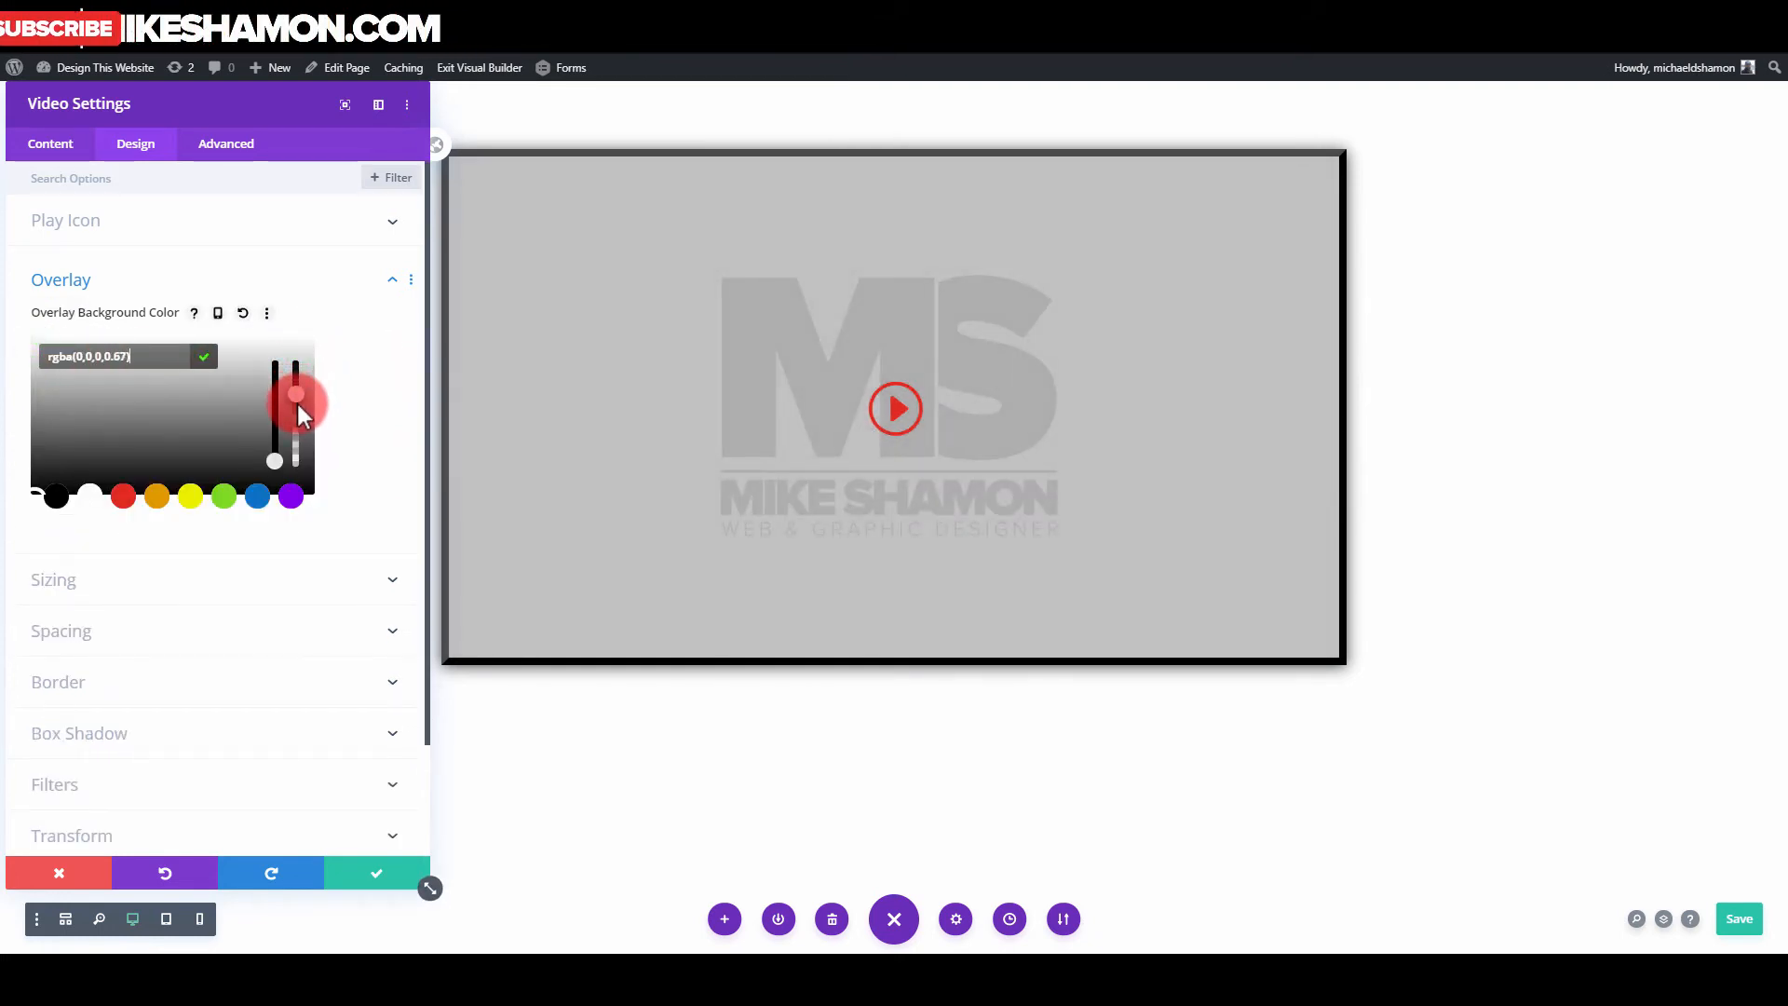
pyautogui.moveTo(294, 398); pyautogui.dragTo(295, 396)
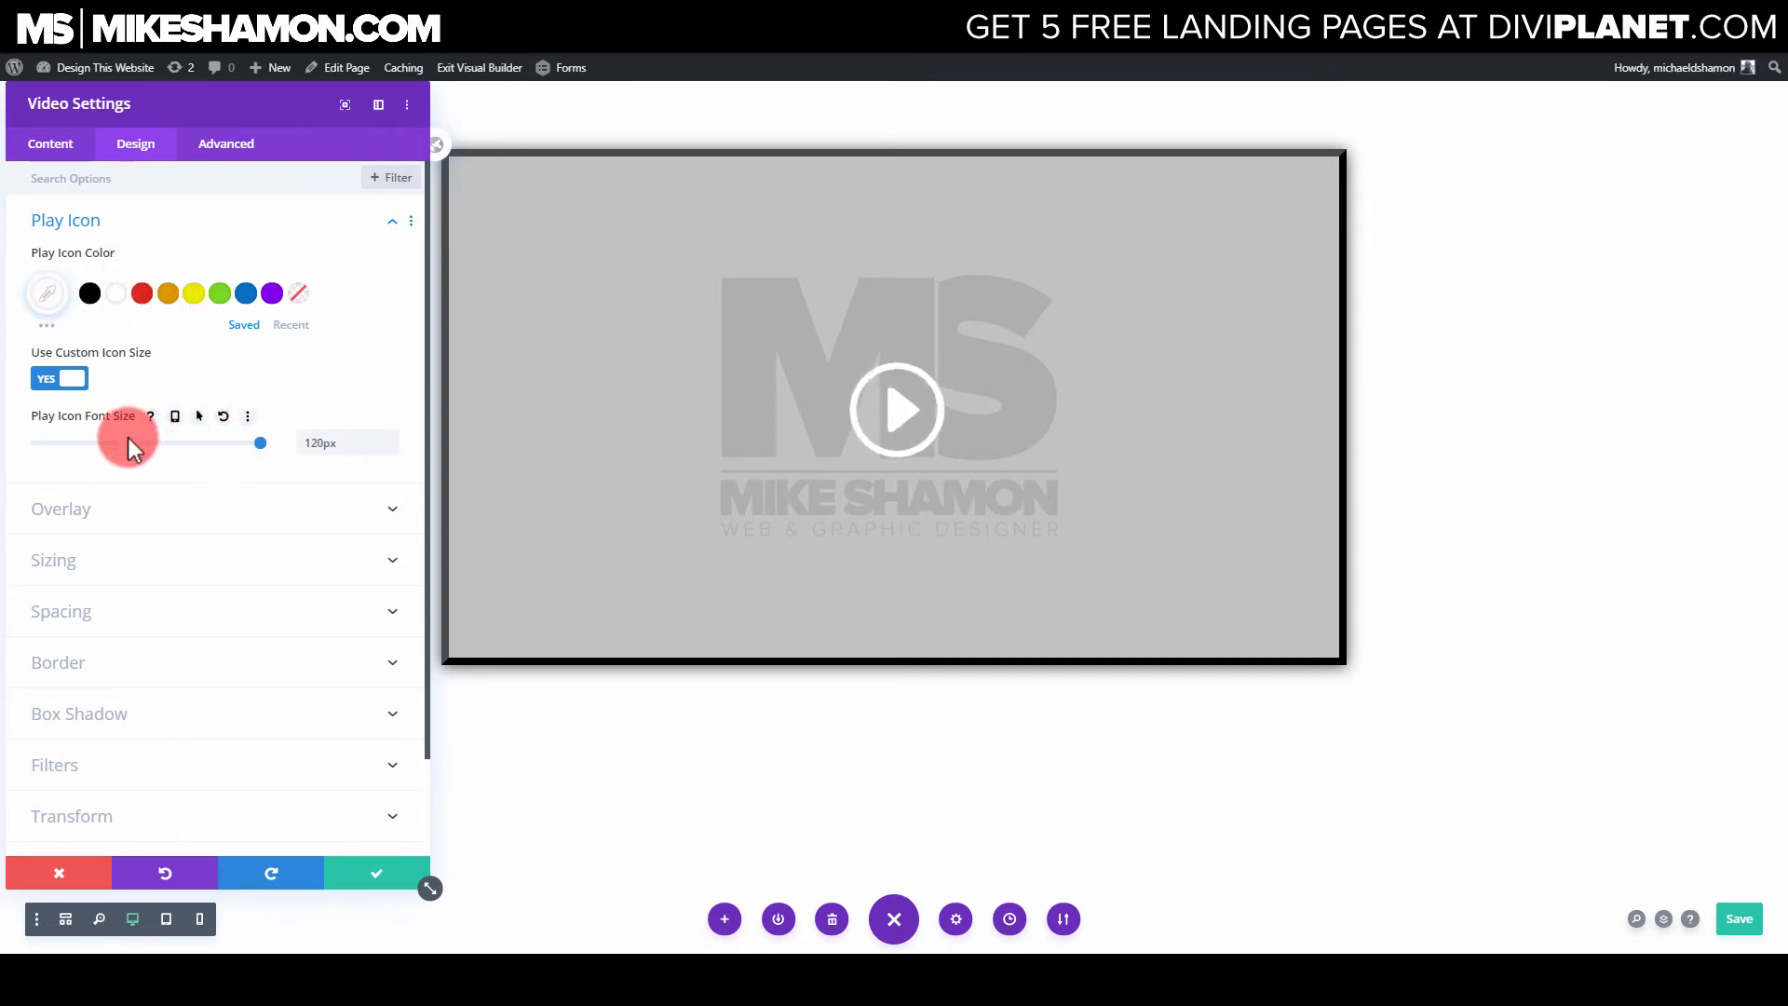
# Step: Review the video's Box Shadow options
pyautogui.scroll(-3)
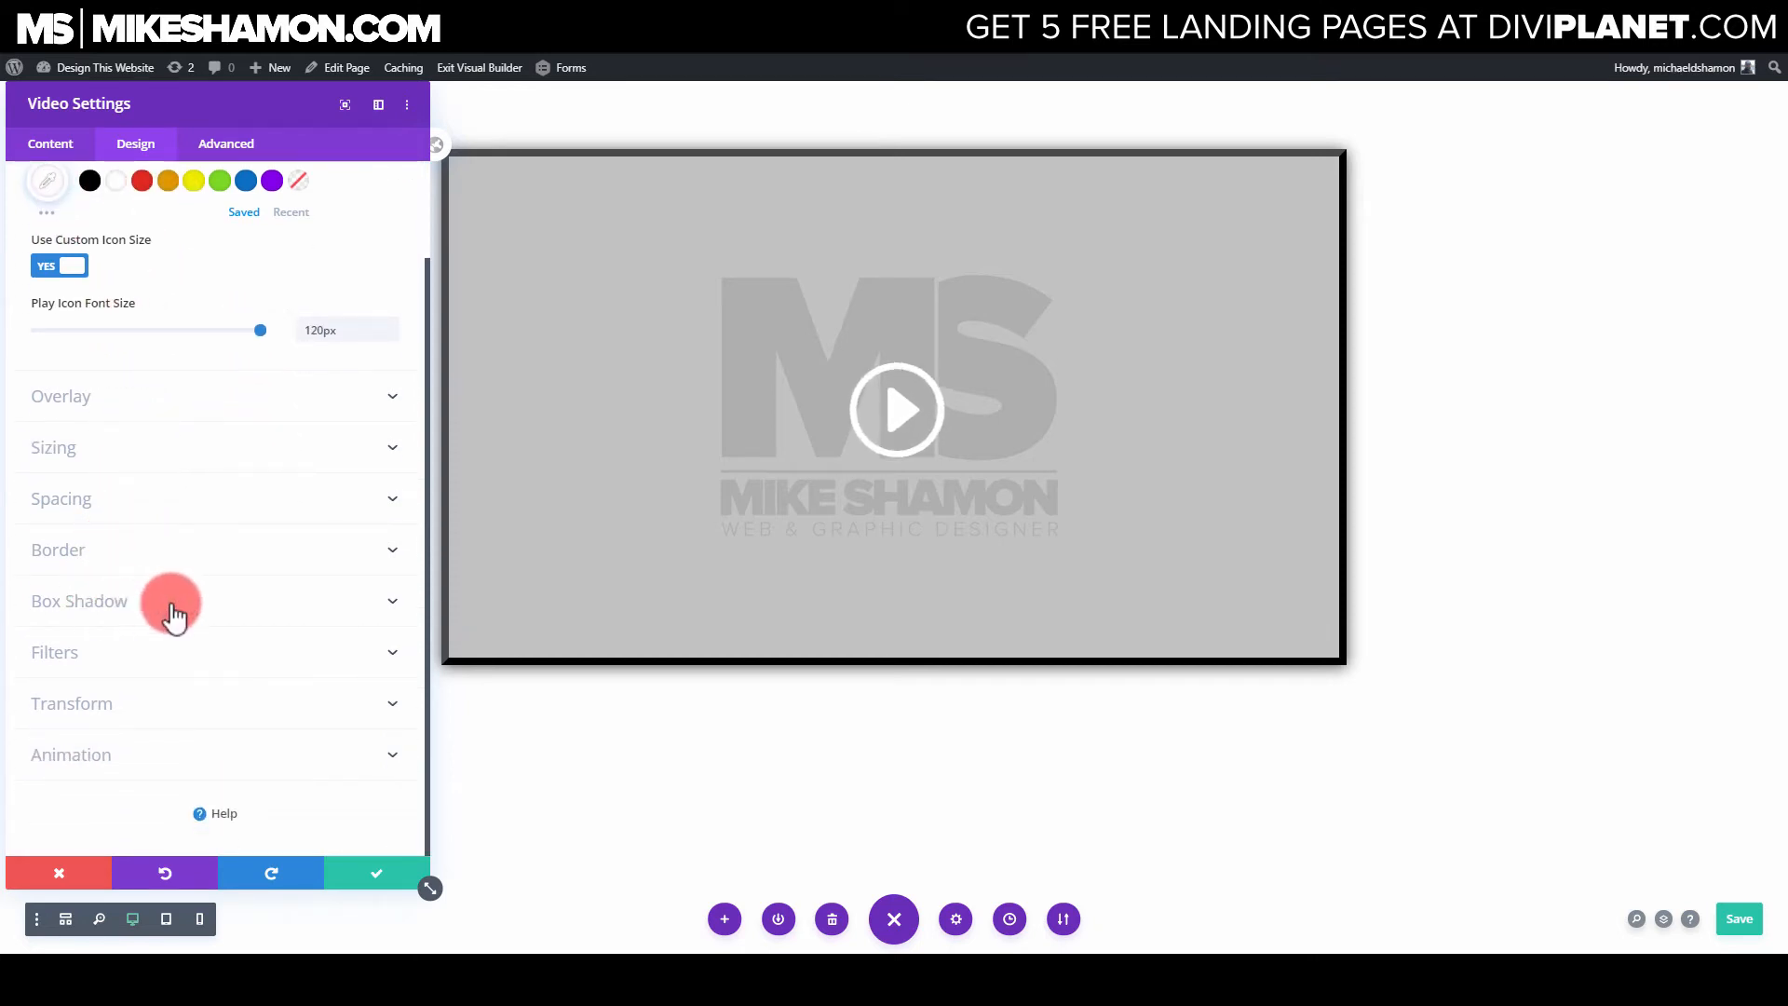
pyautogui.click(78, 601)
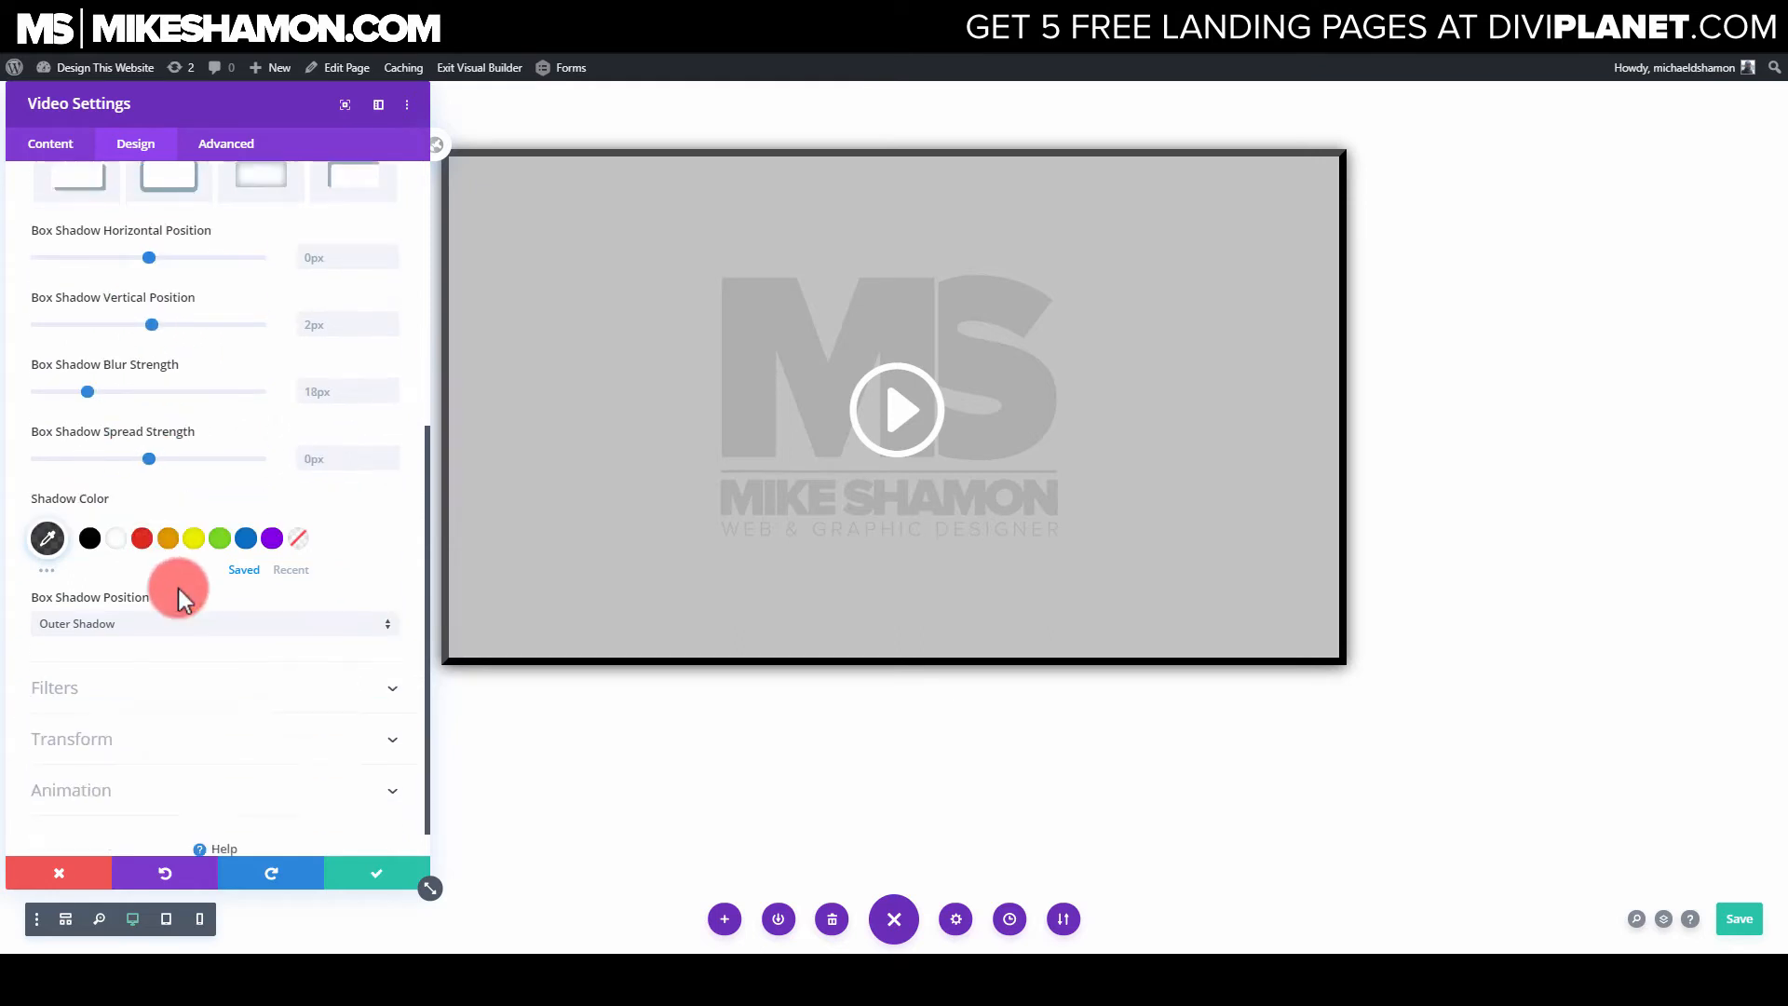
pyautogui.scroll(-3)
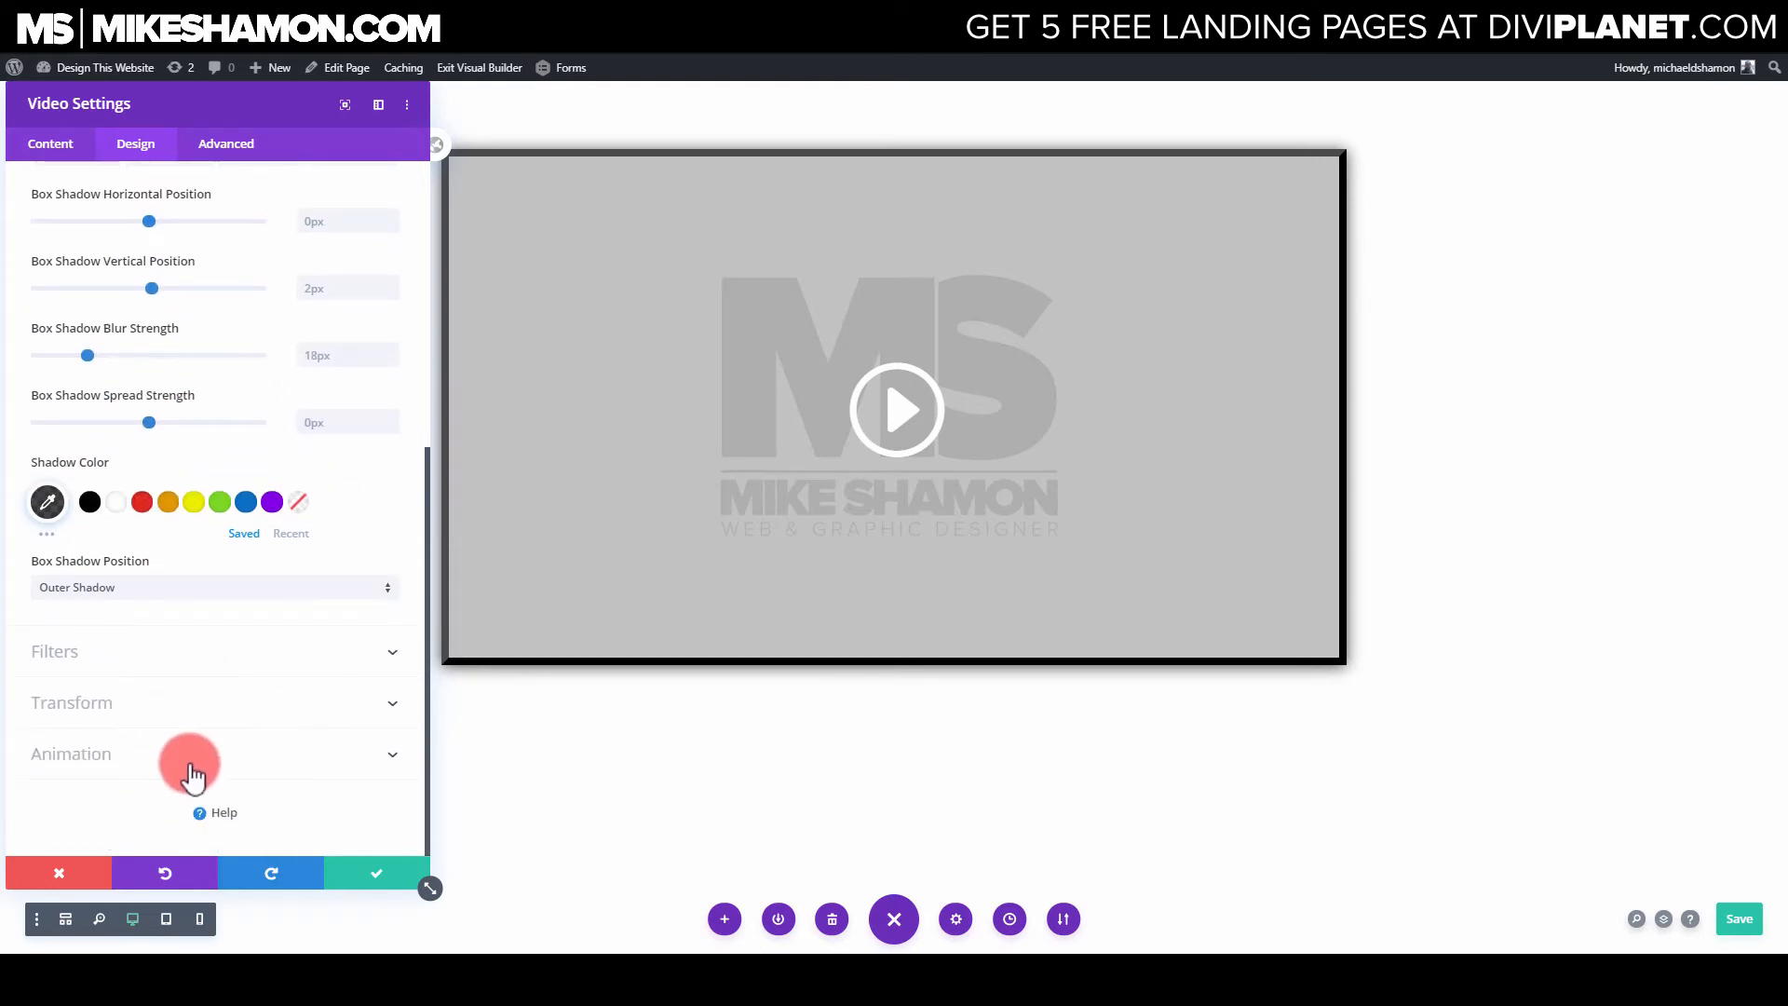
pyautogui.scroll(3)
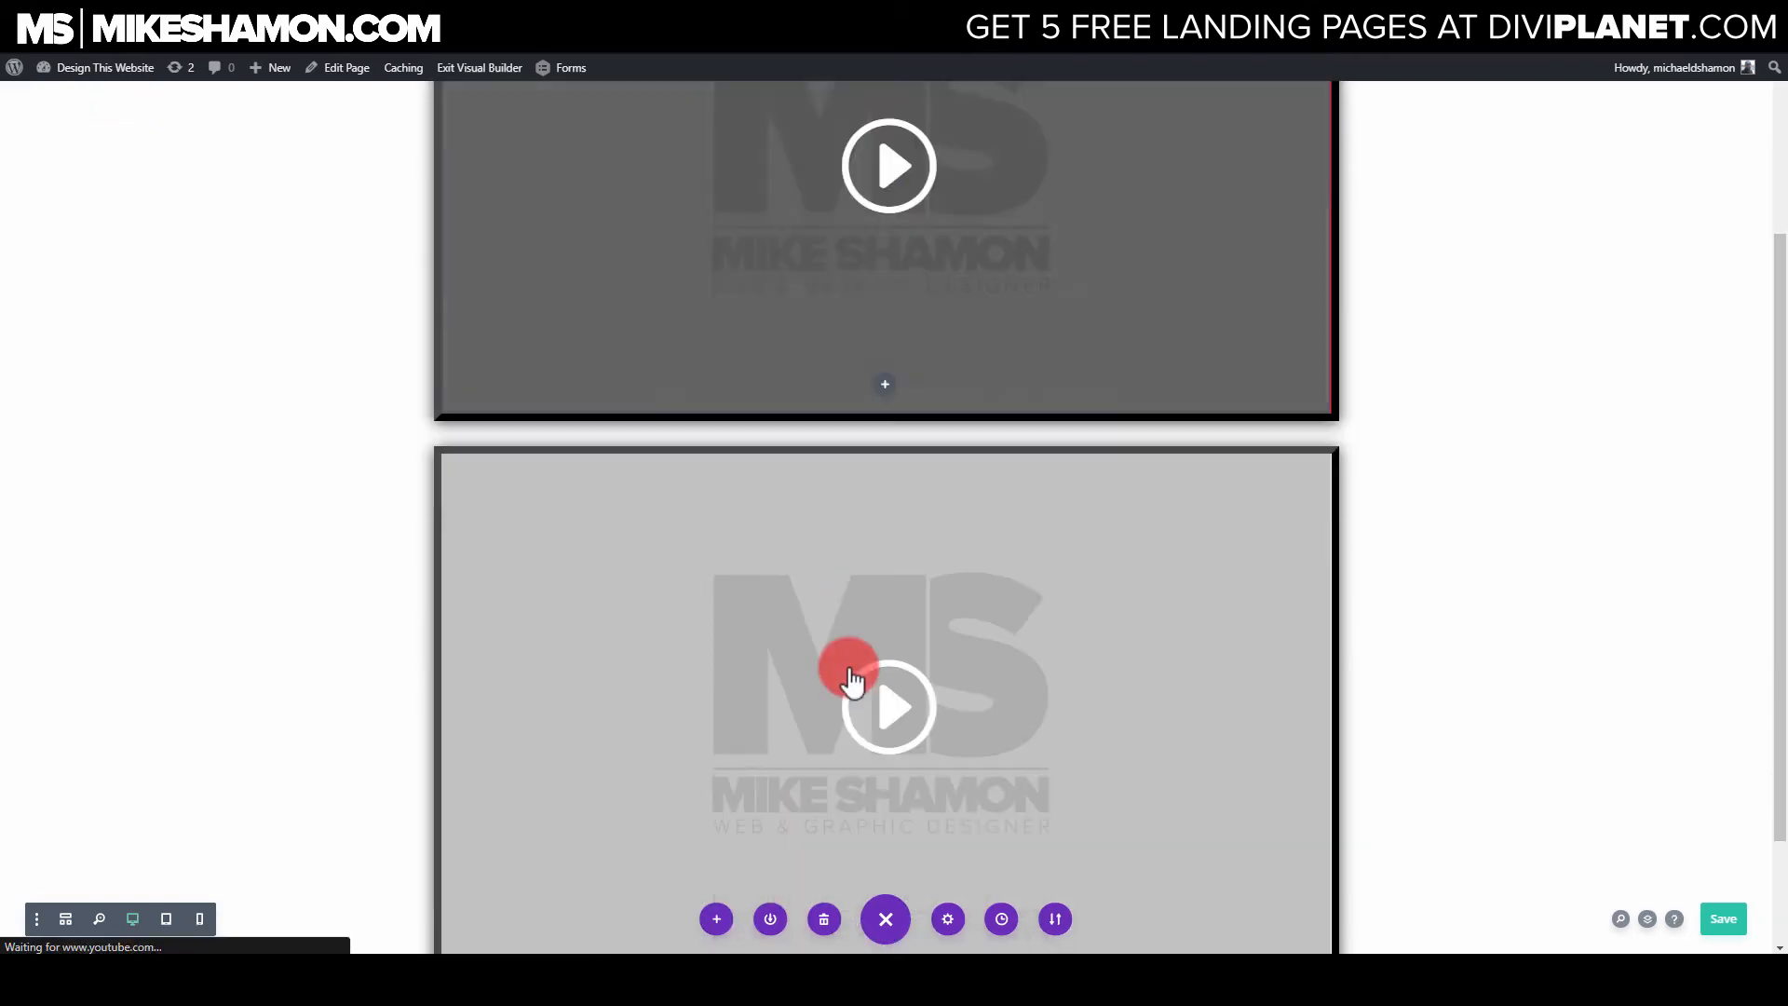
# Step: Open the lower video module's Design > Border settings
pyautogui.click(947, 920)
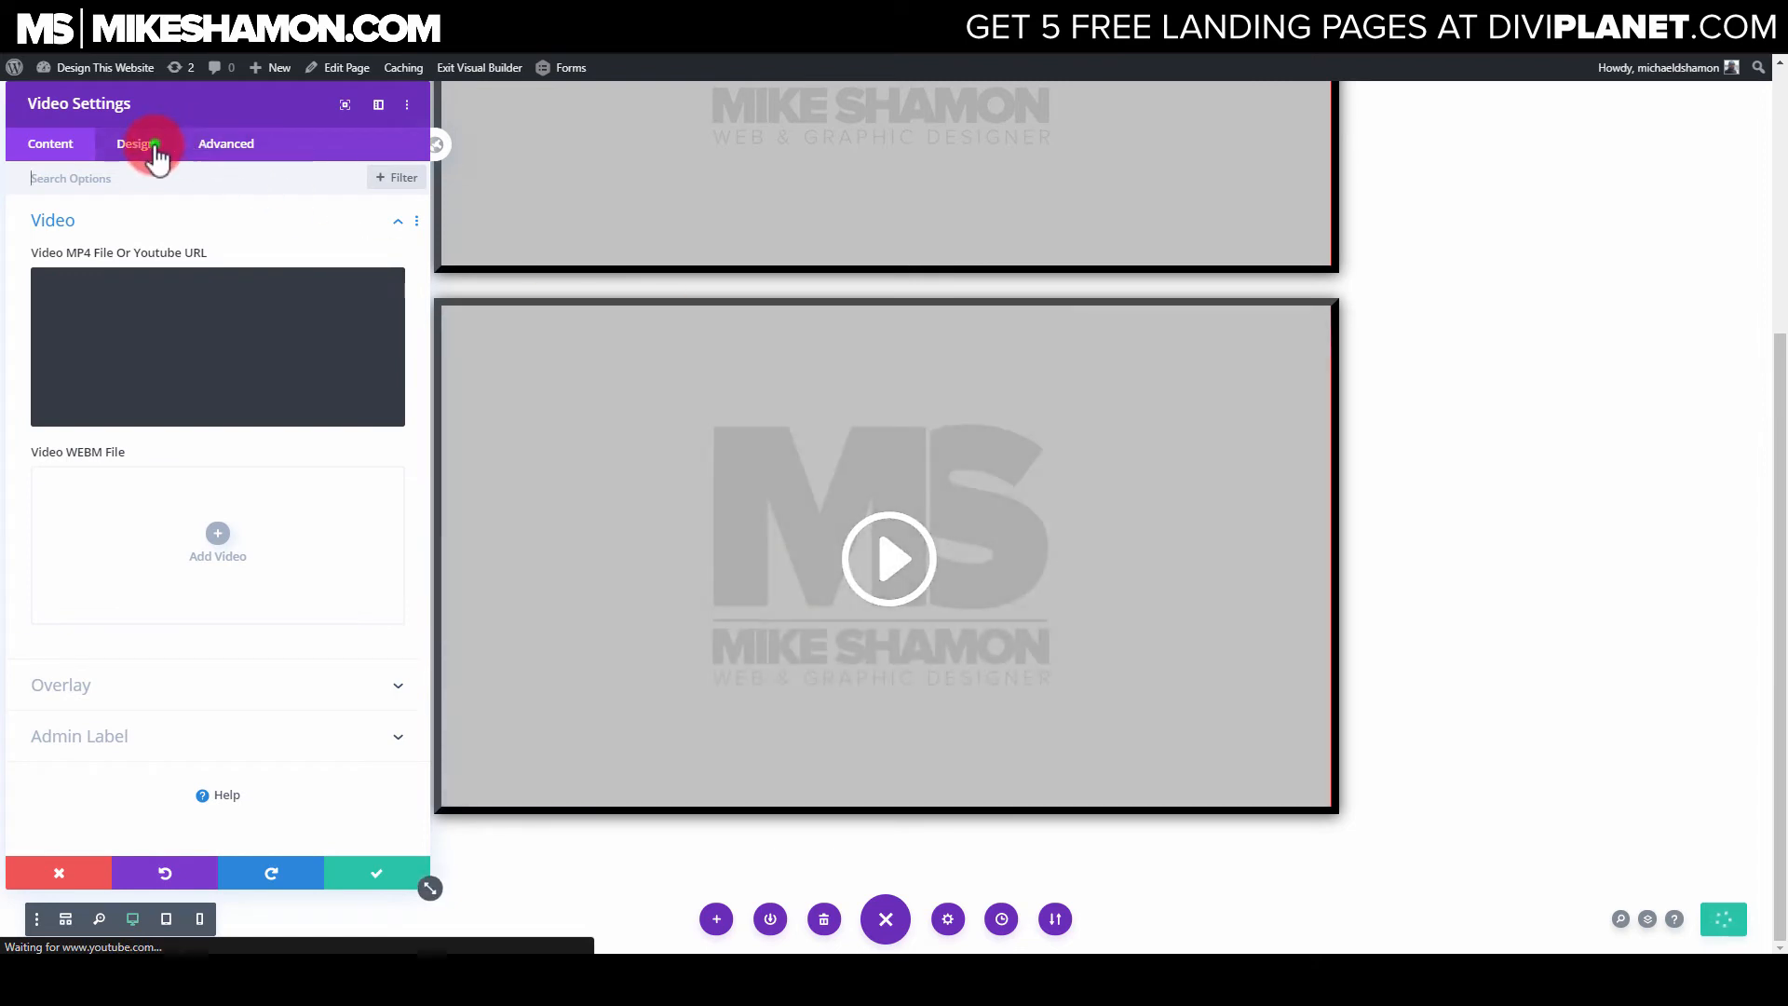
pyautogui.click(134, 143)
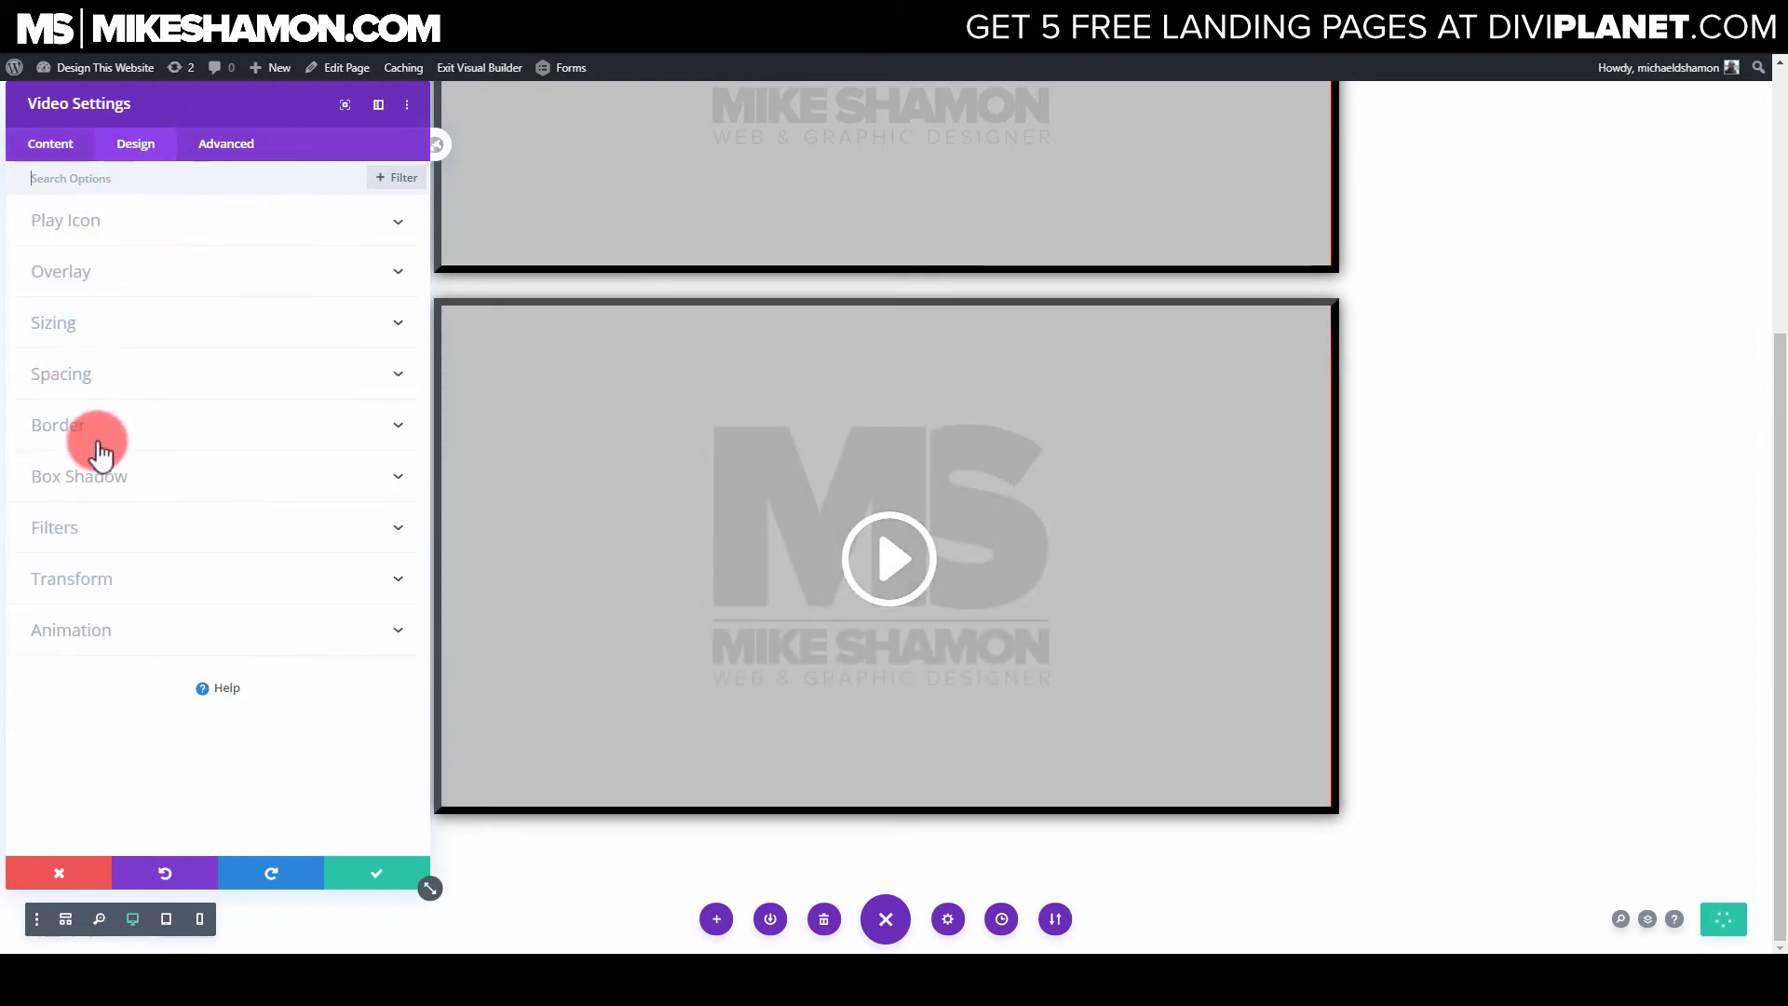
pyautogui.click(57, 424)
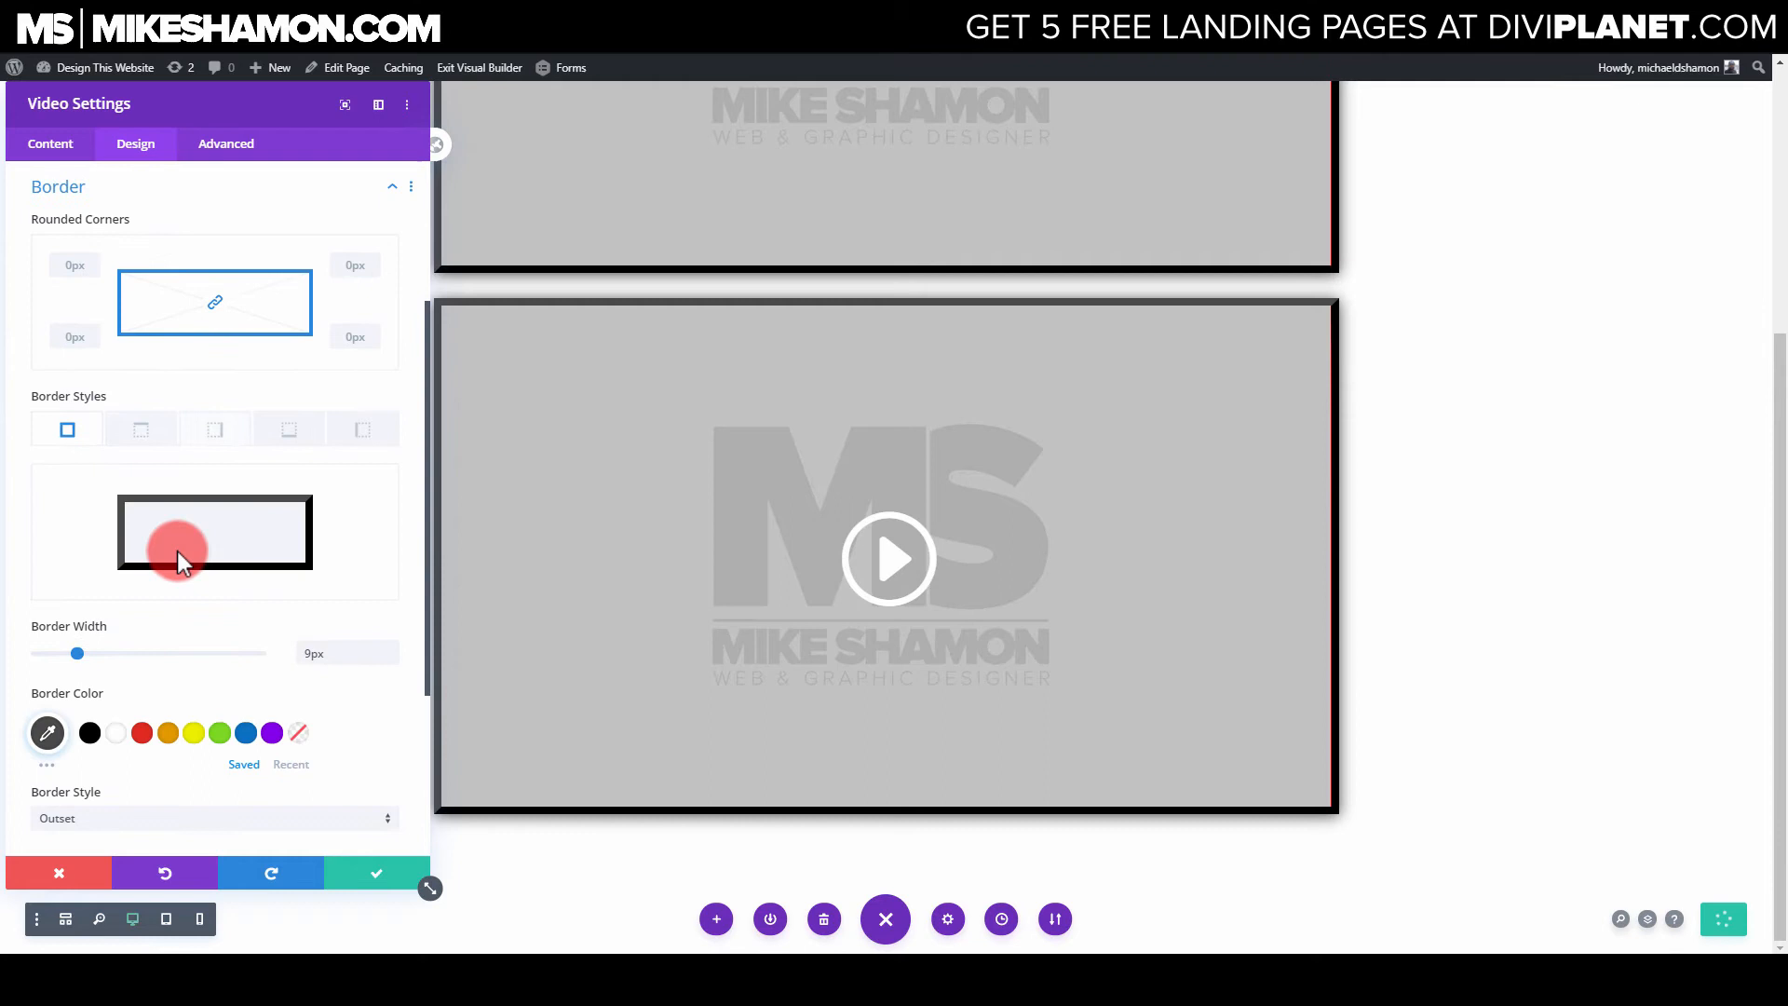
pyautogui.scroll(-3)
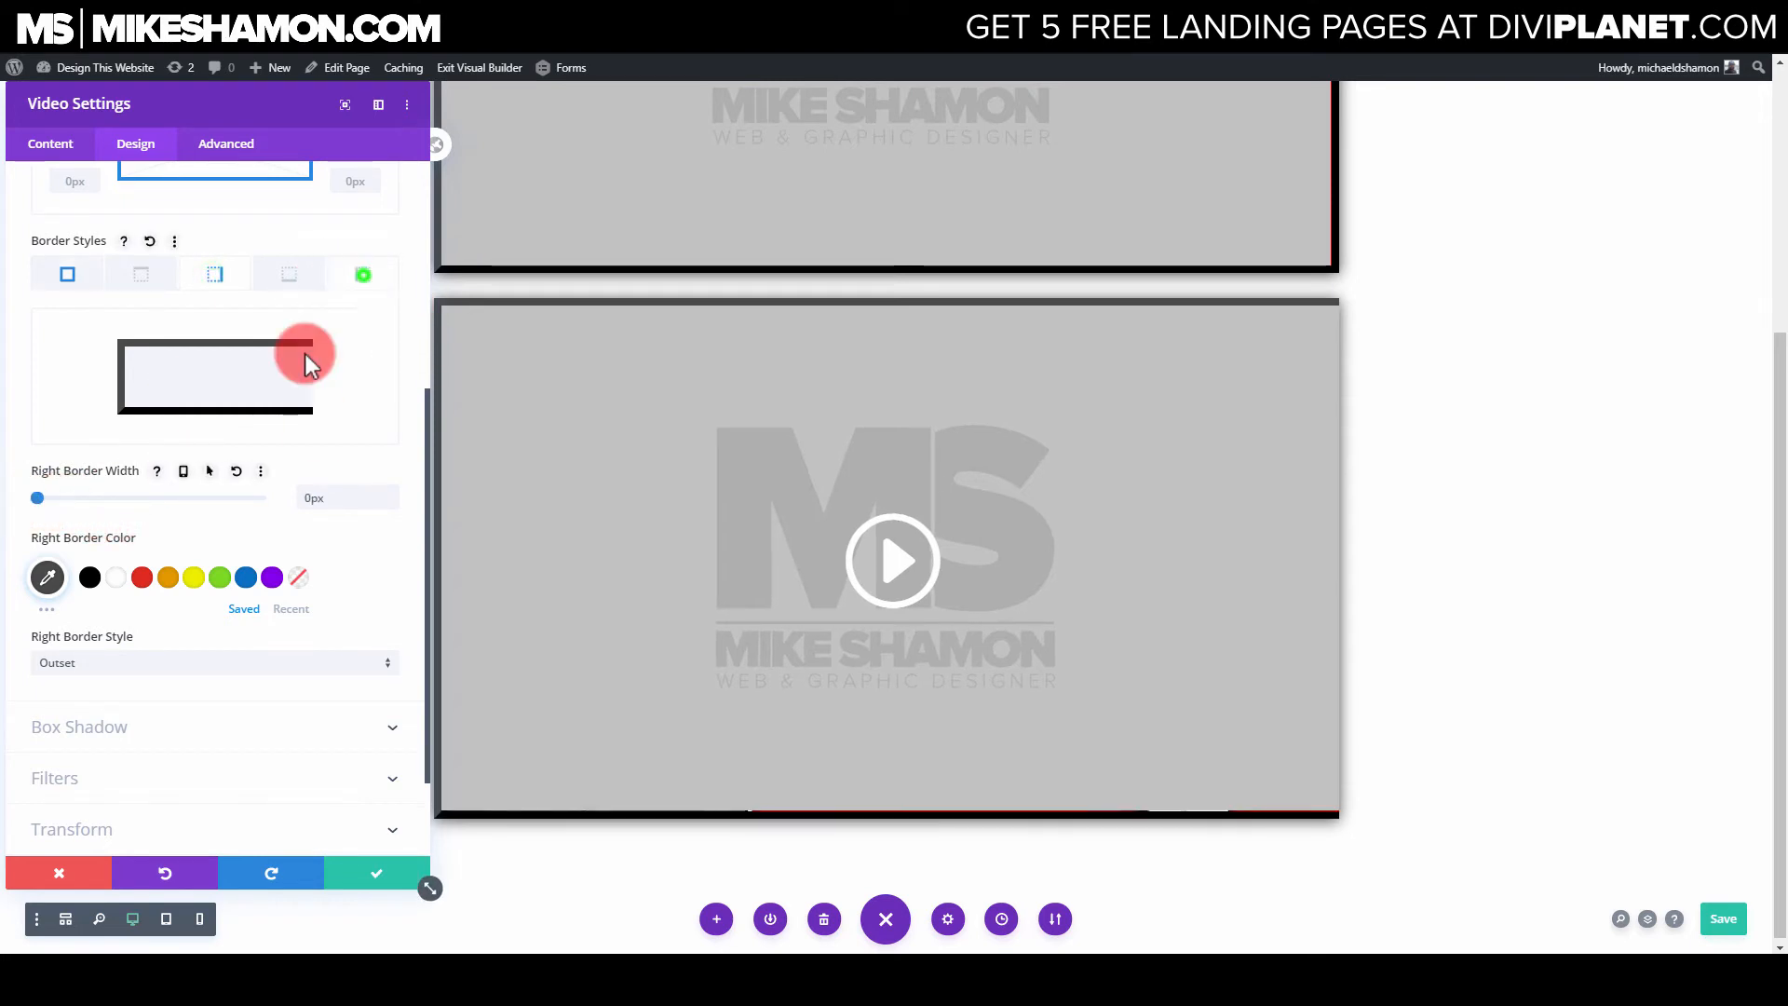
# Step: Set the side borders: 3px solid black left and 5px outset right
pyautogui.click(361, 275)
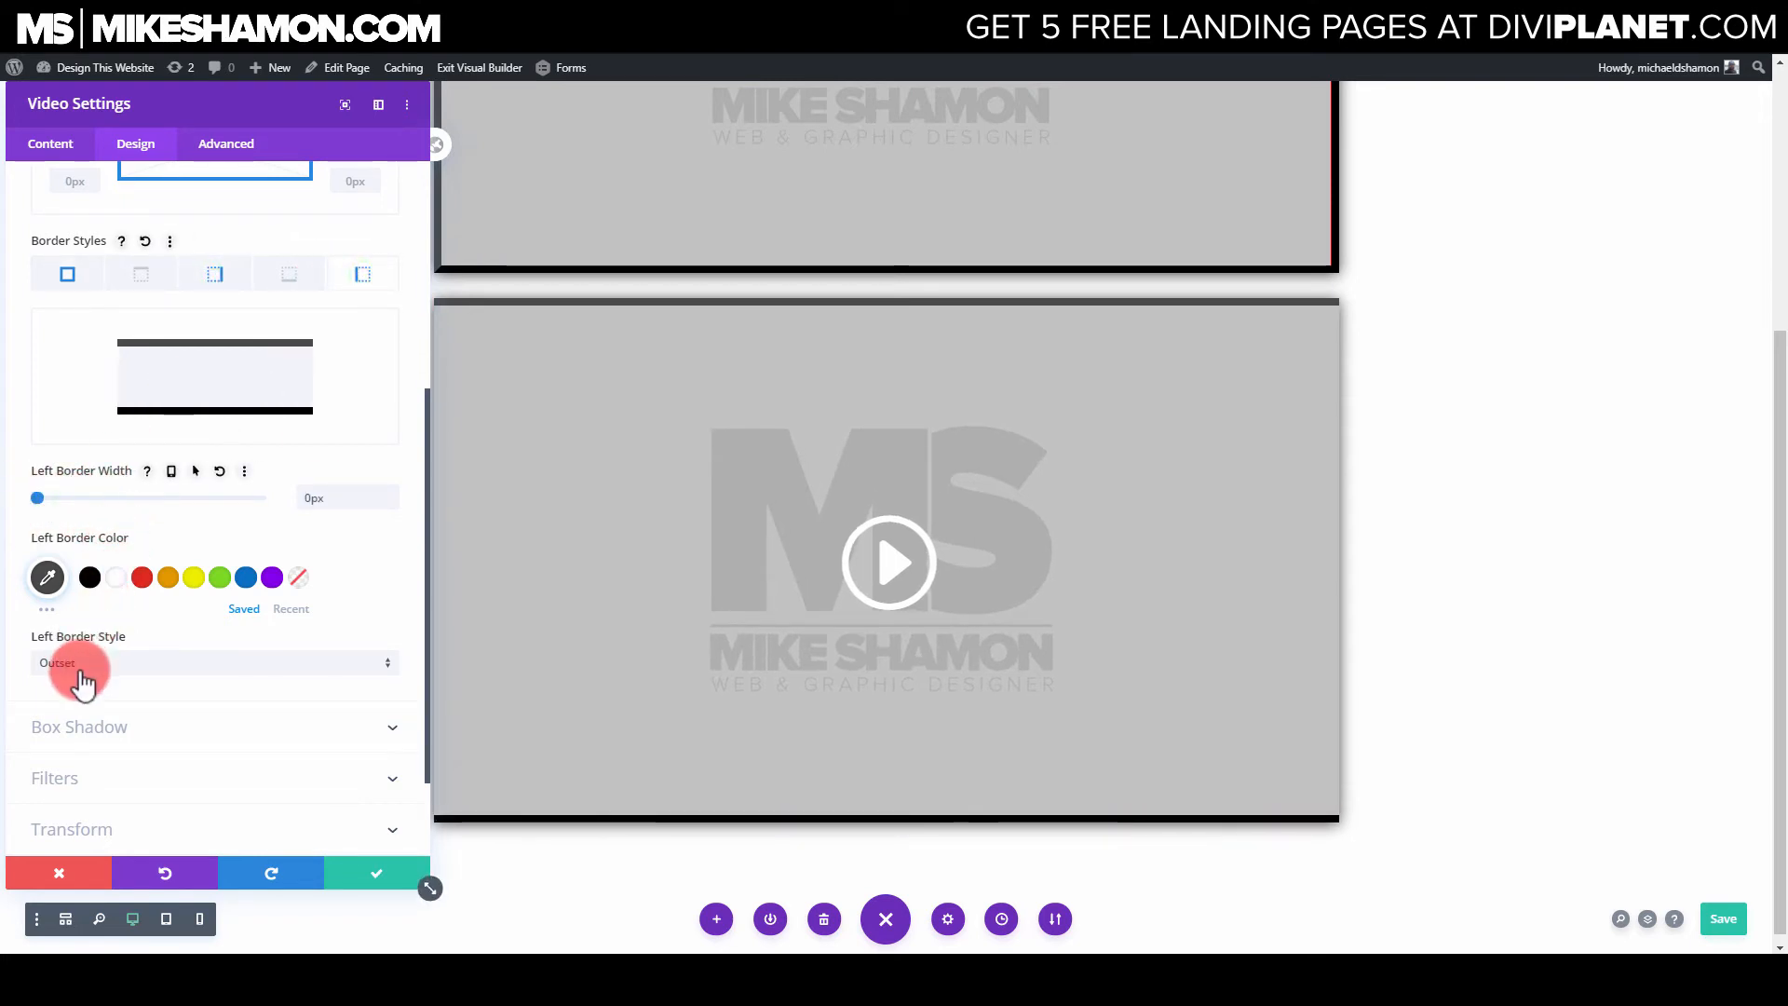
pyautogui.click(213, 662)
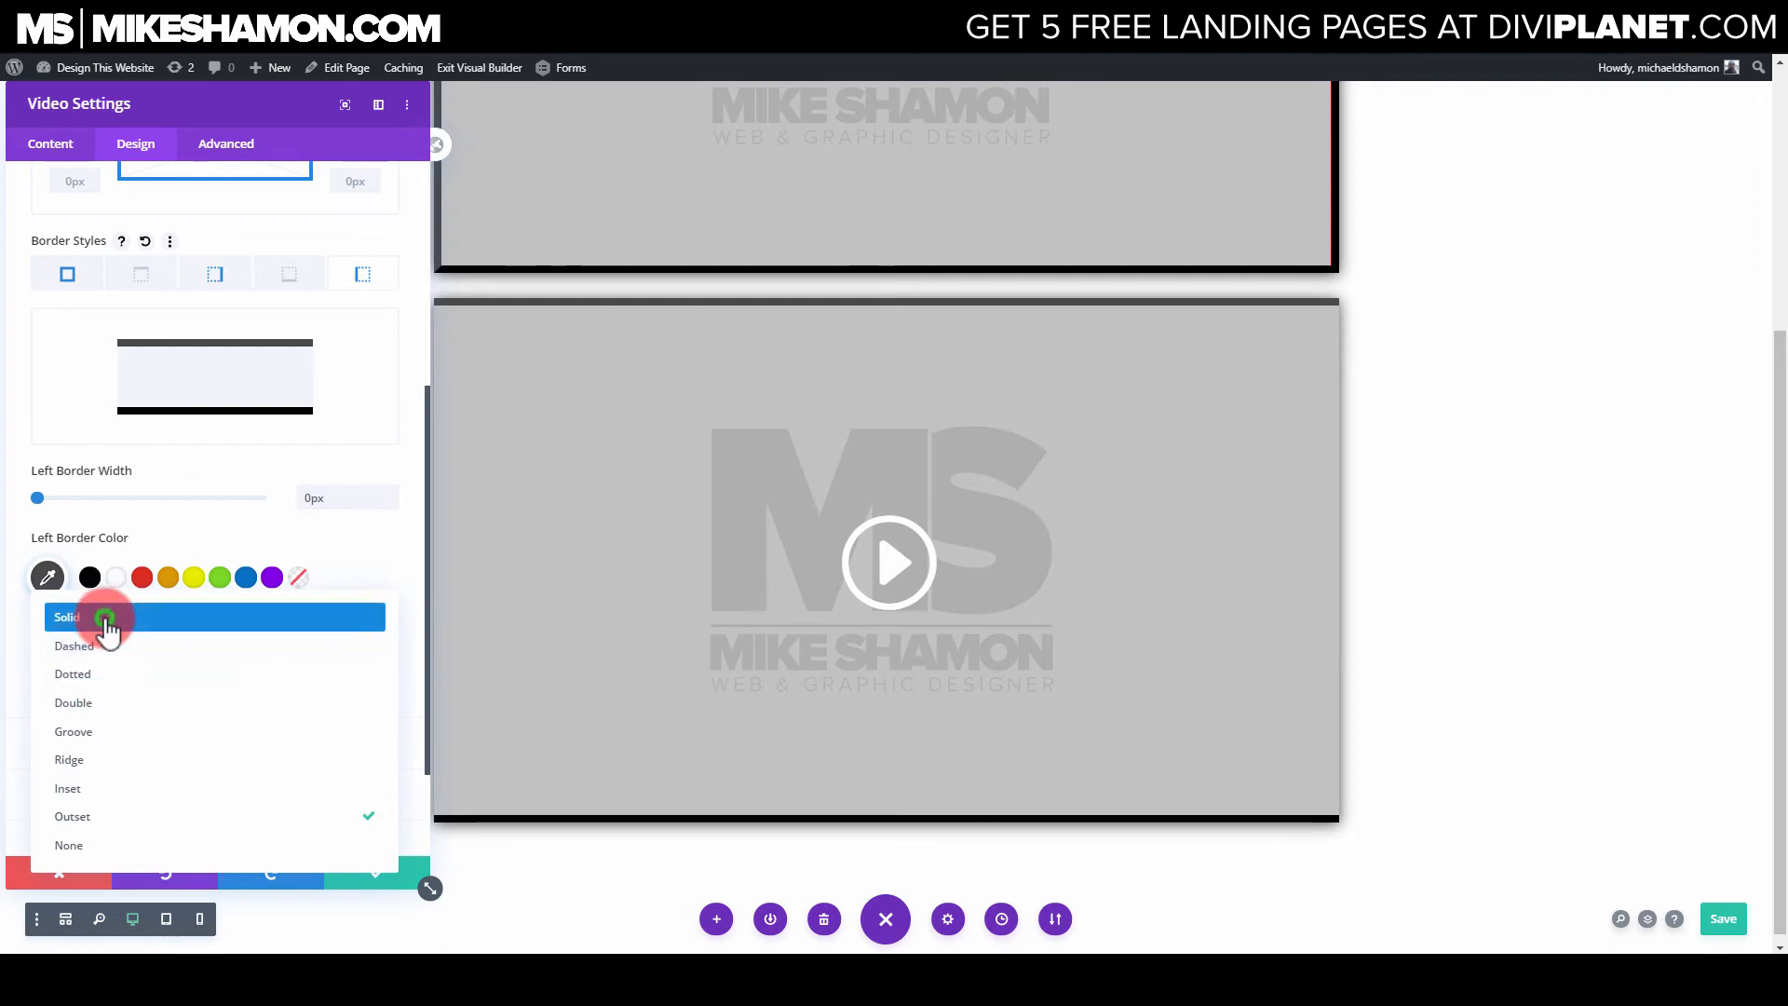
pyautogui.click(108, 616)
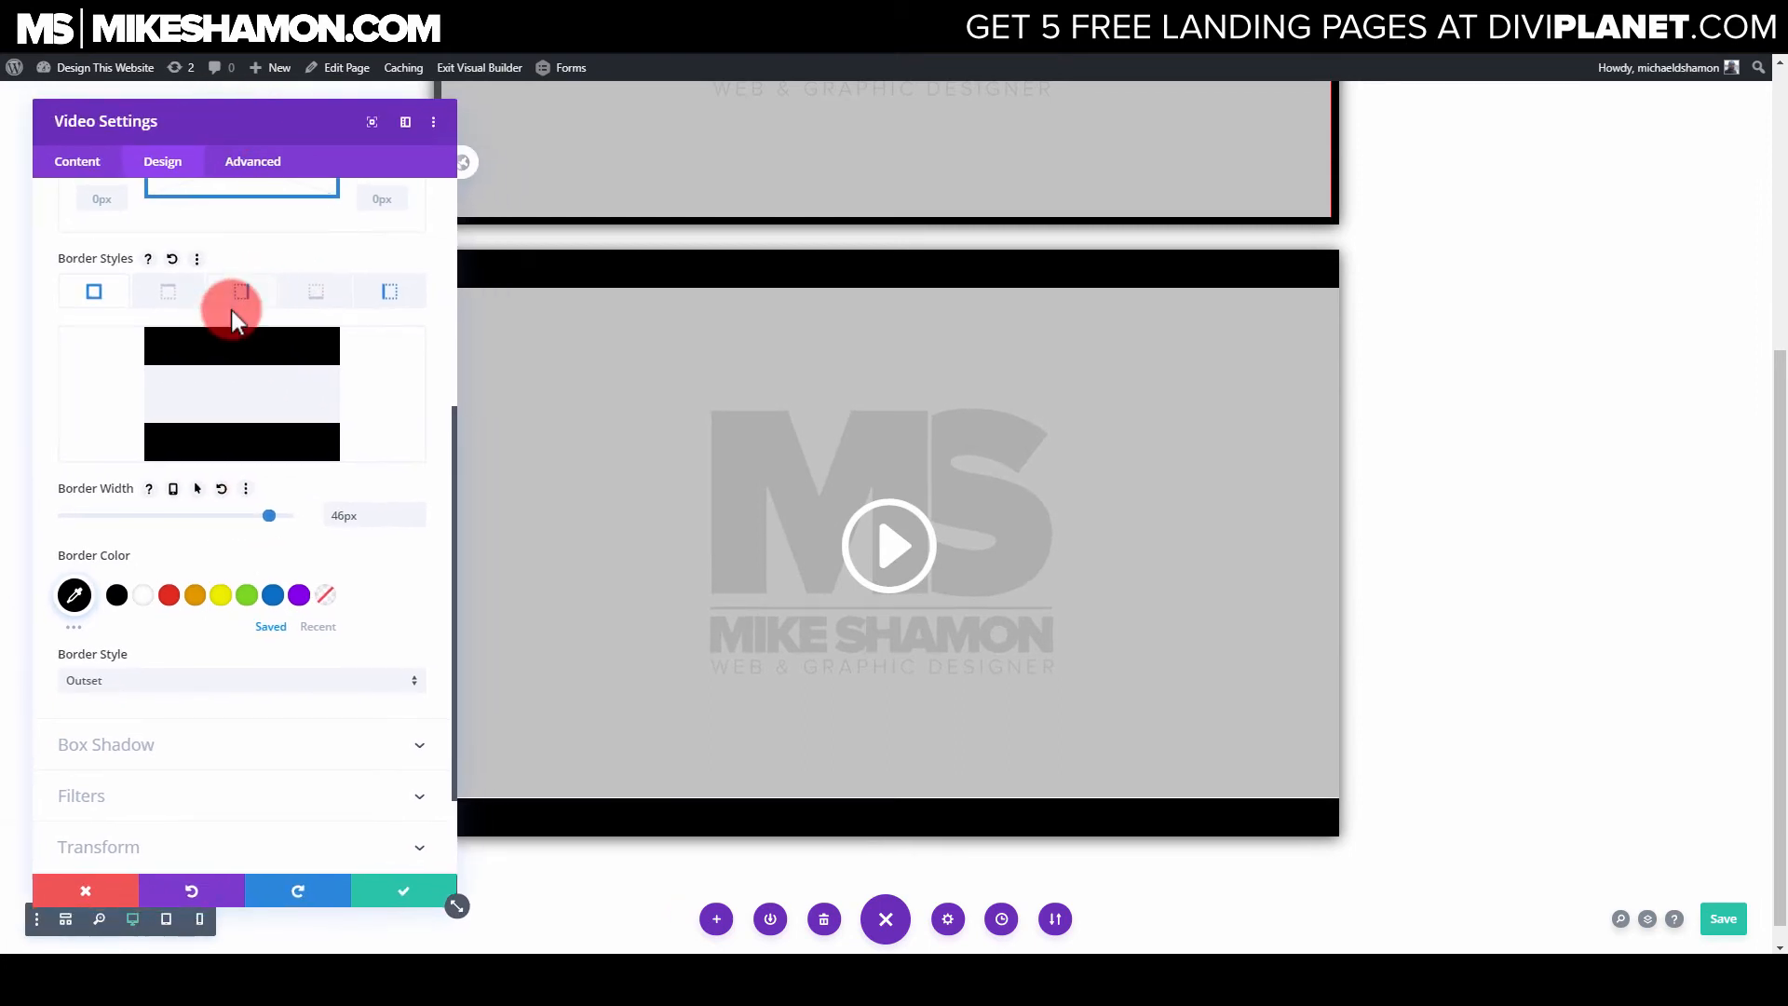
pyautogui.click(241, 291)
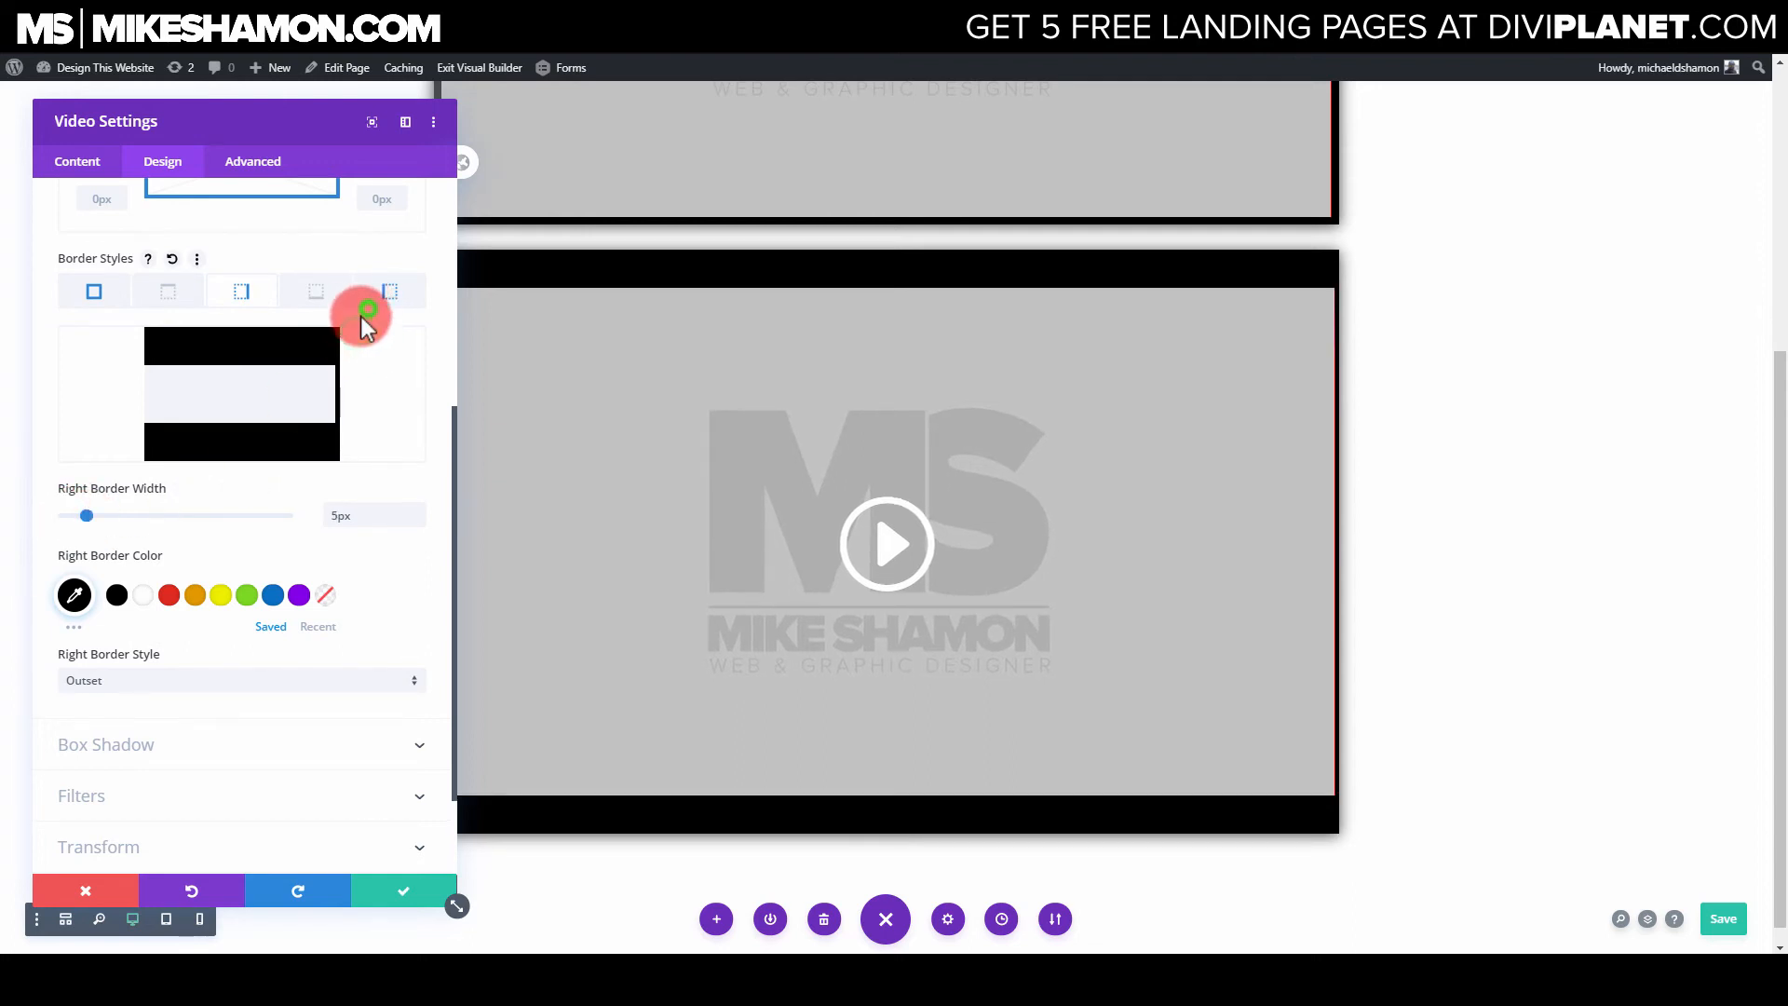
pyautogui.click(389, 291)
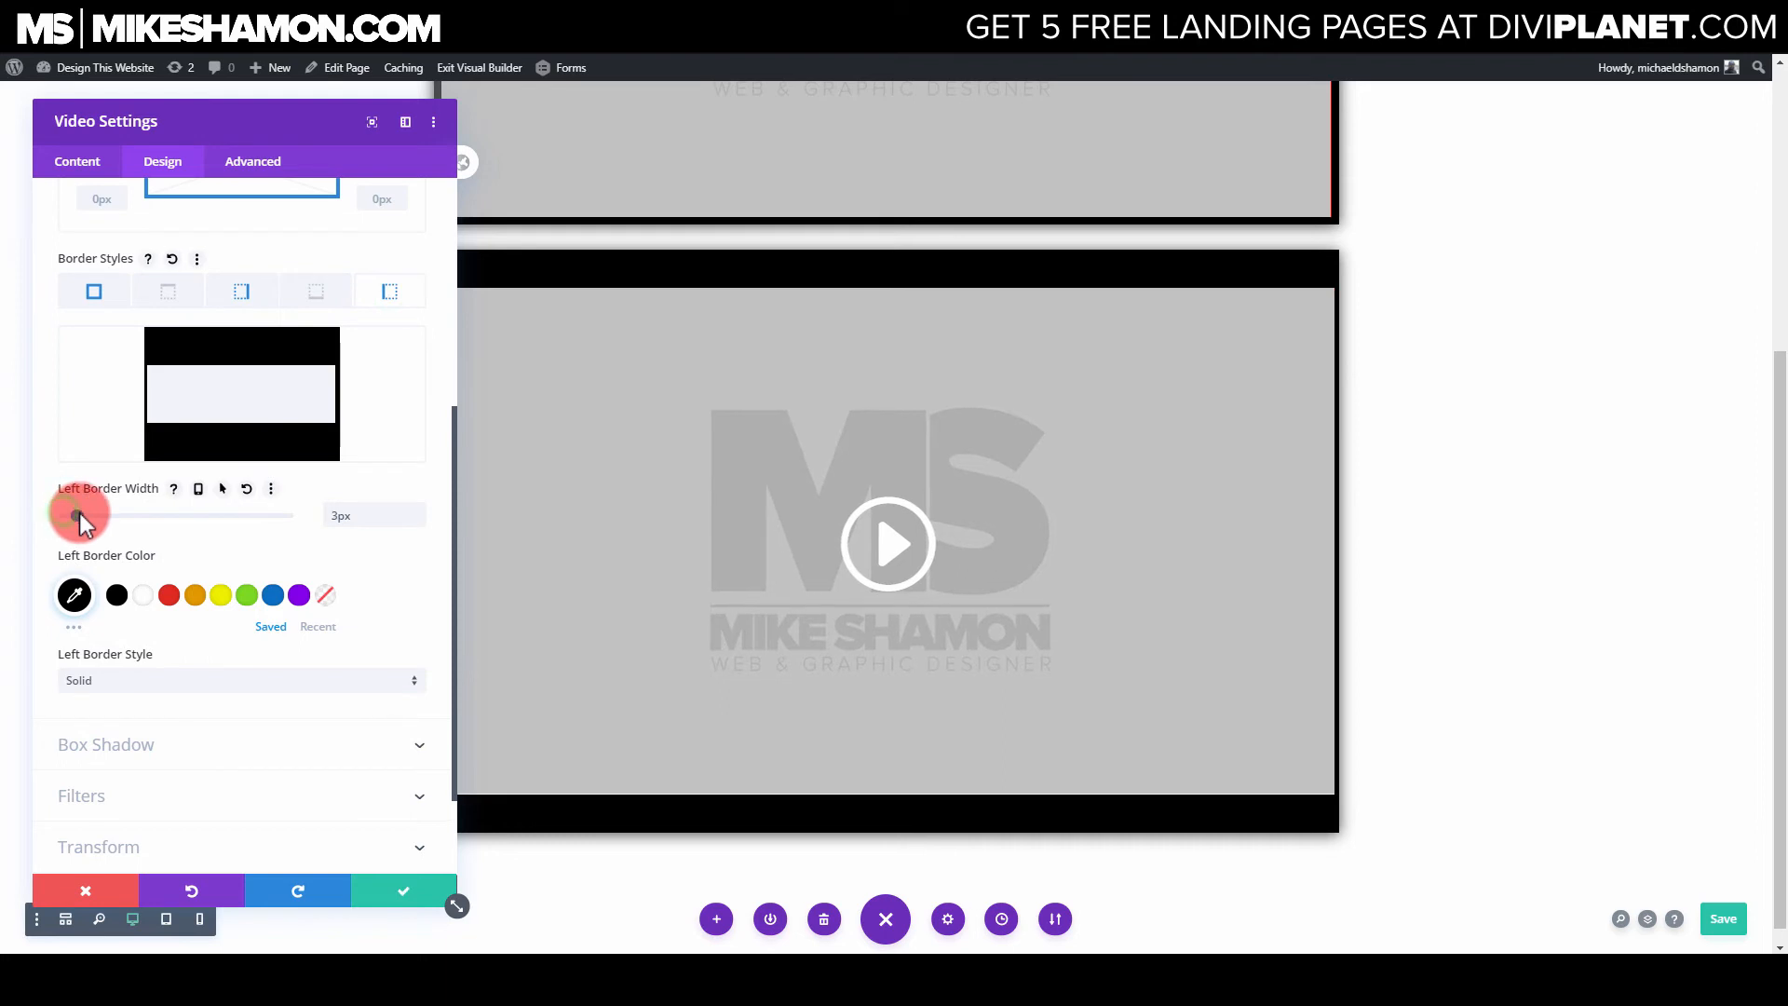
pyautogui.click(105, 743)
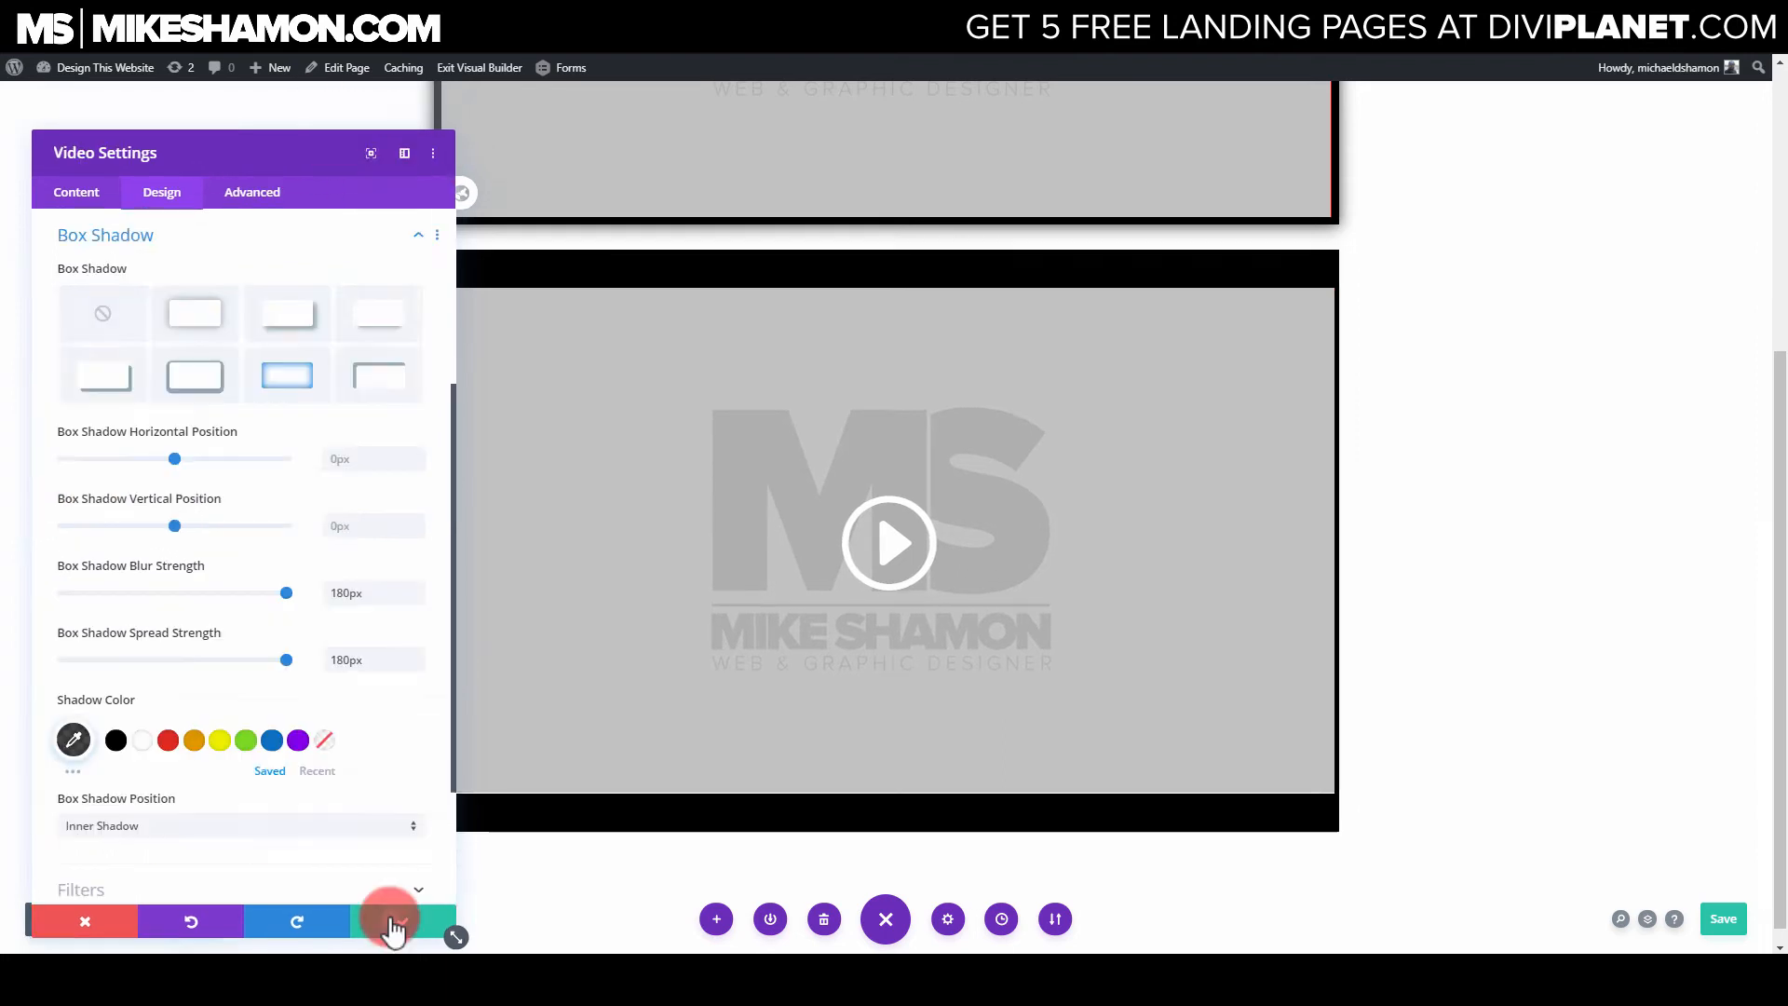
# Step: Try Sizing widths of 70%, 60% and 62% with centre alignment, then discard them
pyautogui.click(77, 183)
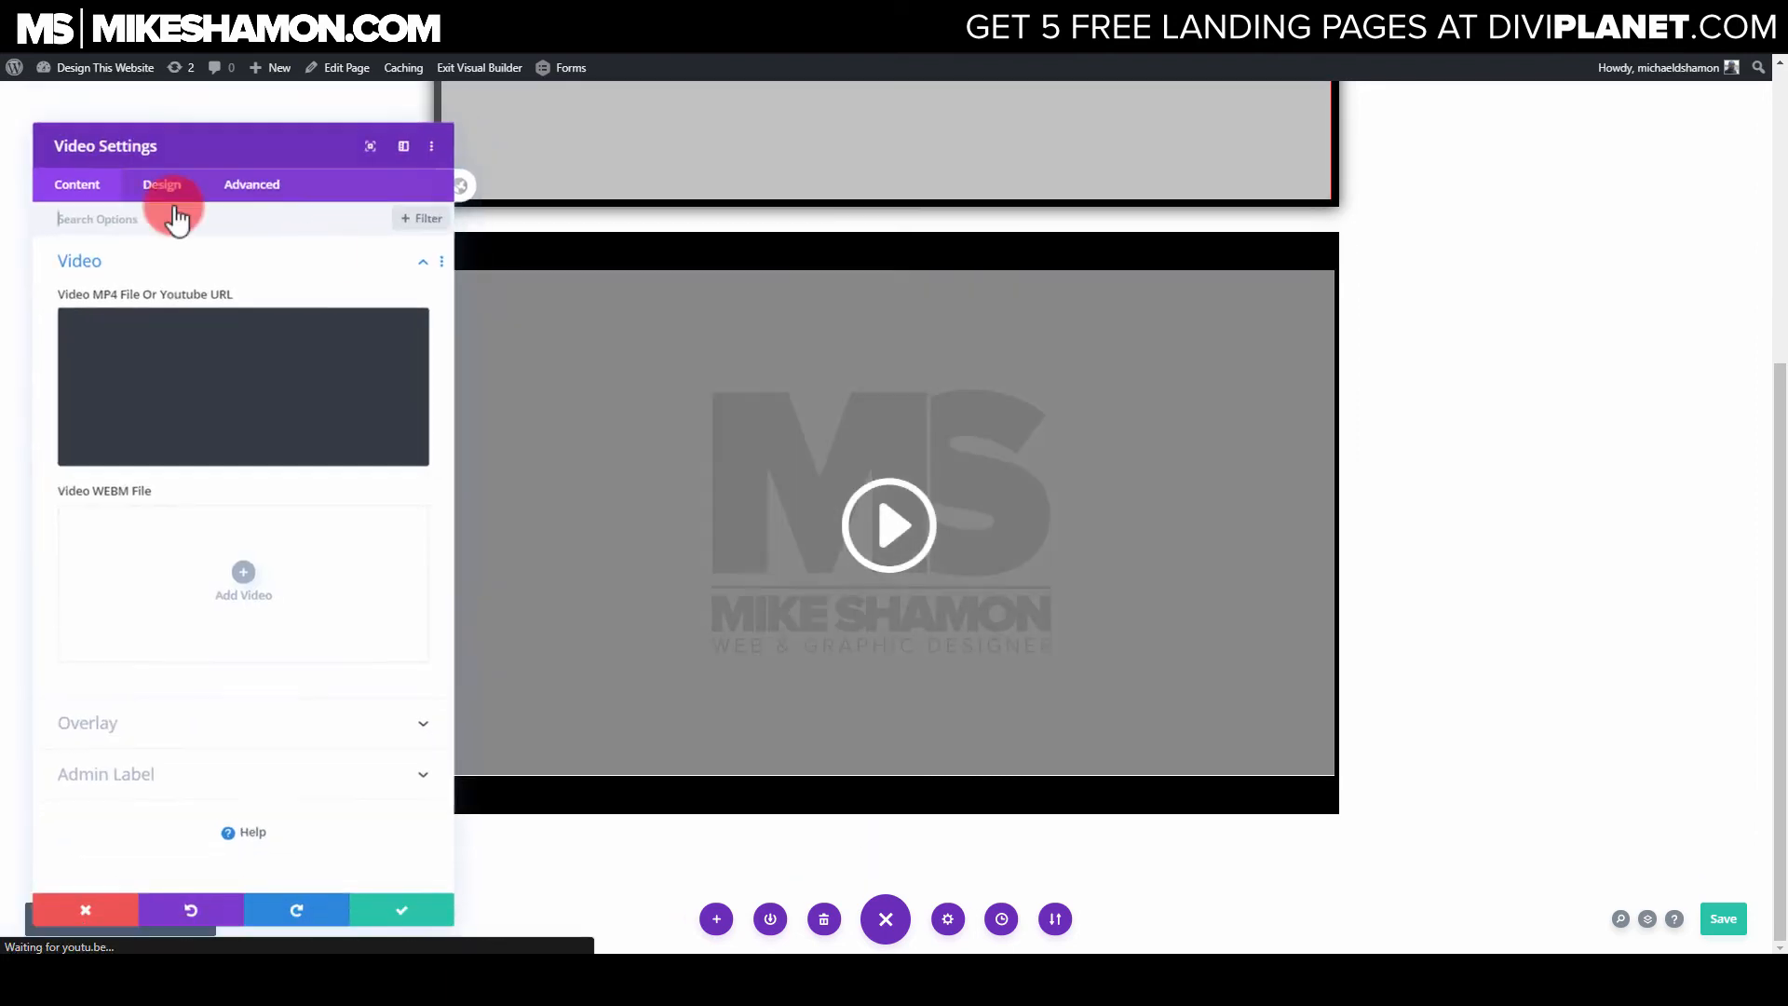
pyautogui.click(162, 183)
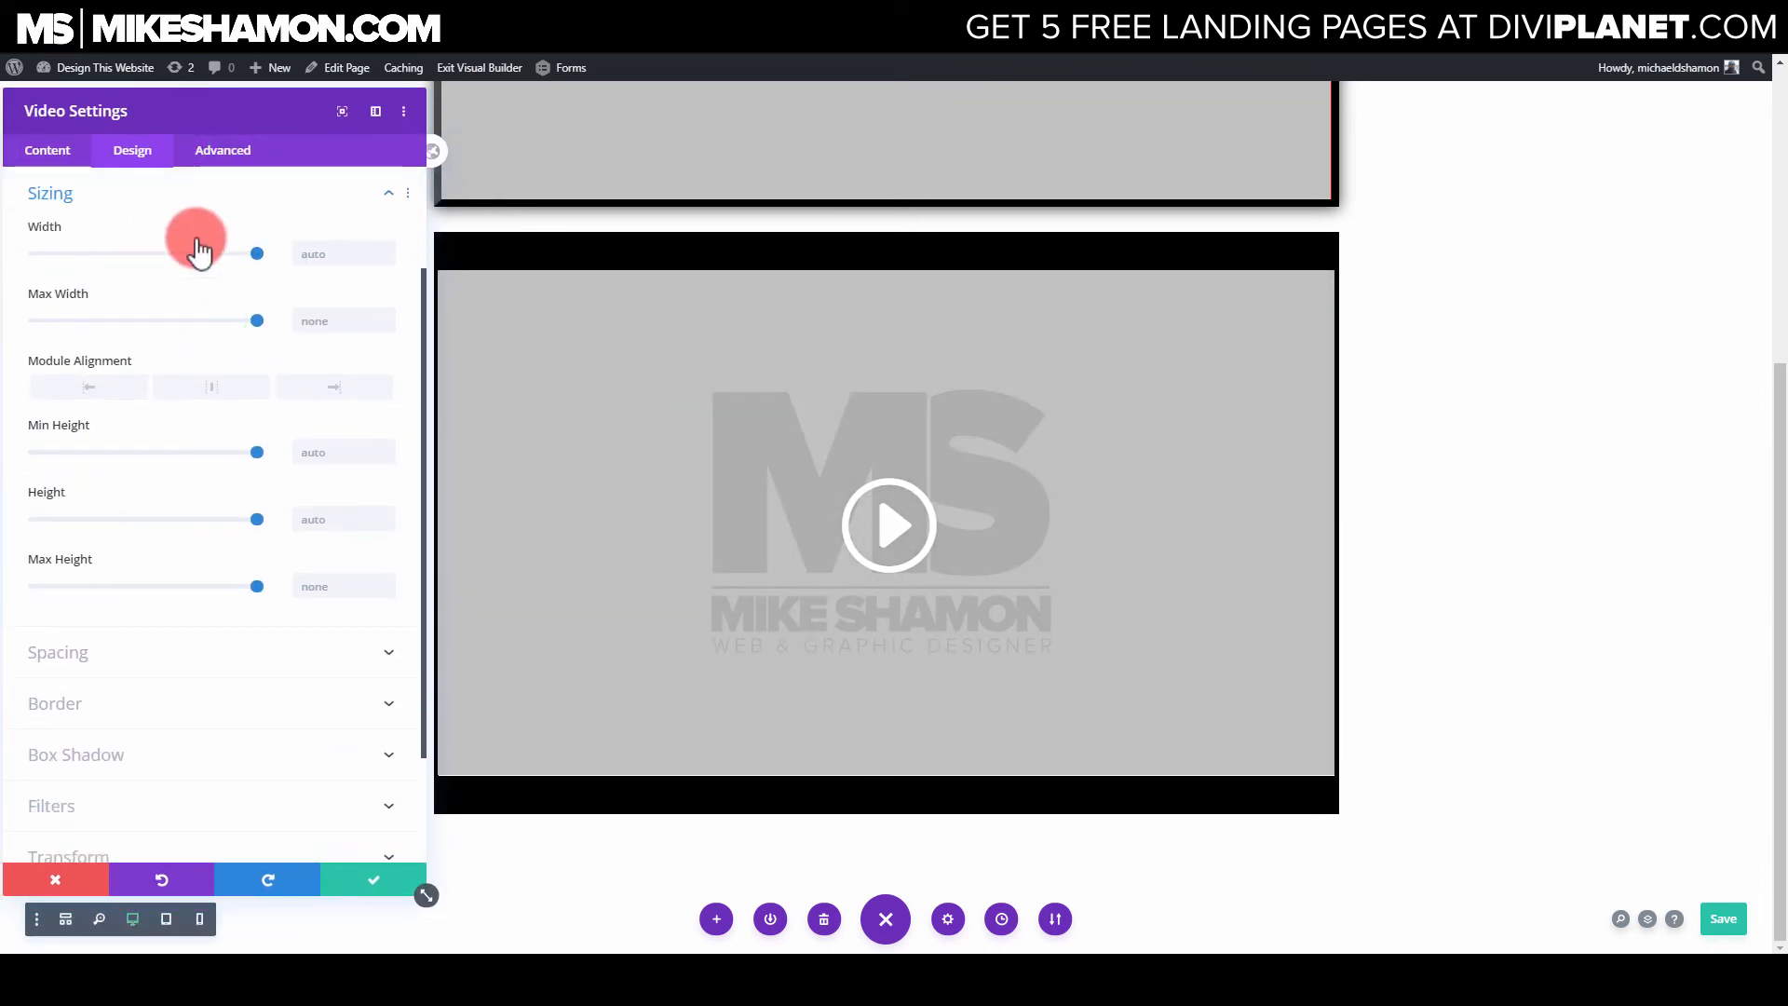
pyautogui.moveTo(255, 254); pyautogui.dragTo(183, 253)
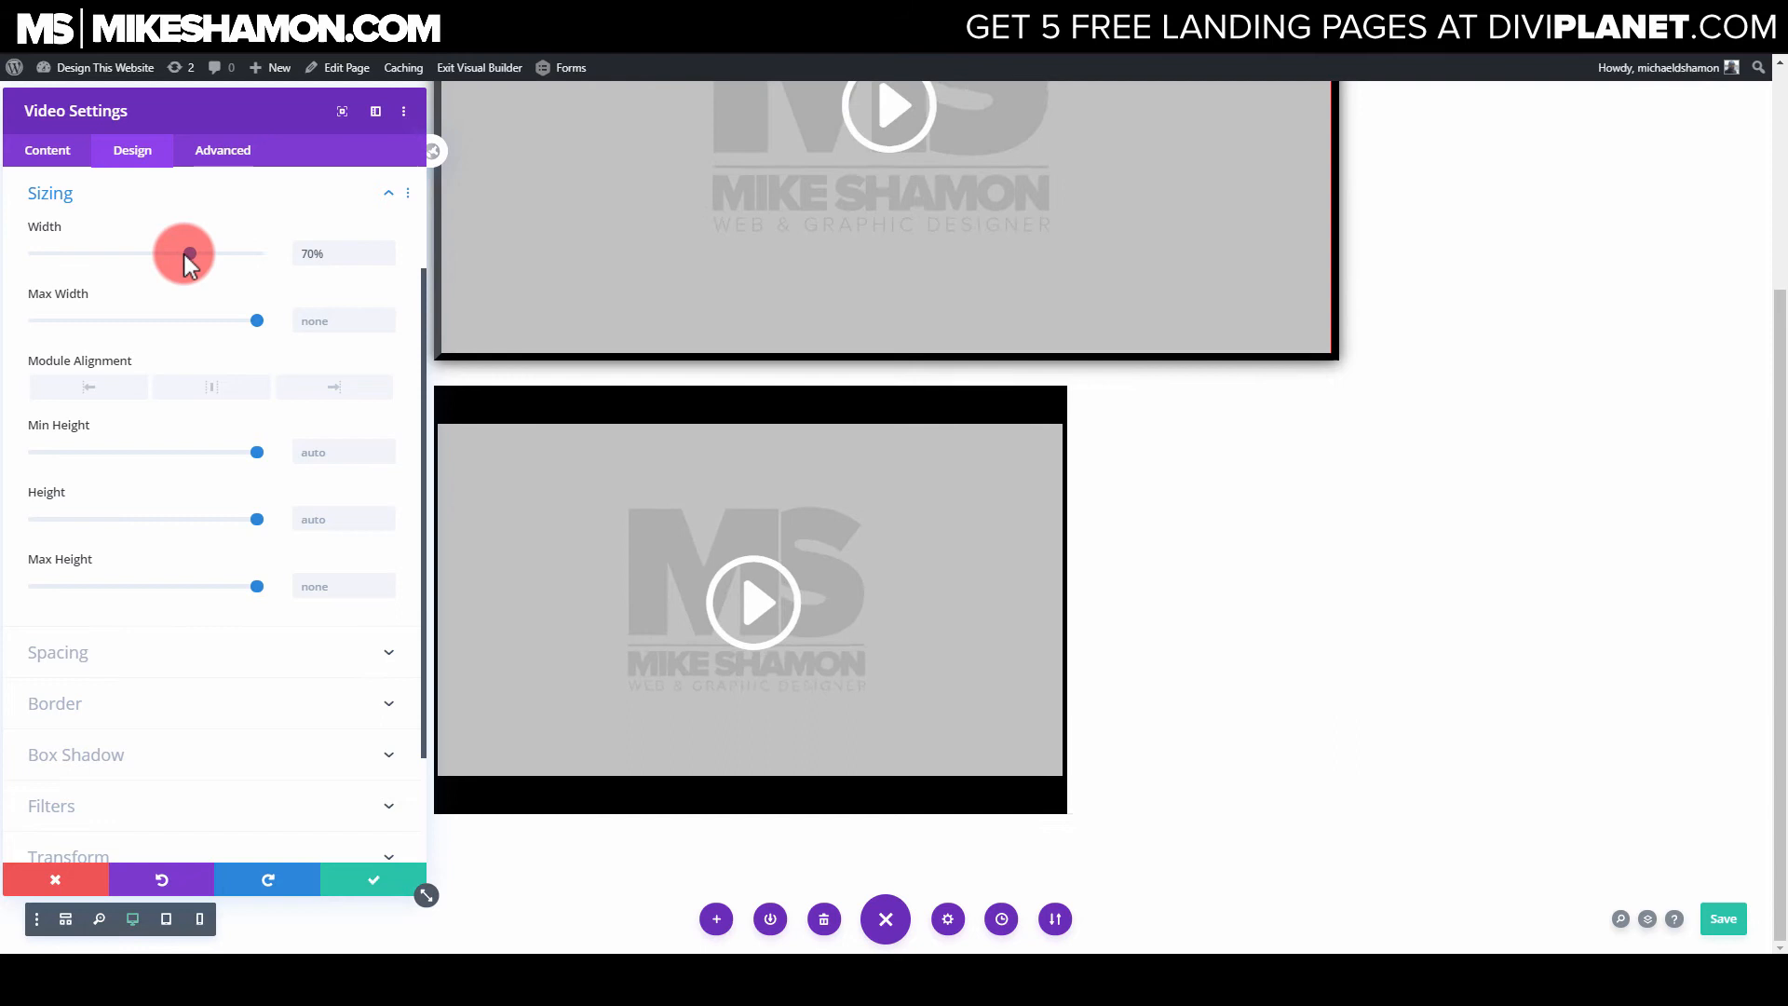
pyautogui.moveTo(183, 253); pyautogui.dragTo(167, 252)
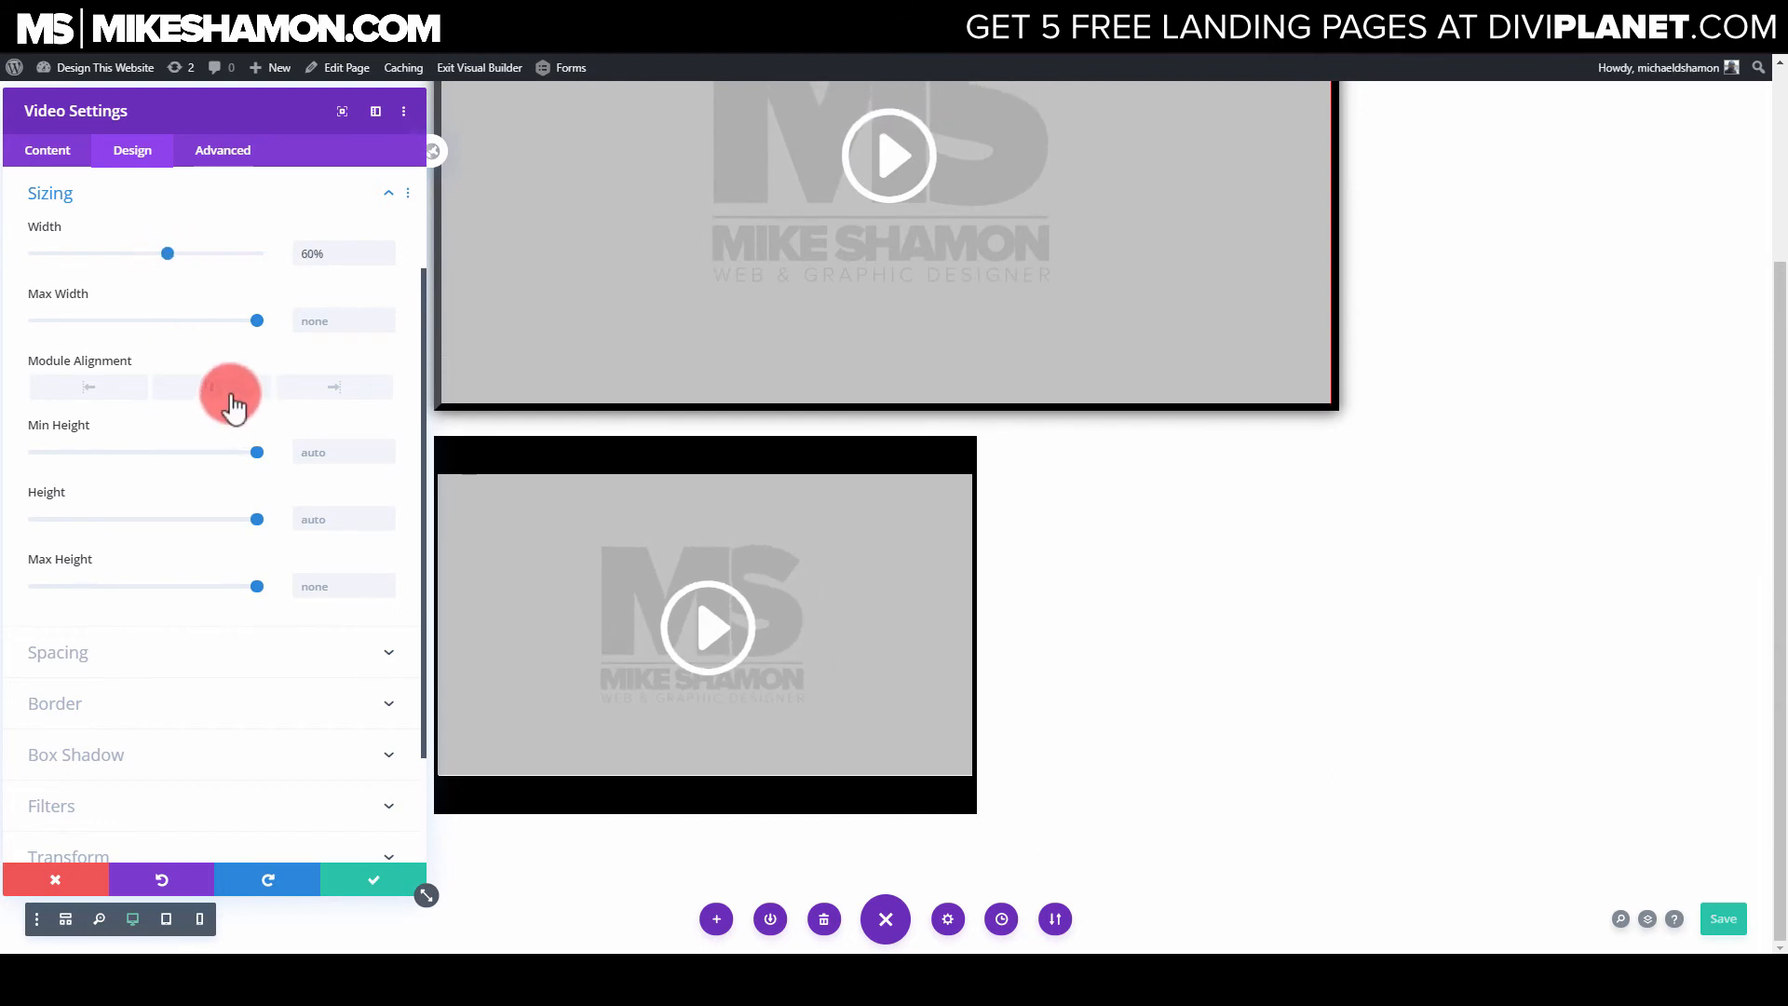
pyautogui.click(211, 386)
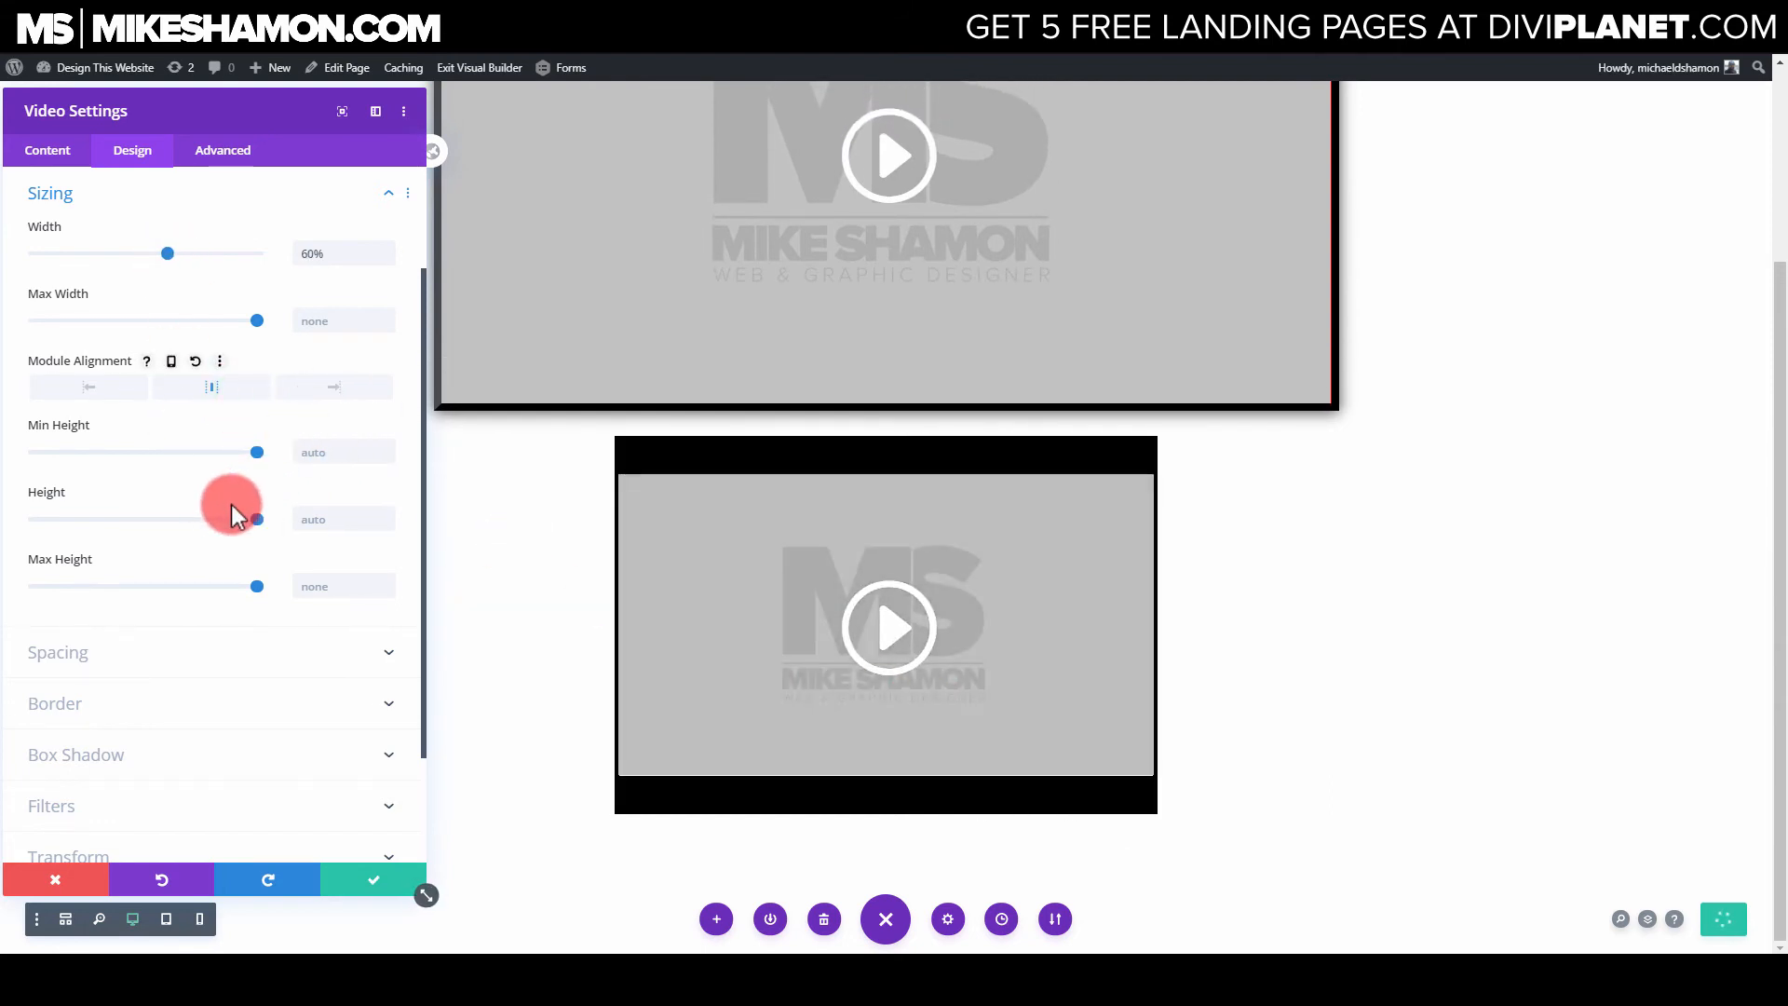
pyautogui.moveTo(188, 462)
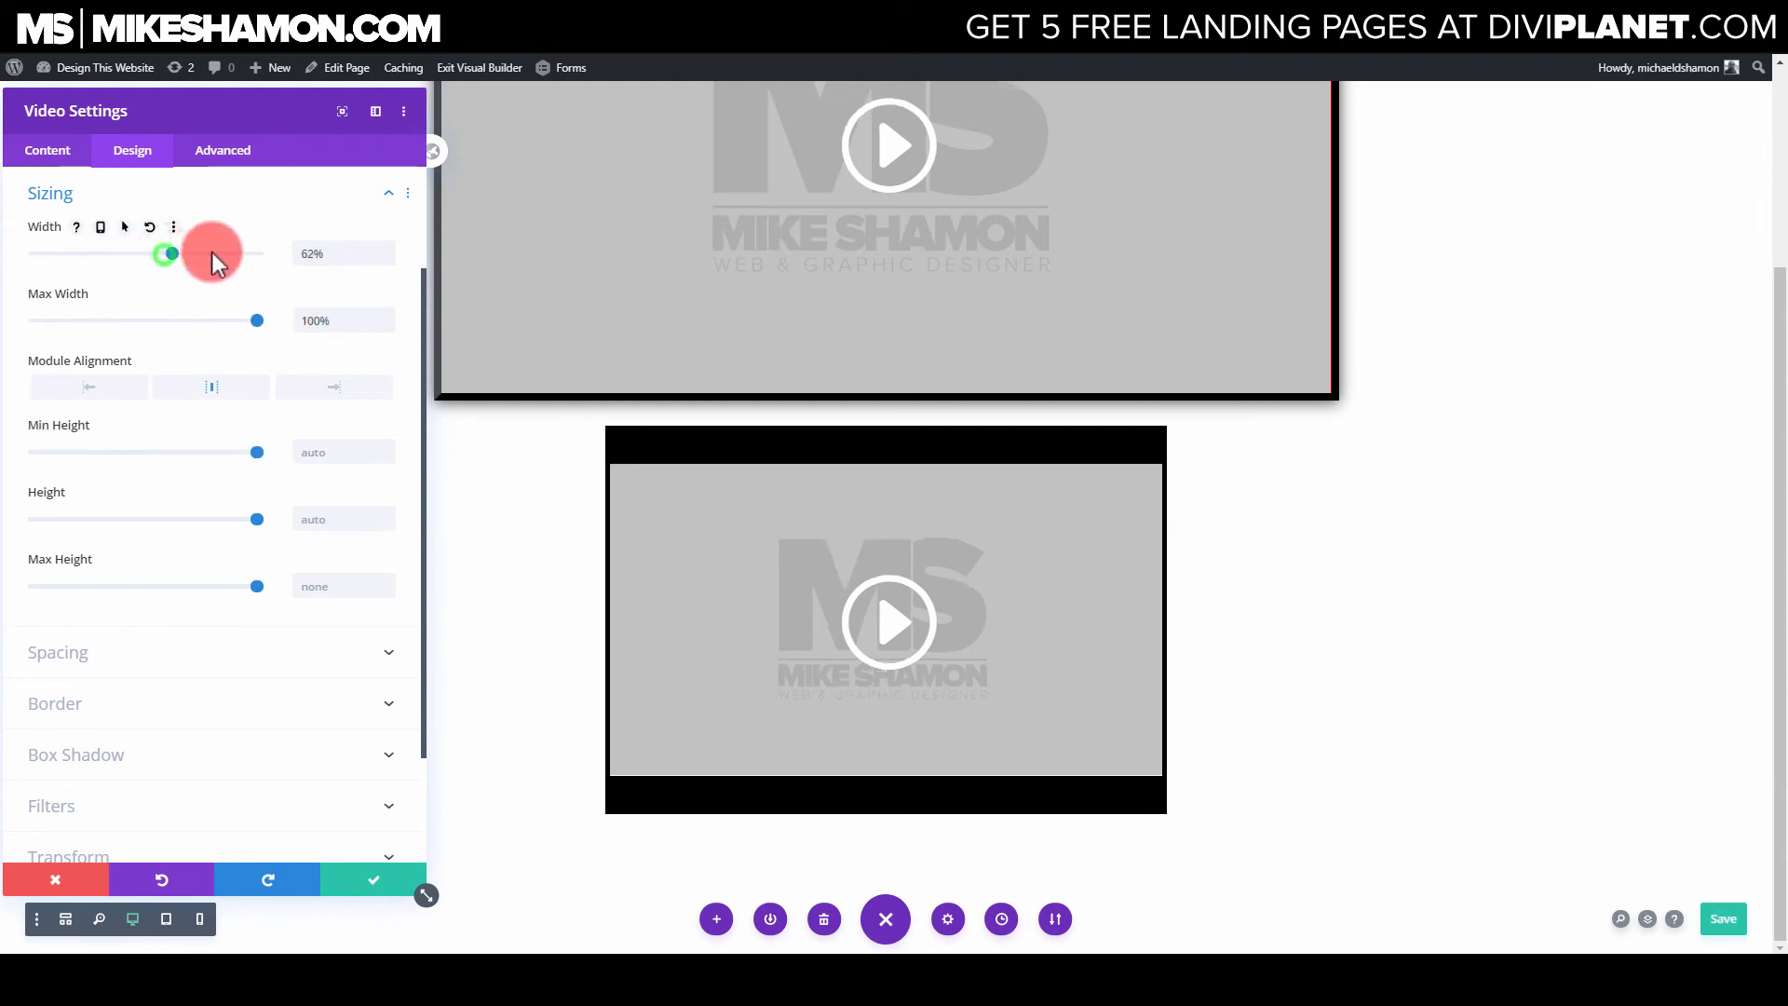
pyautogui.moveTo(167, 253); pyautogui.dragTo(182, 252)
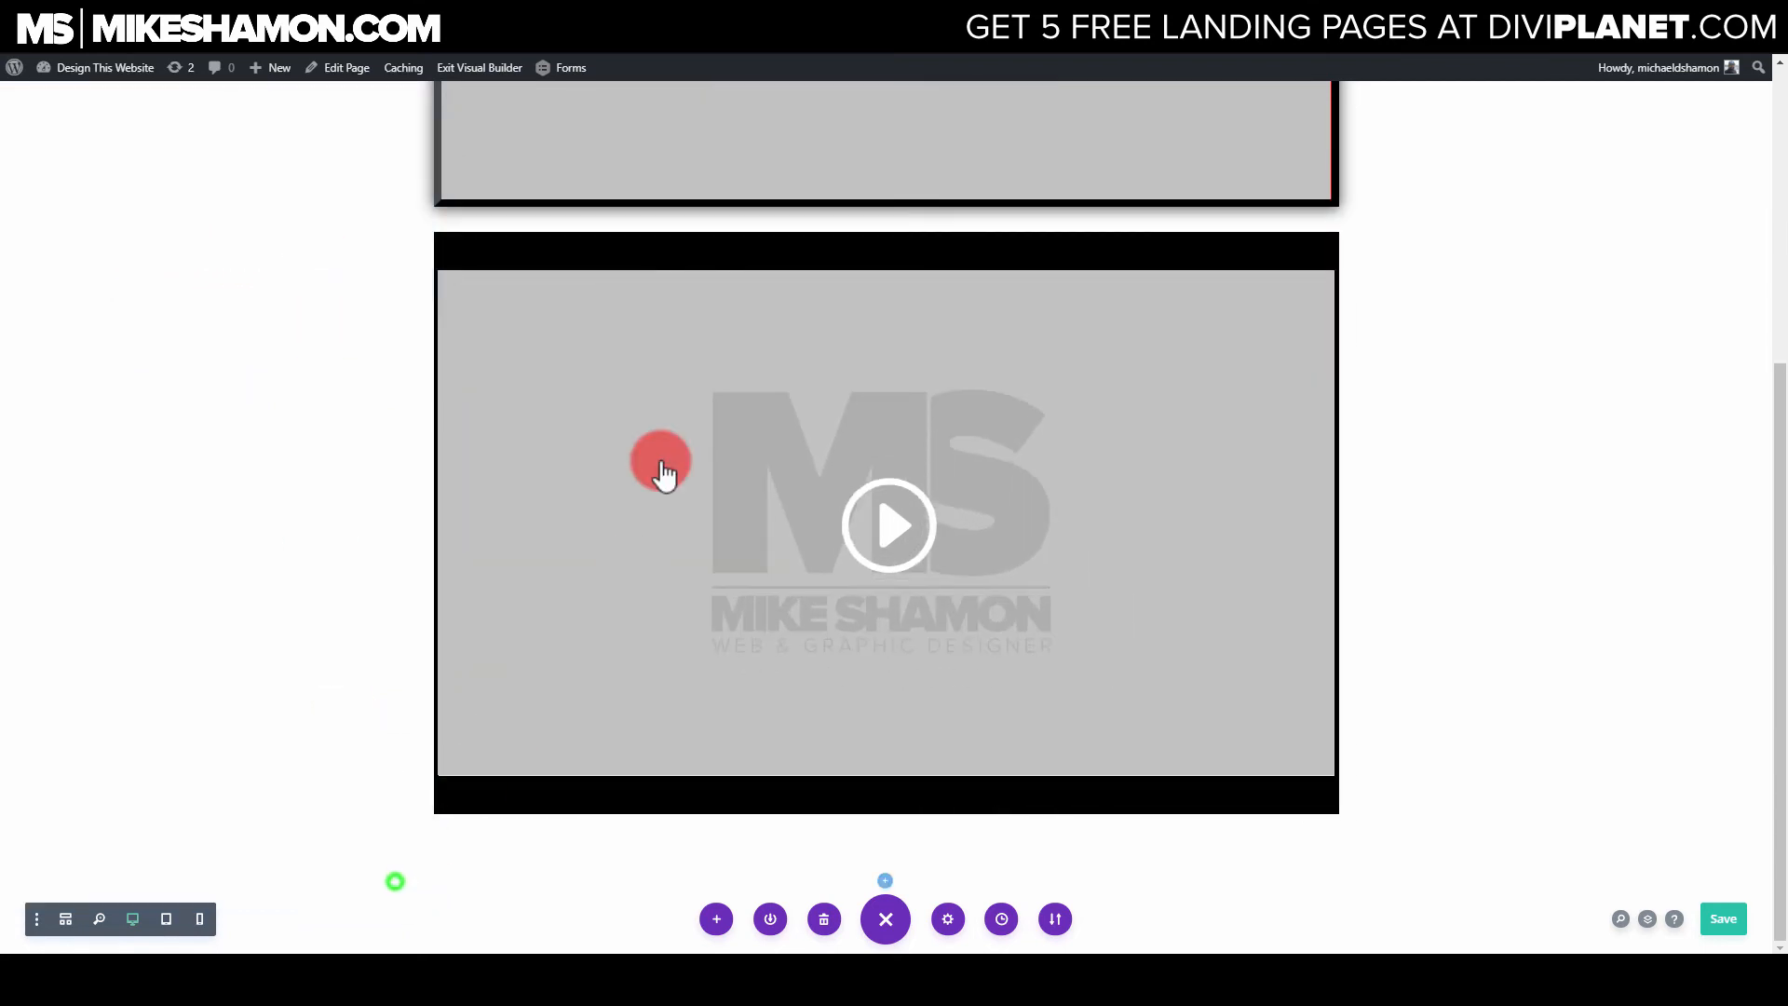
pyautogui.moveTo(884, 844)
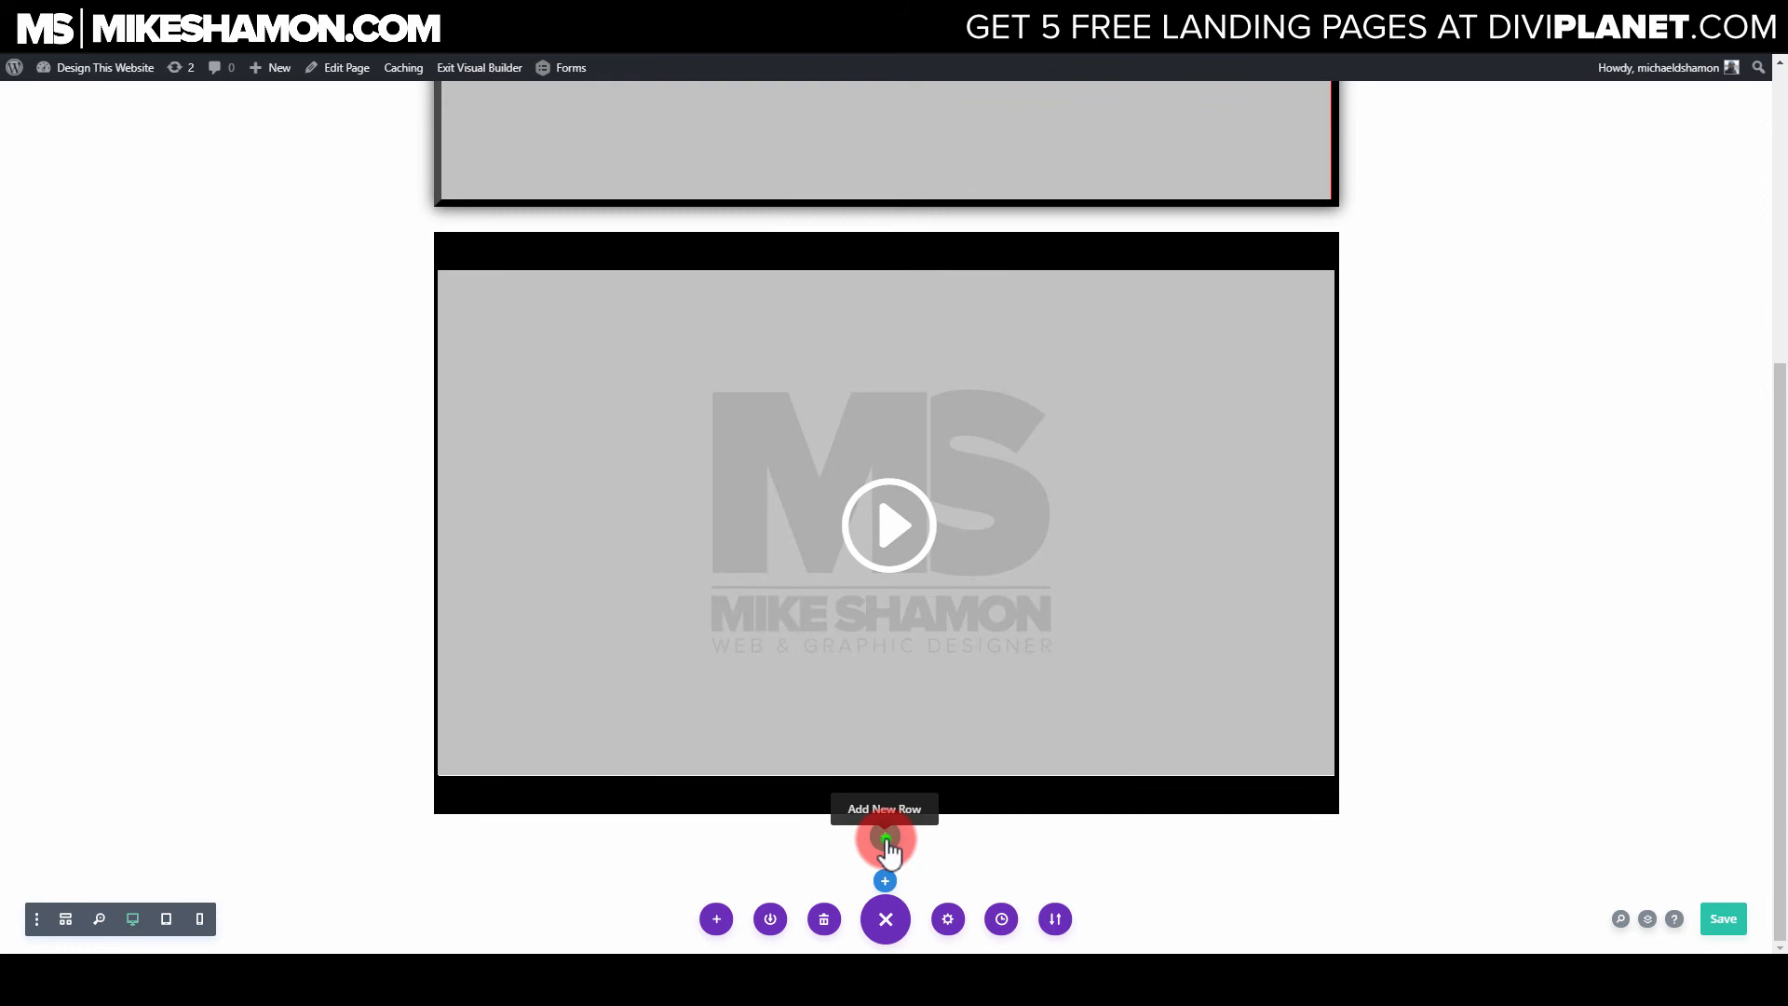
# Step: Add an empty row below the video, browsing and then dismissing the Insert Module dialog
pyautogui.click(884, 839)
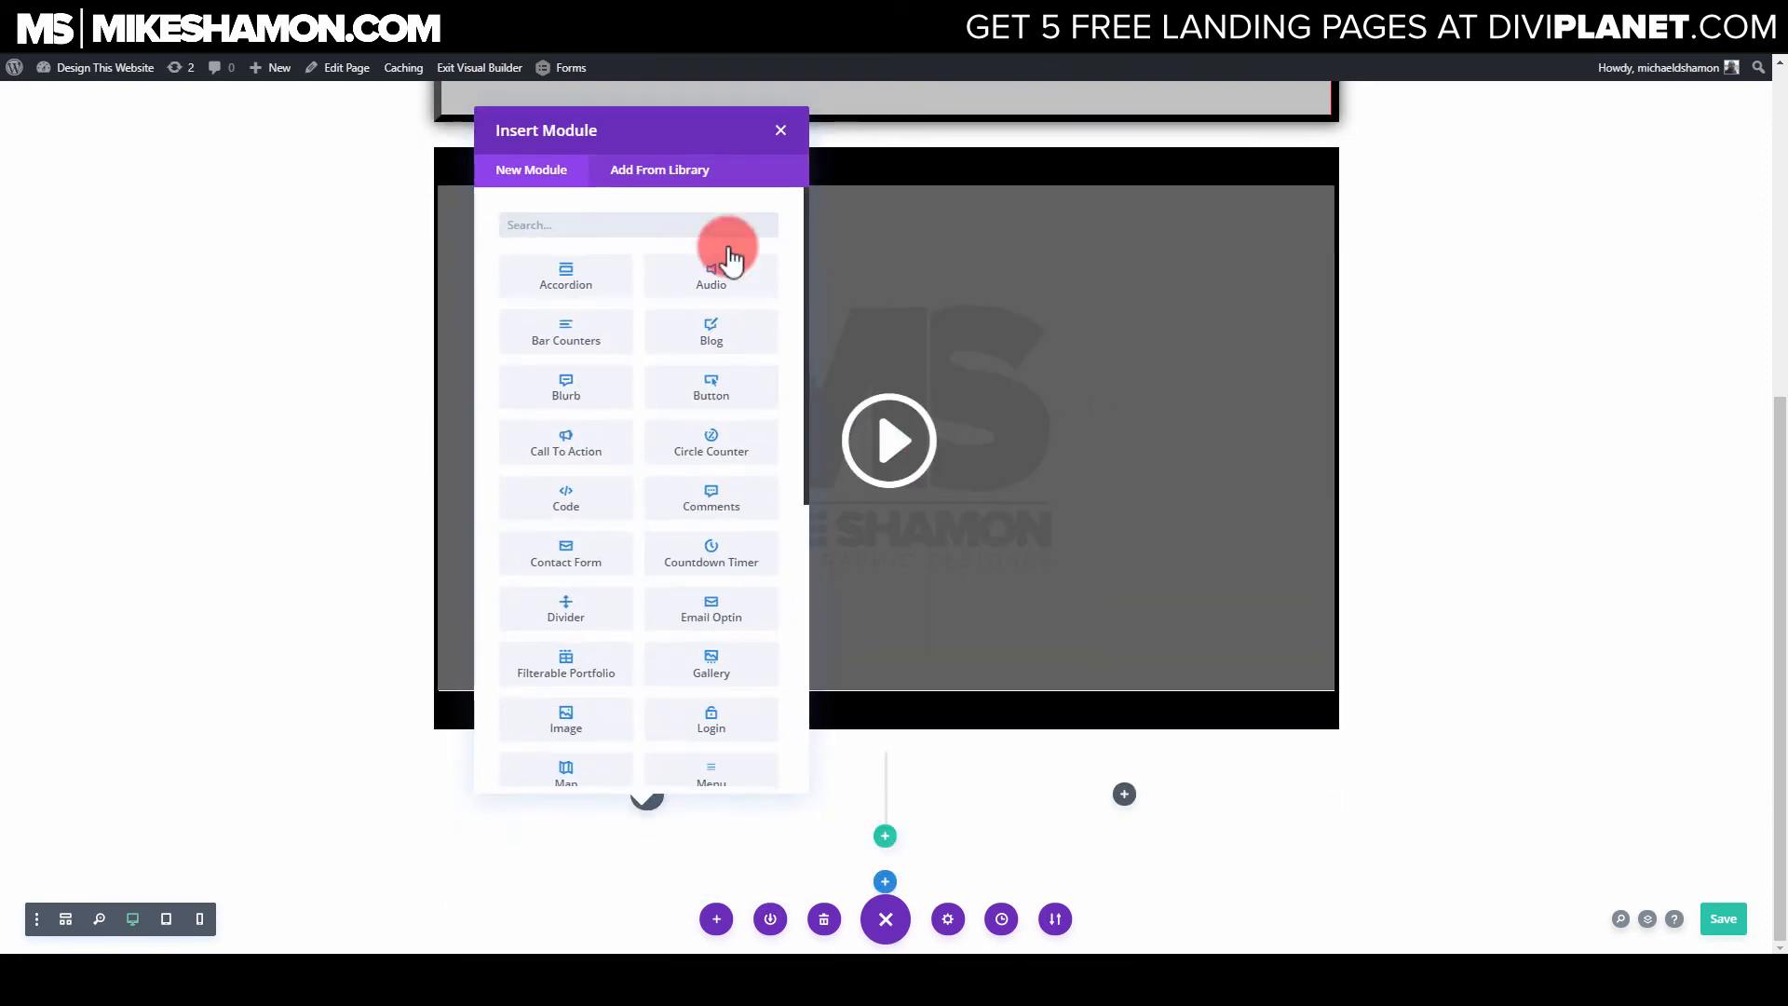
pyautogui.click(637, 224)
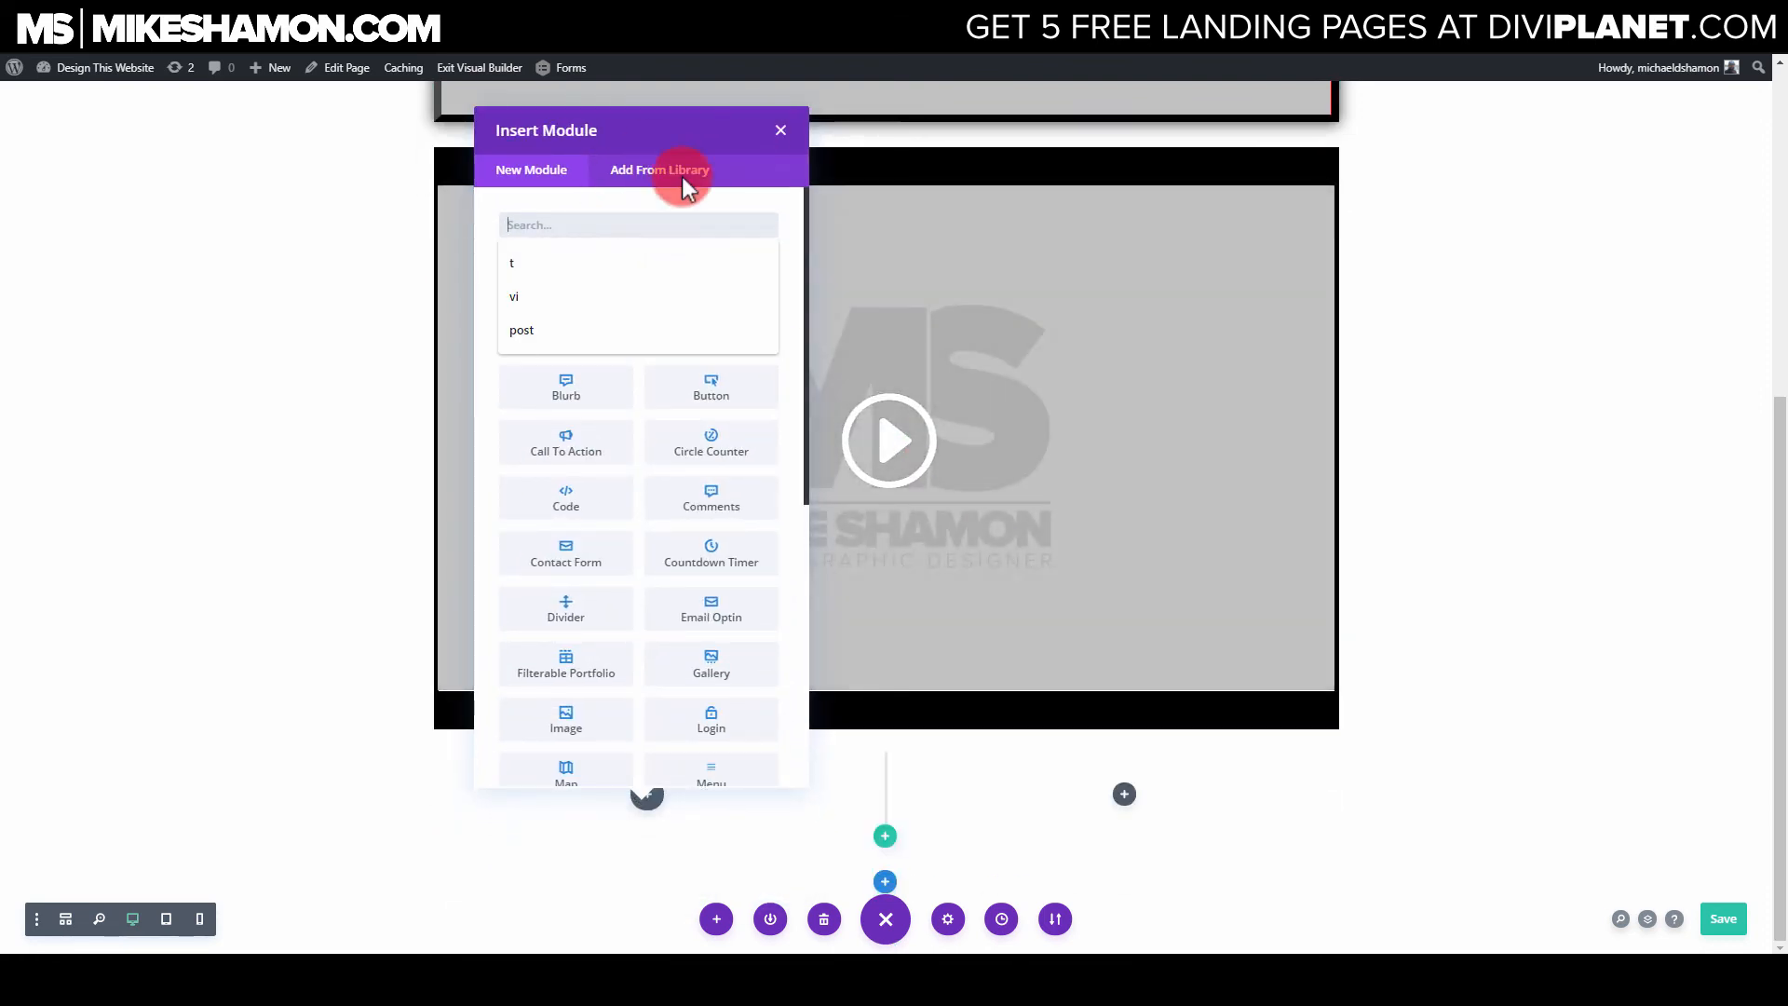
pyautogui.click(781, 130)
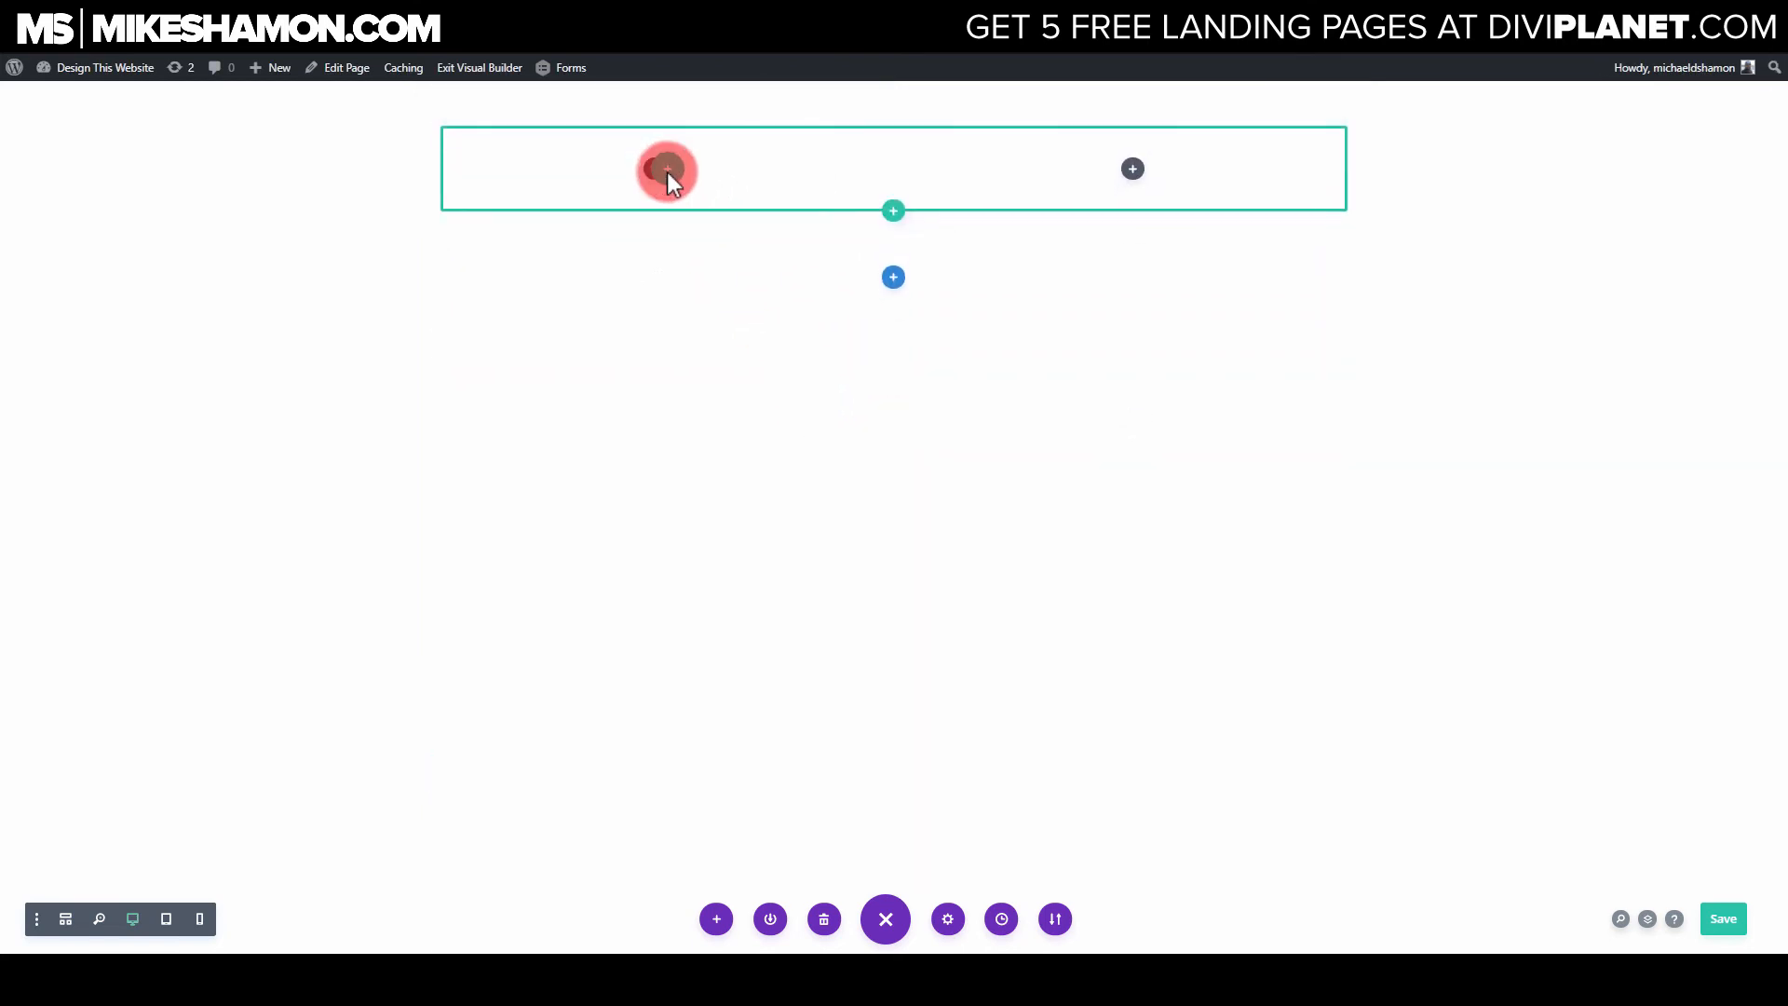
pyautogui.click(667, 172)
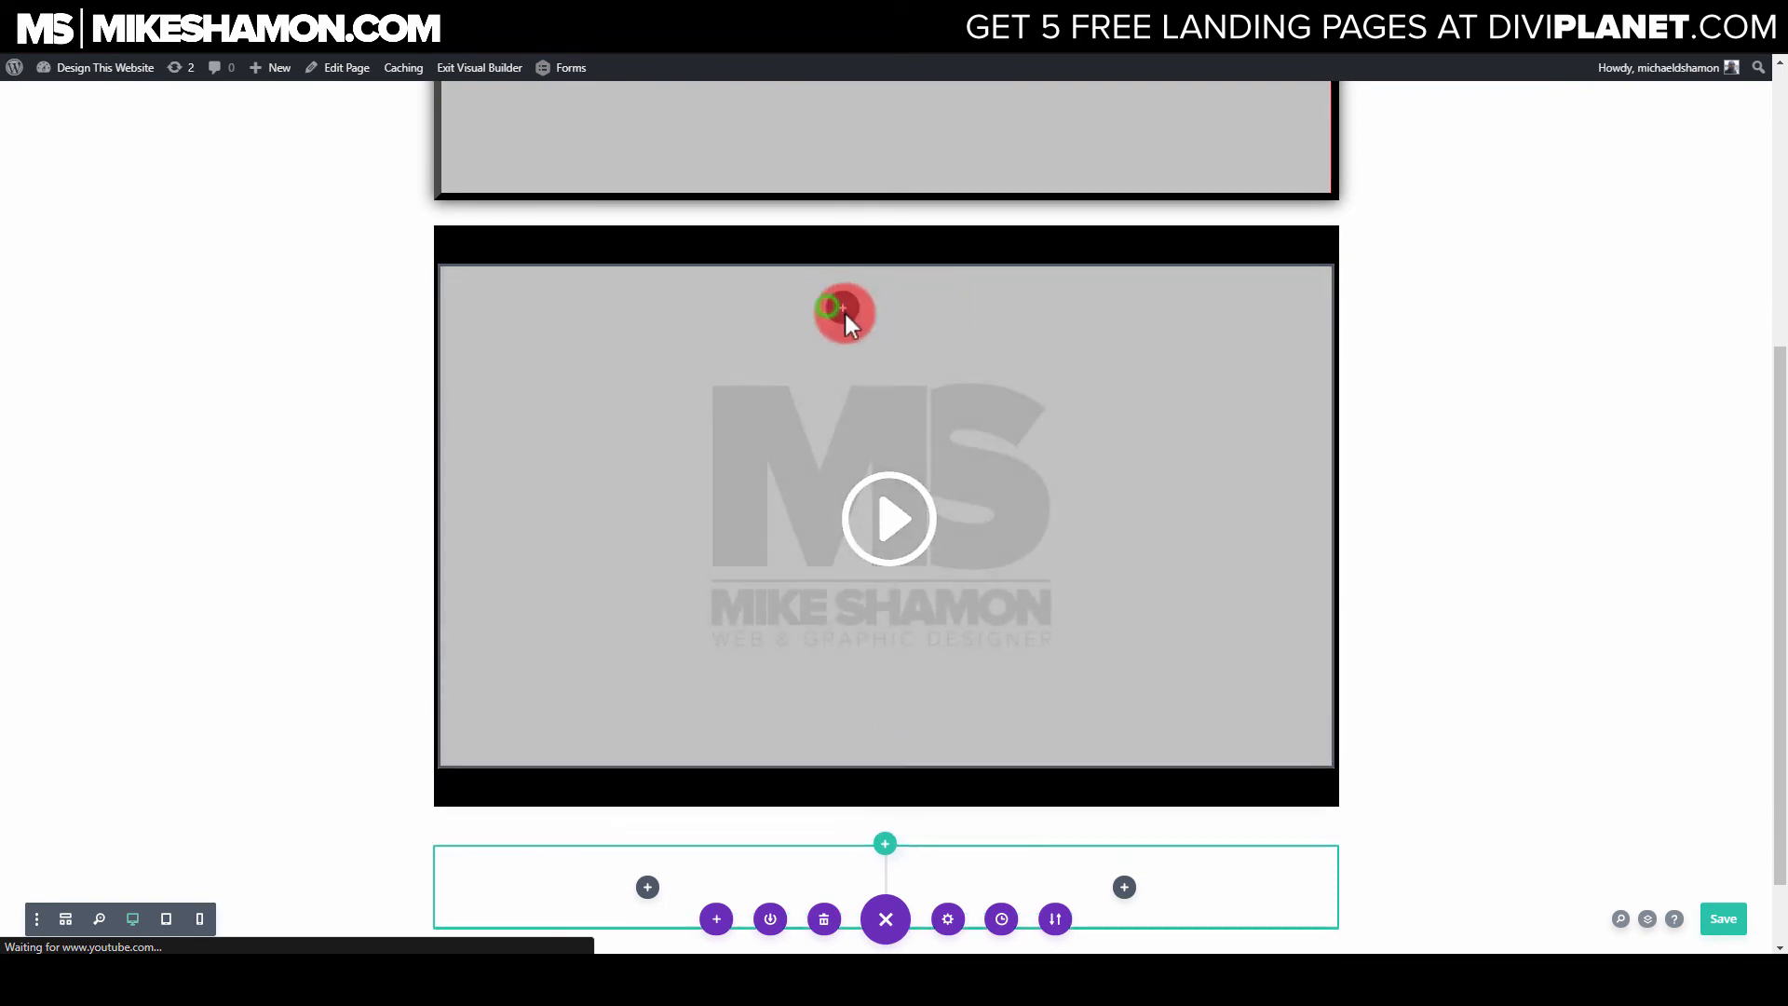
pyautogui.scroll(-3)
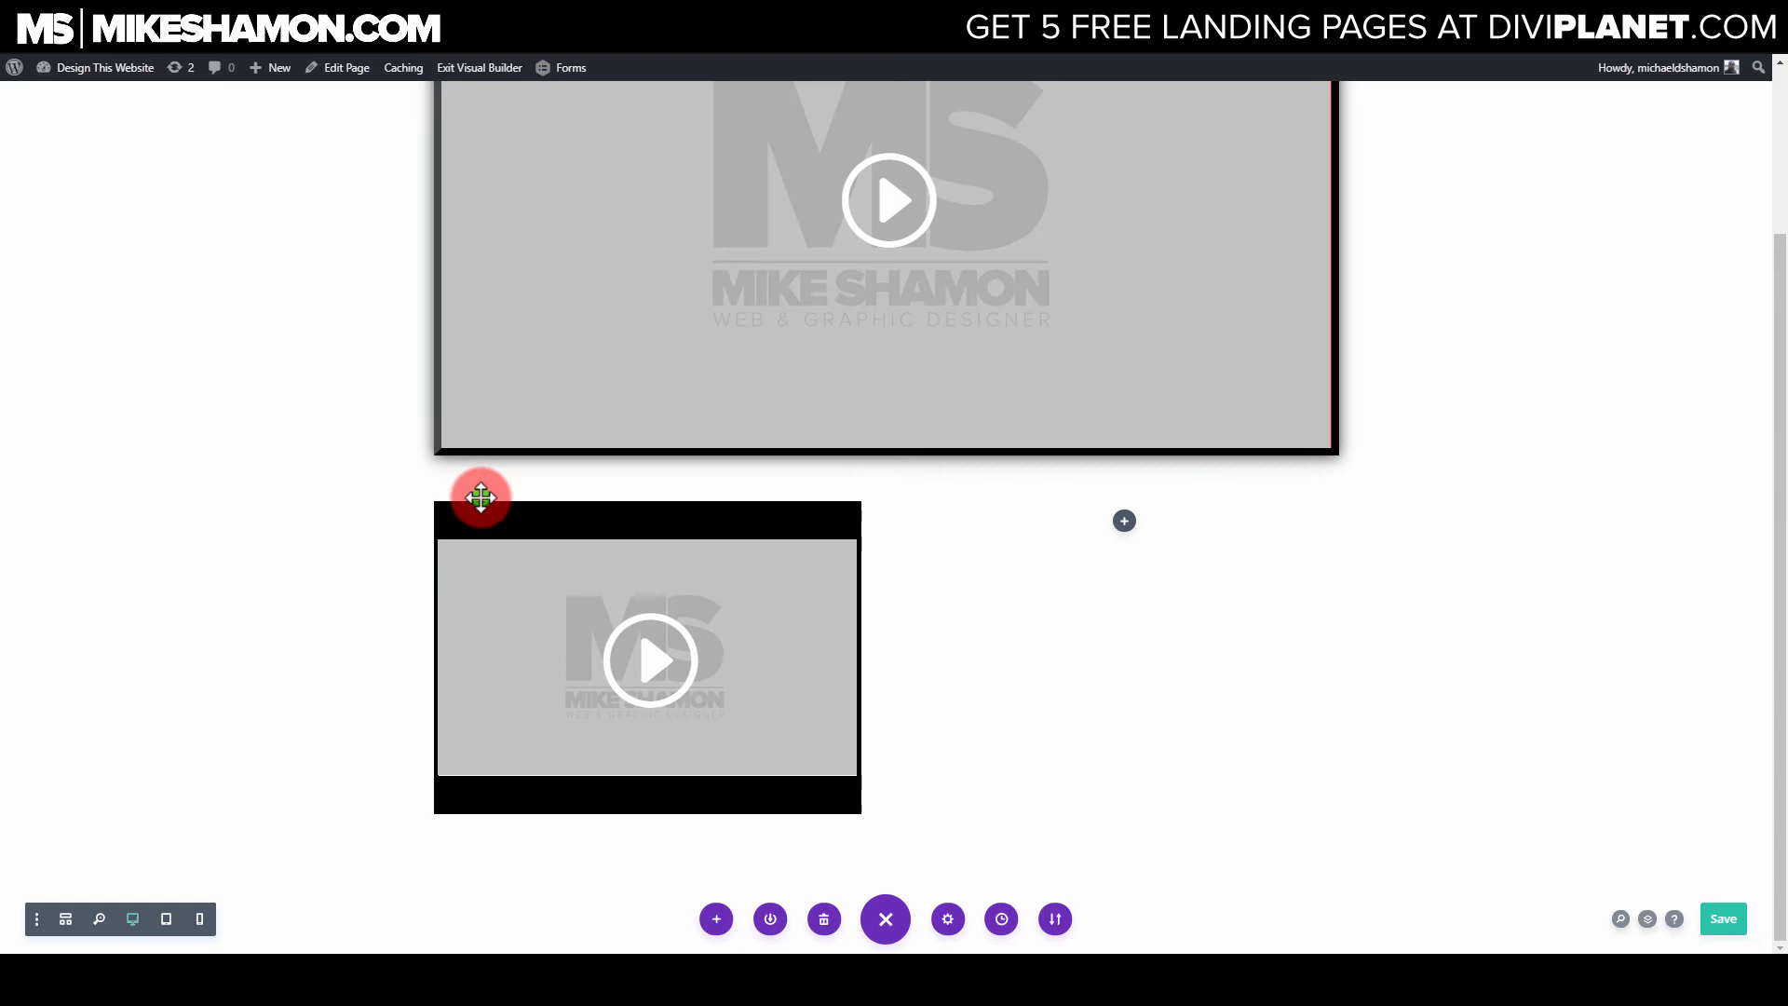
# Step: Set the new row's padding to 0px, then open the top row's spacing options
pyautogui.click(480, 498)
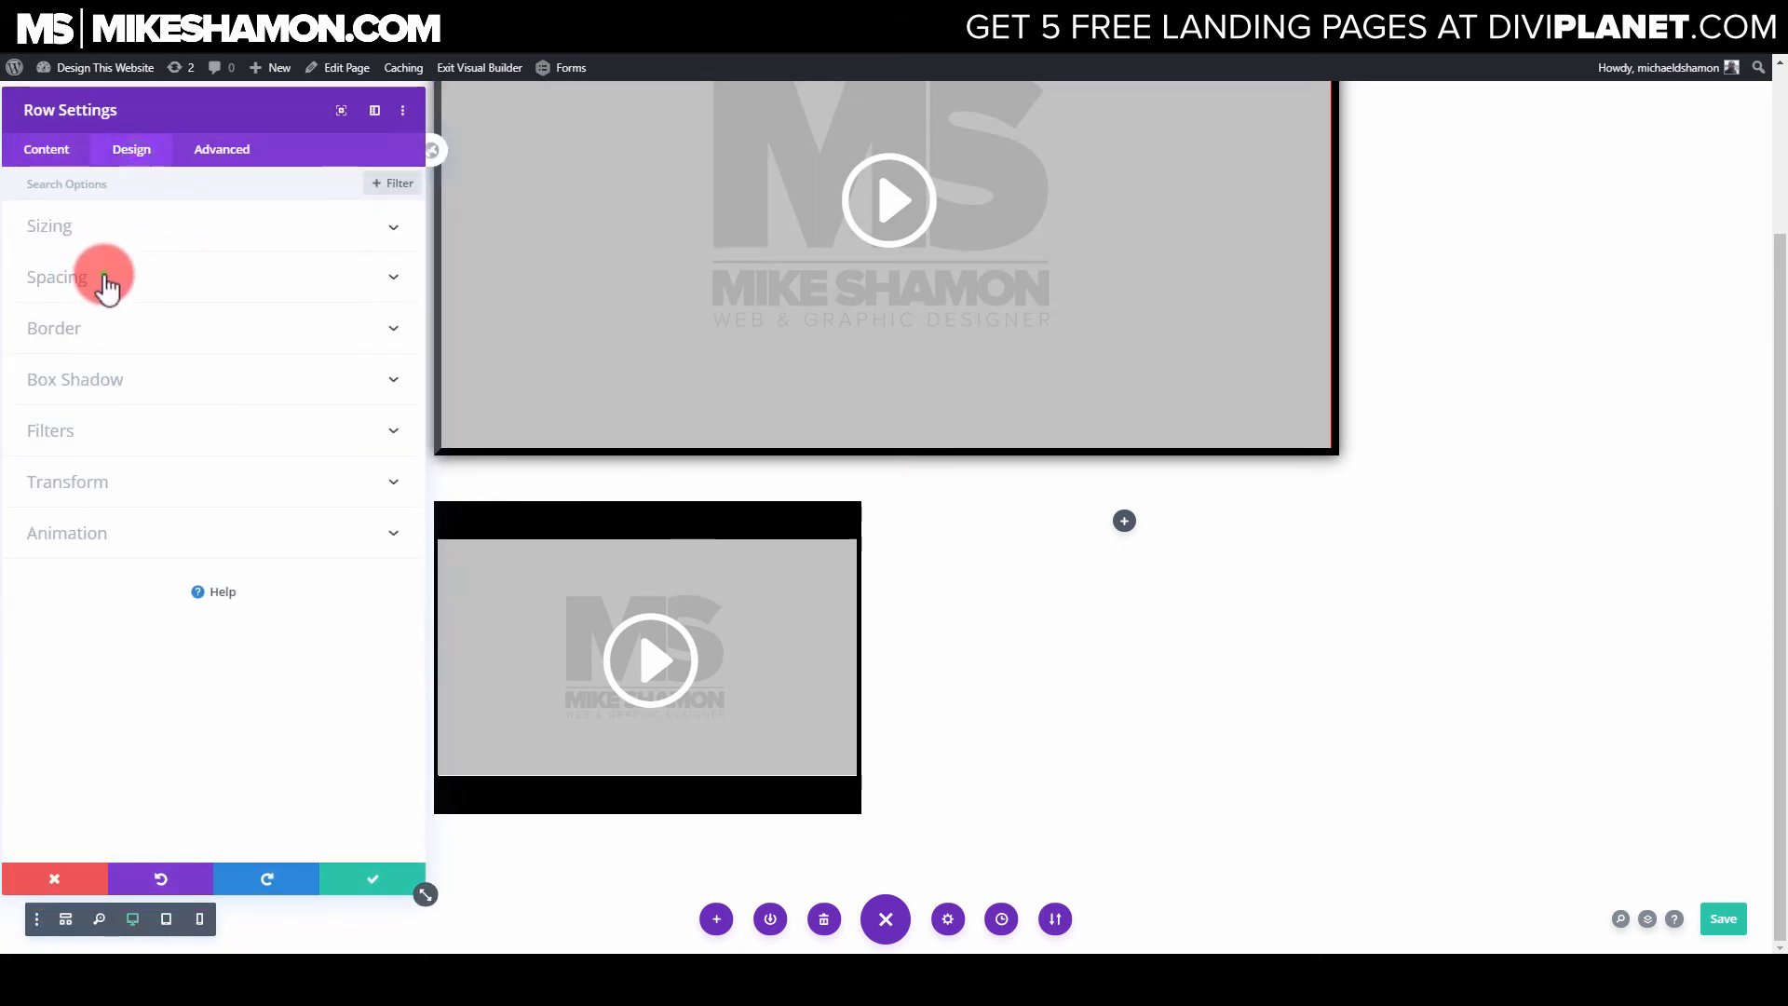
pyautogui.click(57, 276)
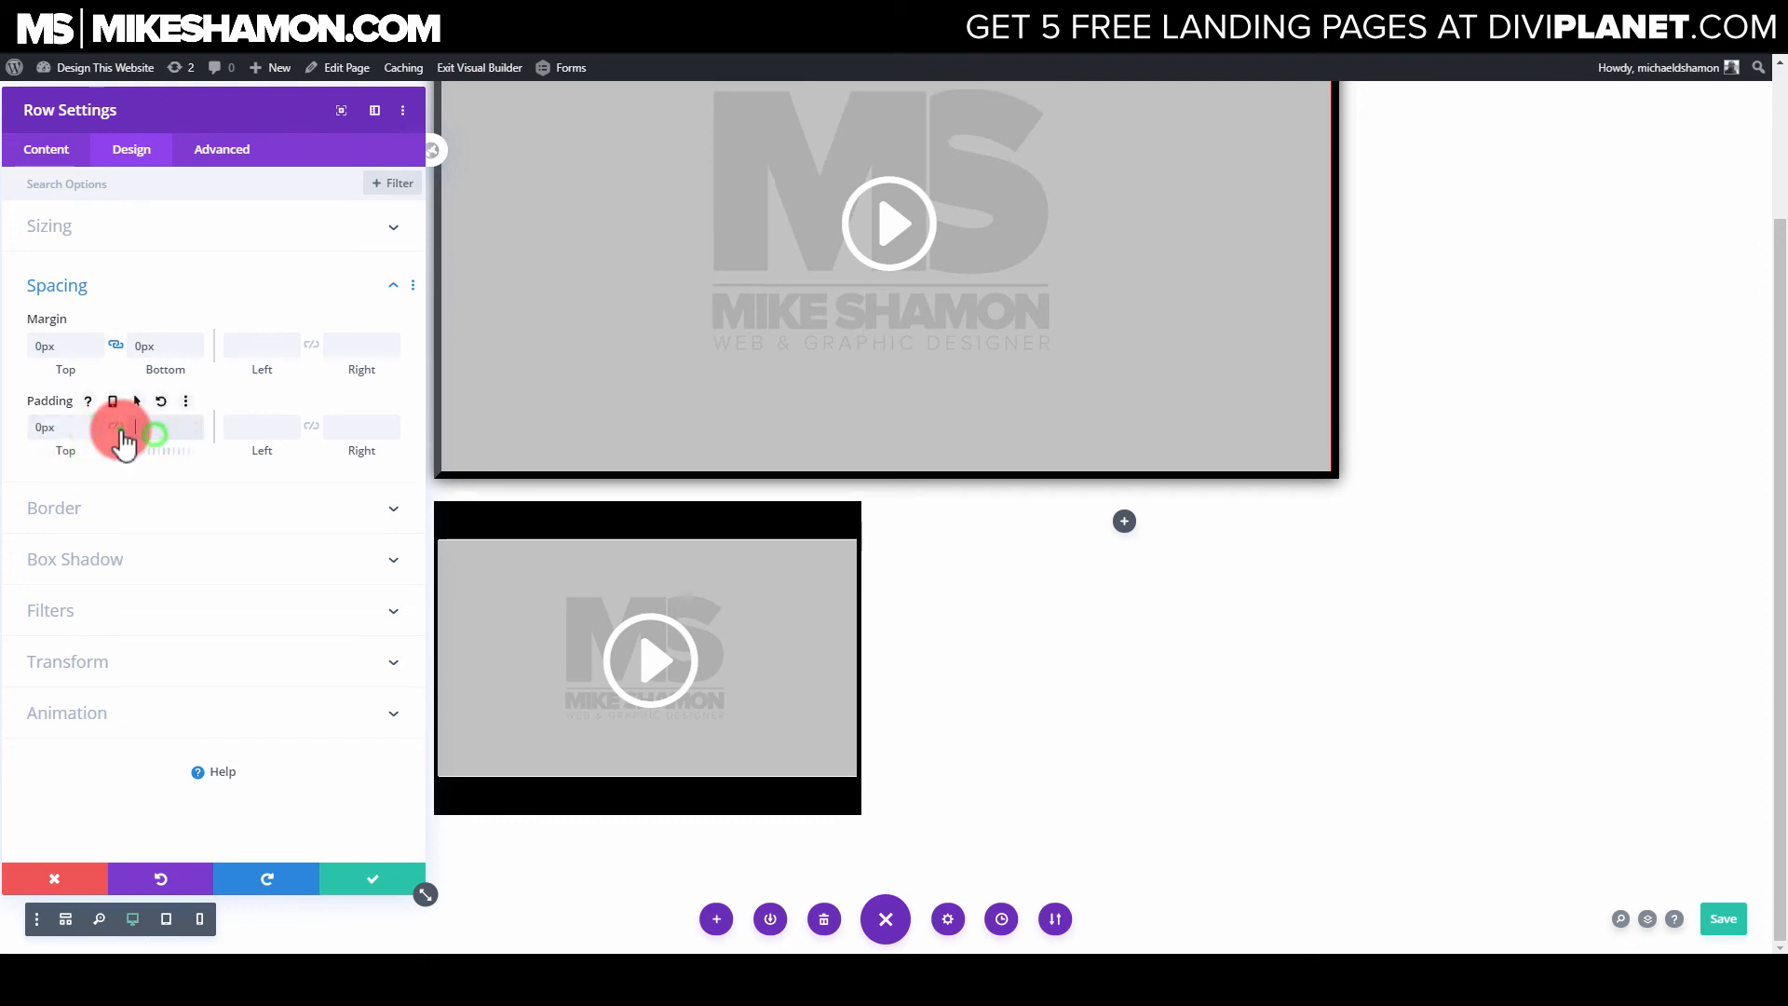
pyautogui.click(371, 879)
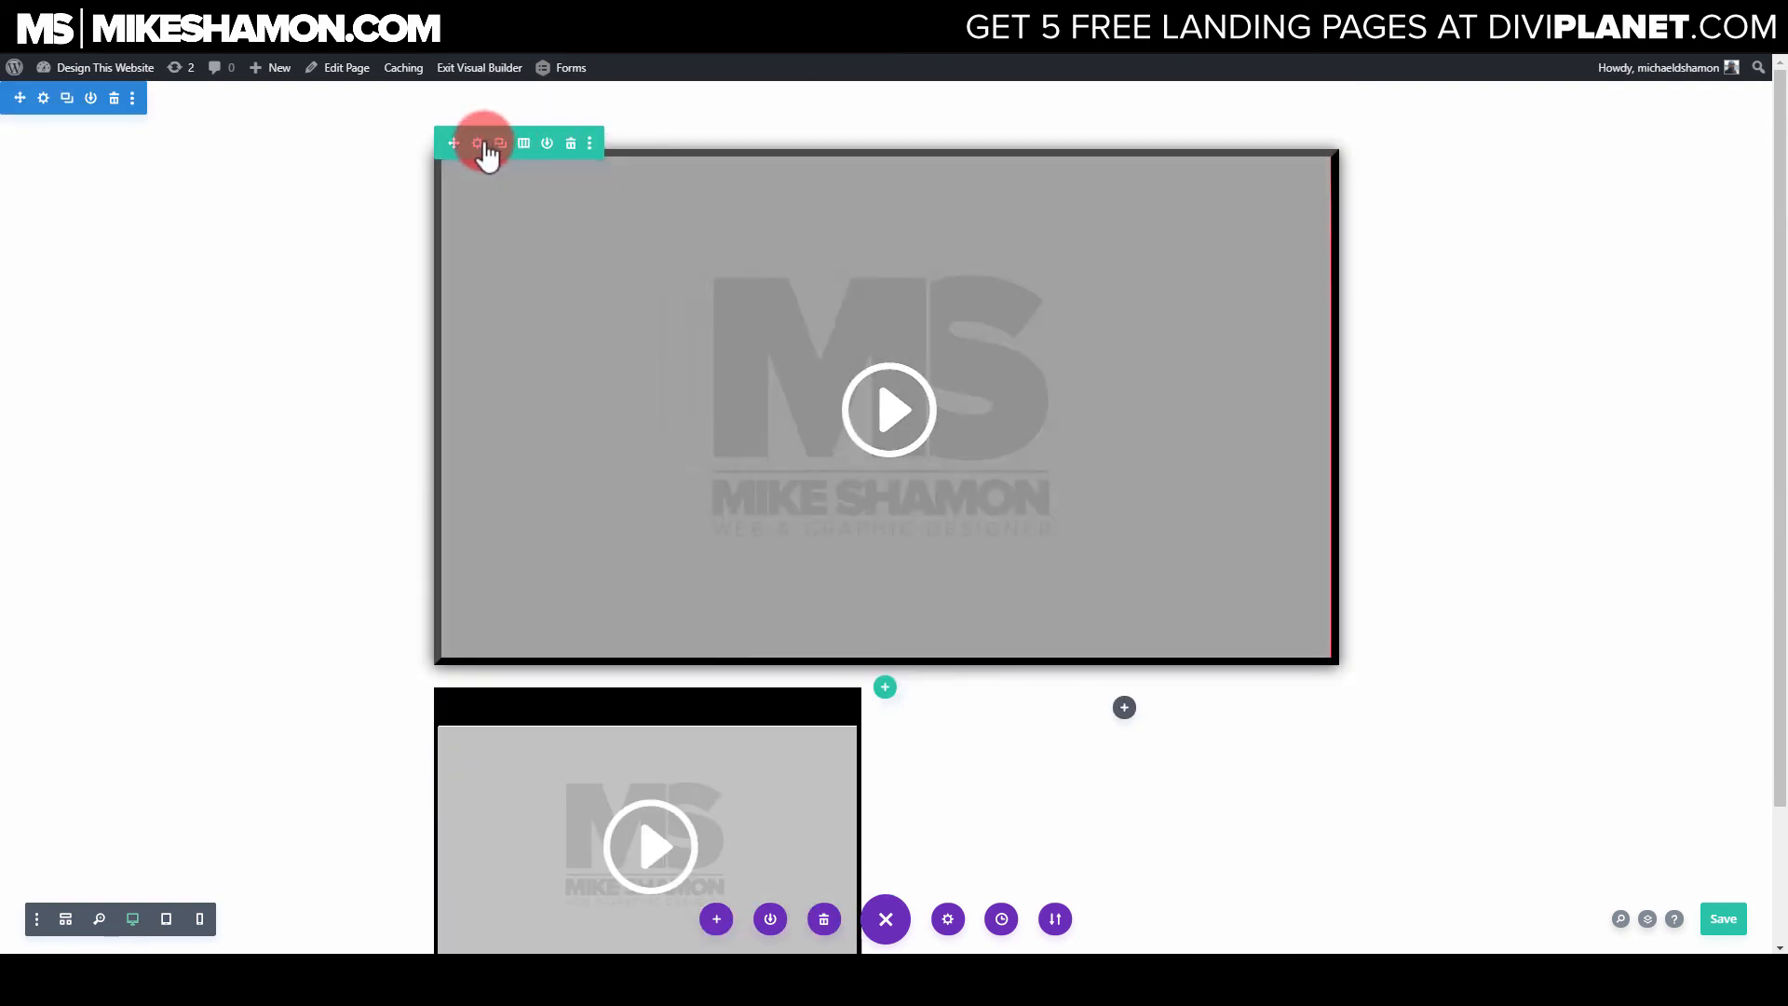
pyautogui.click(478, 143)
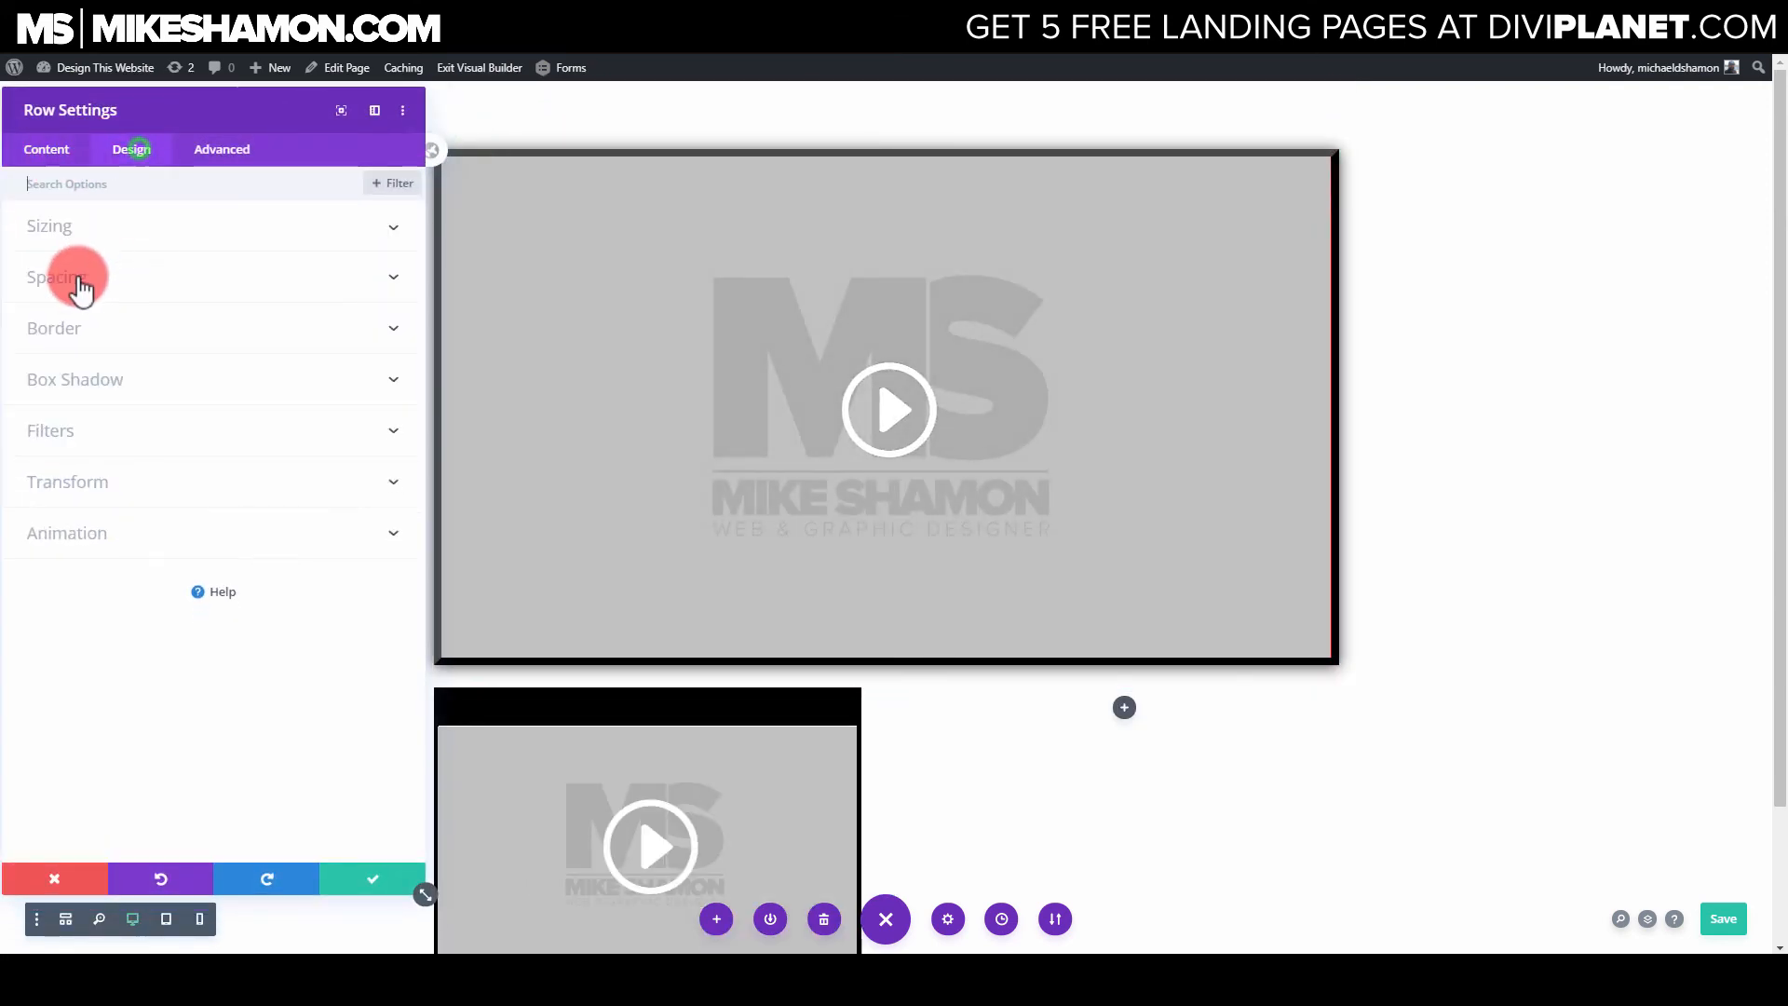
pyautogui.click(55, 276)
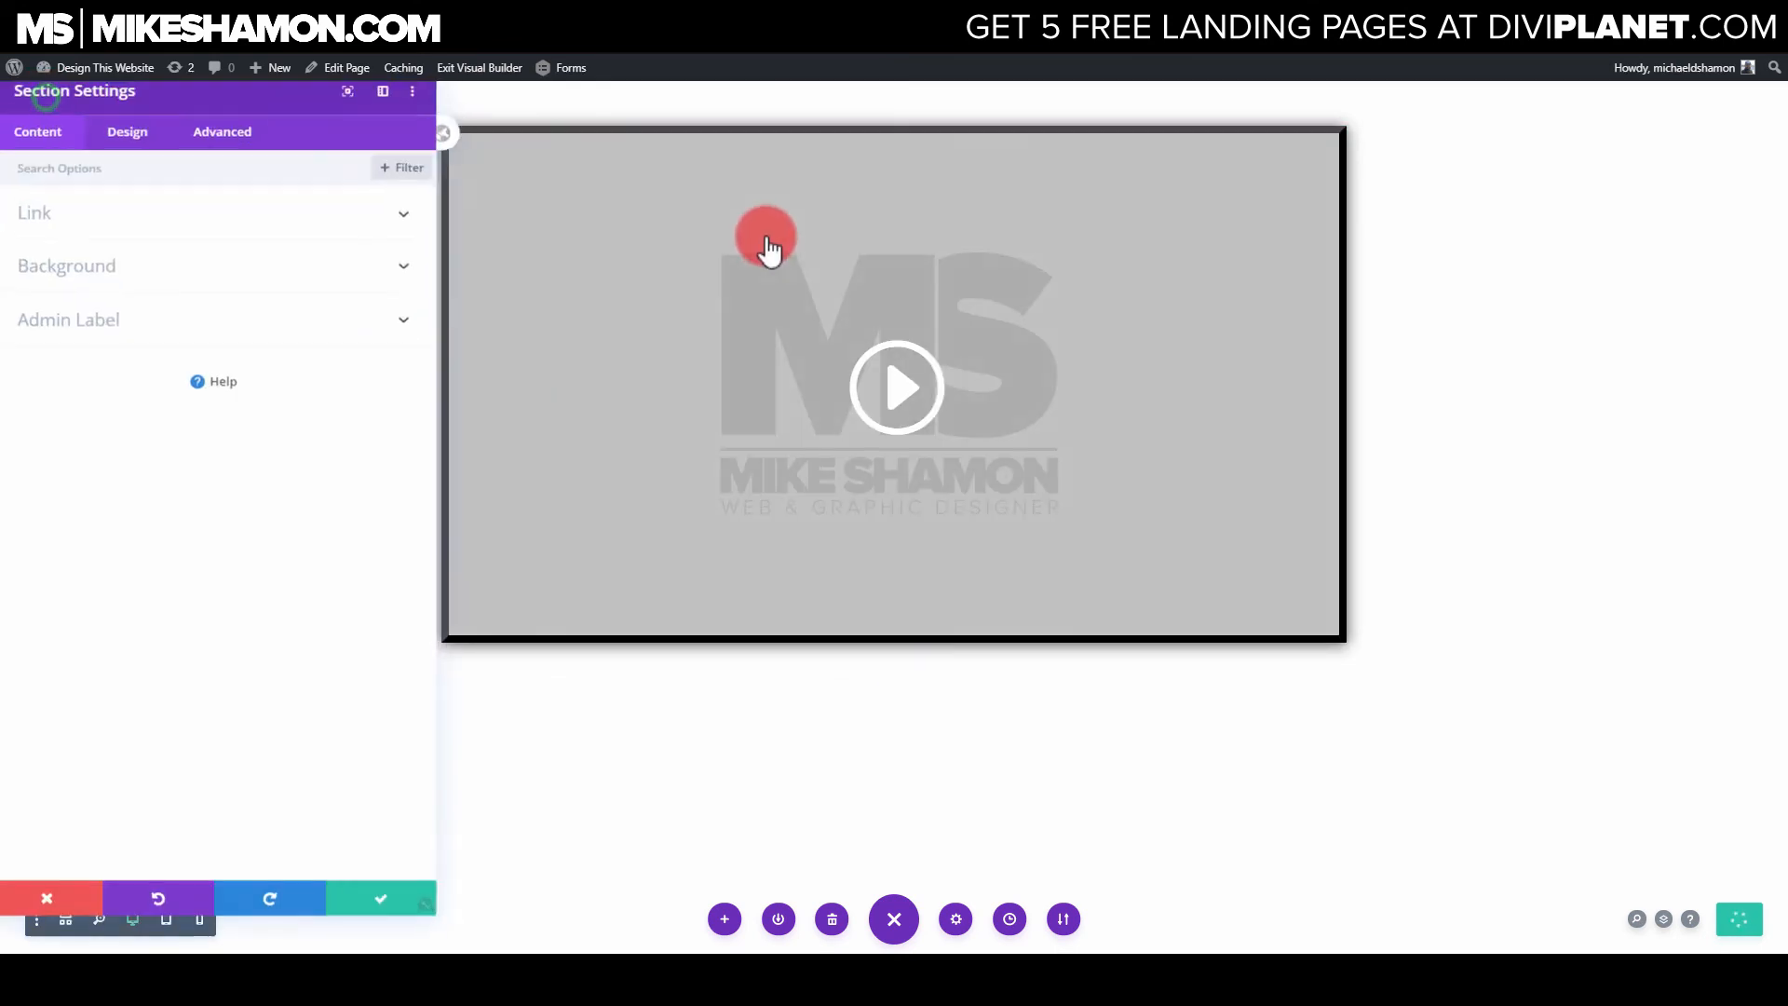
# Step: Give the section a light-gray background, then reopen its design settings to adjust spacing
pyautogui.click(67, 266)
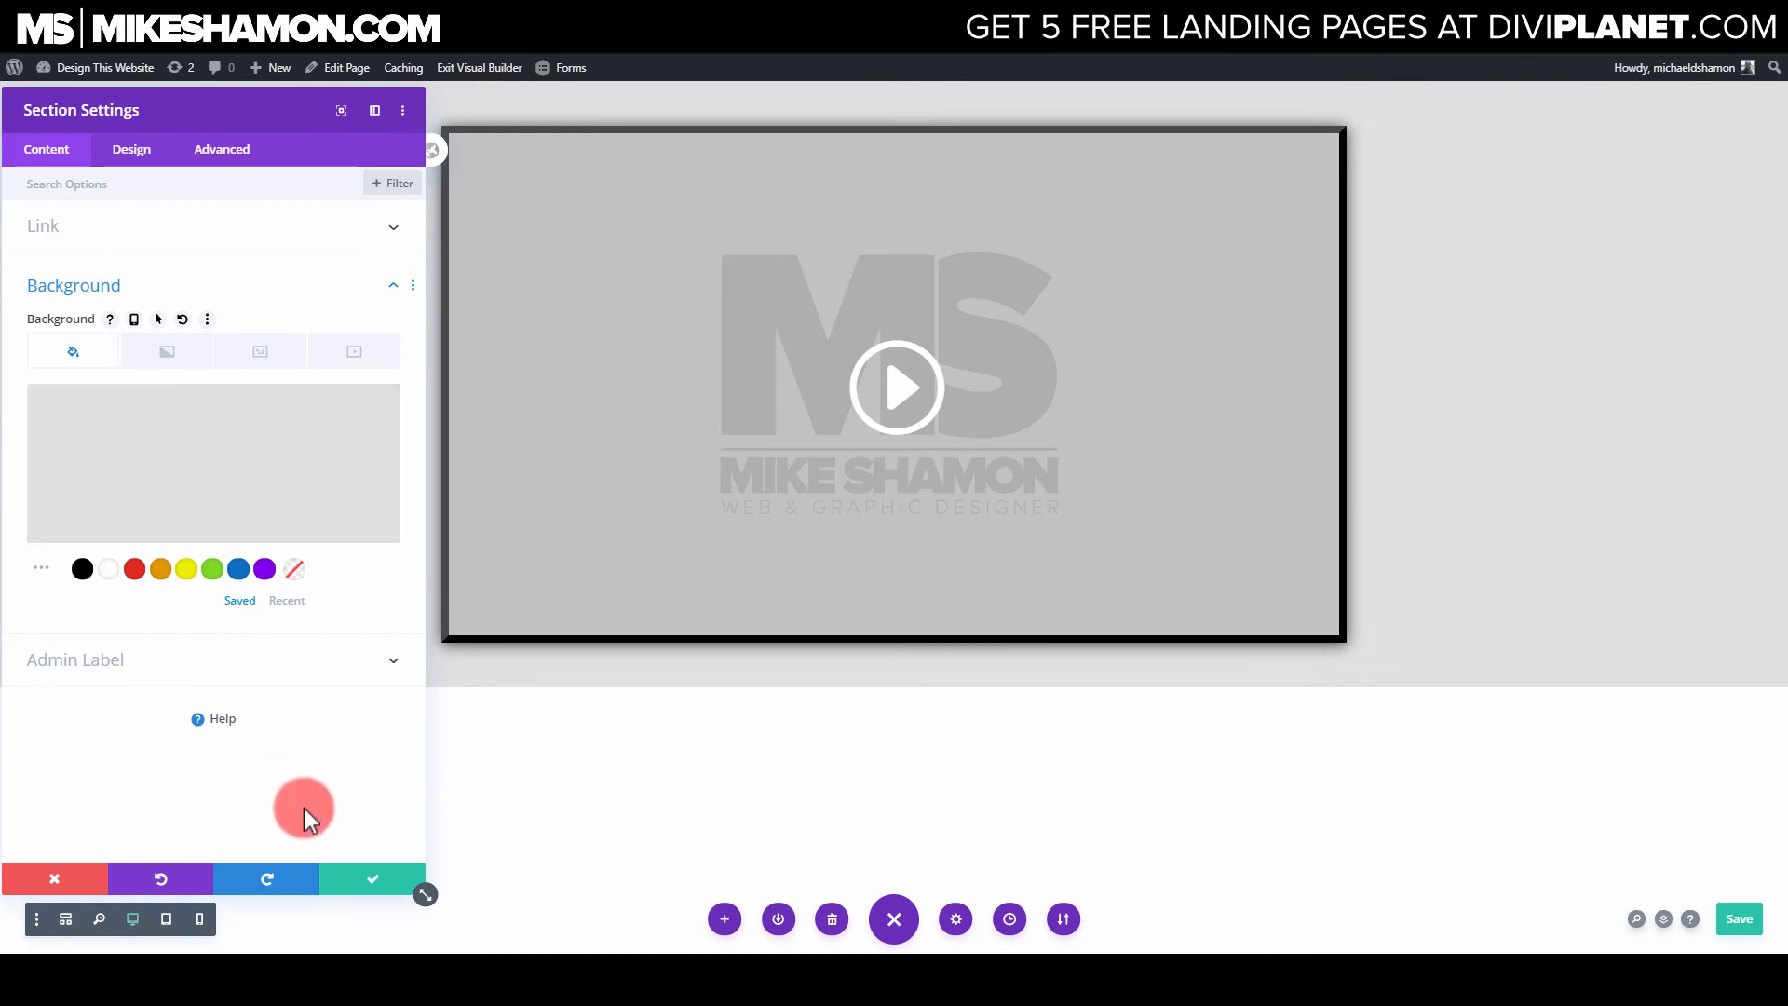
pyautogui.click(371, 879)
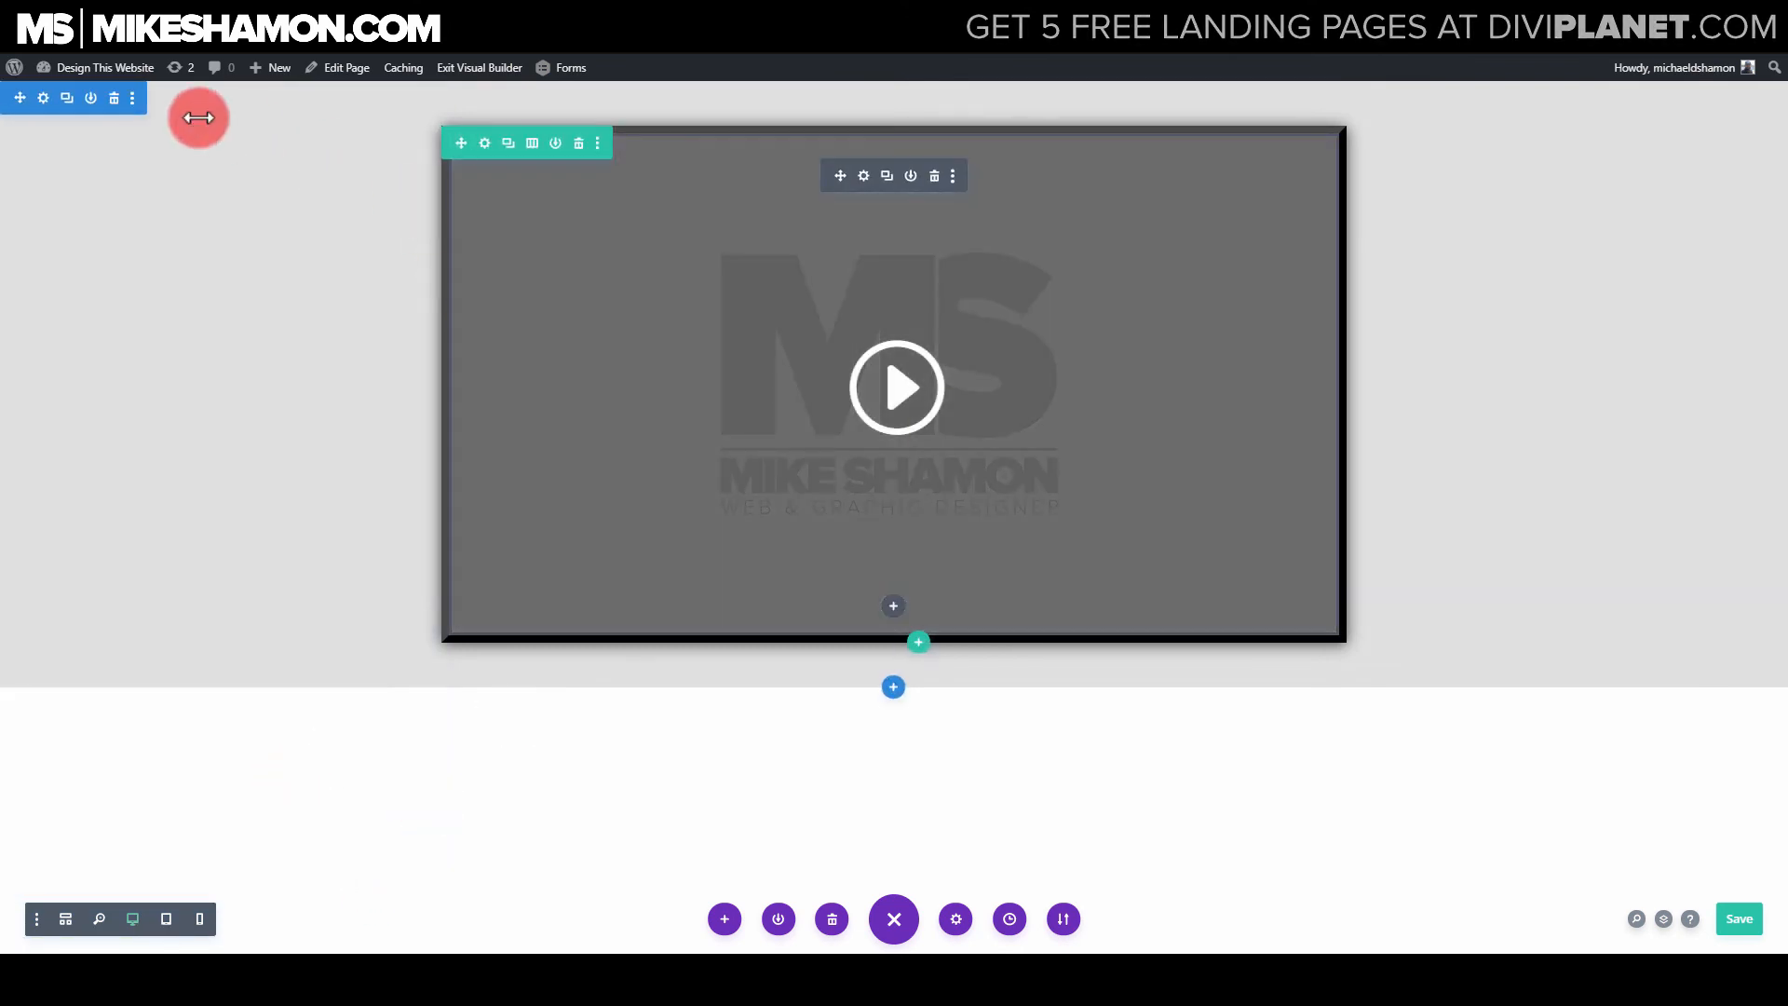
pyautogui.click(483, 143)
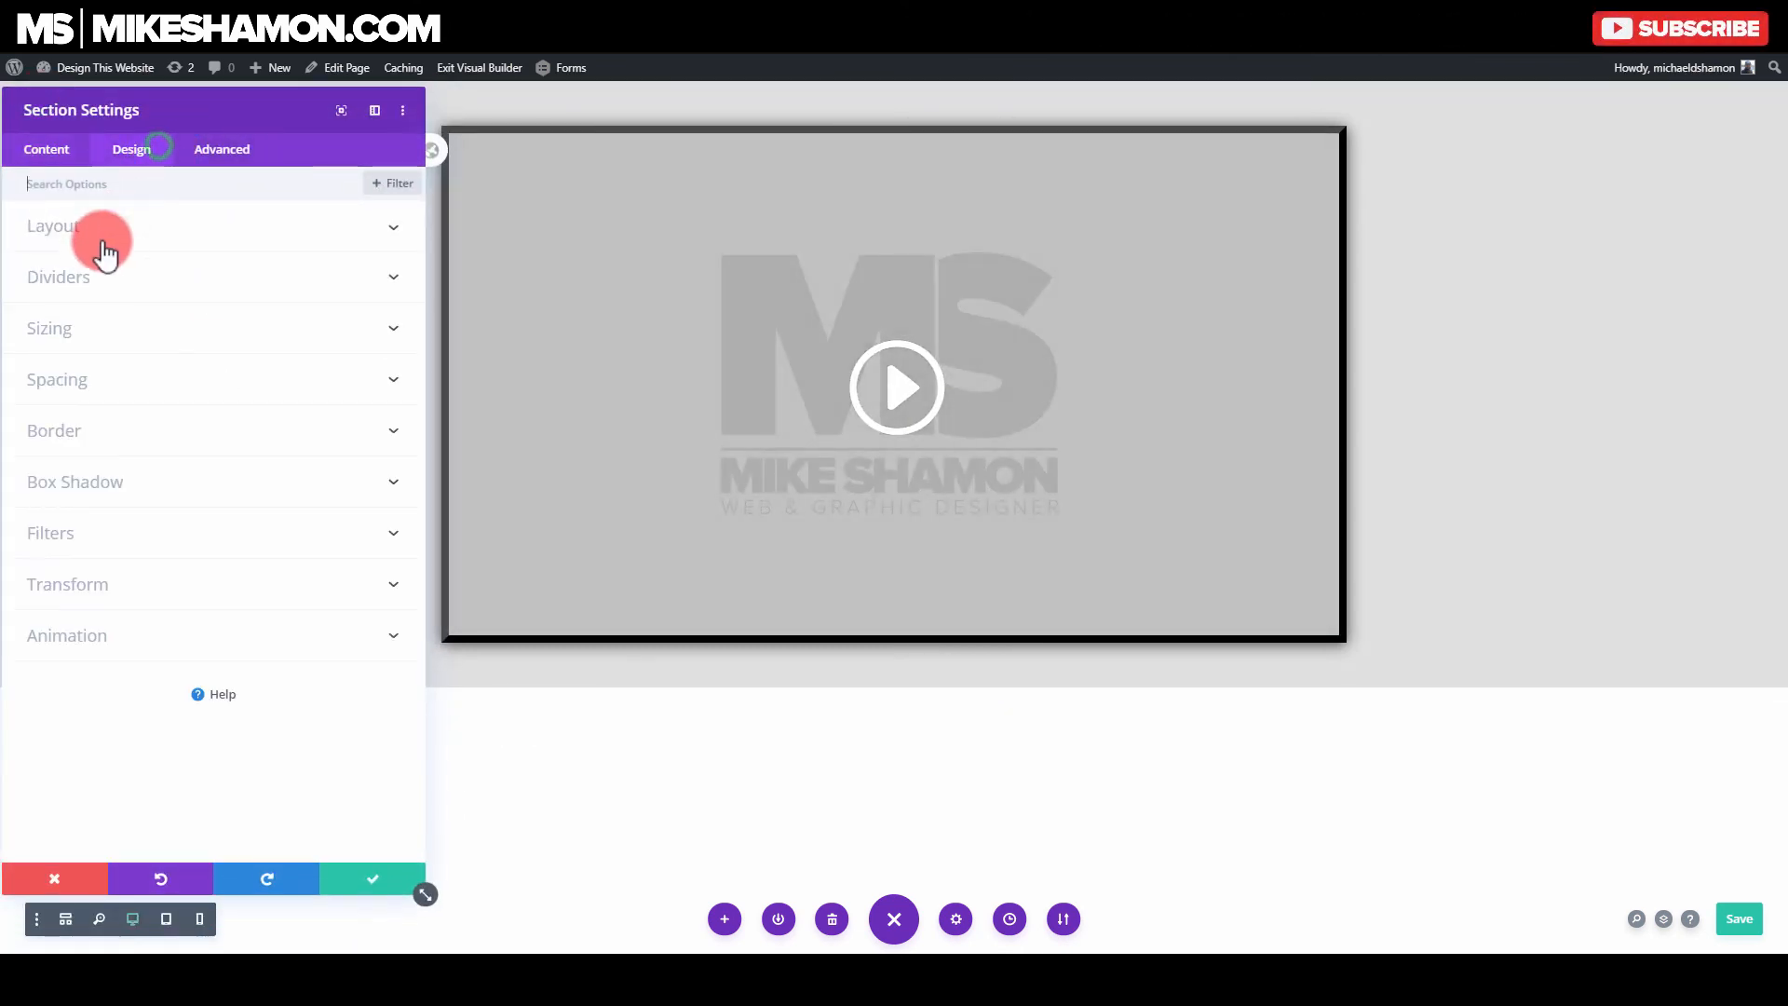
pyautogui.click(49, 329)
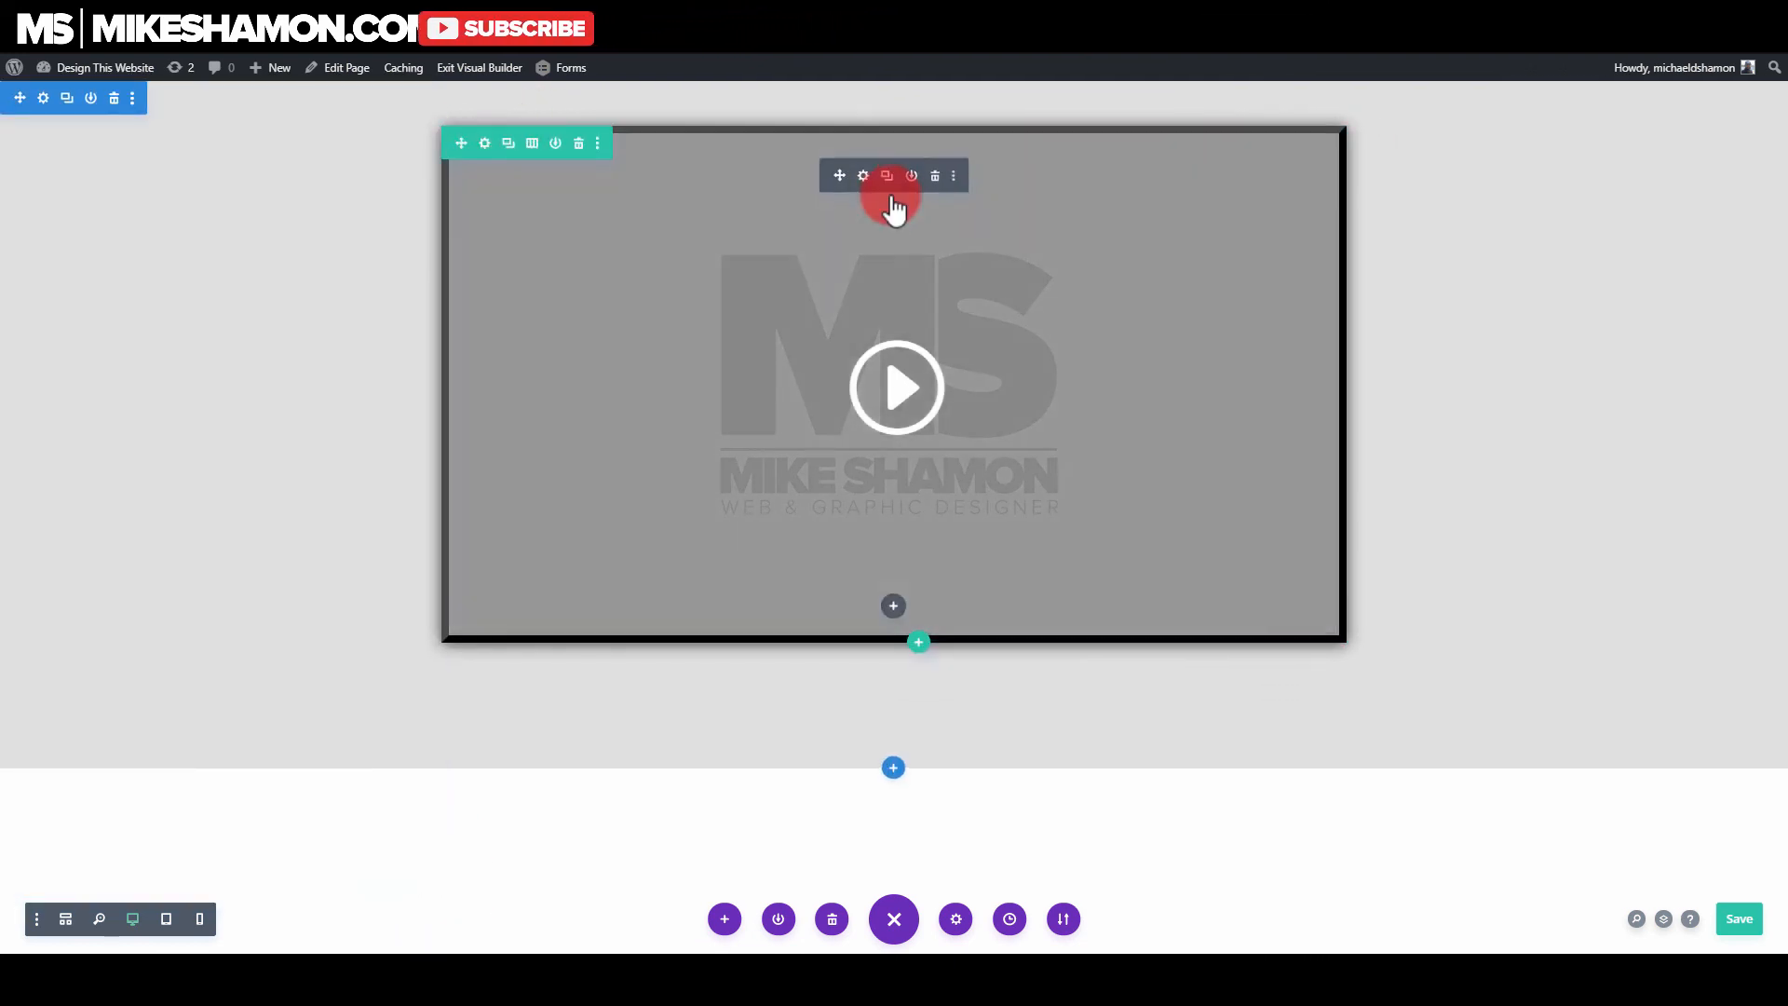
# Step: Give the video module an outer box shadow with 55px blur and 12px spread
pyautogui.click(864, 176)
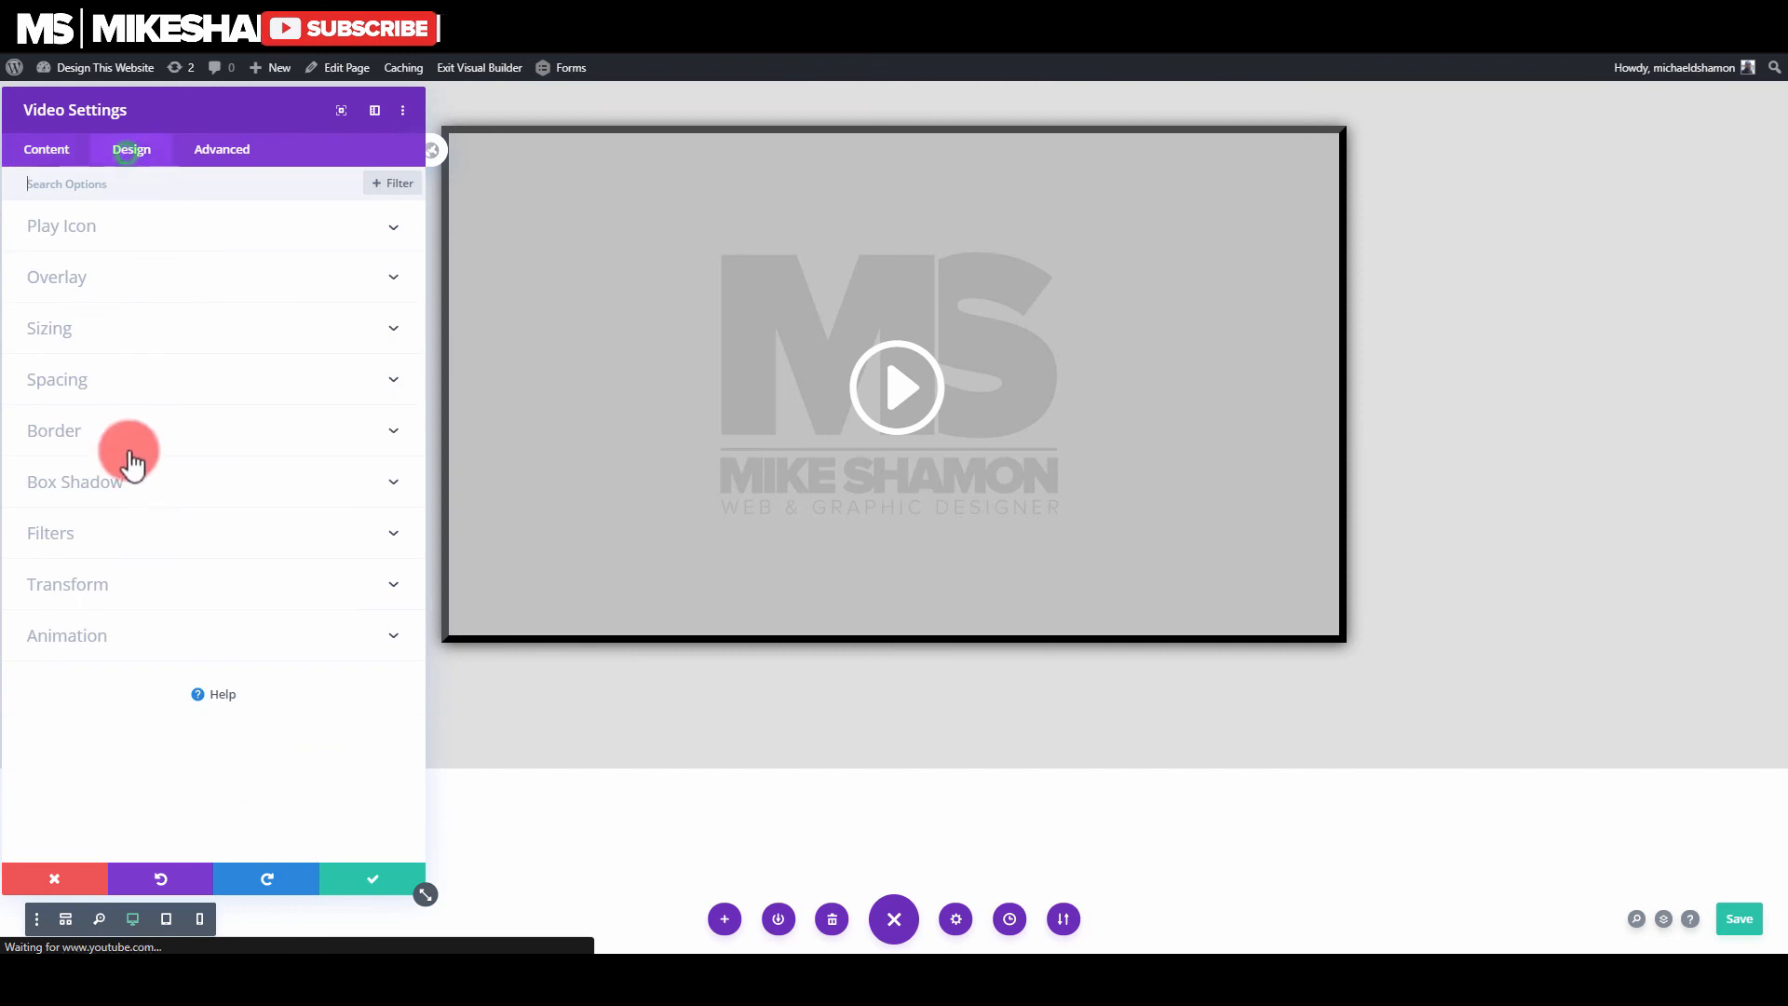
pyautogui.click(75, 481)
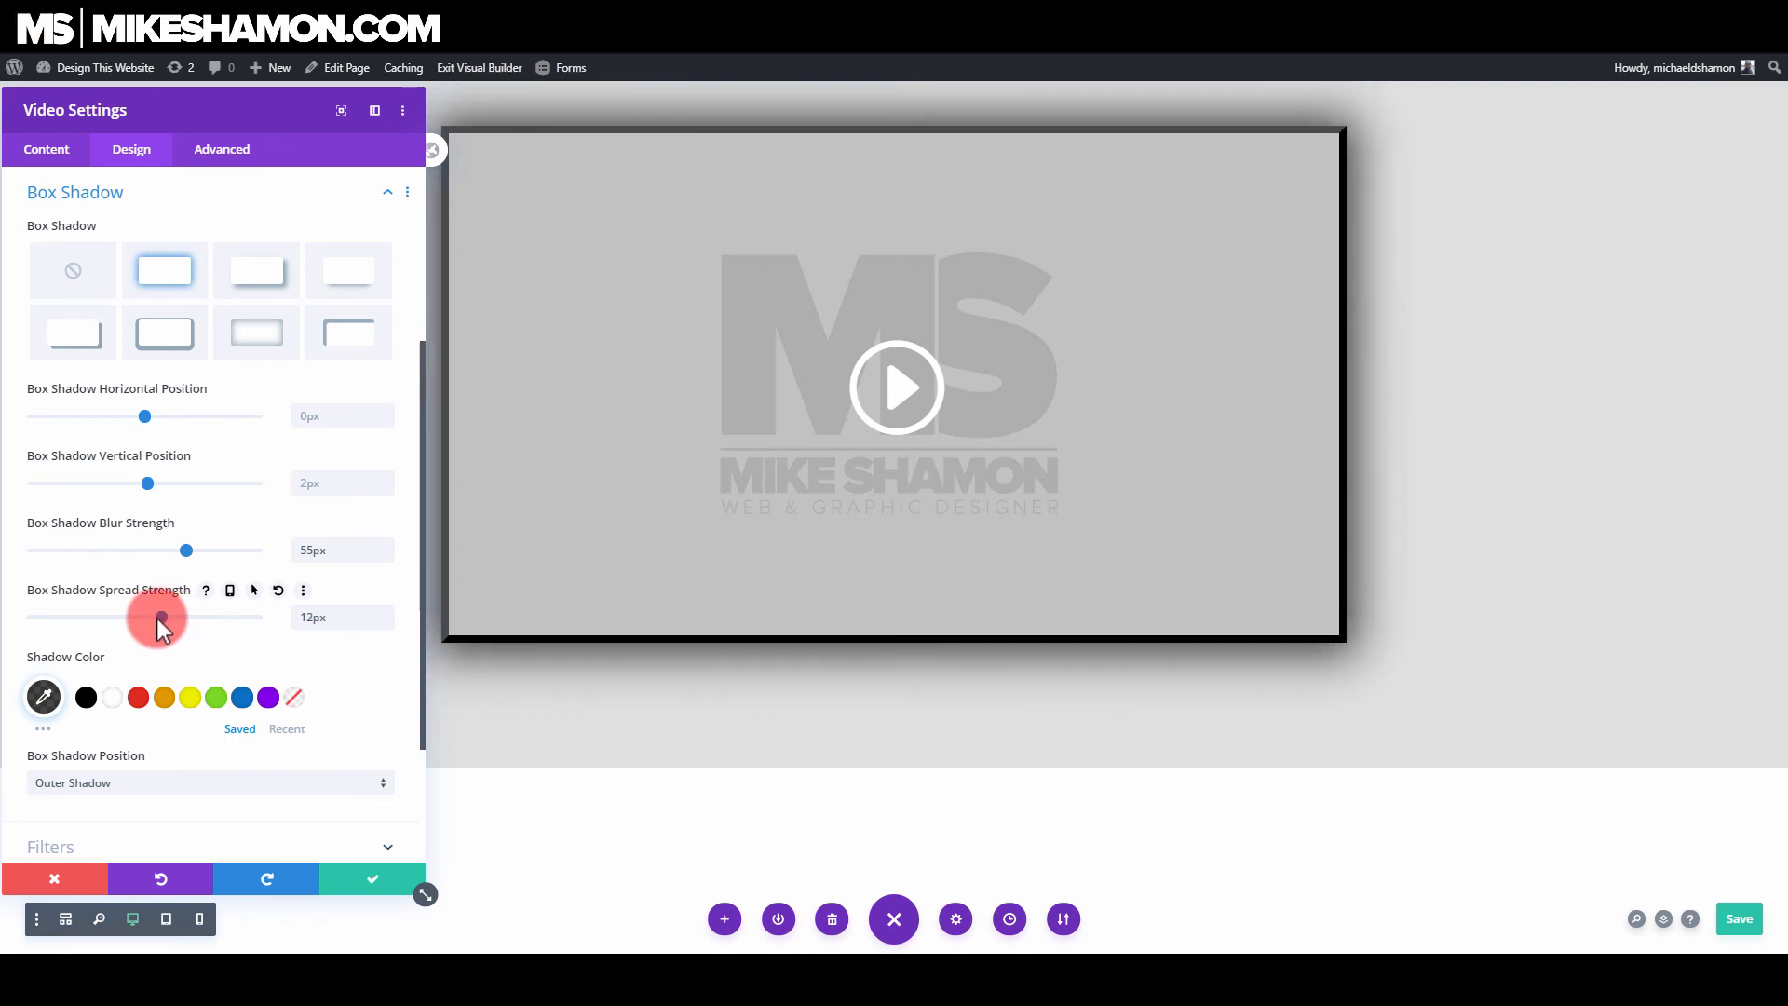
pyautogui.click(432, 149)
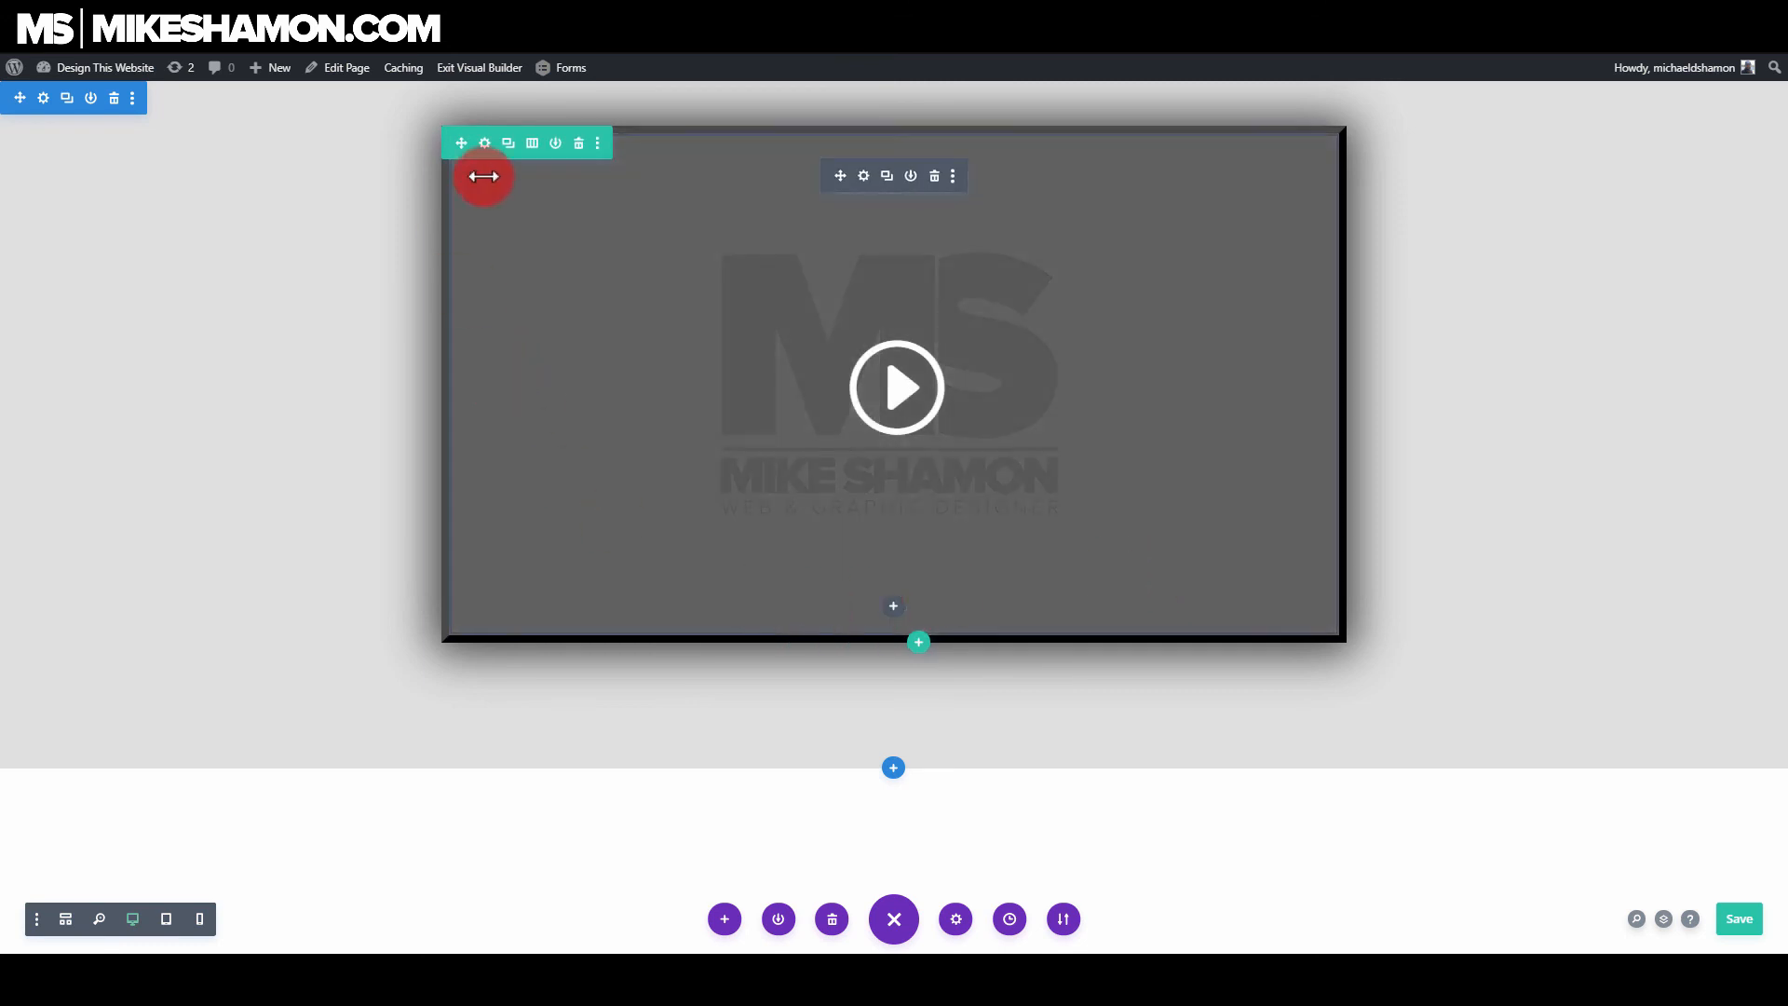
pyautogui.moveTo(1270, 405)
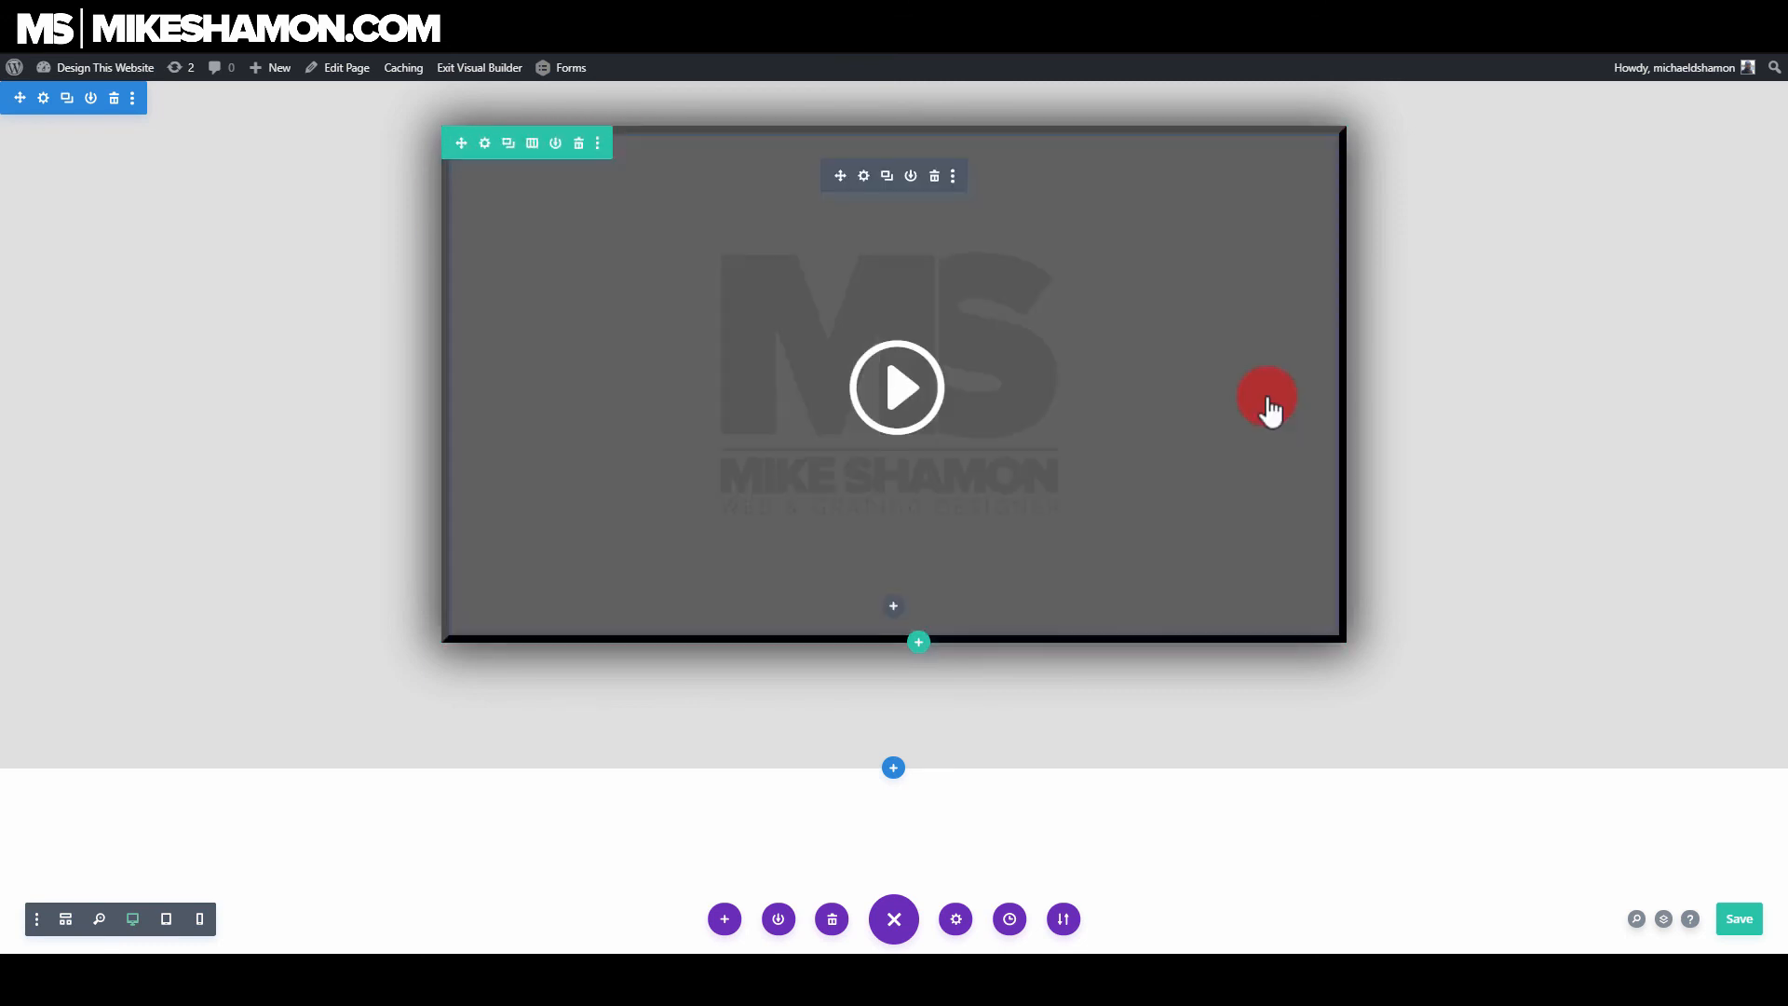